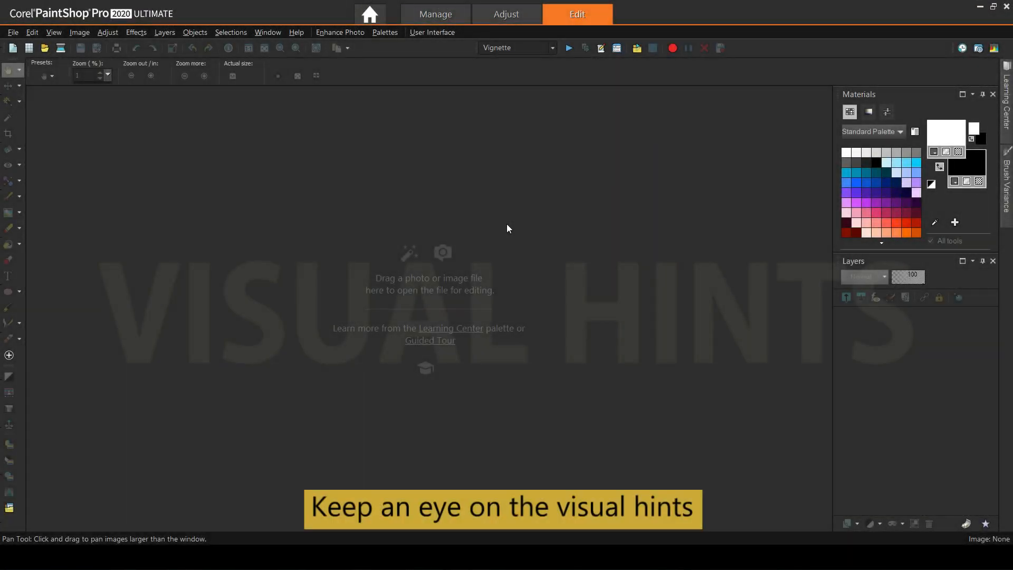
Show the BMW photo's white-to-black layer so the white car appears black.
key(ctrl+a)
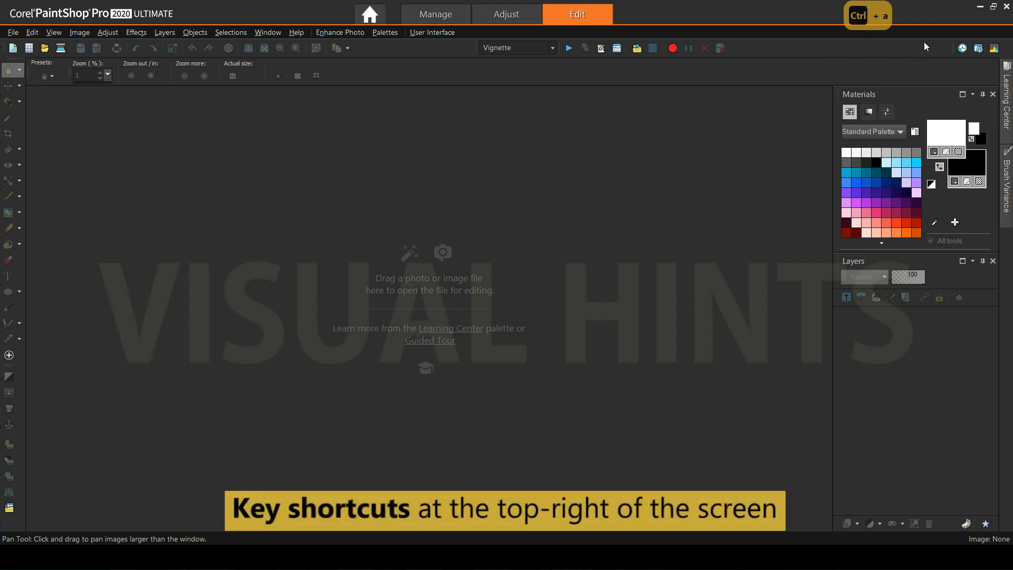
key(ctrl+a)
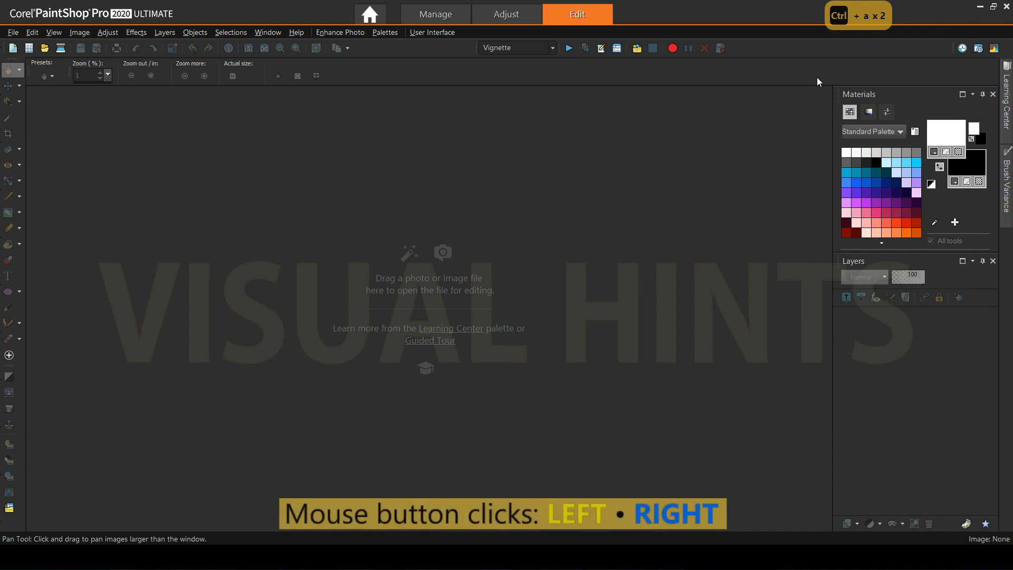
mouse_move(296, 230)
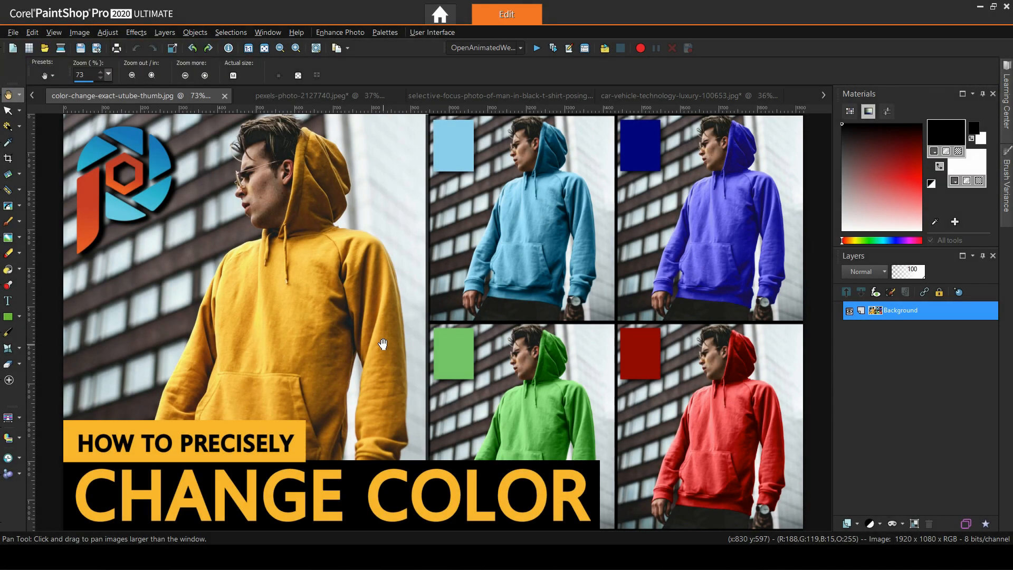
mouse_move(481, 179)
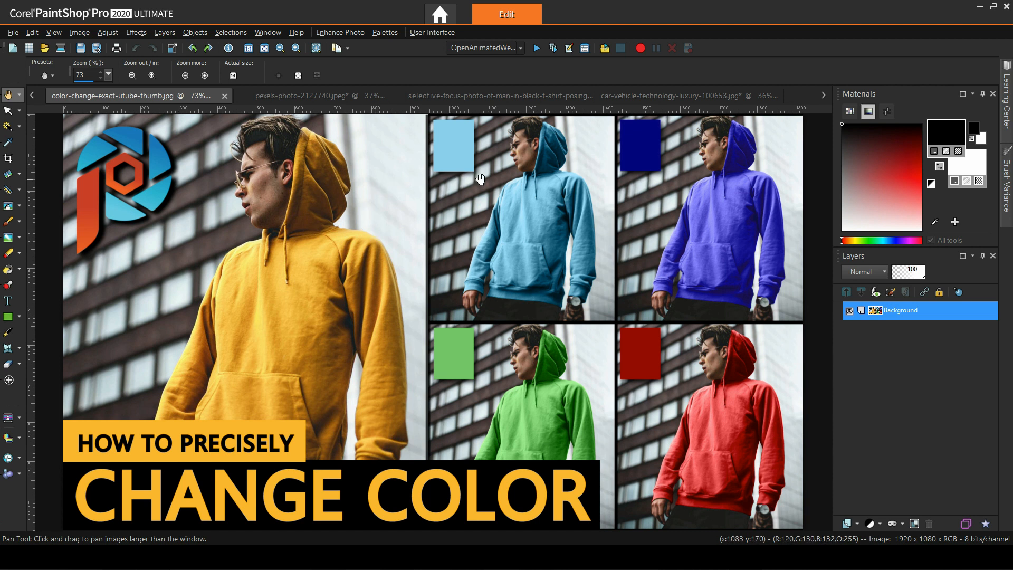
mouse_move(584, 212)
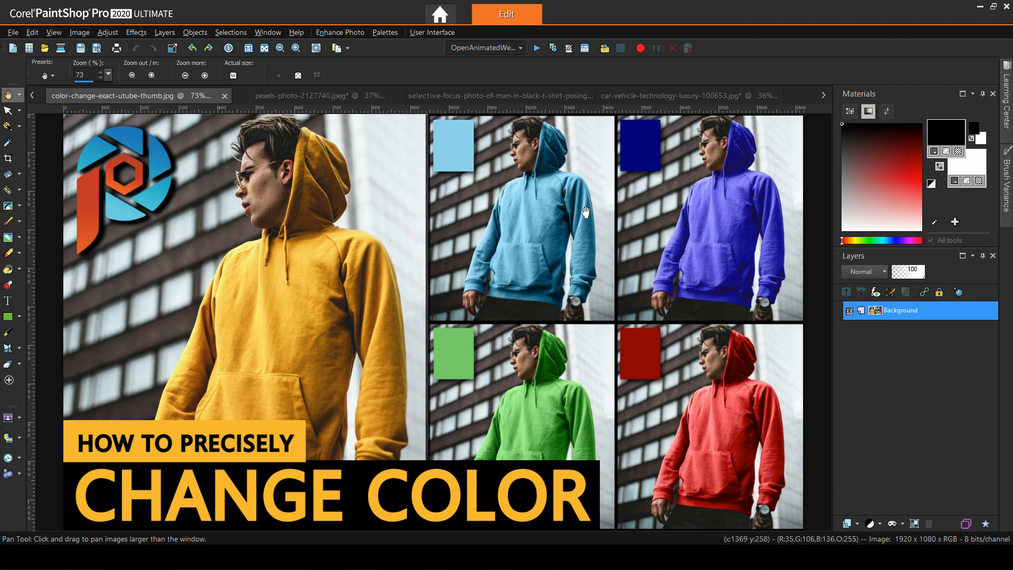
mouse_move(197, 135)
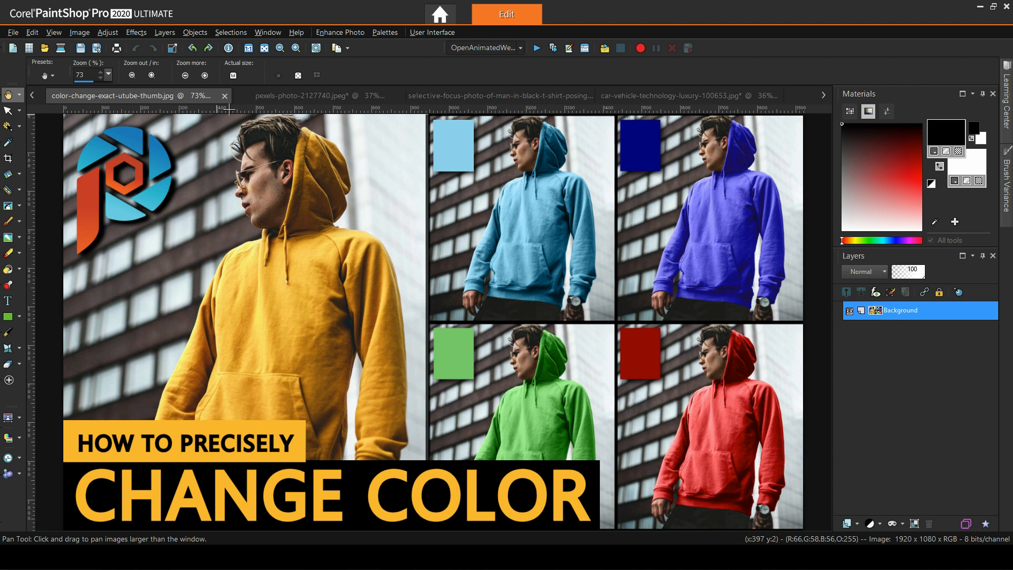
mouse_move(193, 295)
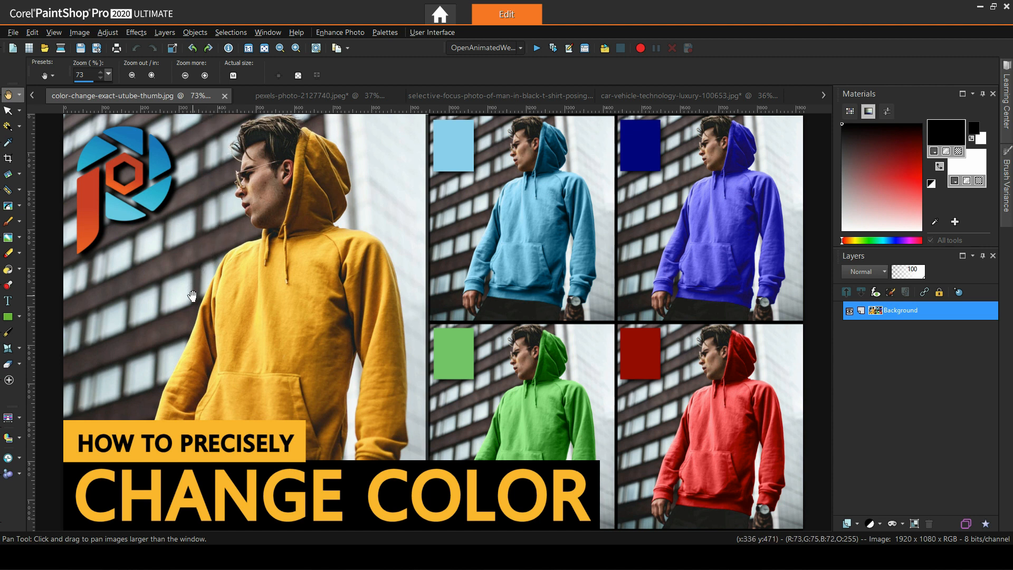
mouse_move(265, 167)
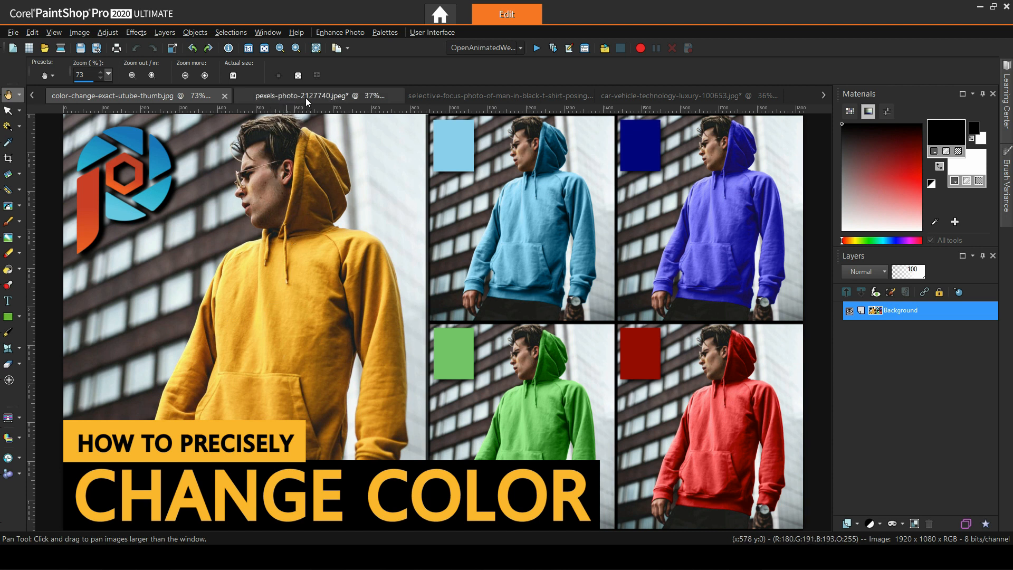
mouse_move(497, 96)
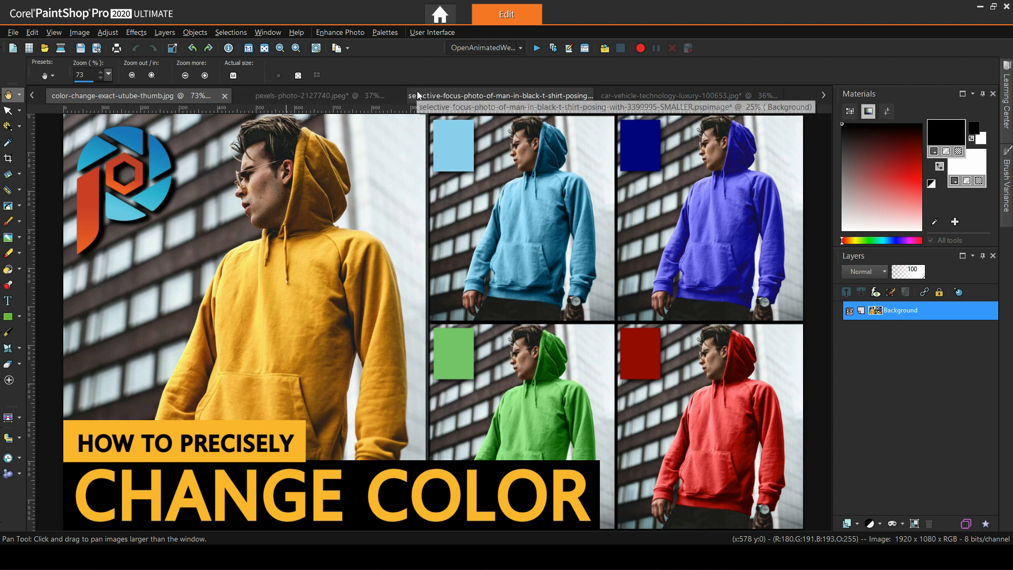
mouse_move(335, 126)
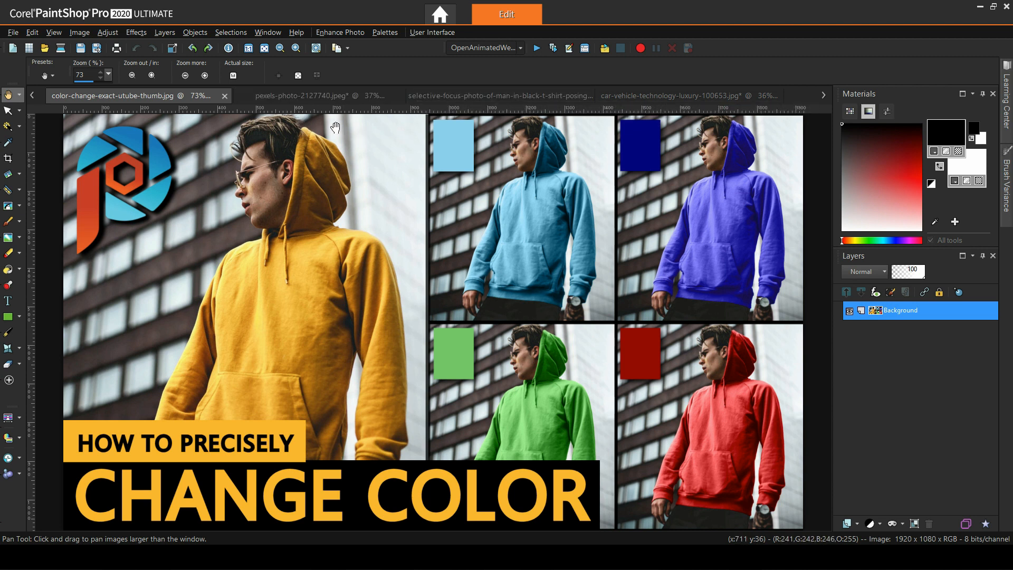
click(299, 95)
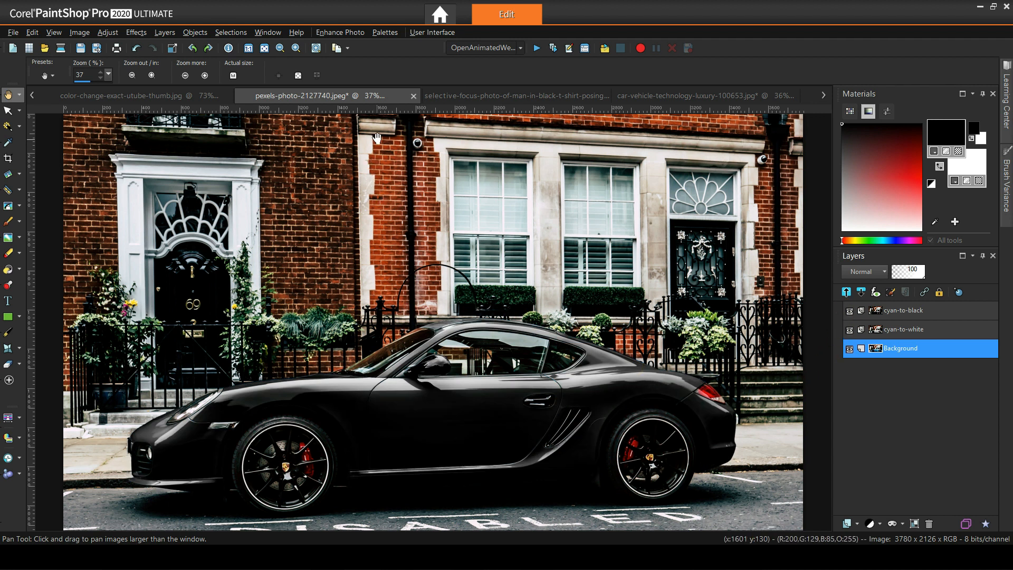
click(688, 95)
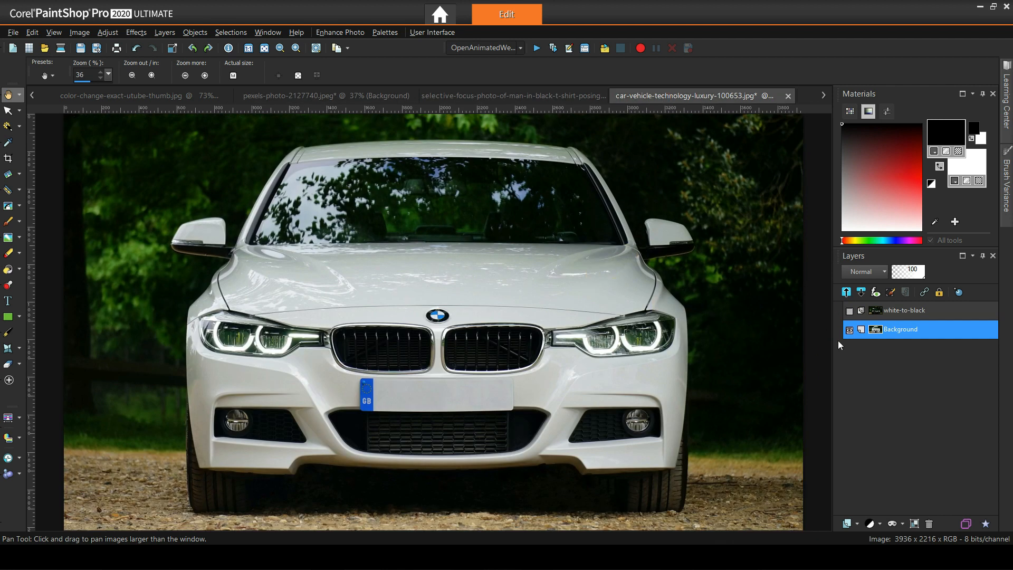
click(850, 311)
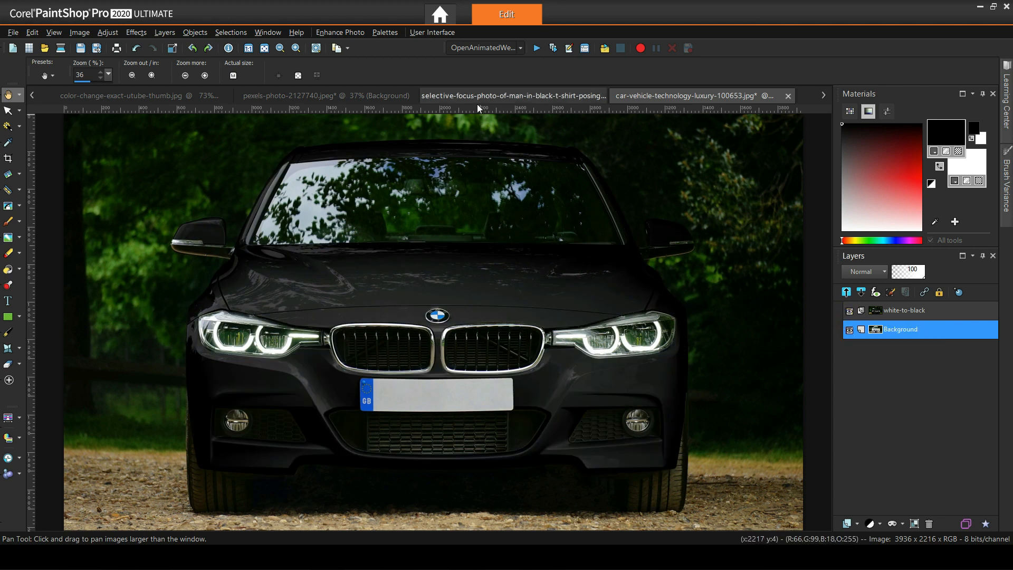
click(510, 96)
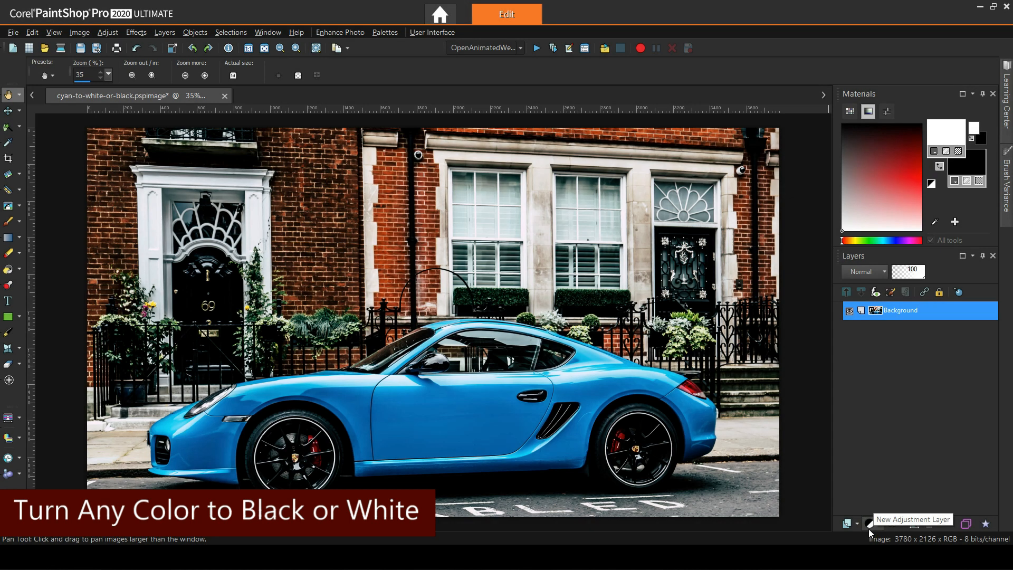
mouse_move(281, 369)
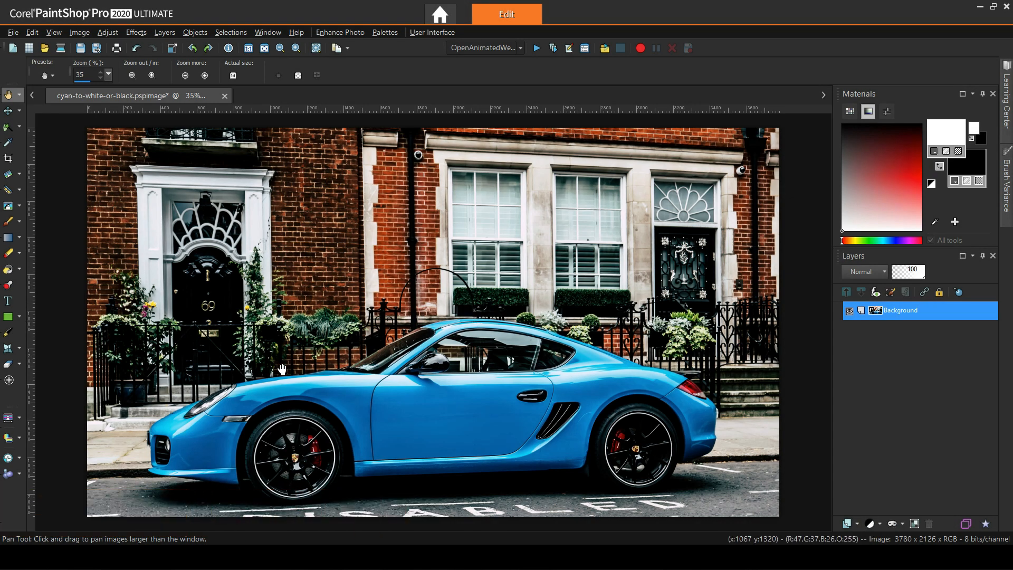
mouse_move(452, 346)
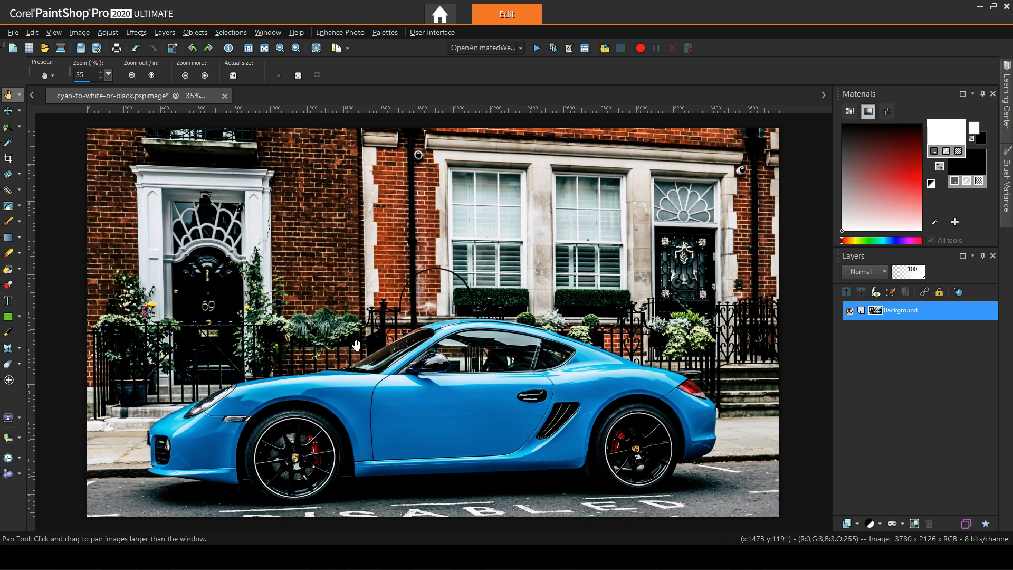
Select the Porsche's door and side body panels with the Smart Selection Brush.
click(8, 127)
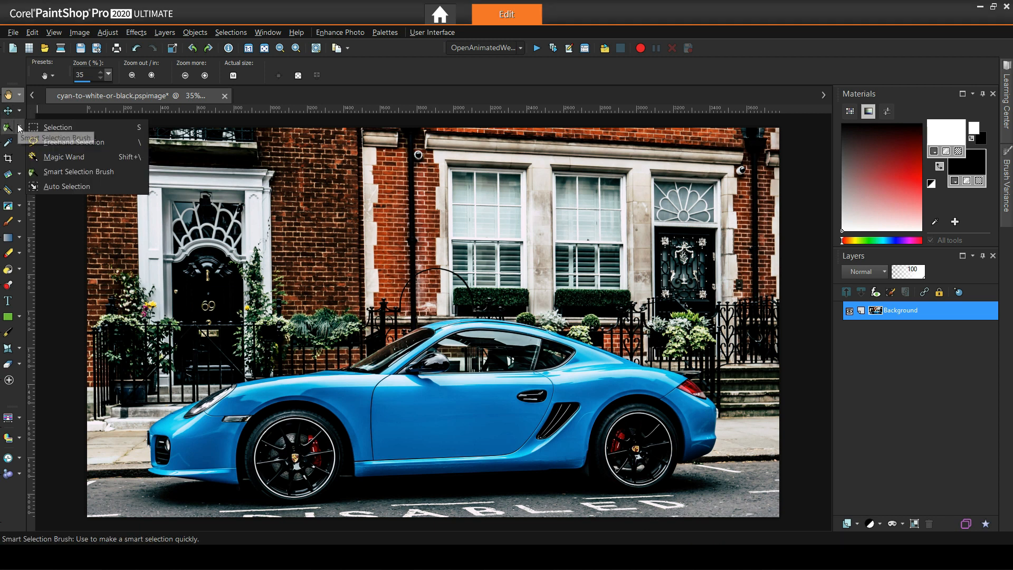
mouse_move(79, 171)
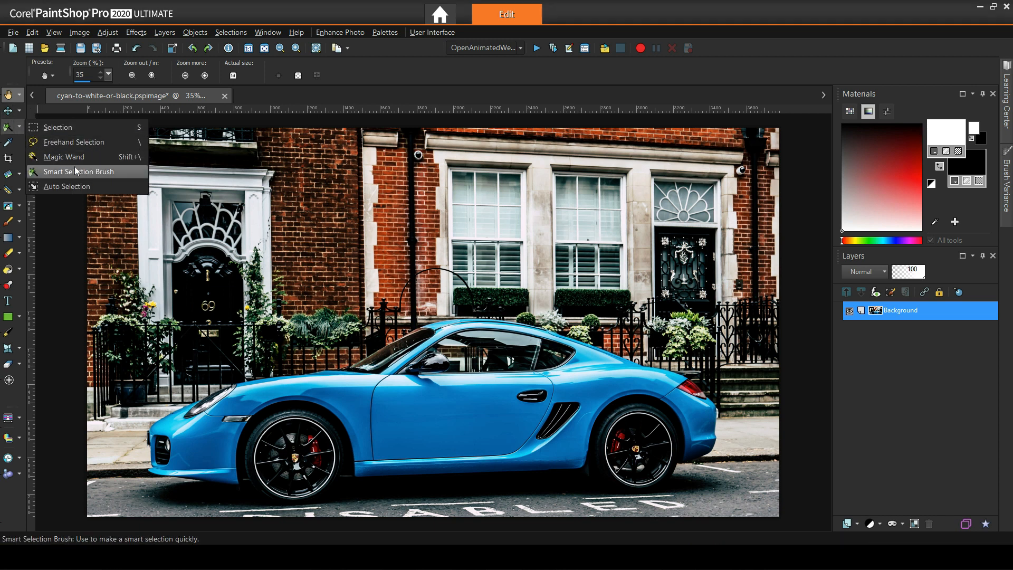
click(80, 171)
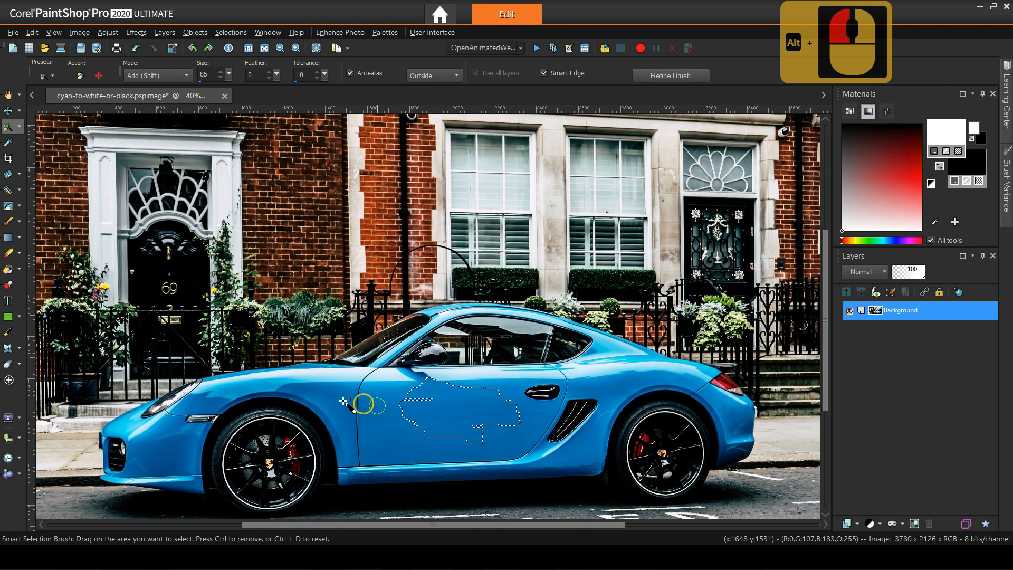
drag(365, 405, 381, 423)
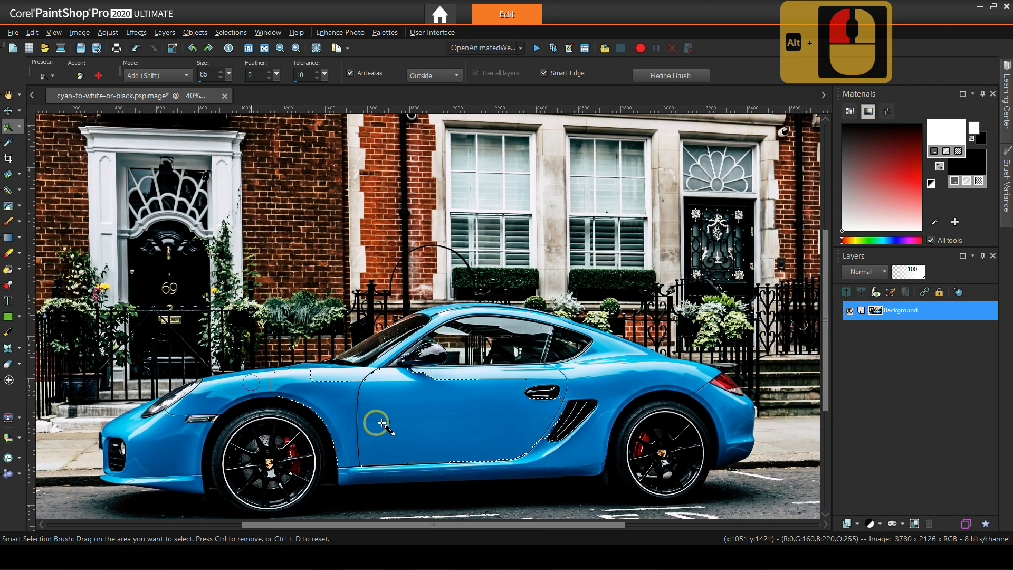
drag(385, 423, 565, 378)
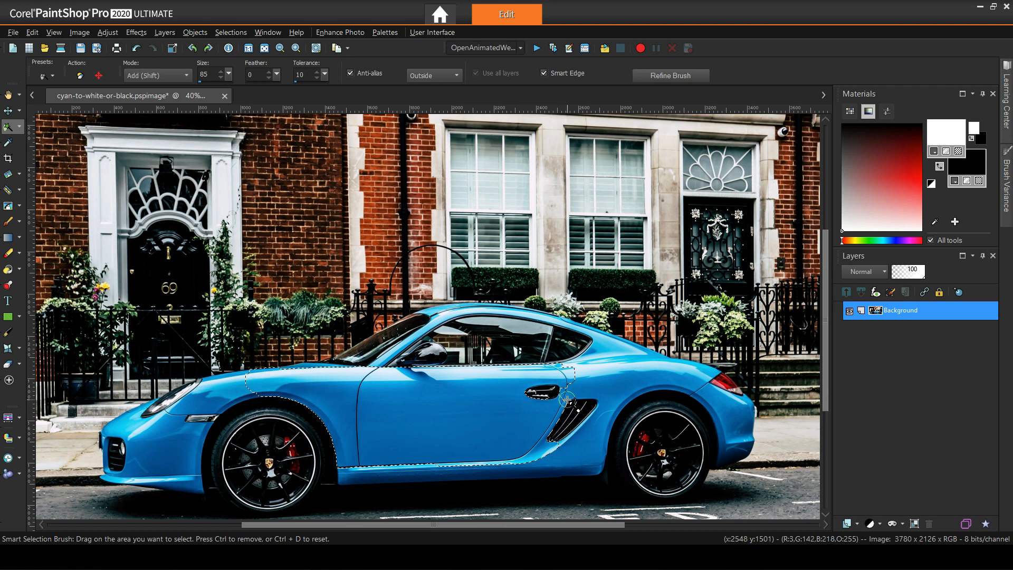
click(296, 48)
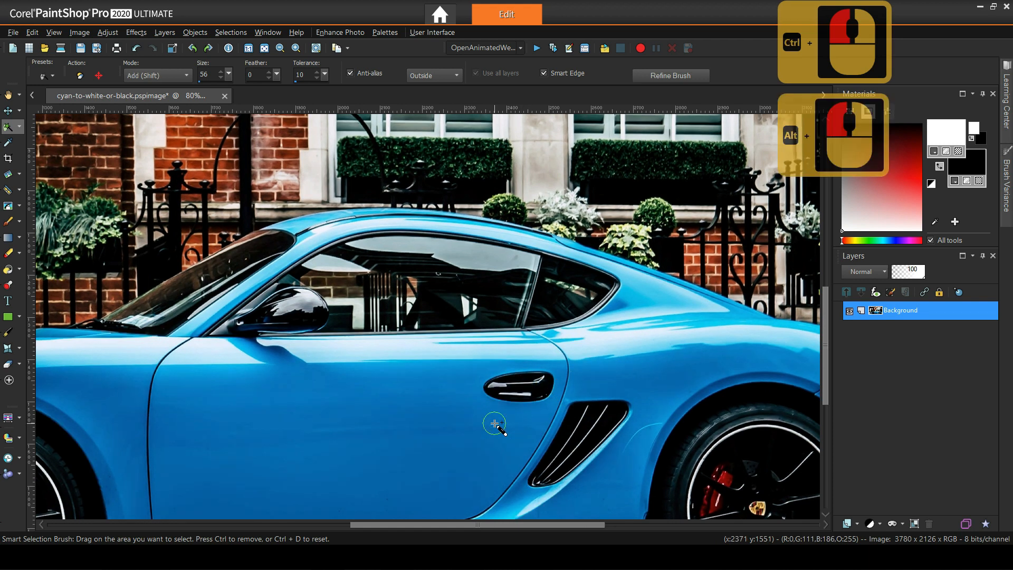
drag(494, 423, 478, 407)
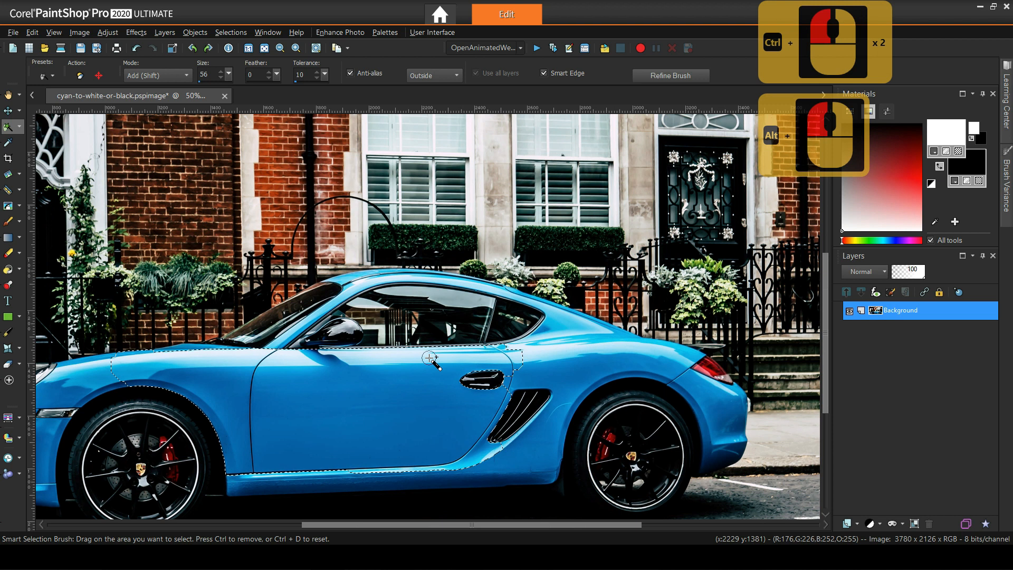
click(230, 32)
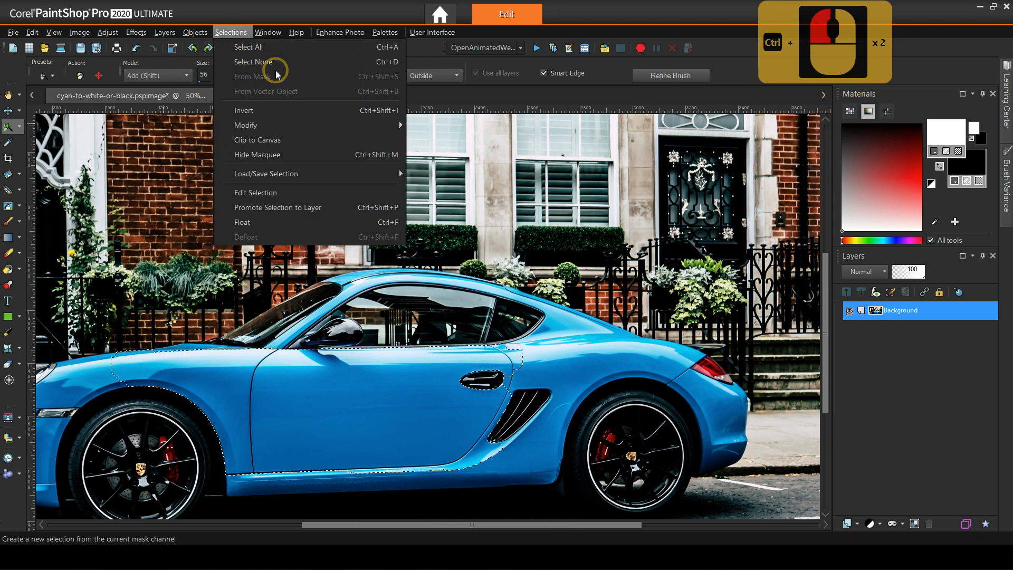
Clear the selection and load the saved Car2 selection from the alpha channel.
click(254, 61)
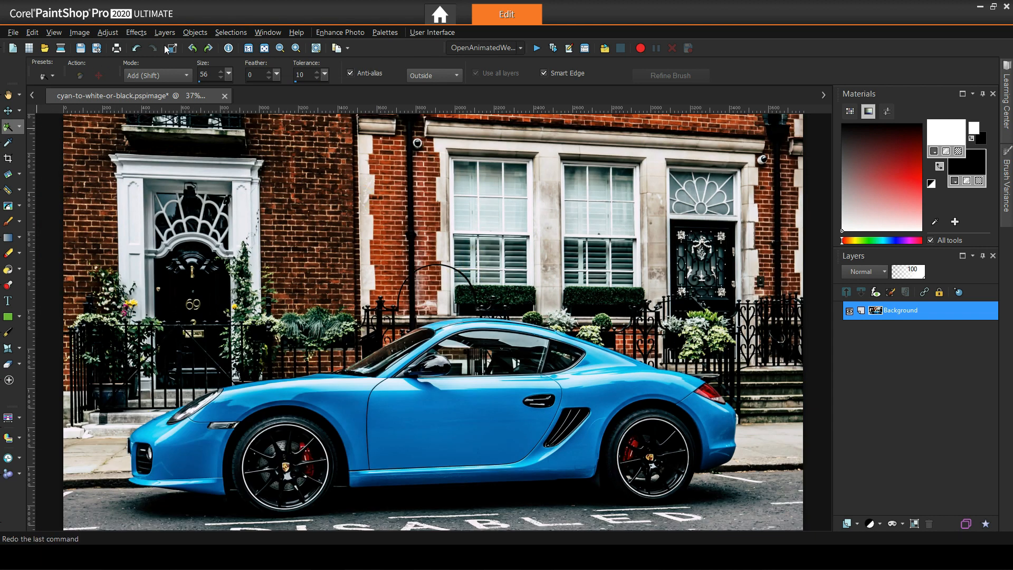
click(231, 32)
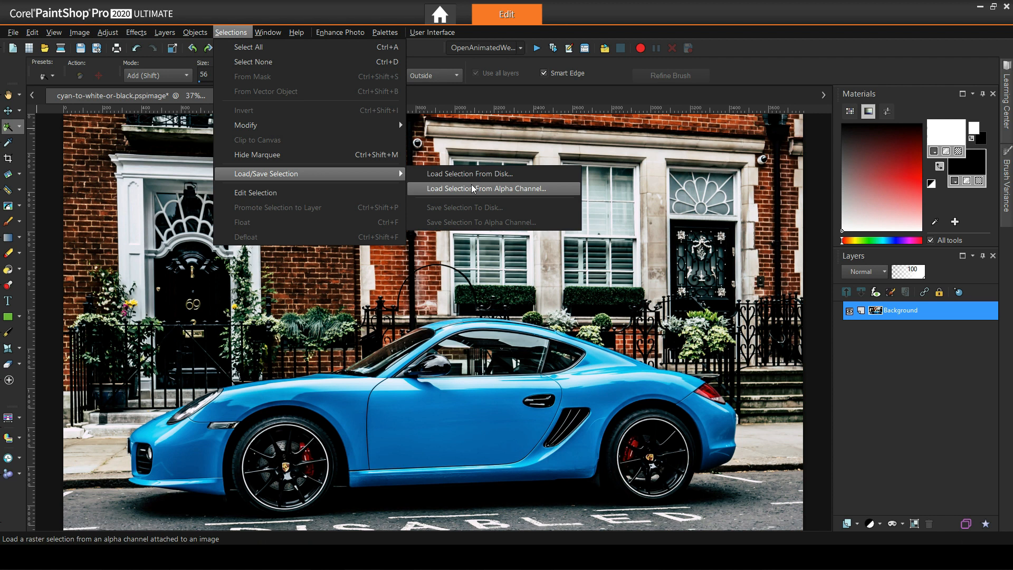
click(482, 188)
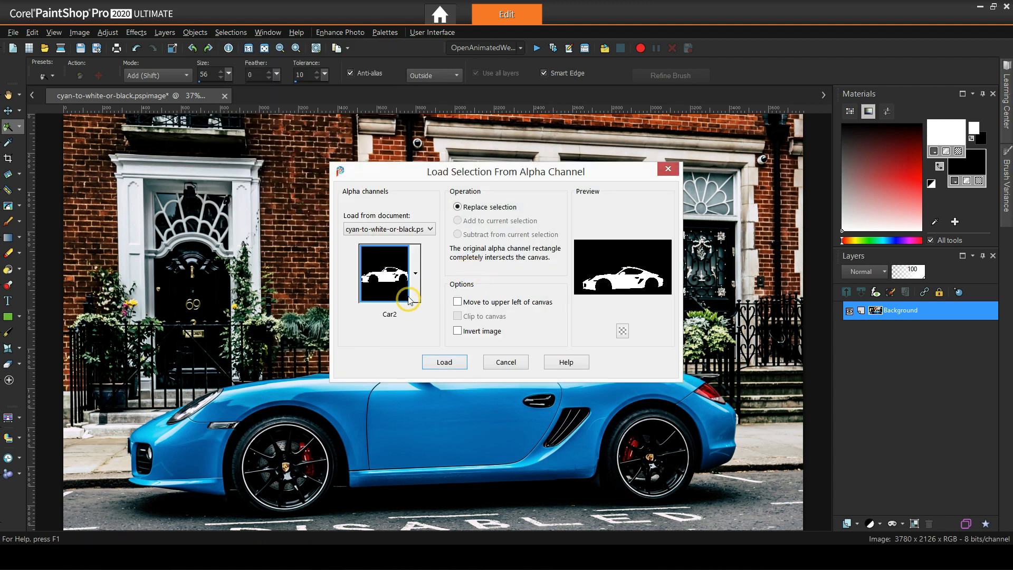
click(444, 362)
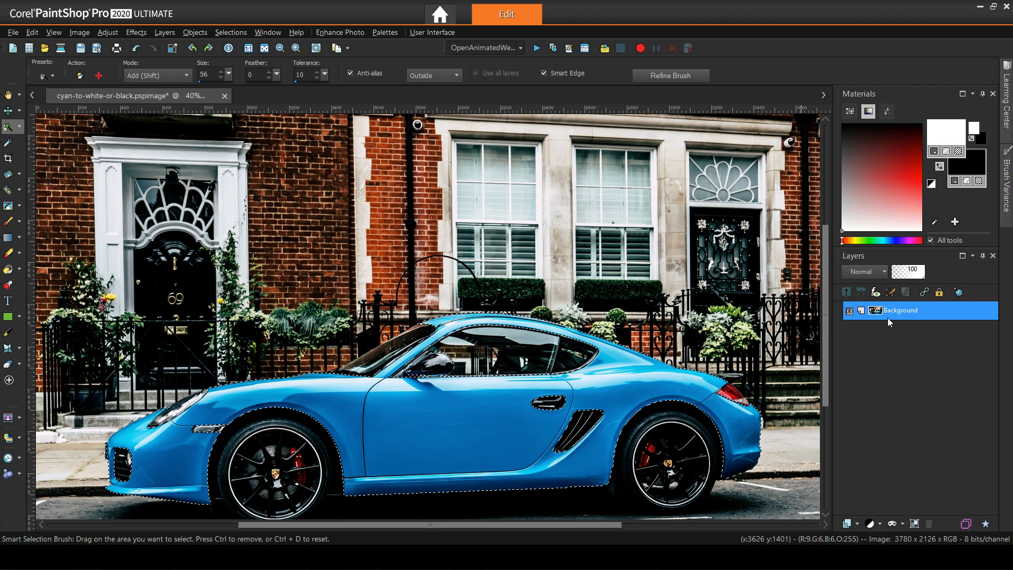
Rename the layer Painted Parts and mask it with Show Selection to reveal only the car.
right_click(899, 310)
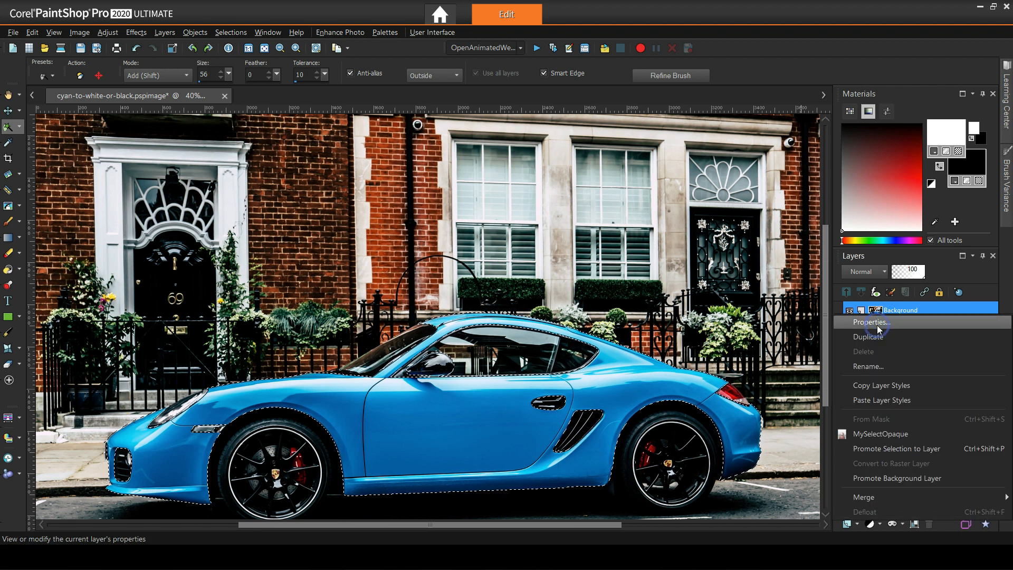
click(869, 336)
text(Painty)
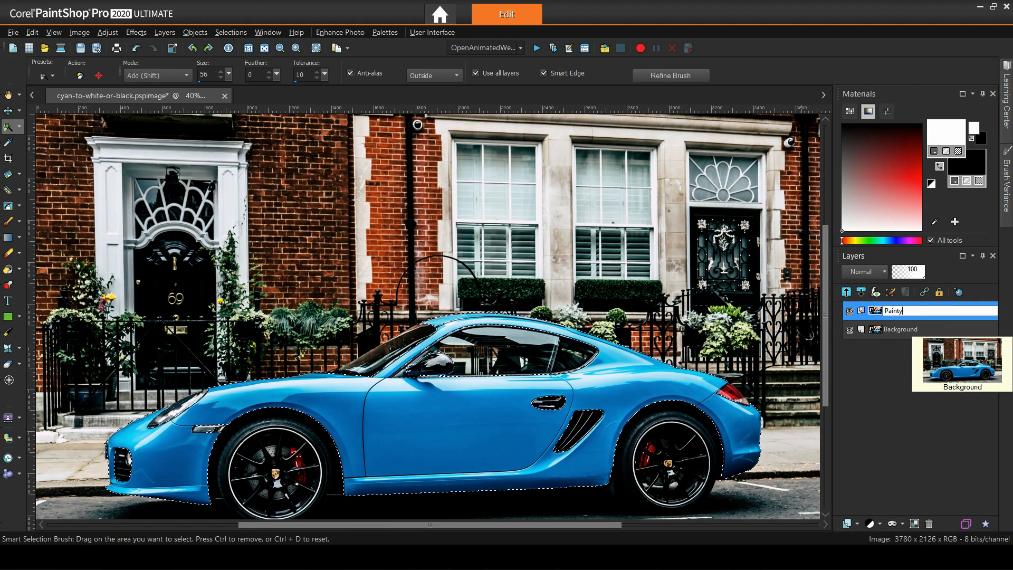
click(895, 523)
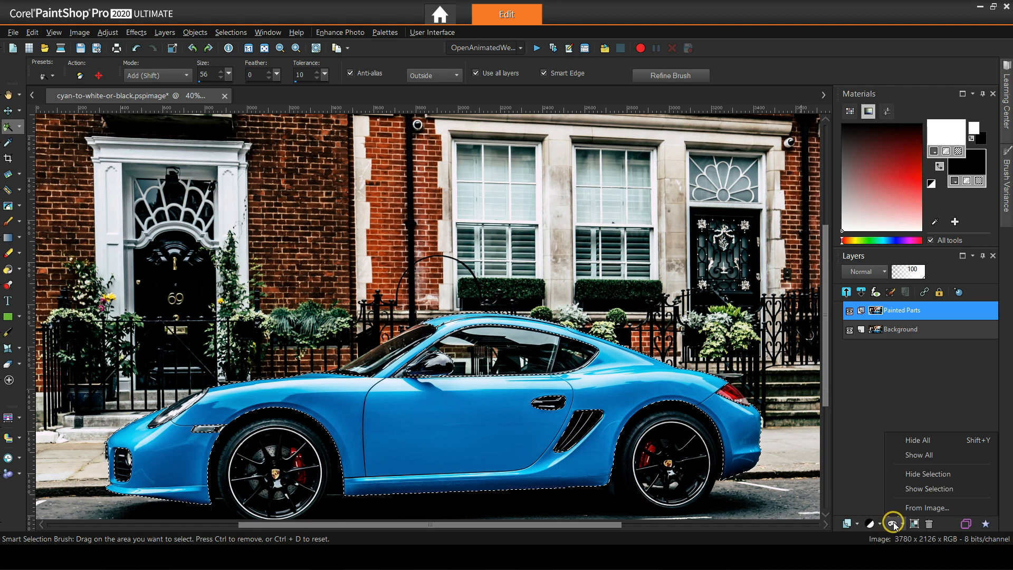
mouse_move(930, 489)
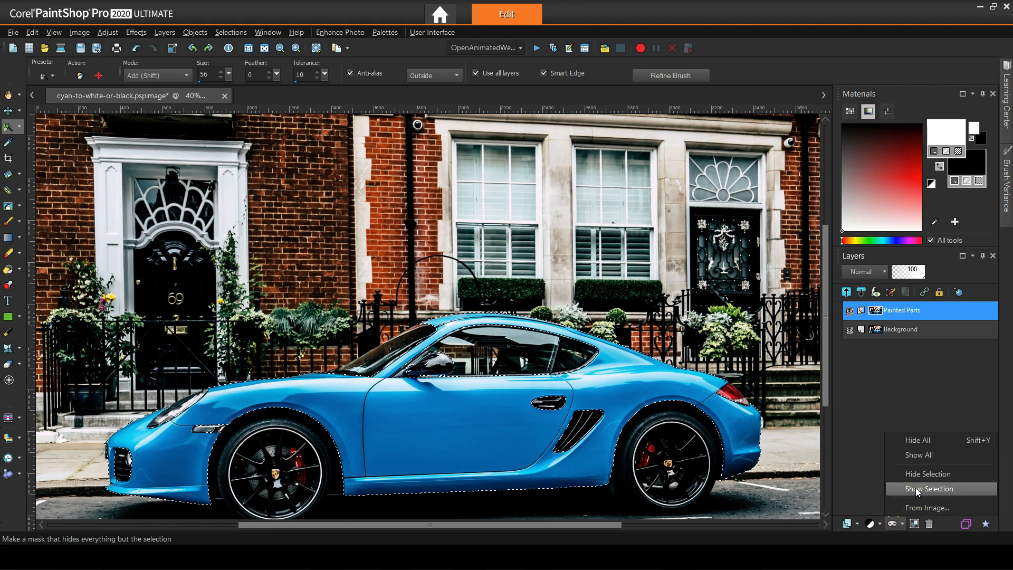
click(930, 490)
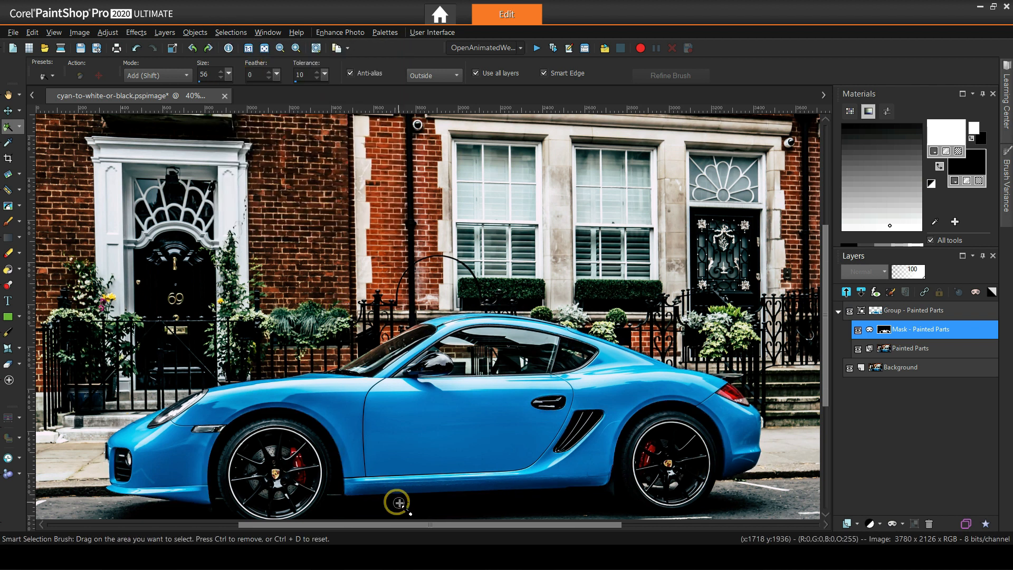
mouse_move(509, 336)
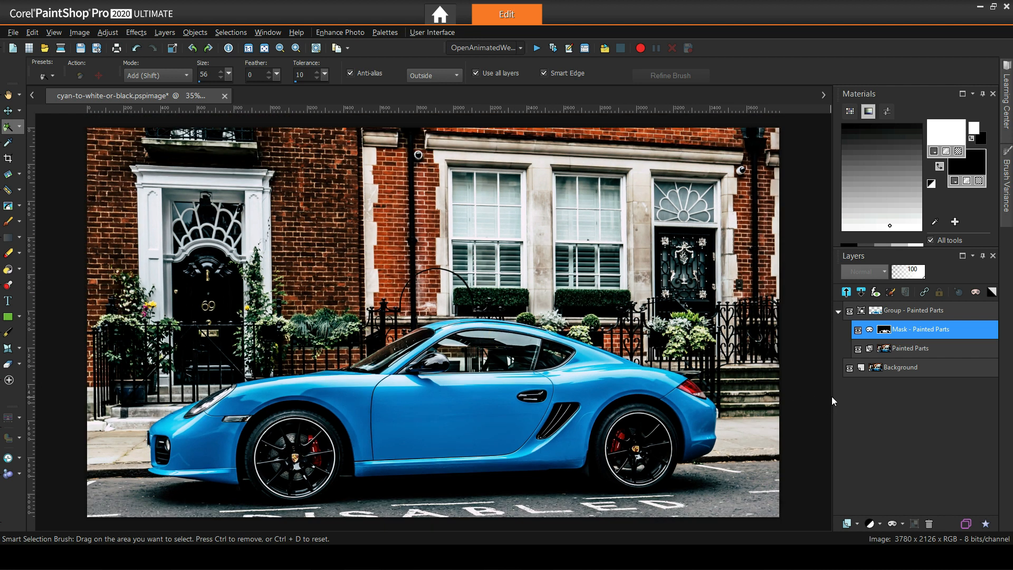
click(912, 348)
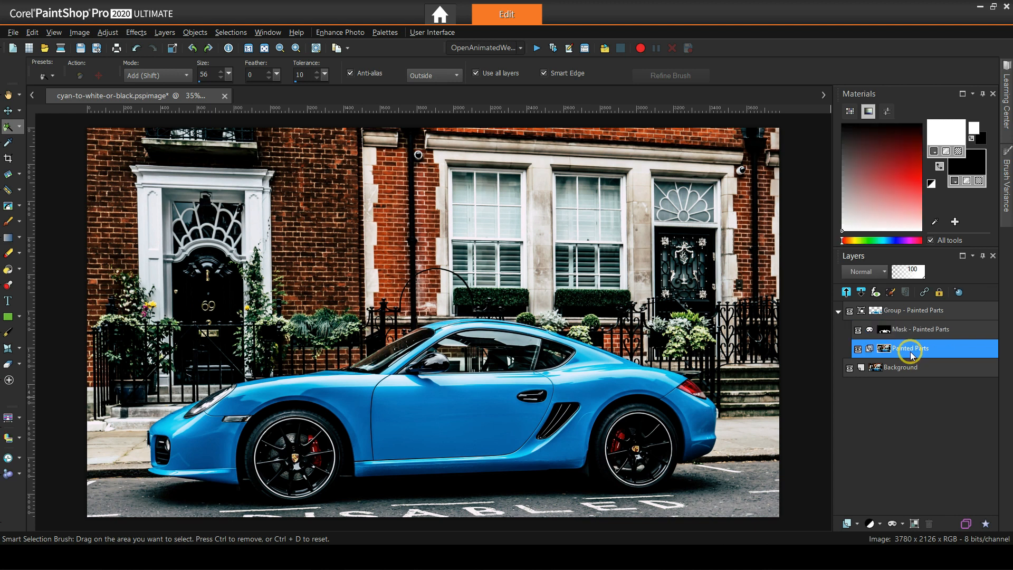
mouse_move(910, 348)
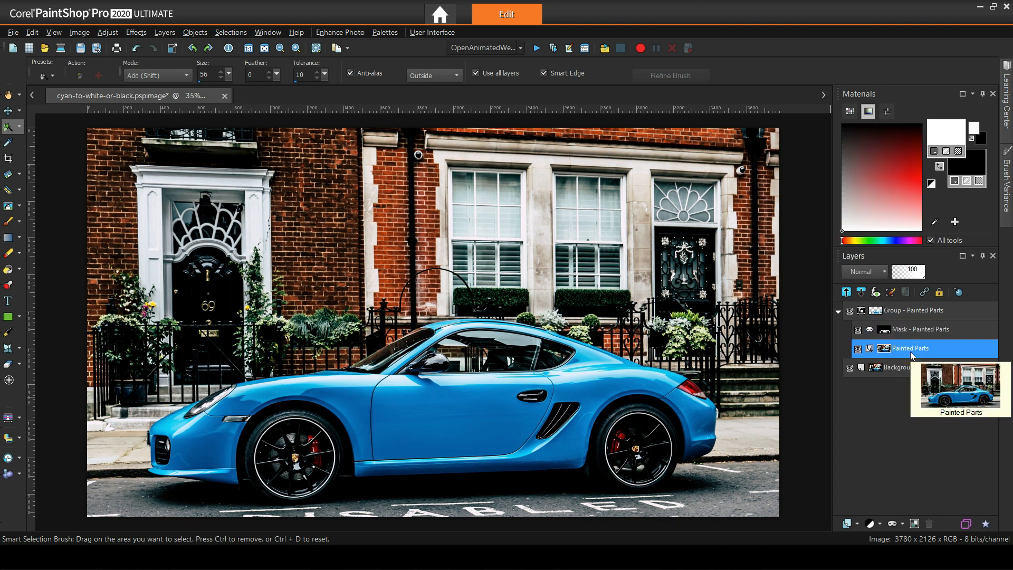
click(872, 524)
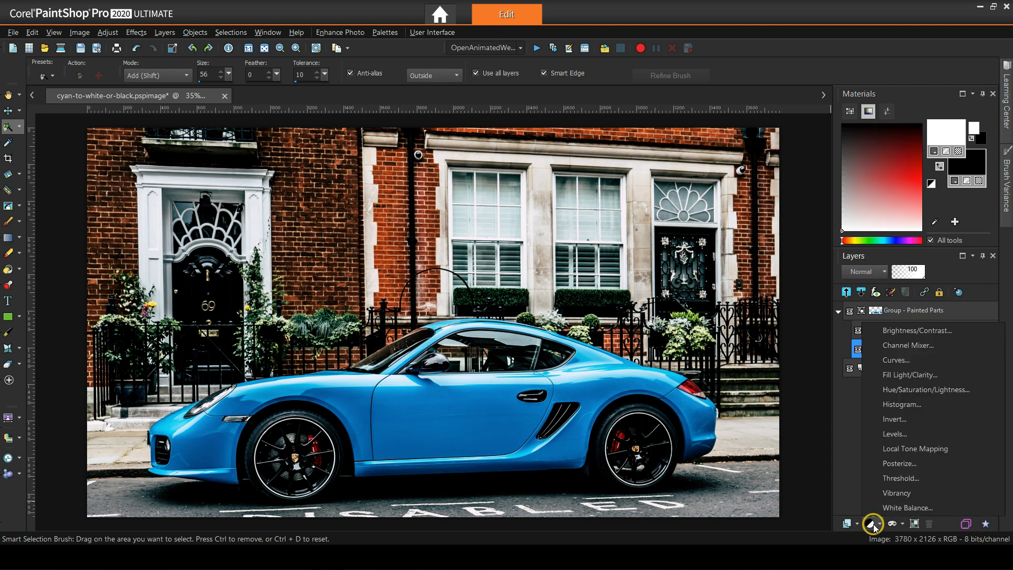
mouse_move(909, 345)
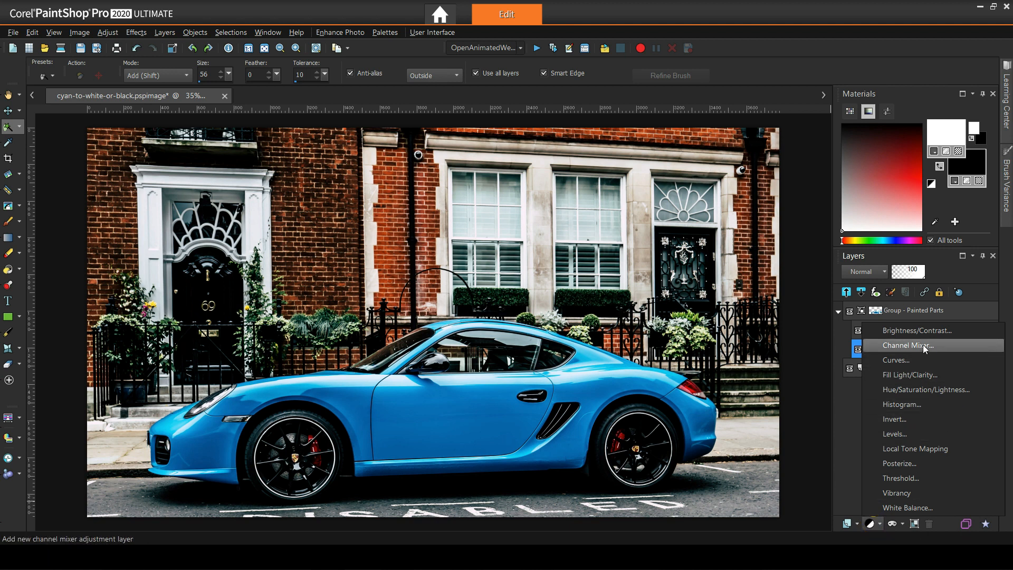
click(907, 346)
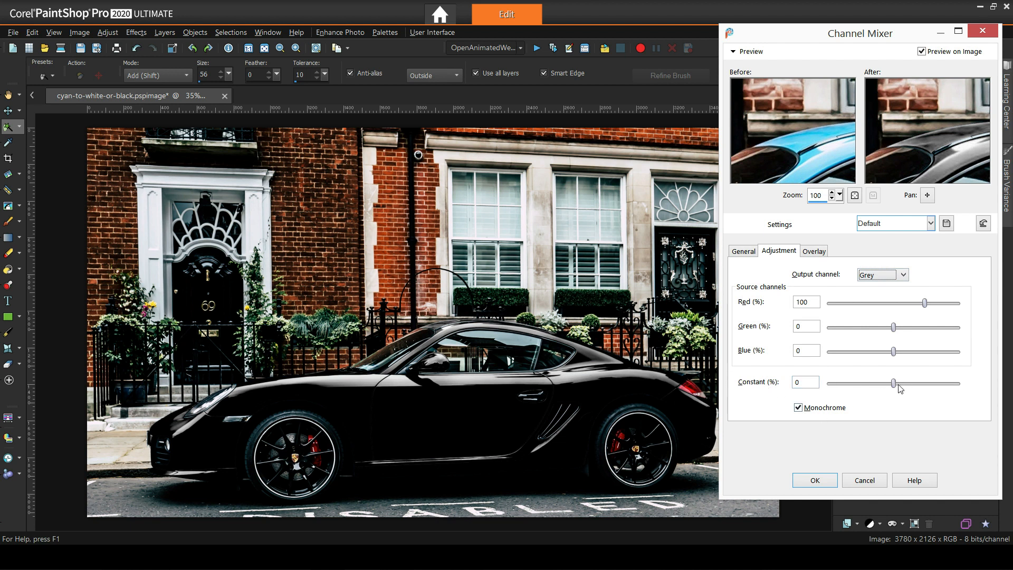
drag(894, 383, 904, 383)
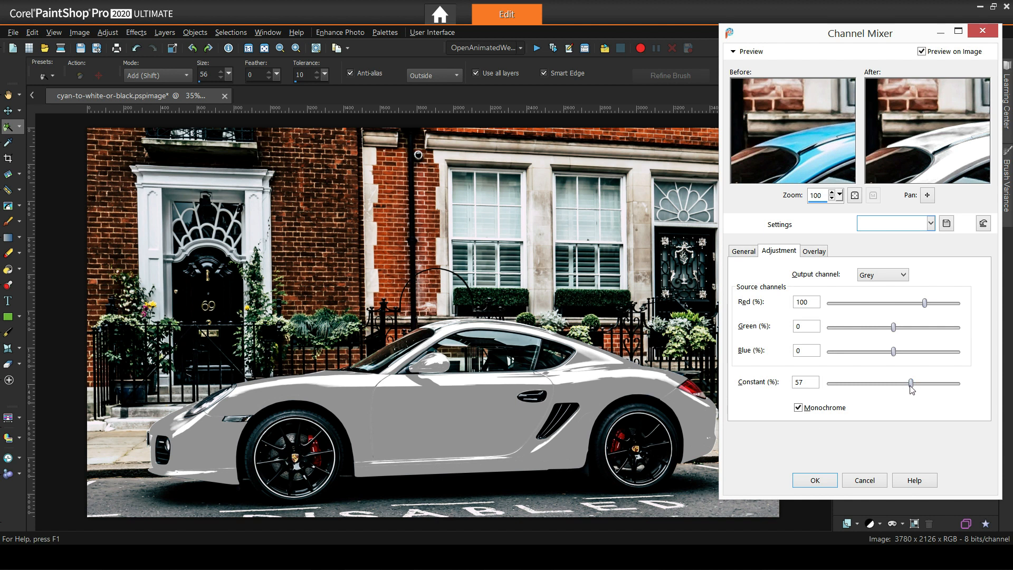
drag(911, 383, 927, 383)
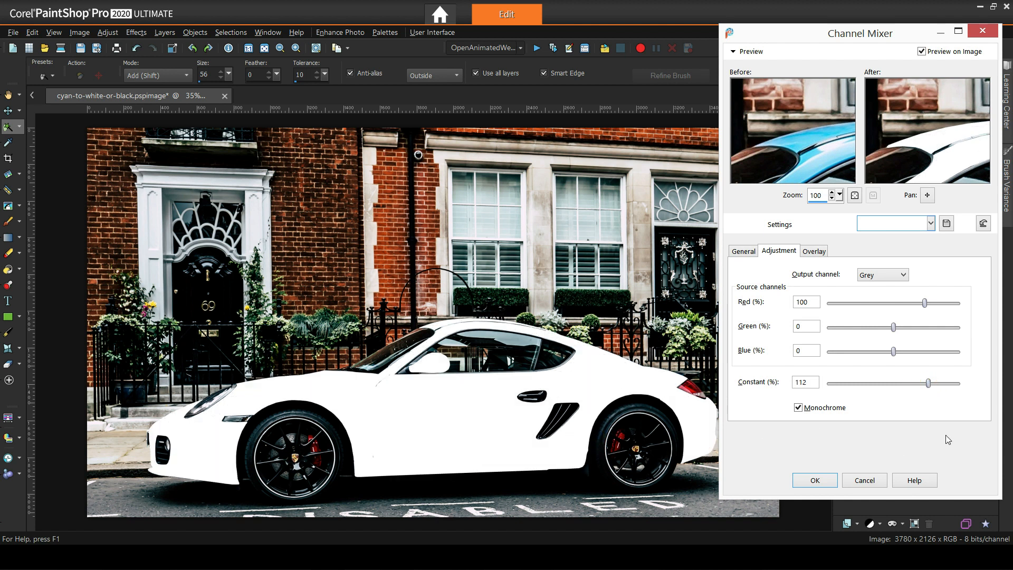
drag(927, 383, 850, 382)
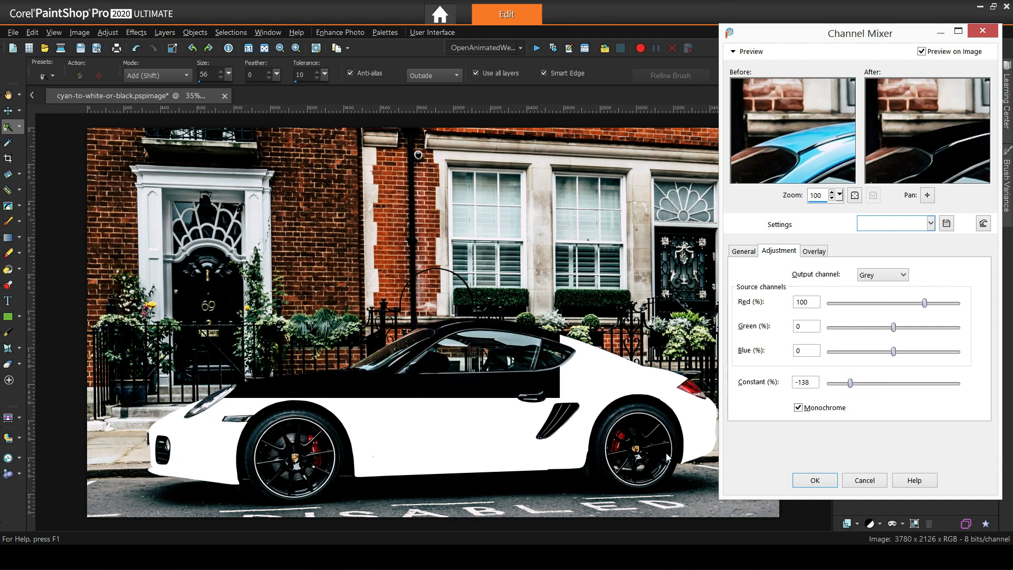
drag(850, 384, 879, 383)
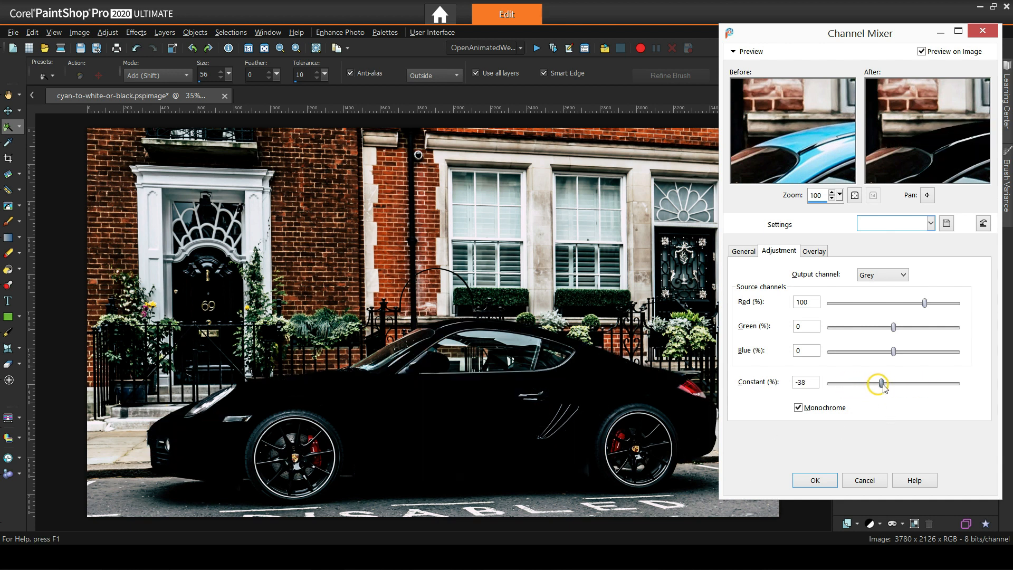
drag(879, 383, 897, 383)
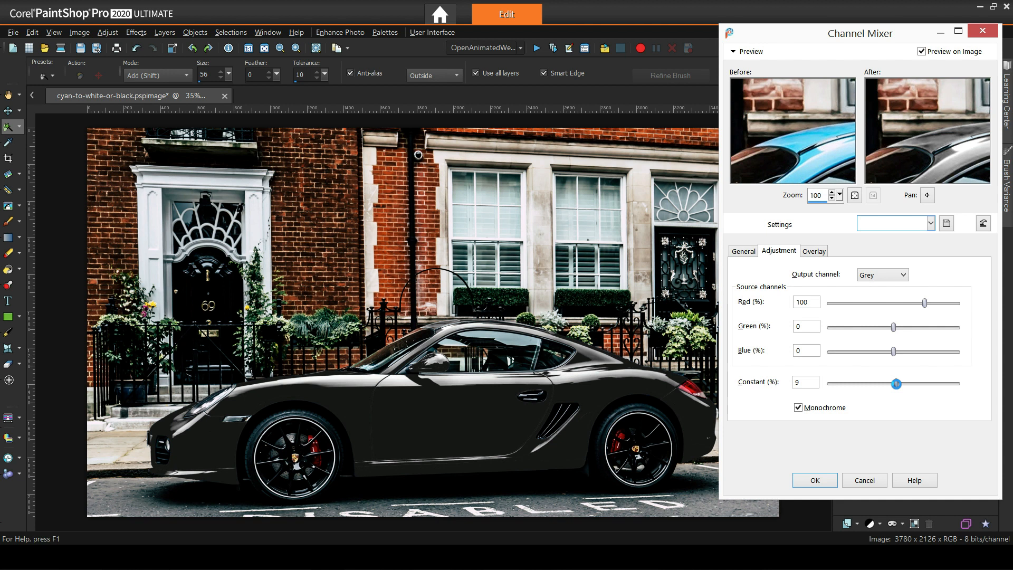
drag(896, 383, 909, 383)
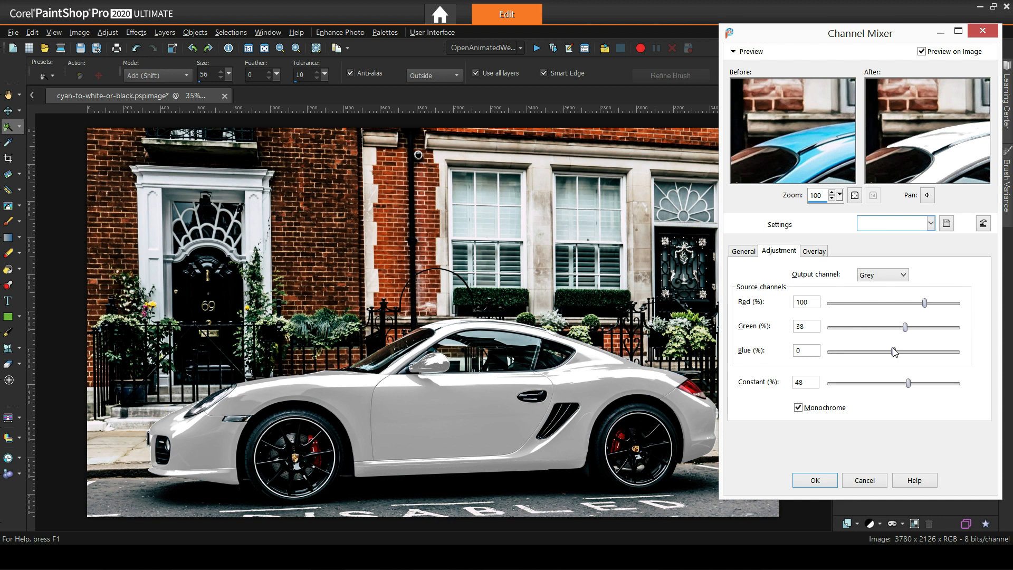
drag(895, 351, 902, 351)
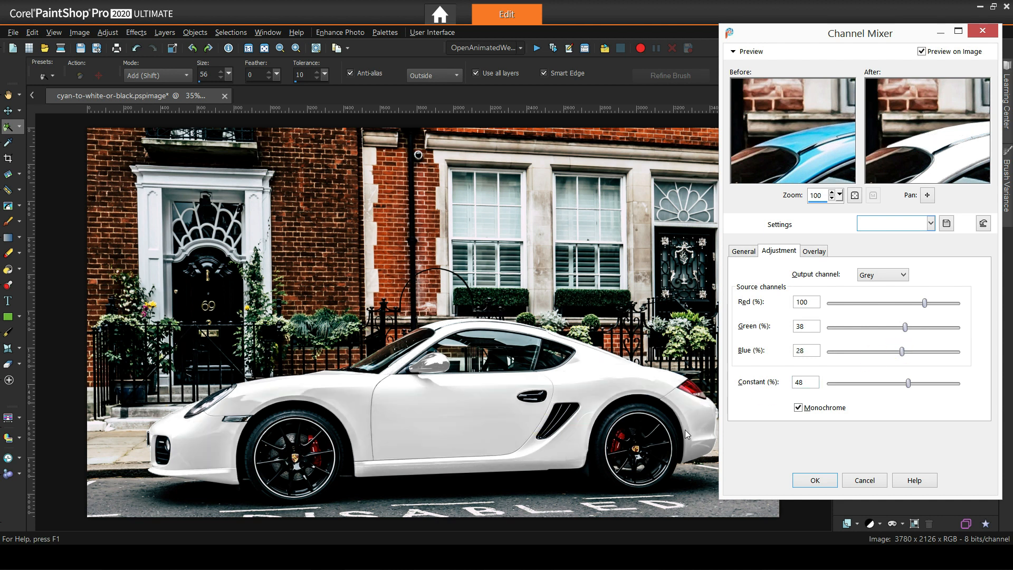
drag(902, 351, 901, 351)
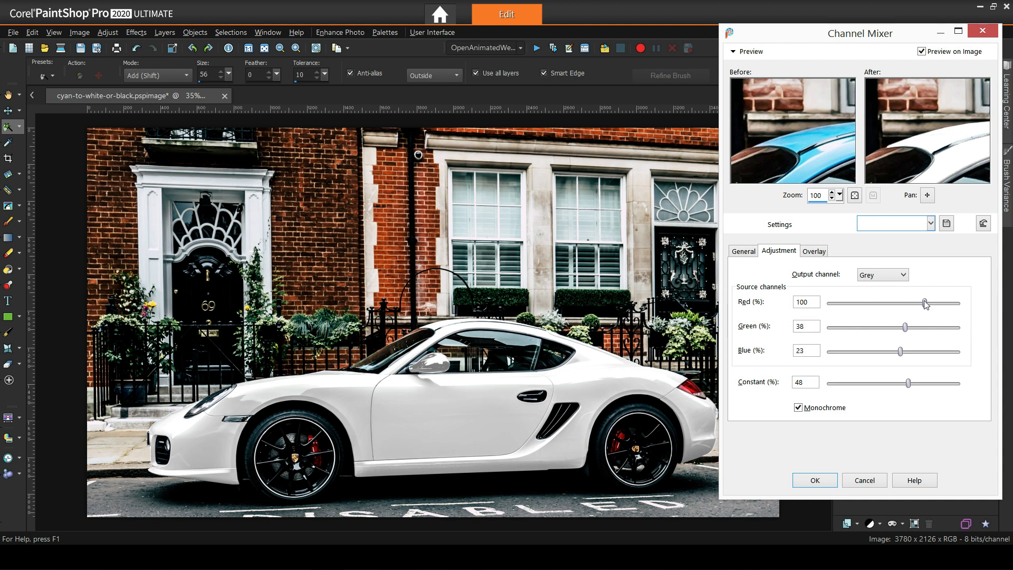
drag(925, 303, 919, 303)
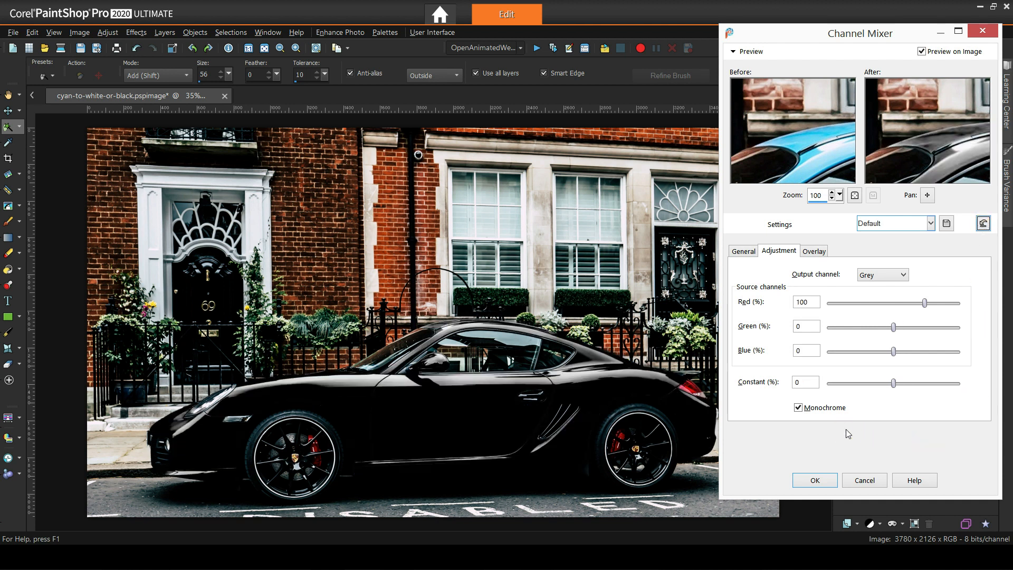
mouse_move(928, 307)
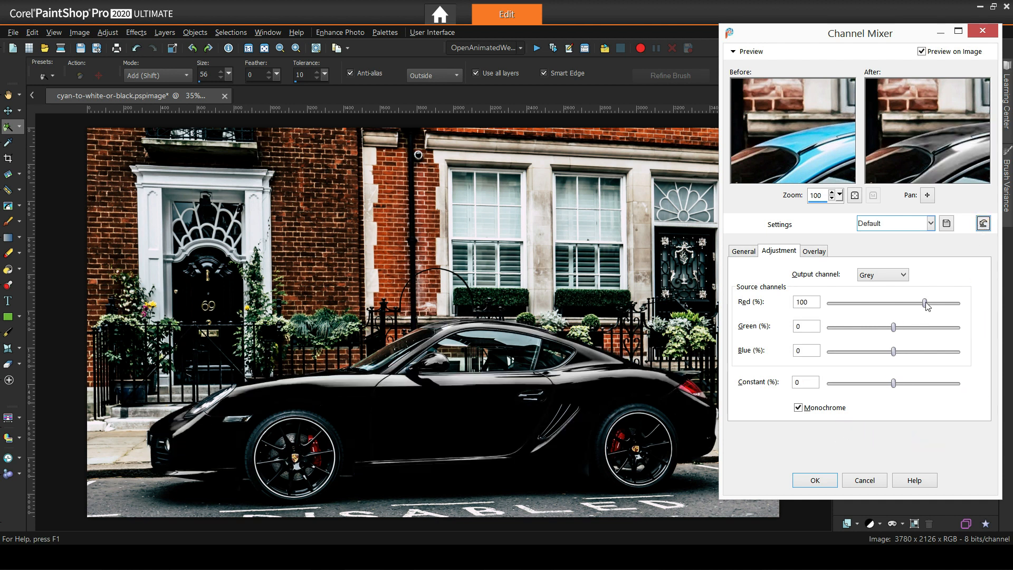
drag(924, 302, 907, 303)
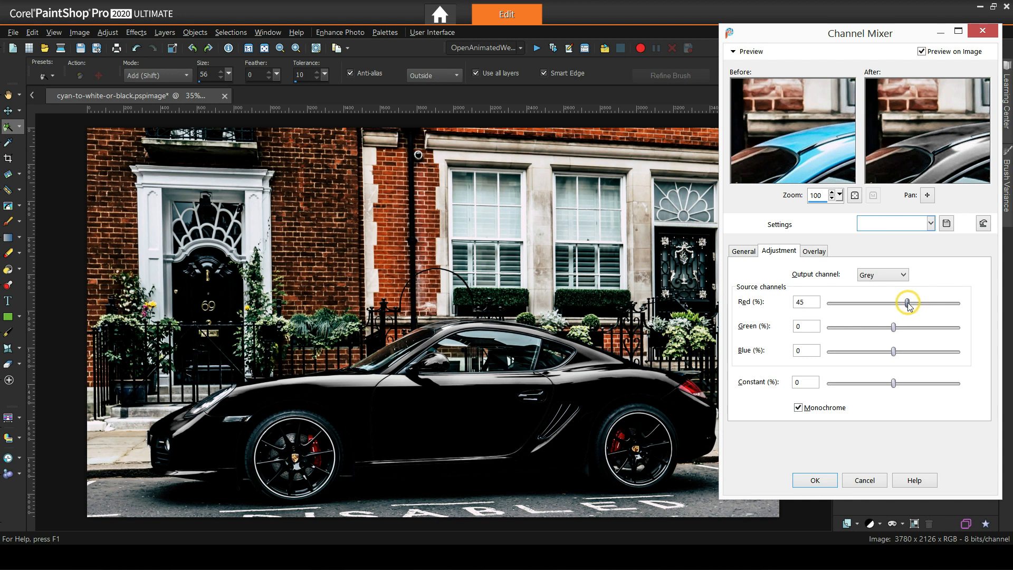
drag(907, 302, 894, 327)
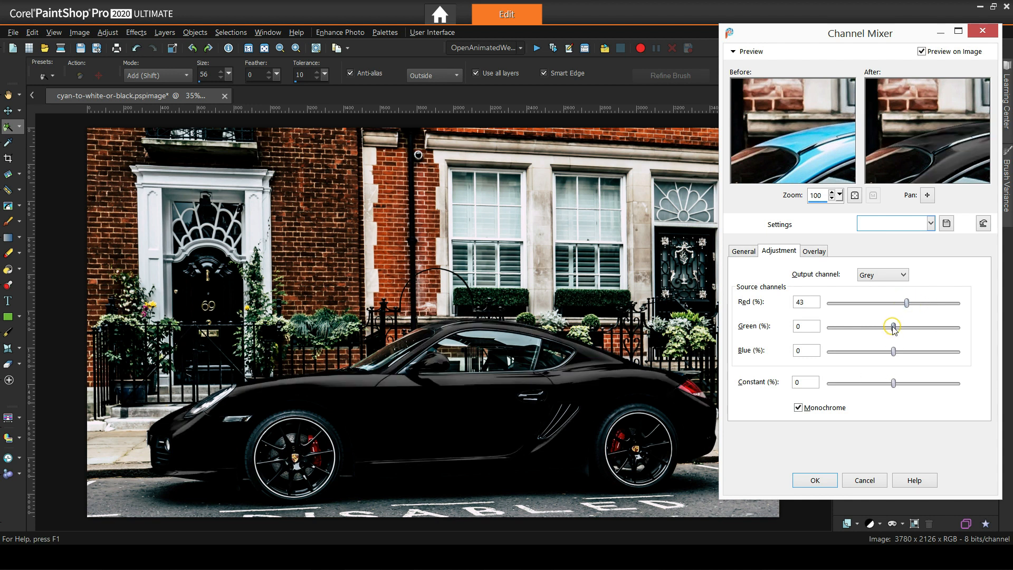
drag(893, 327, 904, 327)
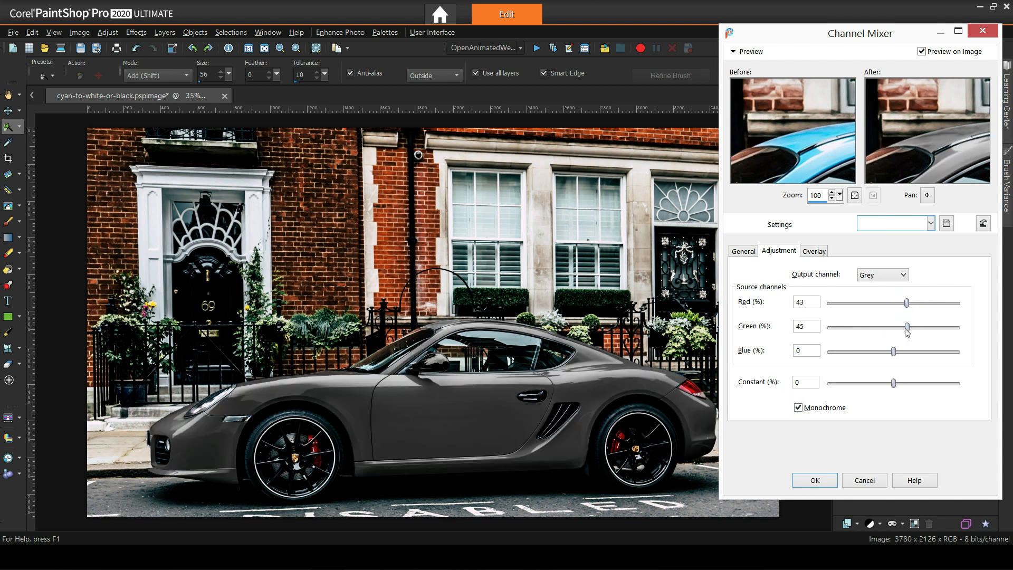
drag(894, 351, 884, 351)
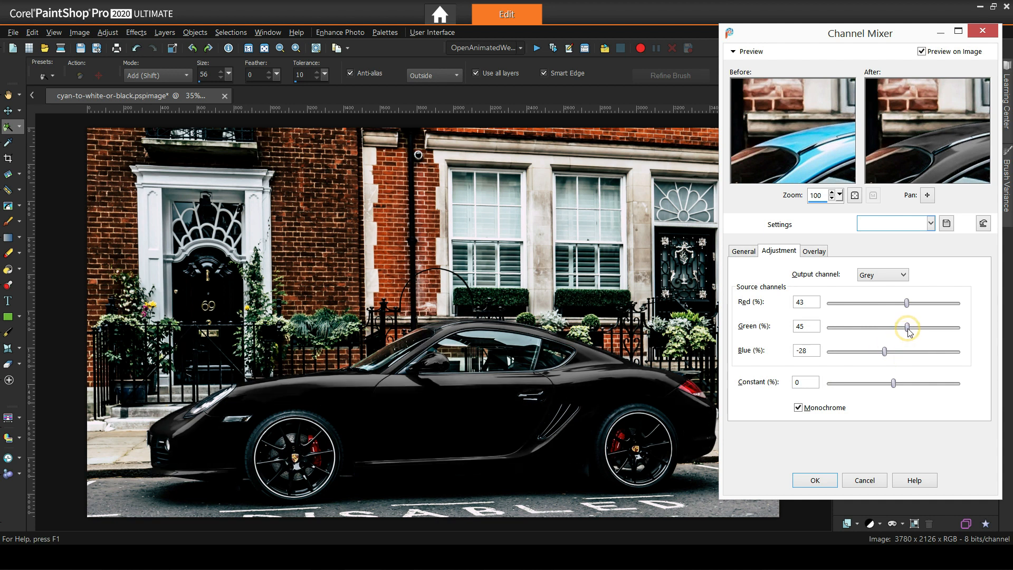
drag(907, 326, 884, 351)
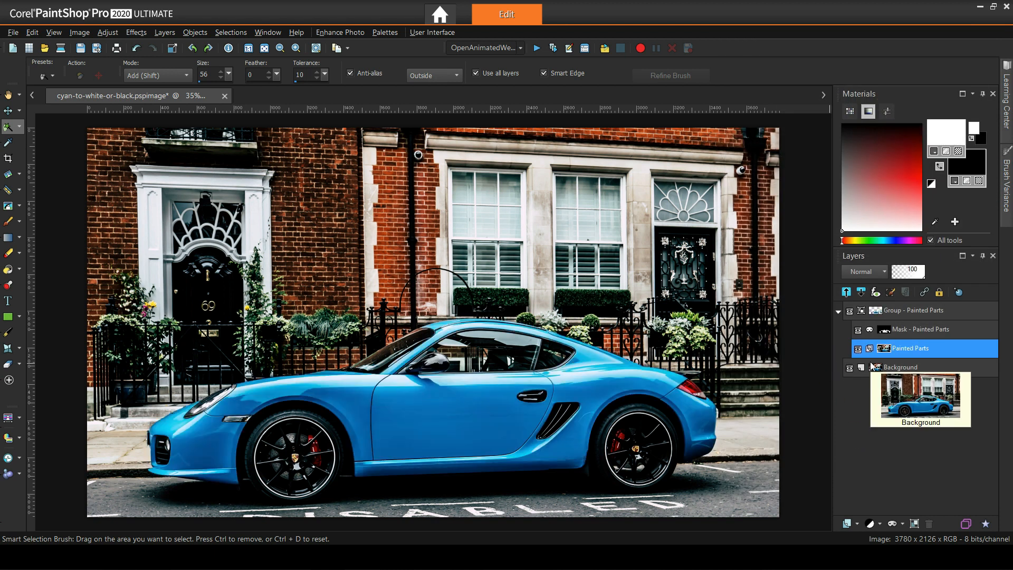
Add a Curves adjustment layer from the Layers palette.
click(879, 524)
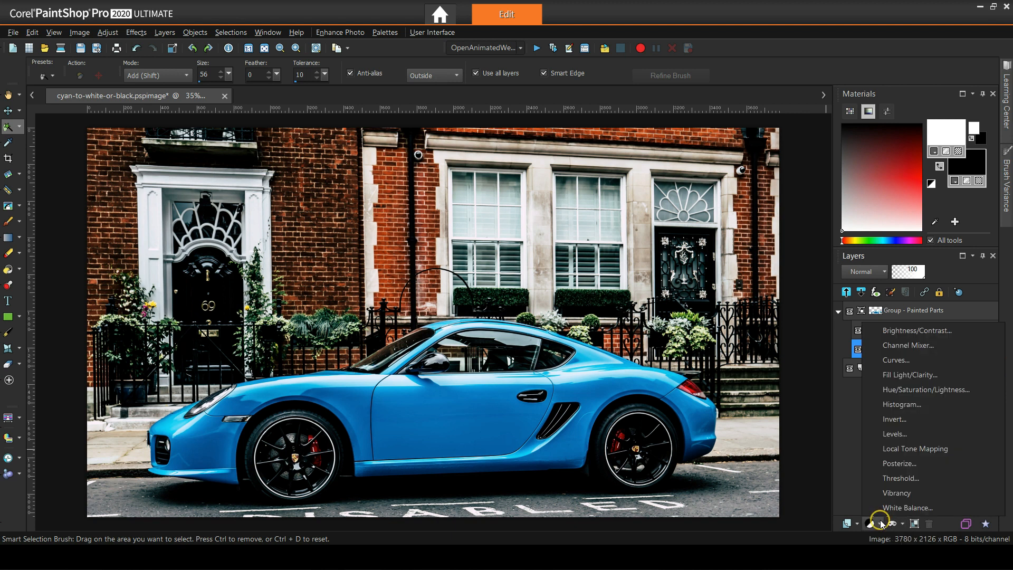
mouse_move(896, 360)
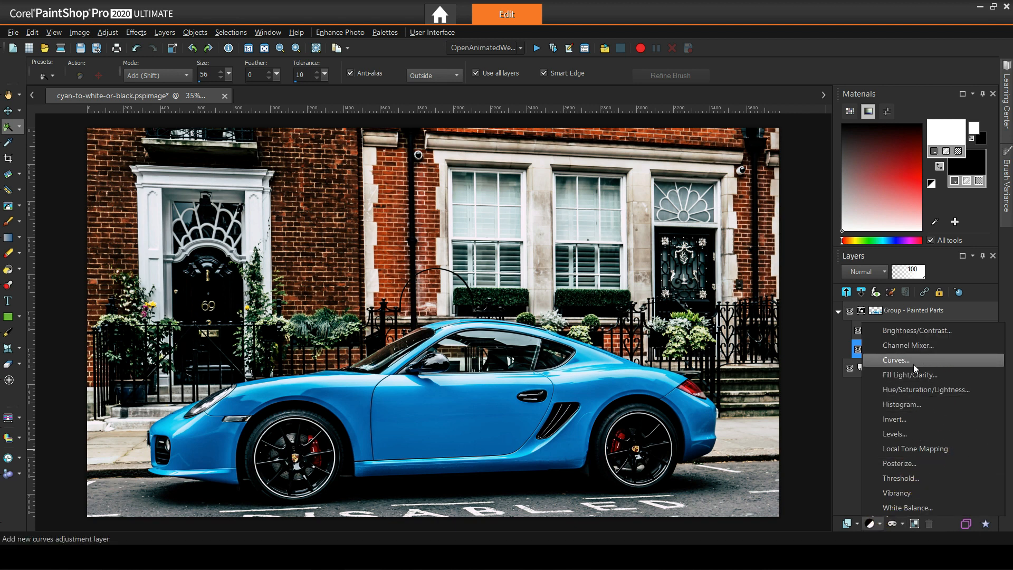
click(896, 360)
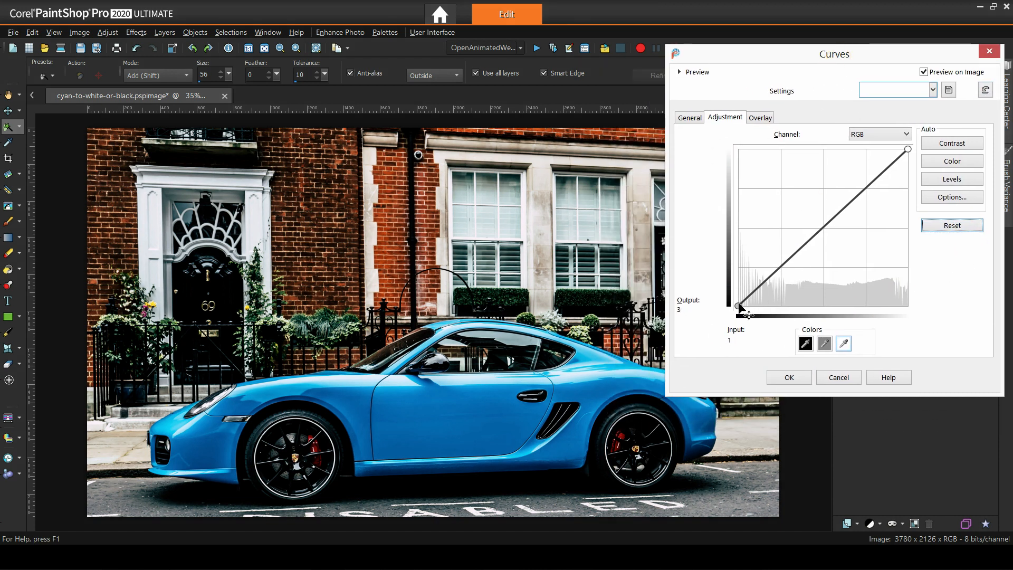
Drag the curve's black point right to darken the car's shadows.
drag(748, 311, 739, 307)
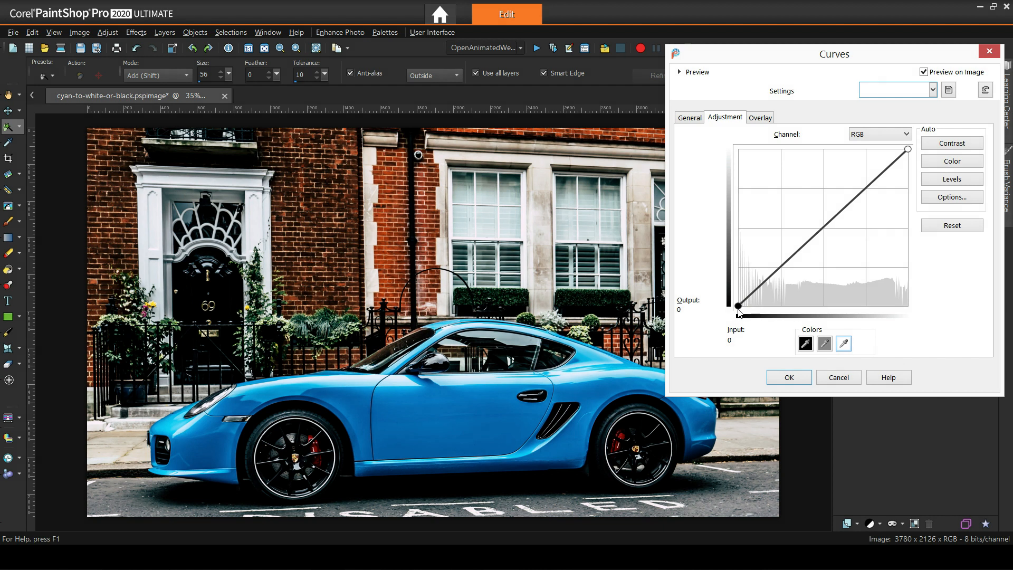
drag(737, 307, 740, 305)
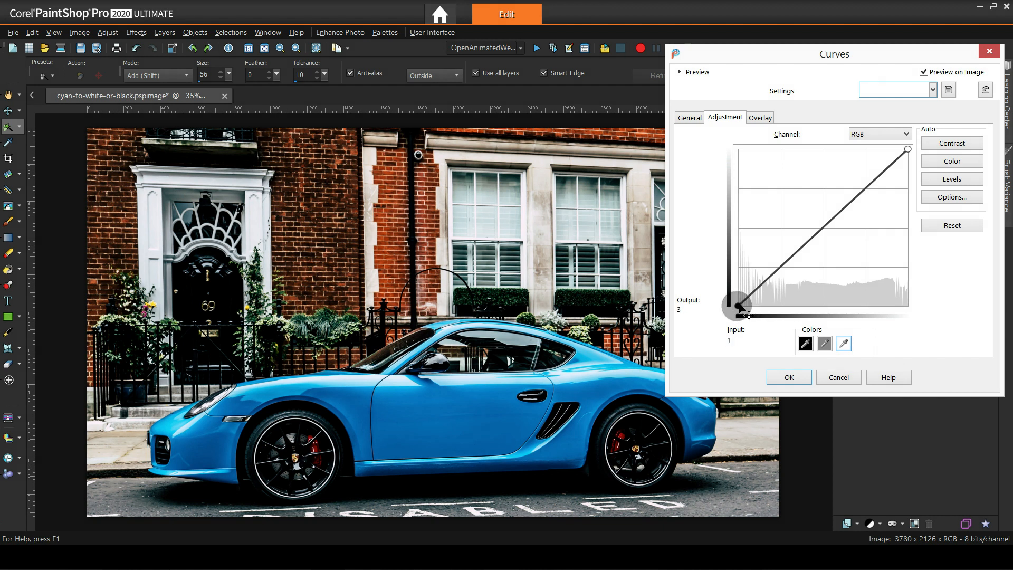
drag(737, 306, 905, 307)
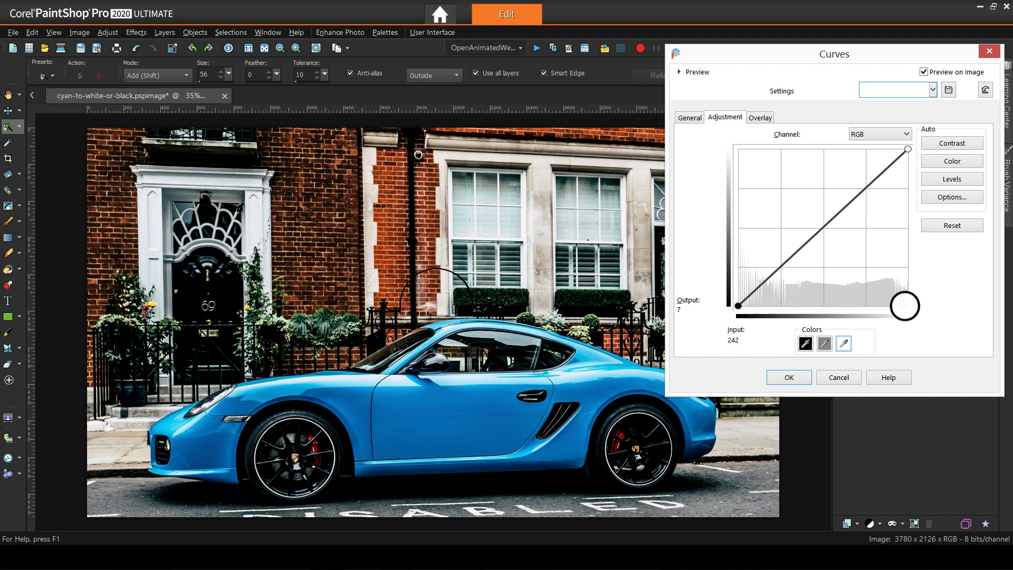
drag(905, 305, 782, 305)
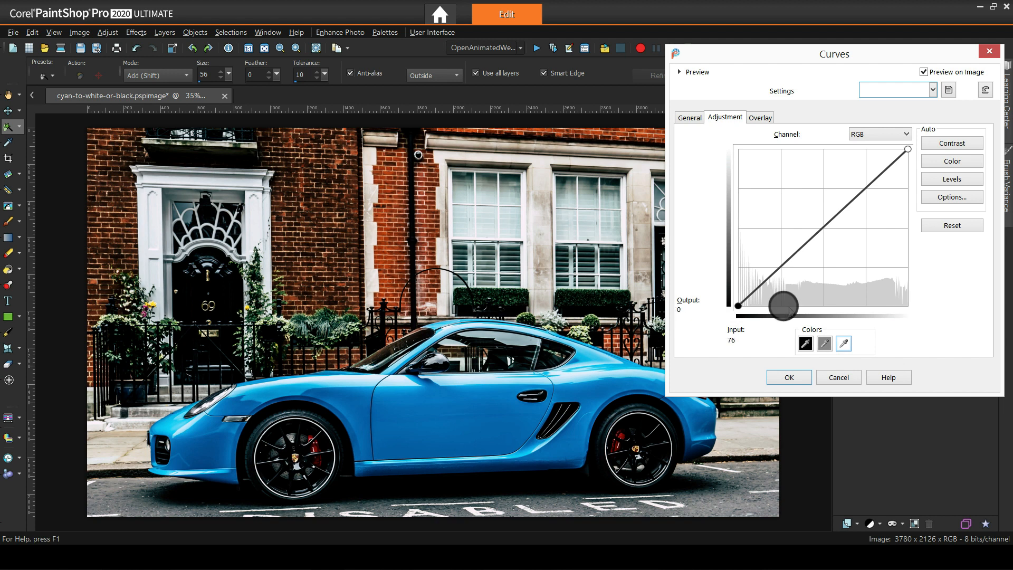
drag(782, 305, 824, 304)
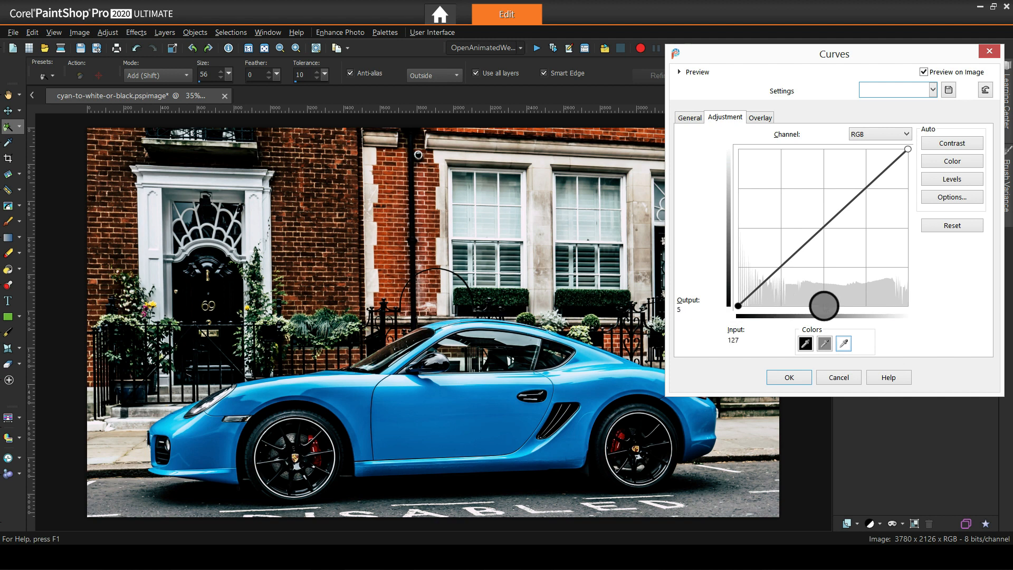
drag(824, 305, 867, 306)
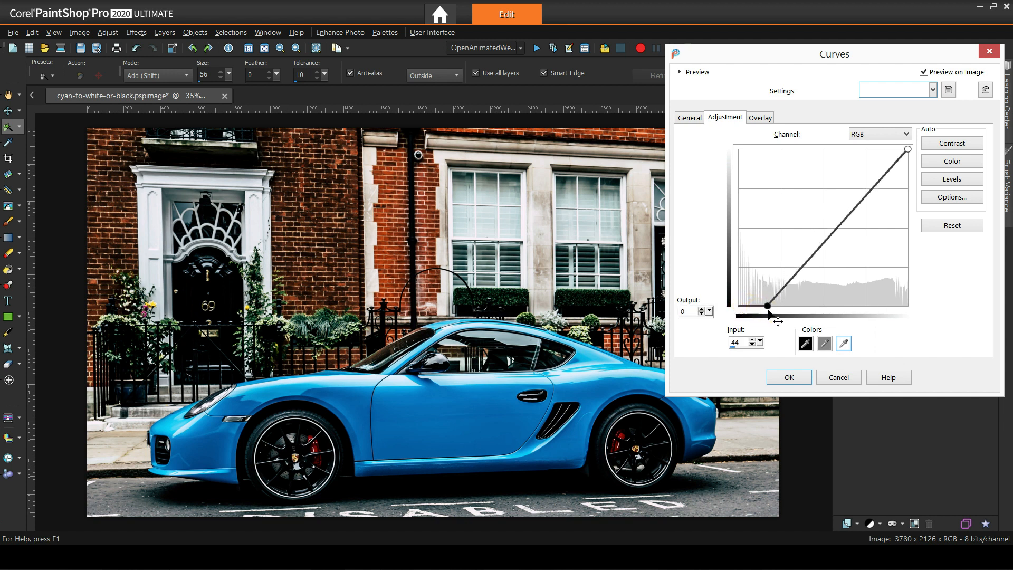
drag(767, 307, 778, 306)
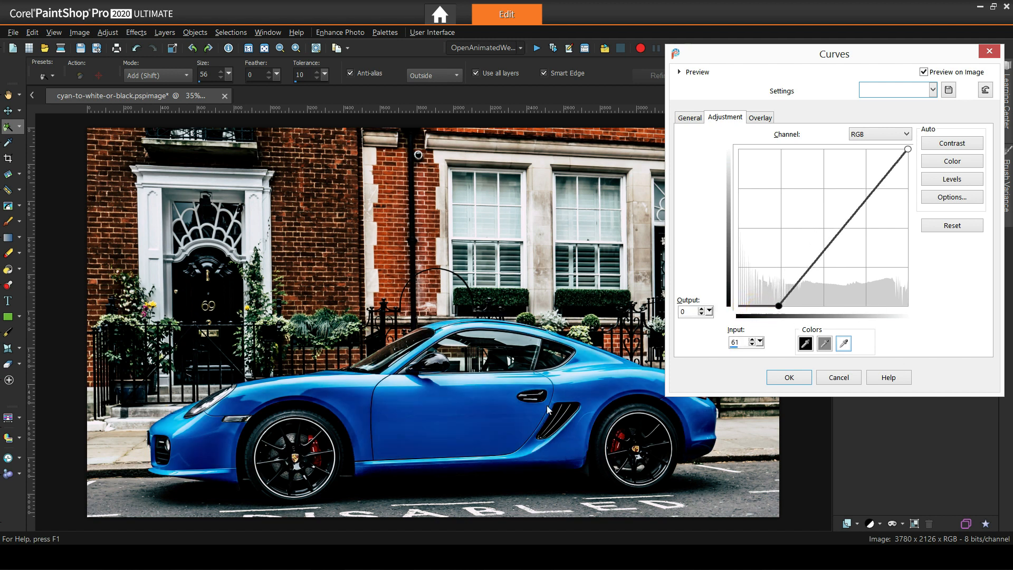
click(778, 306)
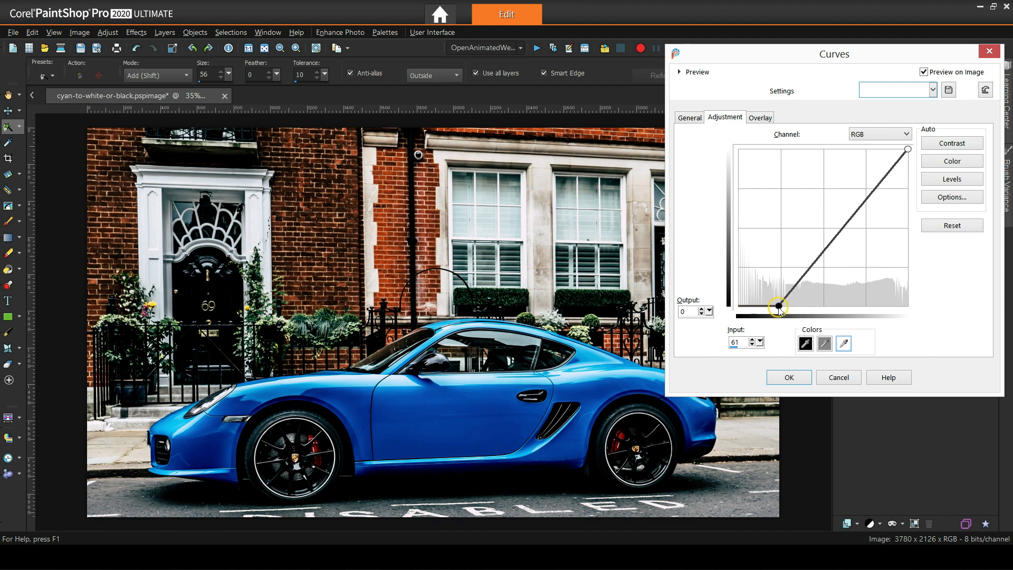
drag(779, 306, 785, 304)
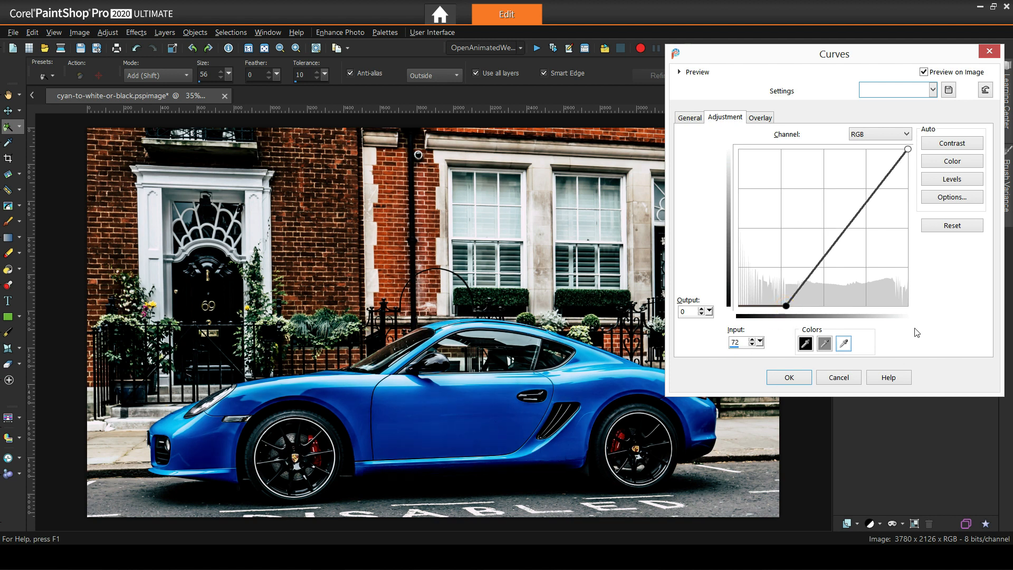
Lower the white point and push the black point far right for deep navy.
click(908, 150)
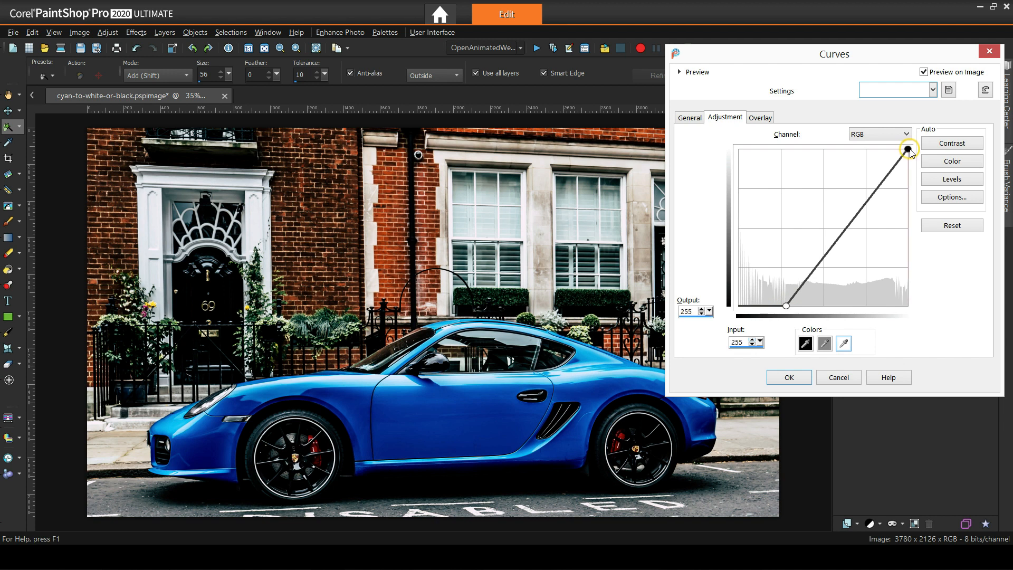
drag(908, 149, 908, 194)
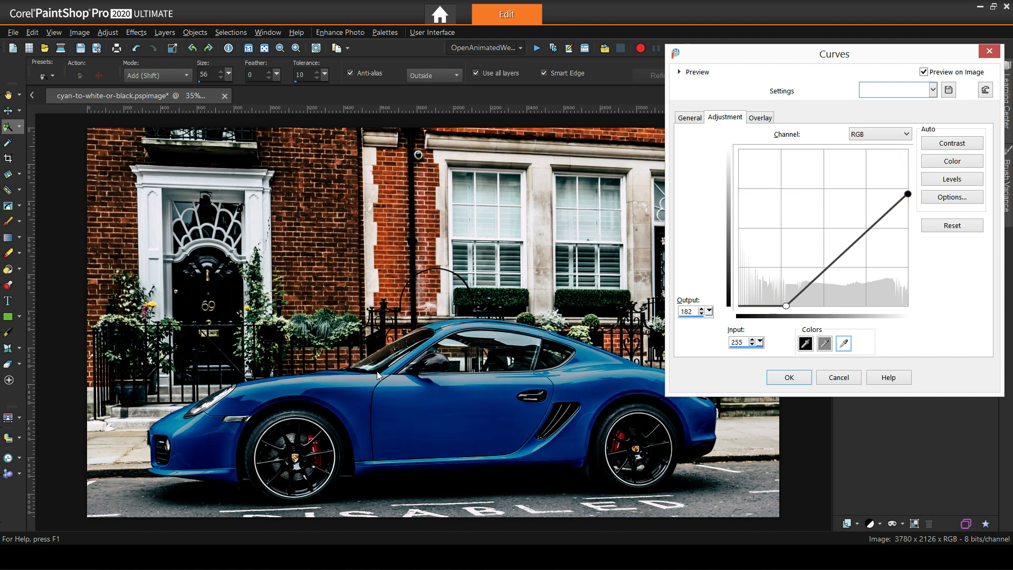
mouse_move(625, 356)
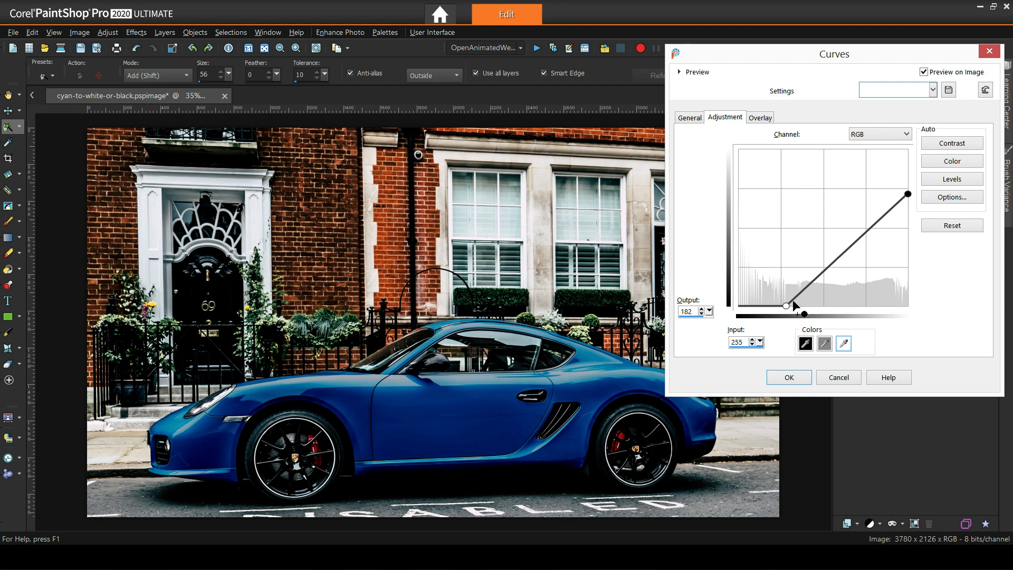
drag(786, 306, 859, 306)
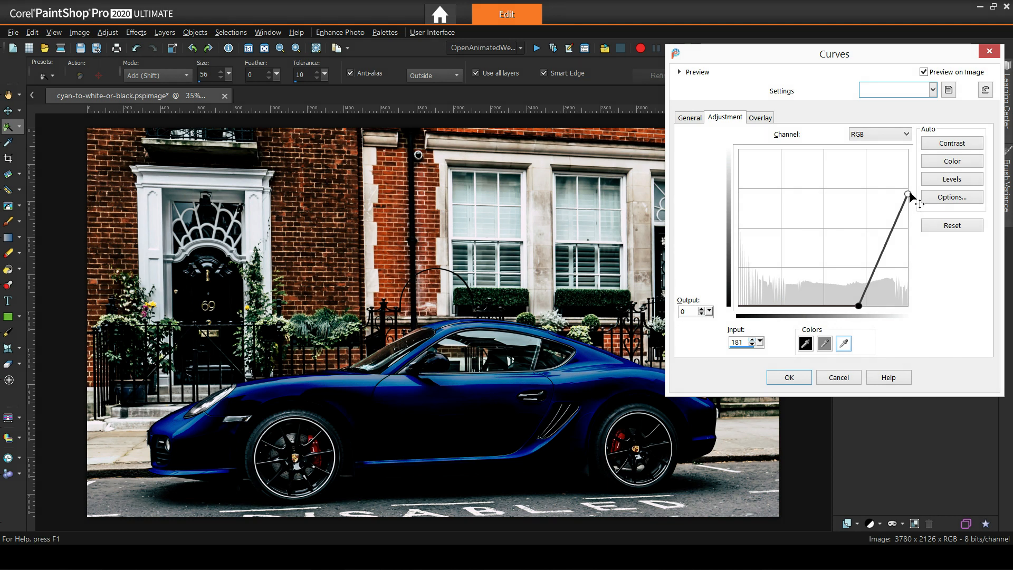
Return the white point to the top, steepen the curve inward, and apply Curves 1.
drag(906, 196, 907, 241)
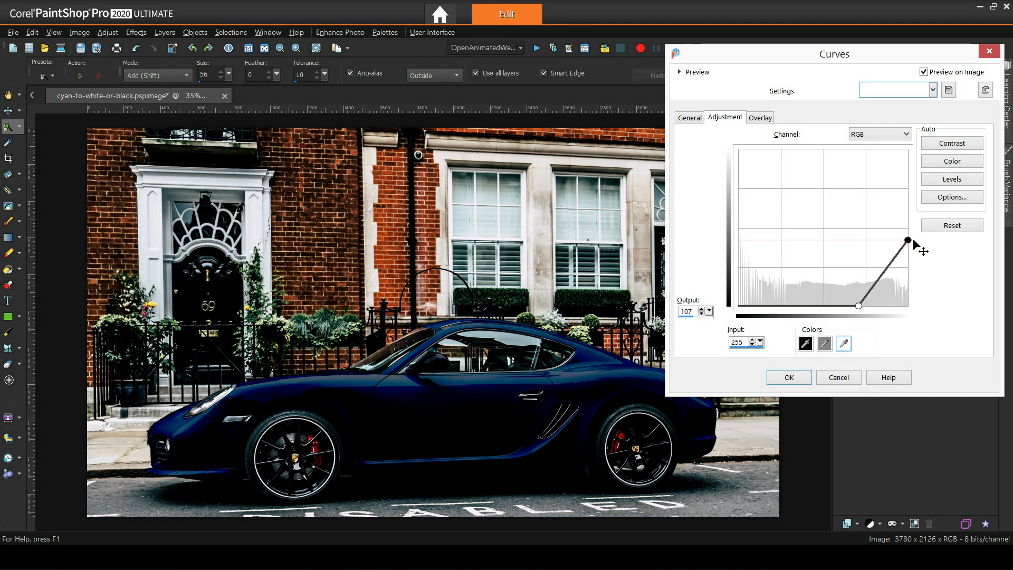
drag(908, 240, 908, 149)
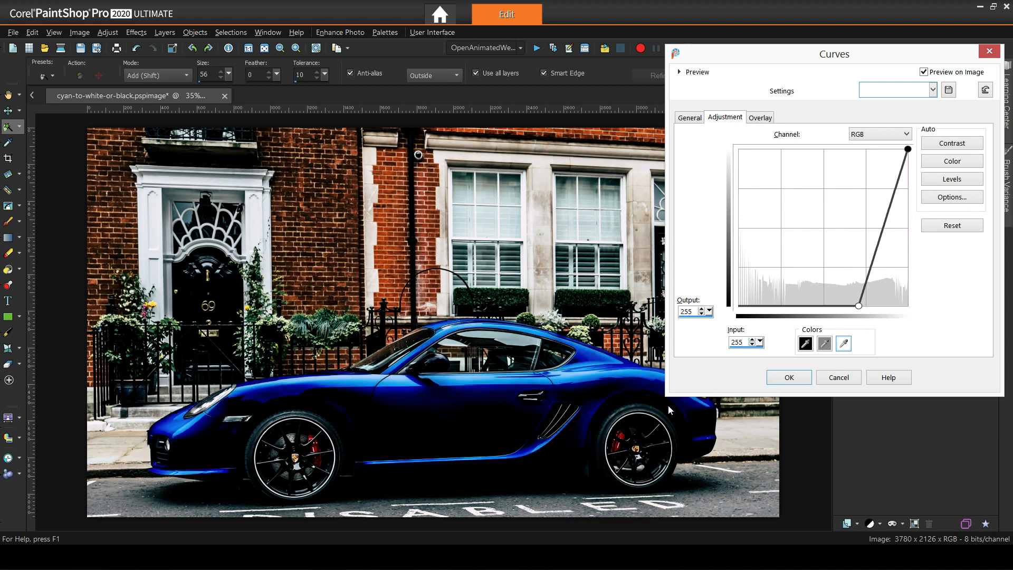
mouse_move(939, 156)
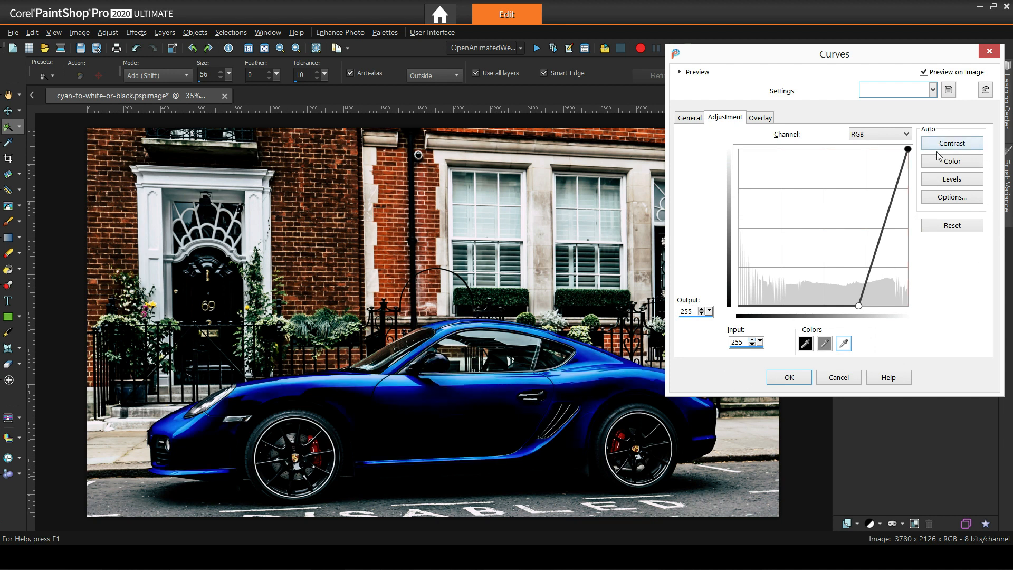
drag(907, 149, 897, 151)
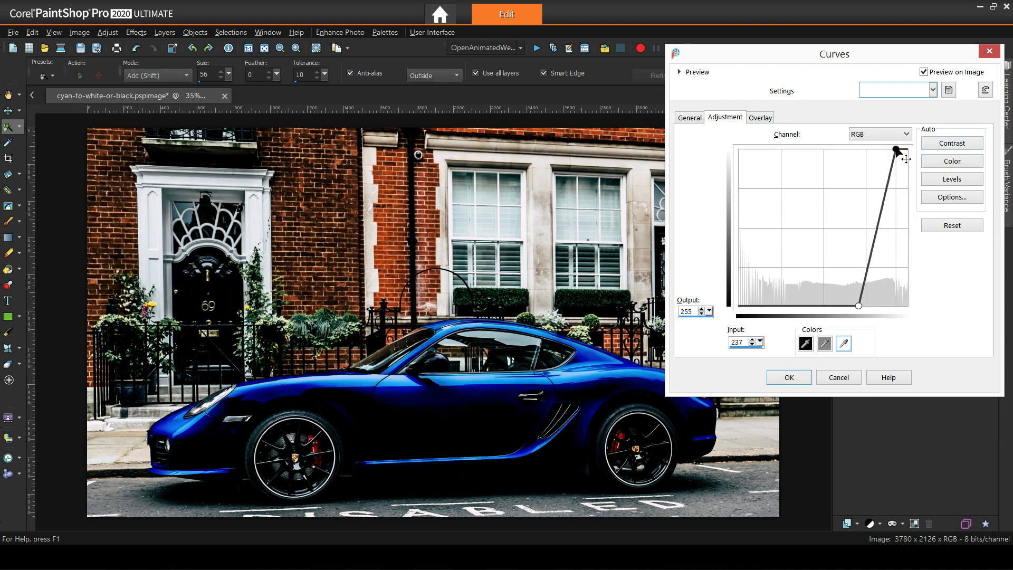
drag(897, 150, 898, 149)
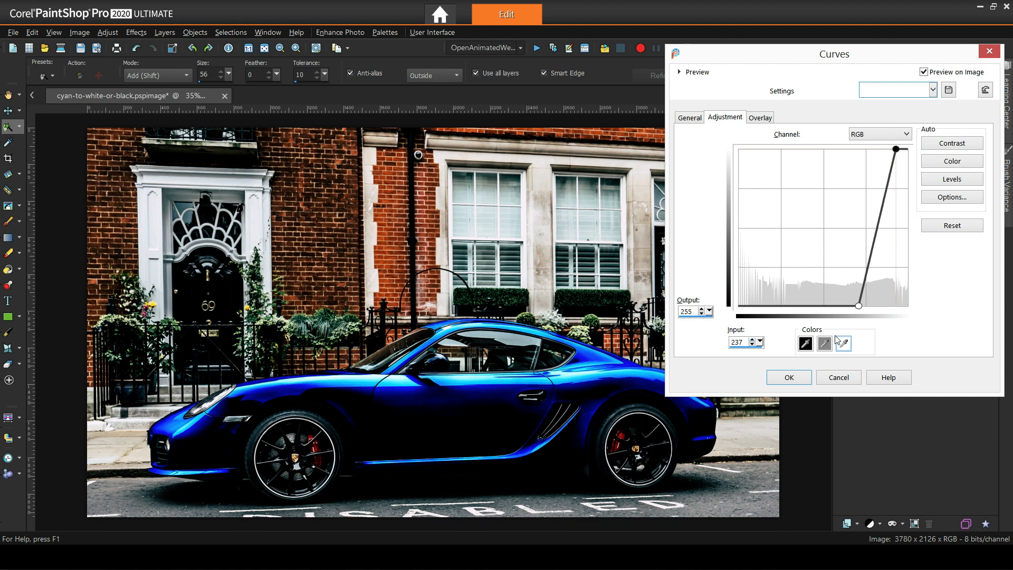
drag(858, 306, 858, 306)
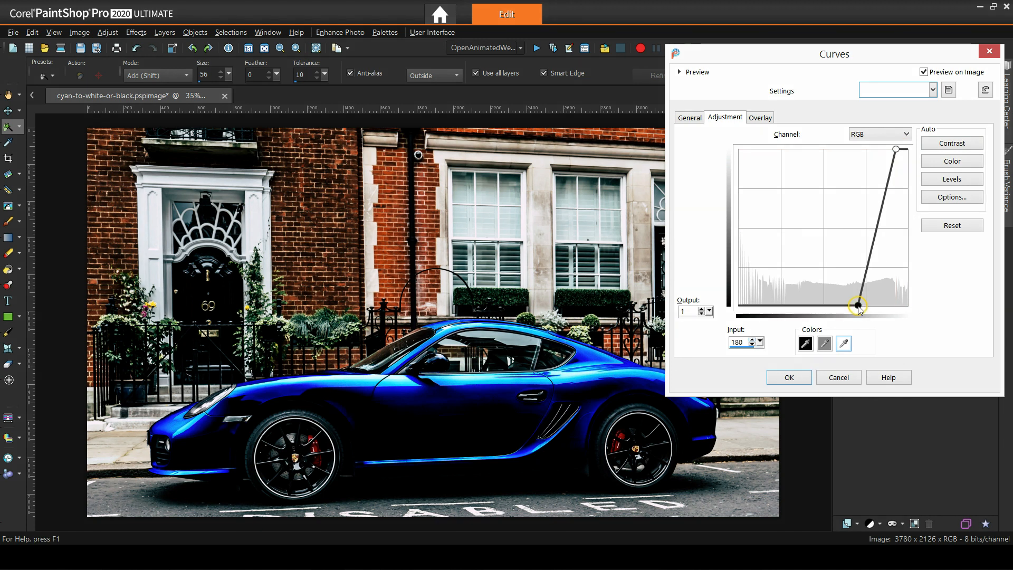
drag(858, 305, 853, 308)
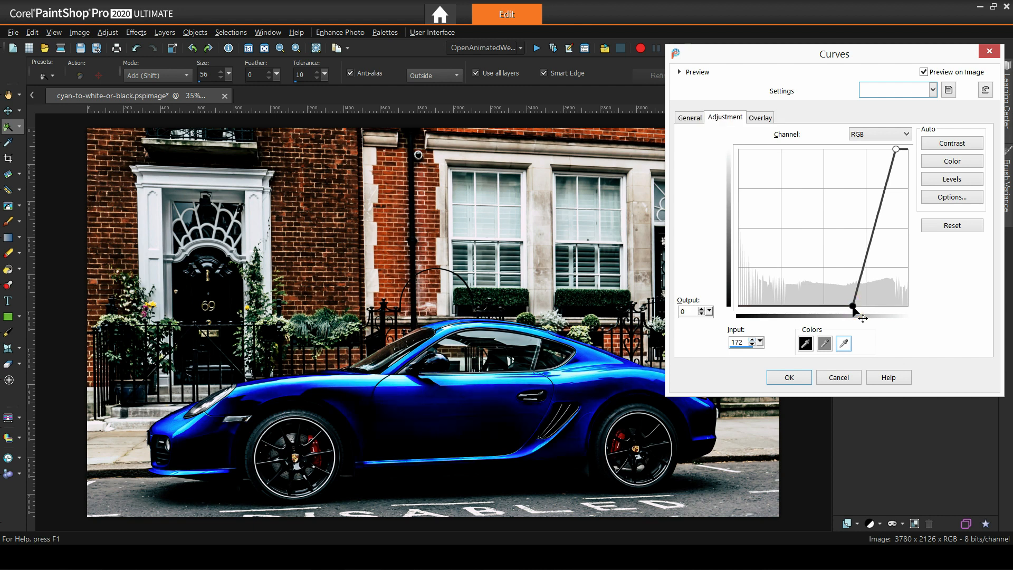
drag(854, 308, 862, 308)
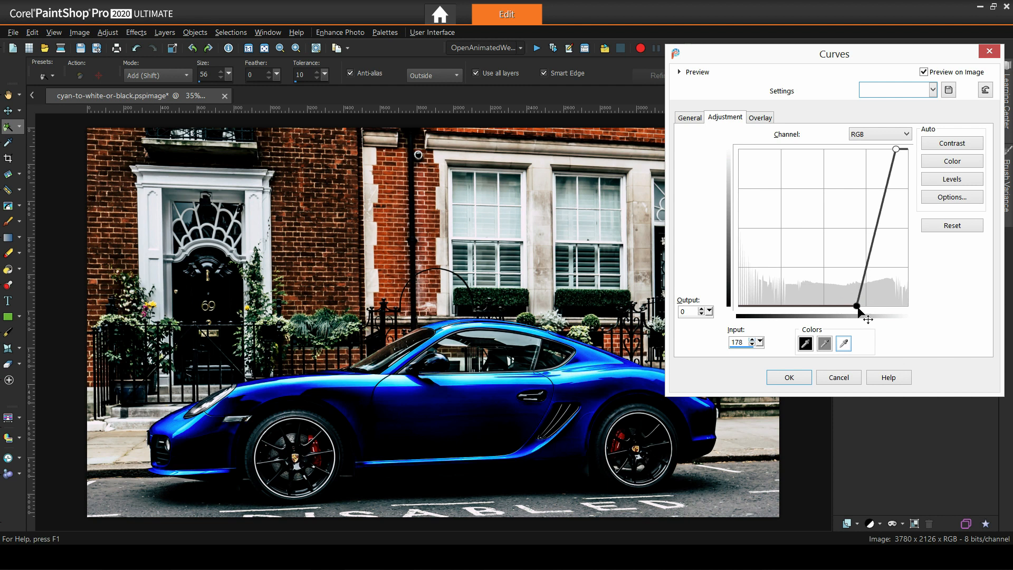
drag(858, 308, 860, 307)
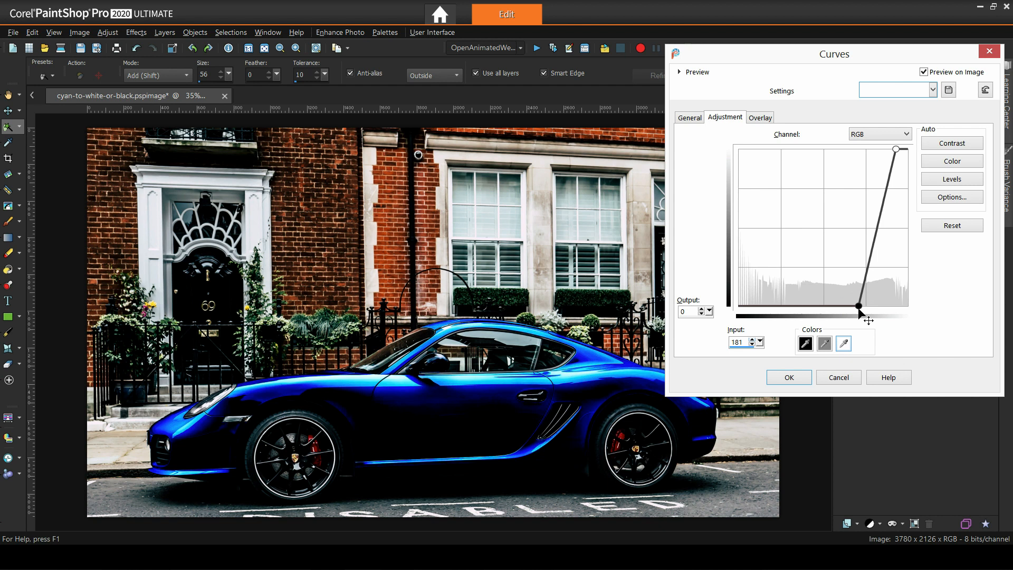
drag(860, 306, 861, 306)
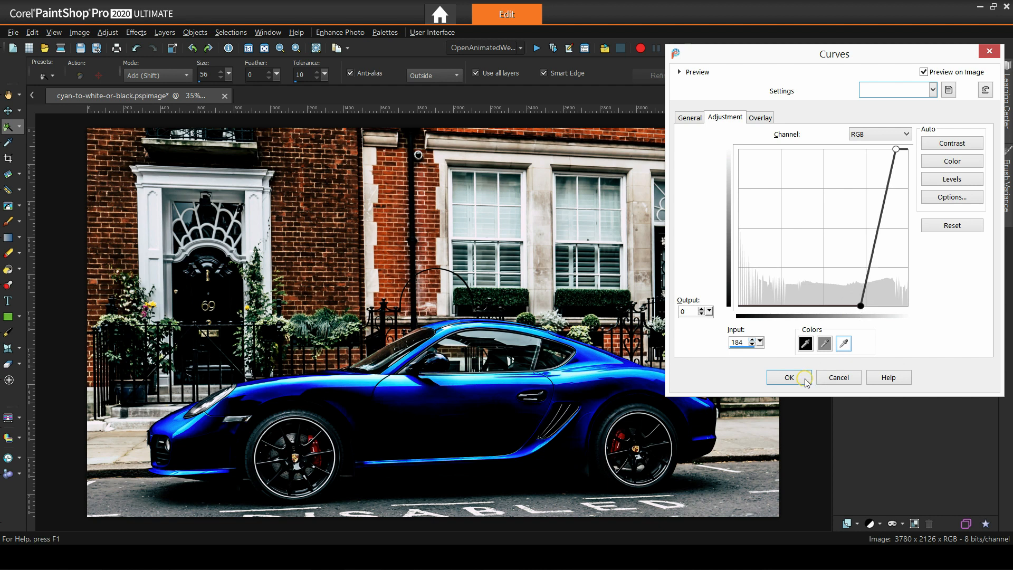
click(787, 378)
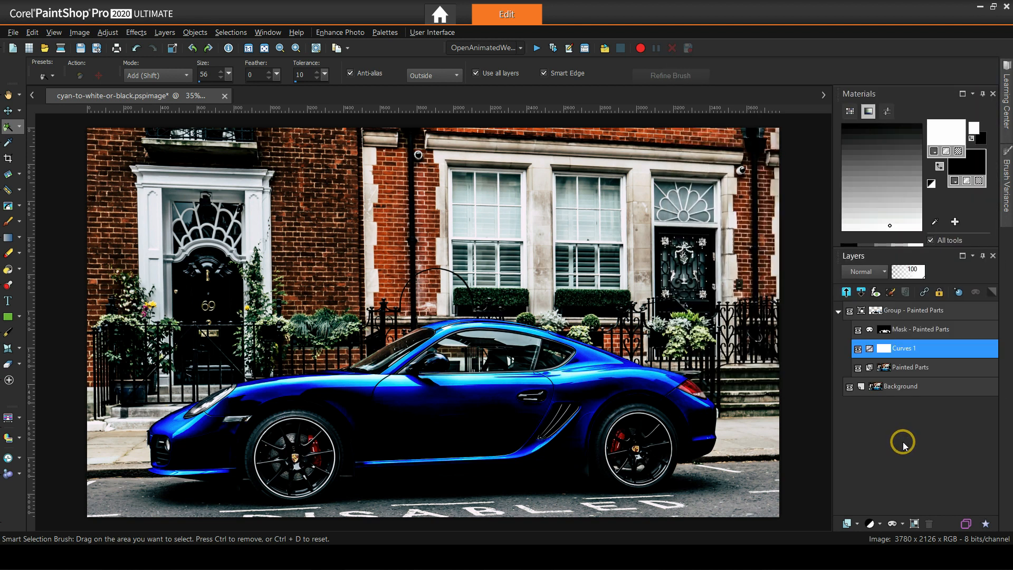
Add a Hue/Saturation/Lightness layer with saturation -100 to turn the car black.
click(911, 367)
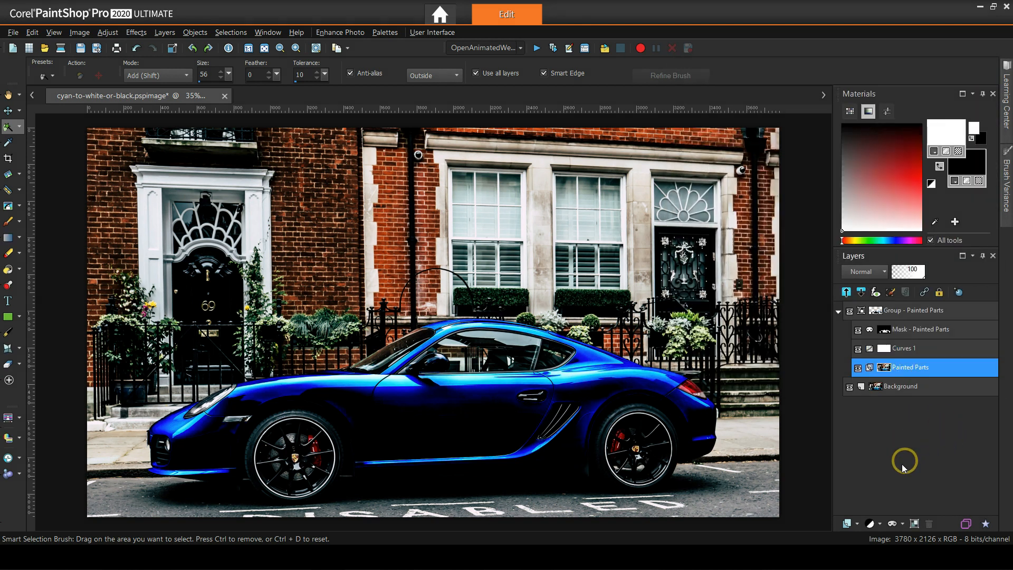
click(870, 524)
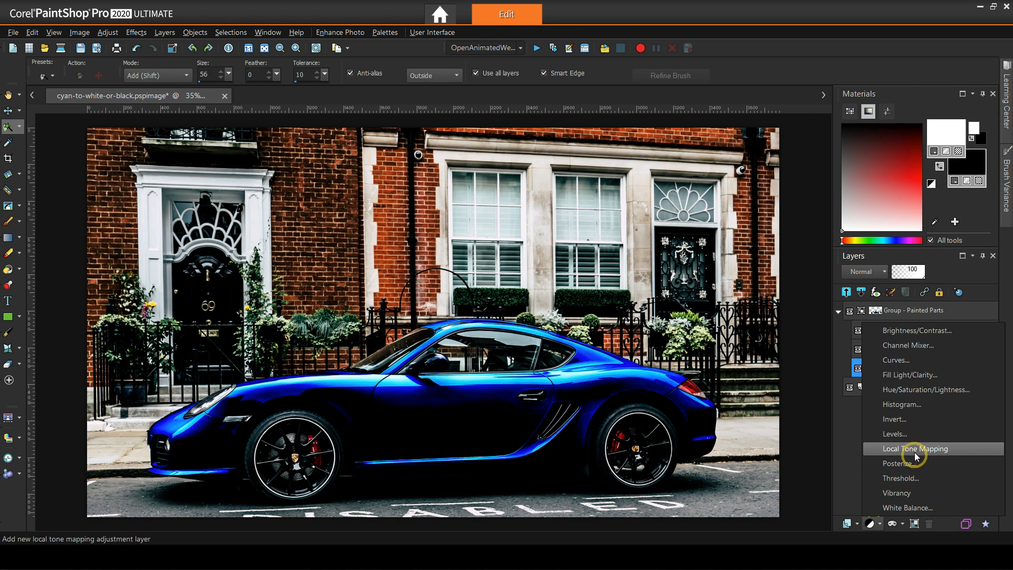
click(914, 448)
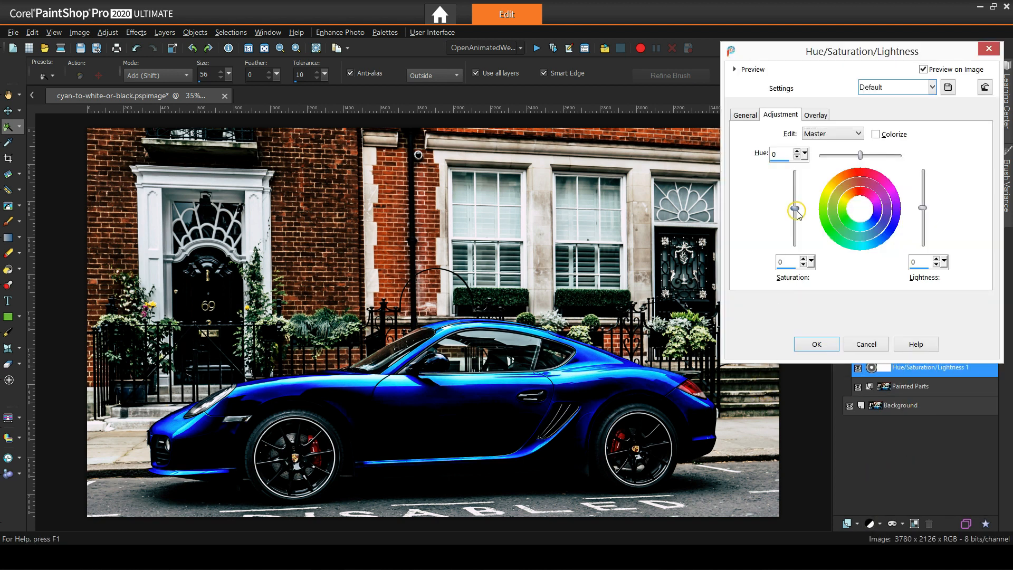
drag(795, 212, 796, 249)
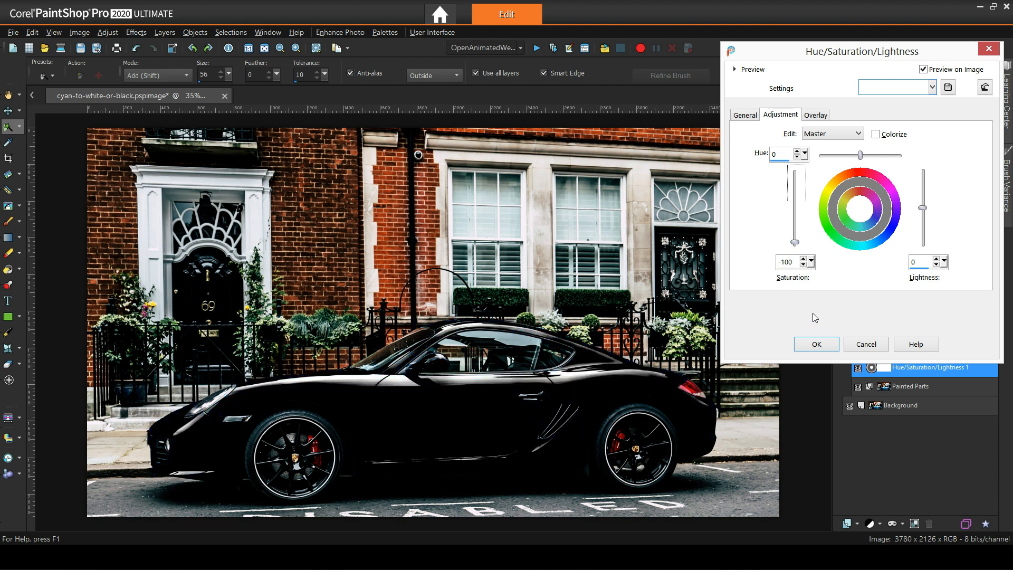
click(816, 343)
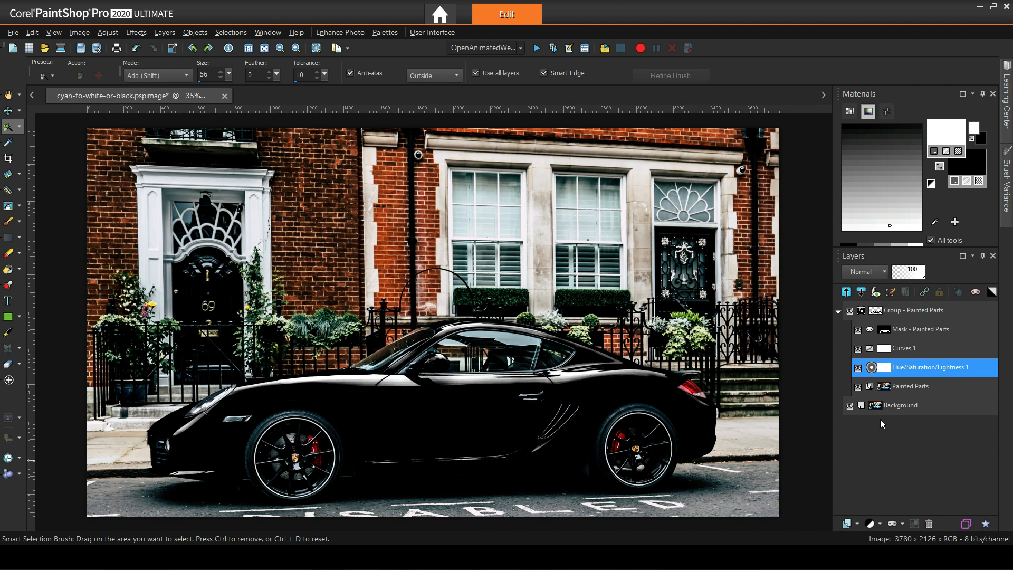
click(904, 349)
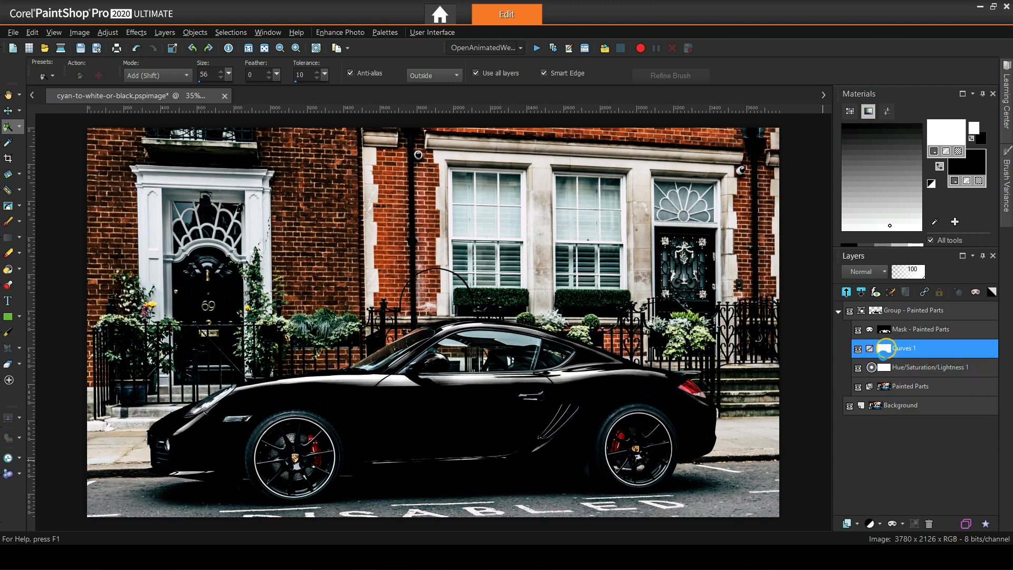
Reopen the Curves 1 settings and reshape the curve to lift the black car.
double_click(904, 348)
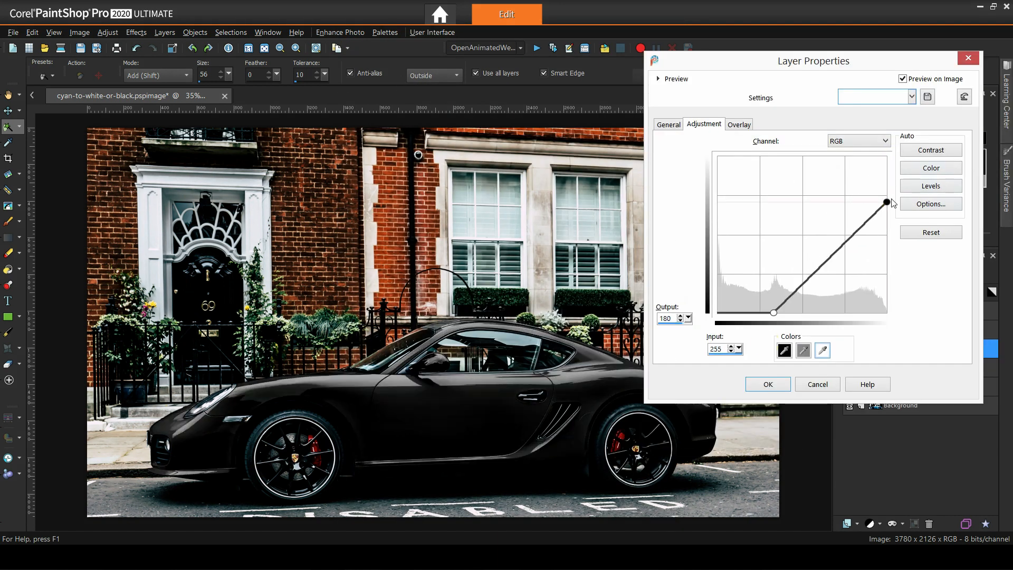
drag(887, 202, 820, 233)
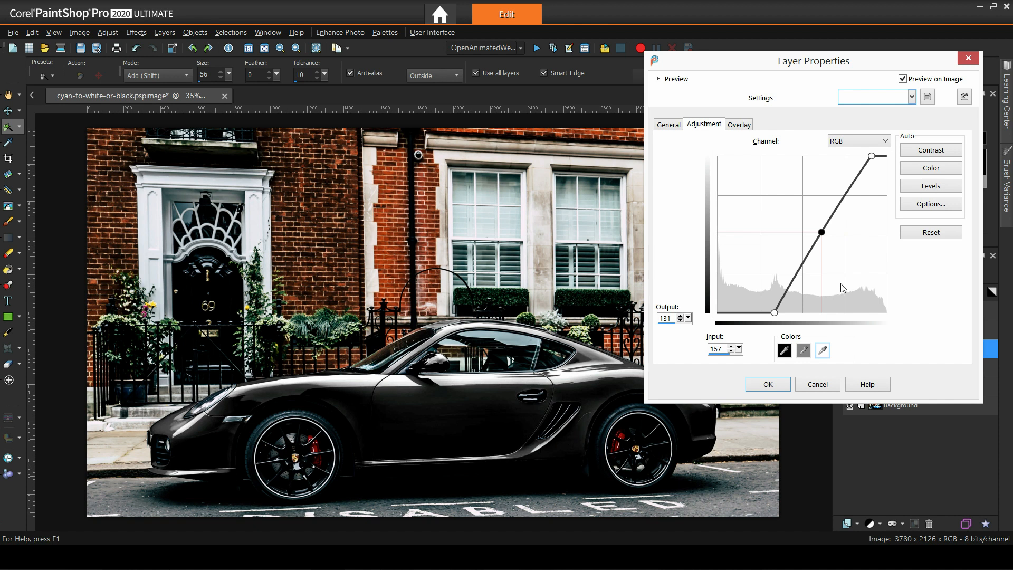
mouse_move(922, 271)
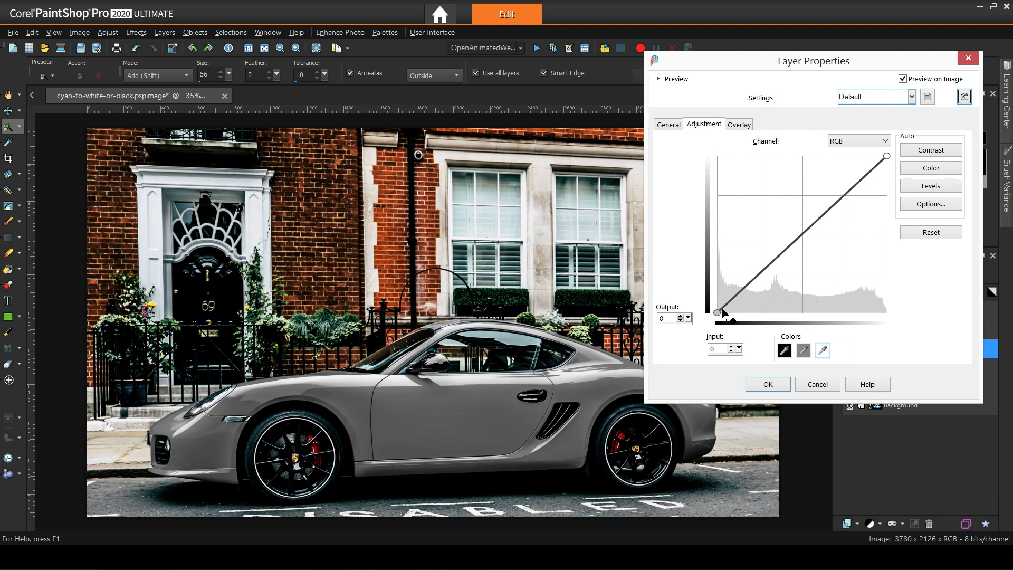
Raise the black point, pull the white point left, lift a midpoint, and apply Curves 1.
drag(717, 312, 715, 277)
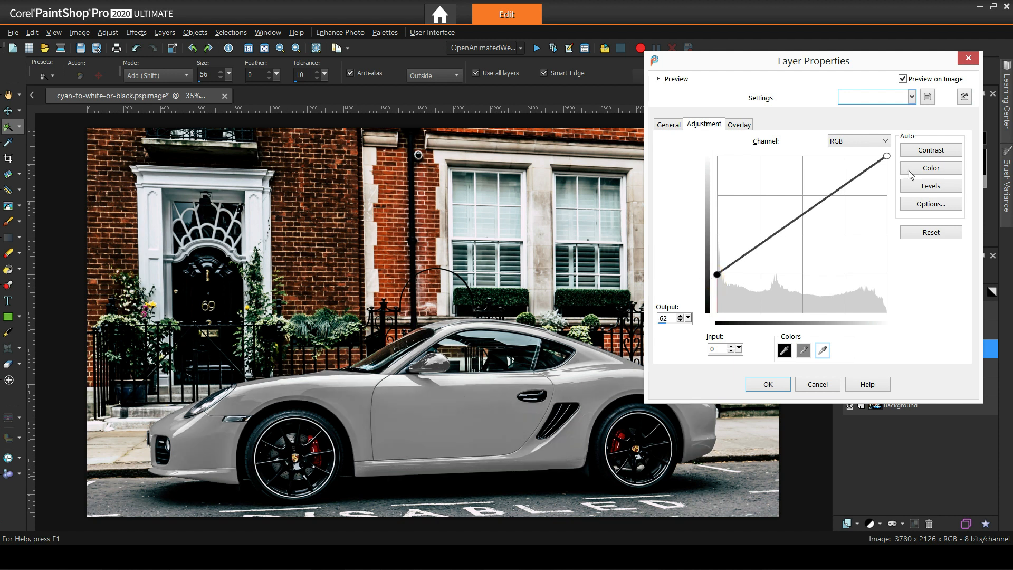
drag(887, 156, 855, 154)
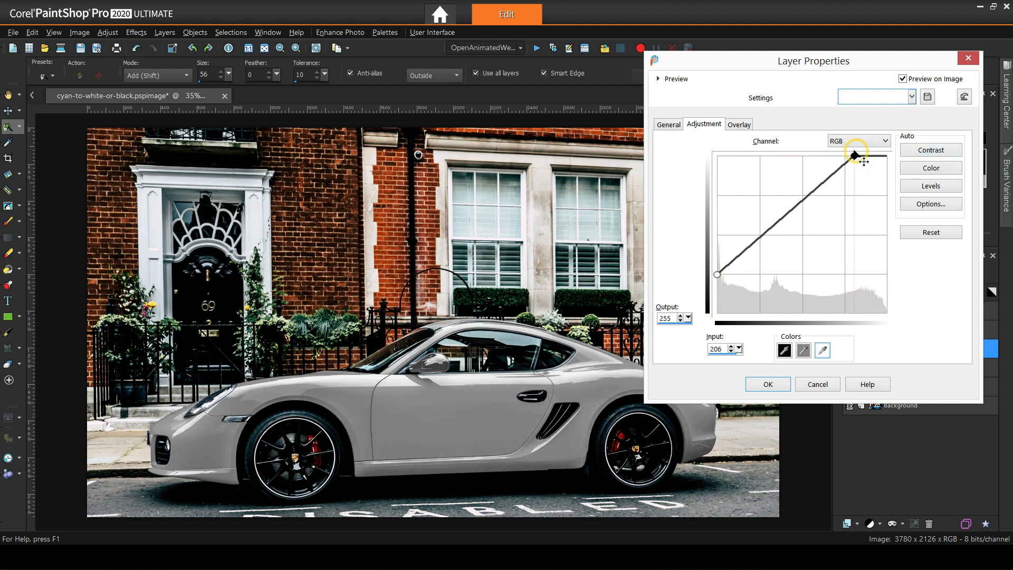
drag(853, 155, 839, 156)
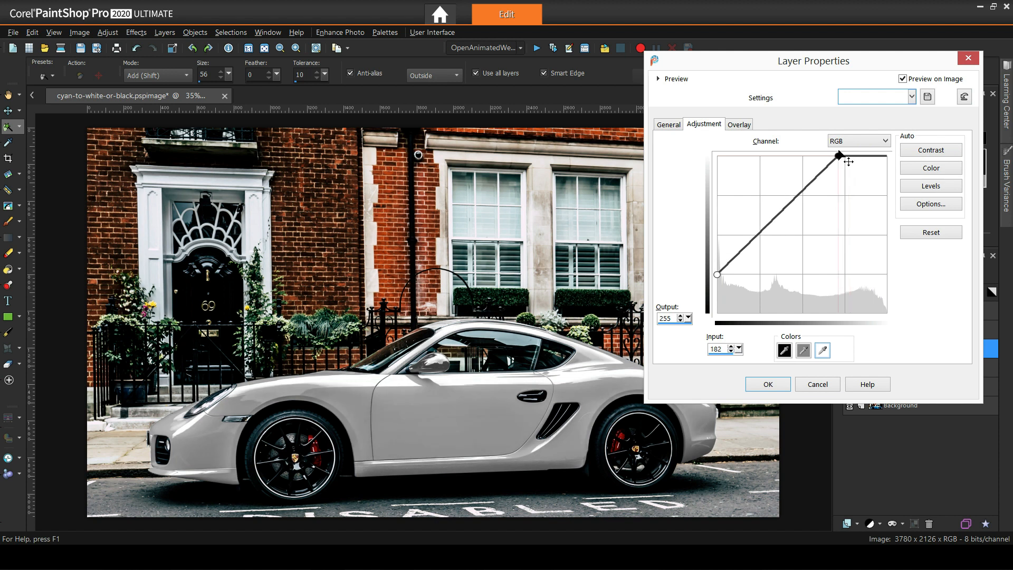
drag(838, 156, 827, 176)
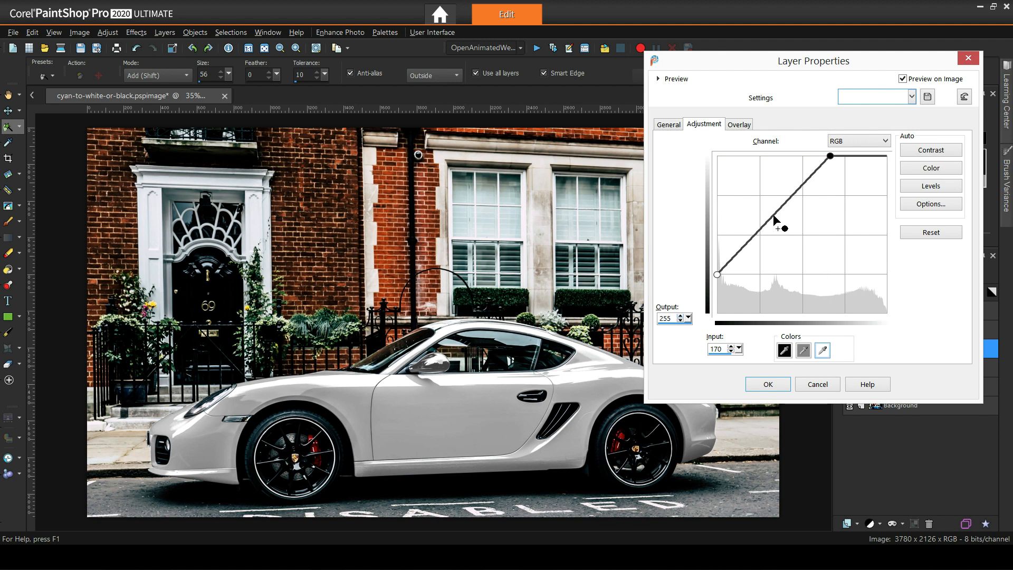
drag(784, 227, 771, 214)
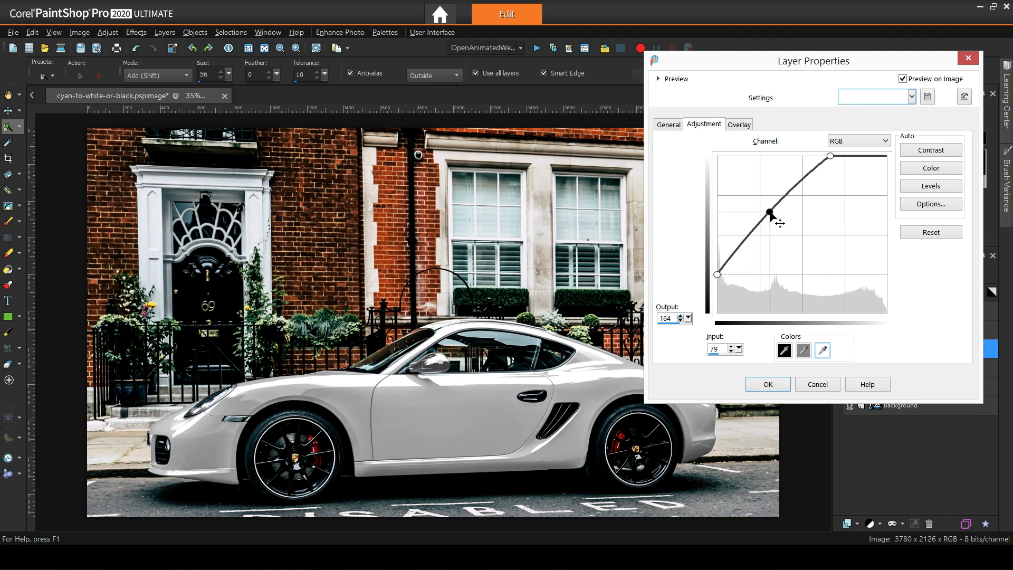
drag(771, 213, 767, 213)
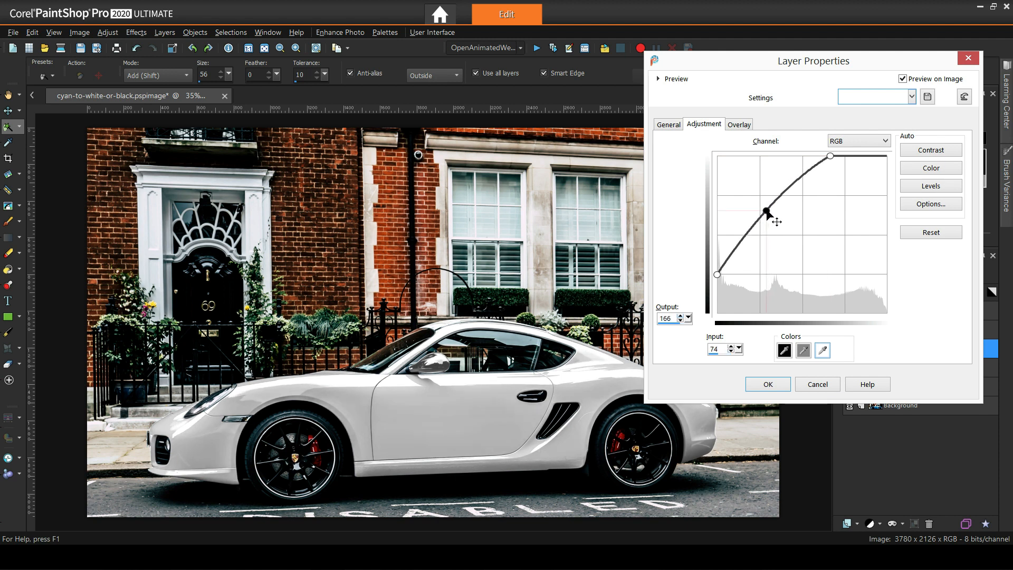
drag(766, 214, 776, 224)
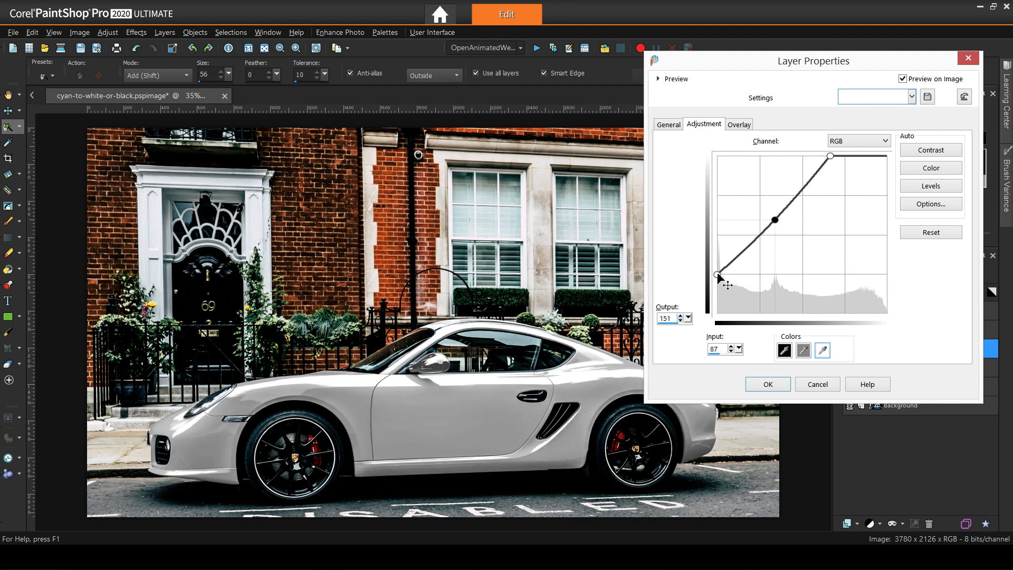
drag(720, 274, 817, 156)
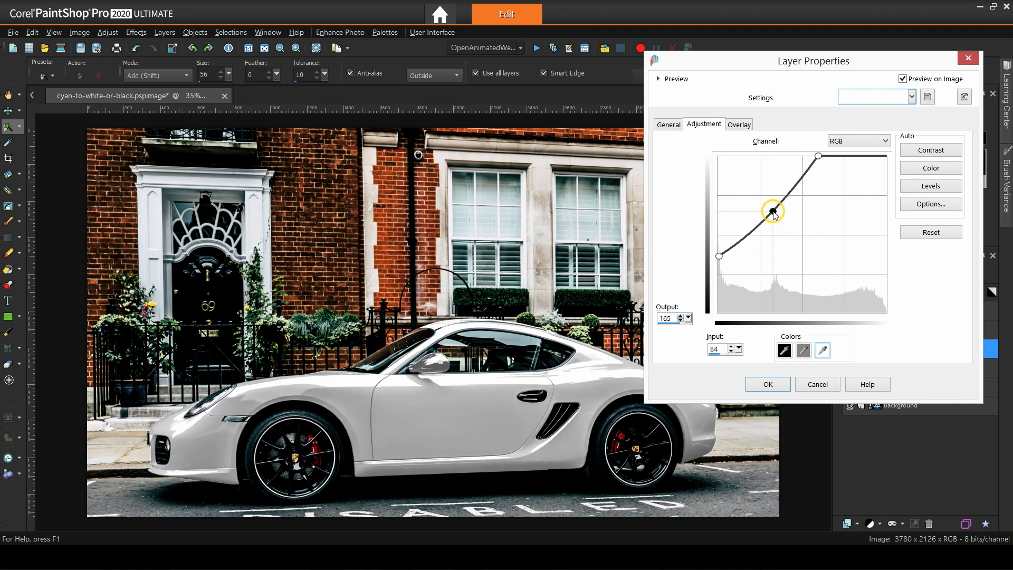
drag(774, 212, 775, 213)
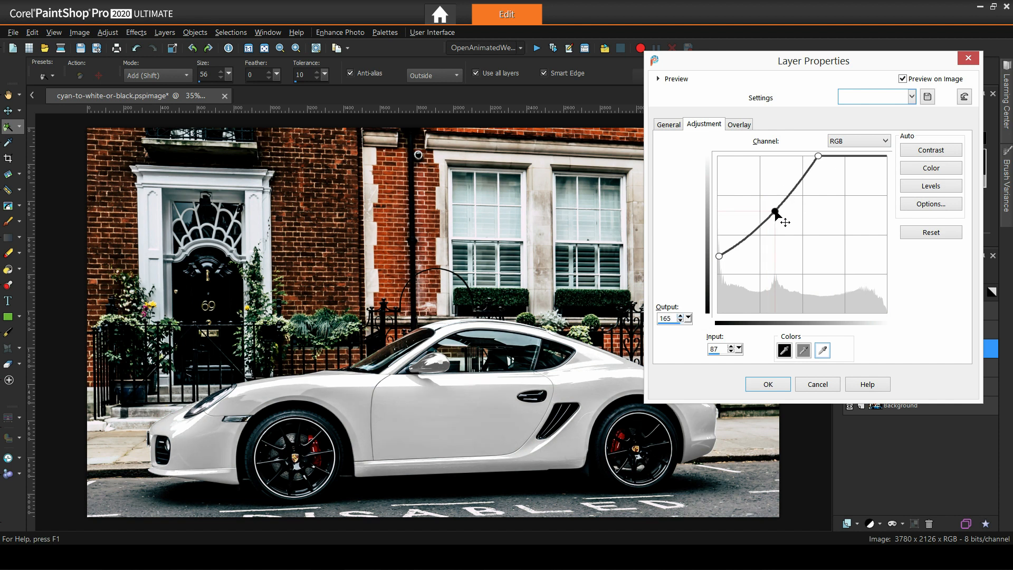
click(768, 383)
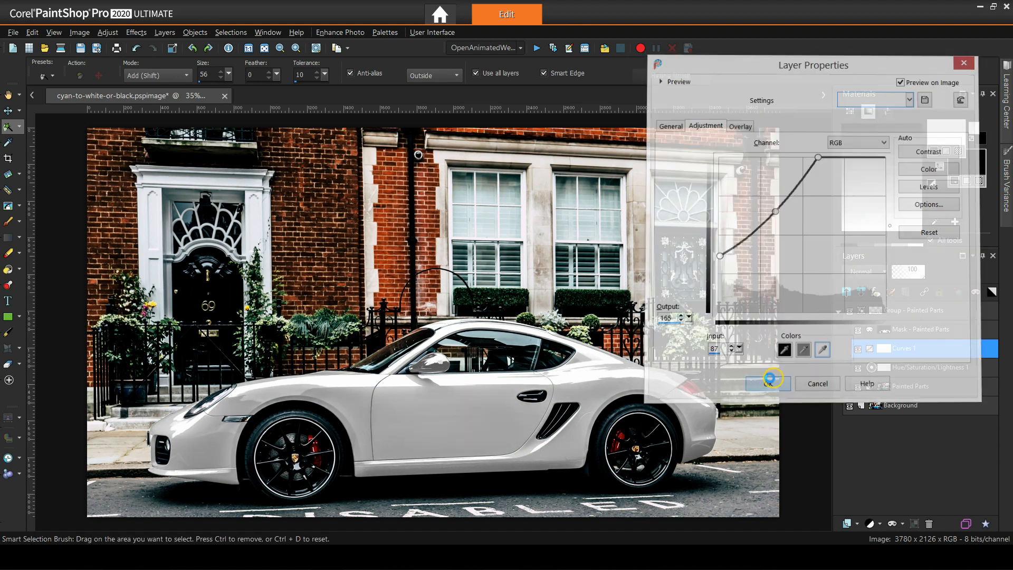
Set the Curves layer's blend mode to Luminance (Legacy).
click(768, 383)
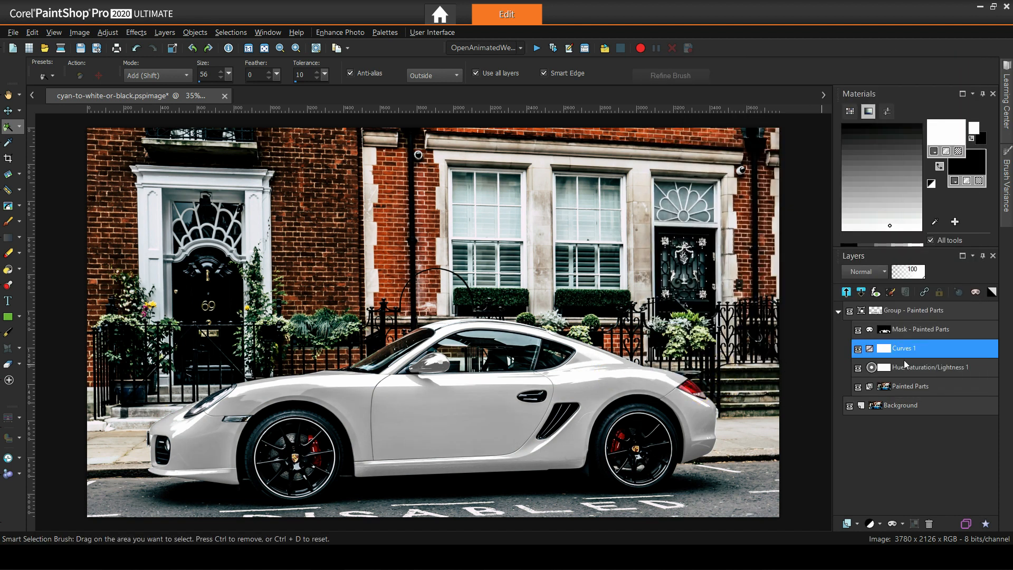
mouse_move(947, 368)
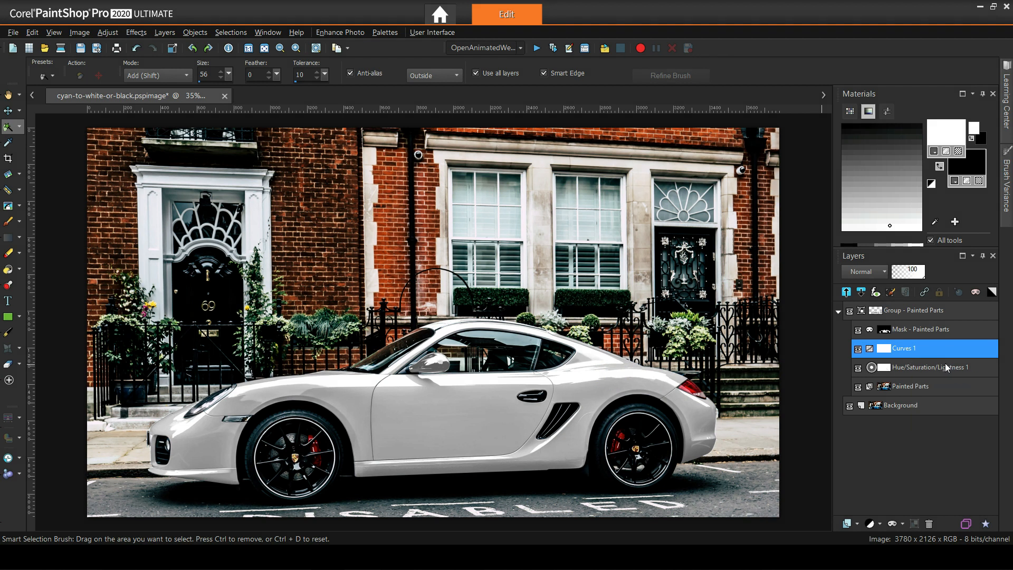
click(866, 272)
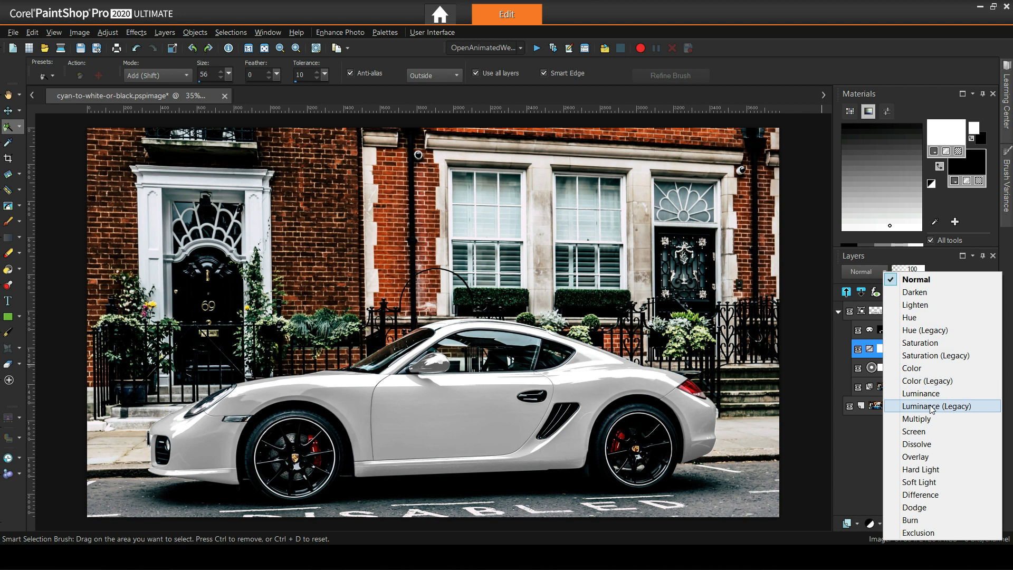
click(921, 393)
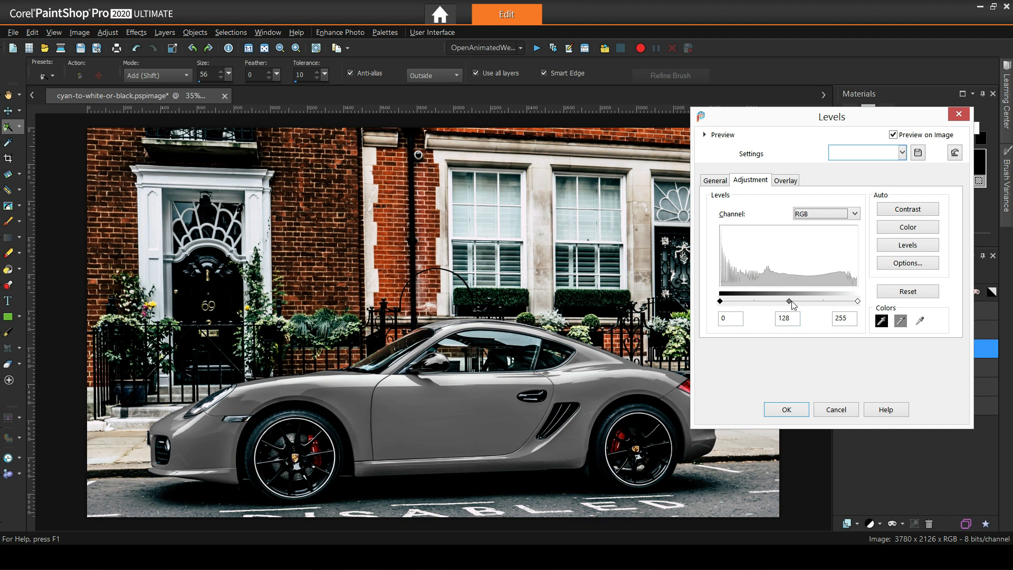
mouse_move(793, 307)
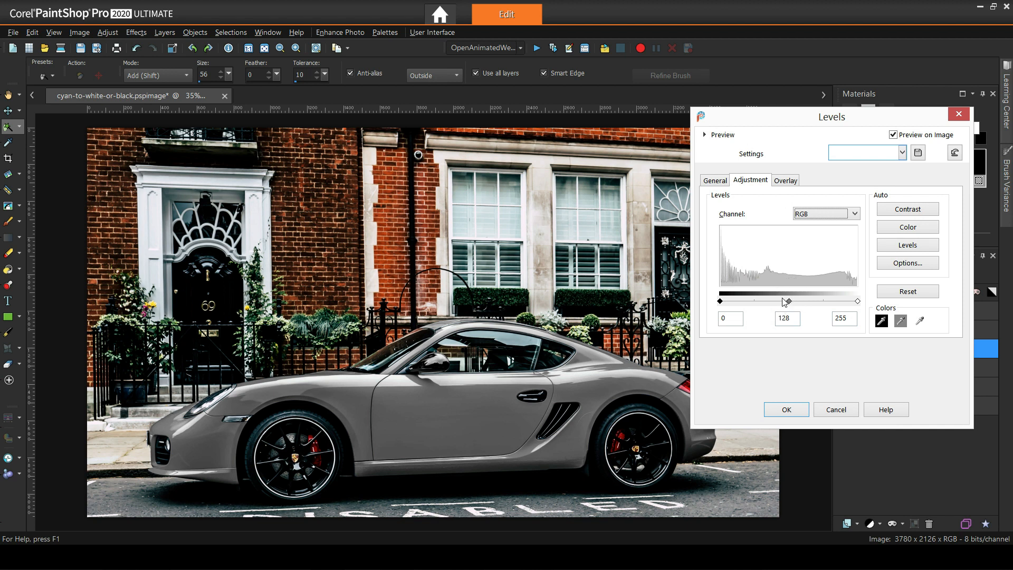
Tune the Levels 1 white, midtone and black input levels to lighten the car to near-white.
drag(787, 302, 770, 301)
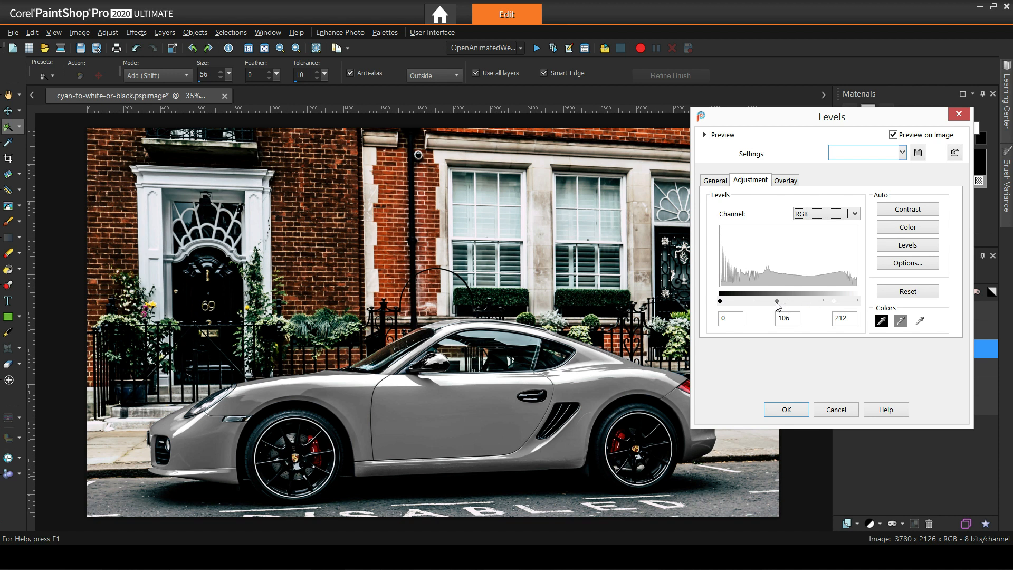
drag(777, 300, 755, 300)
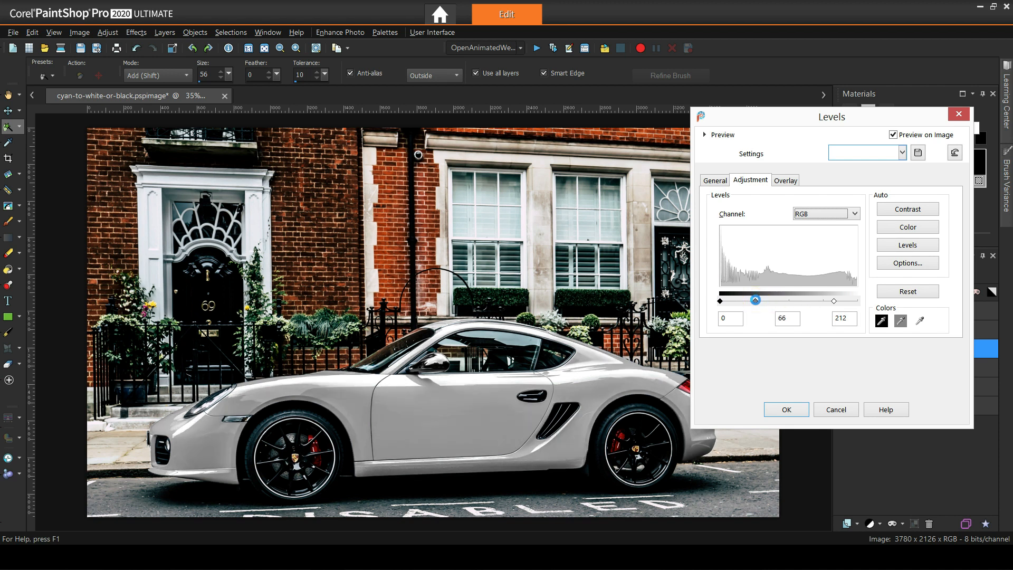
drag(756, 300, 749, 300)
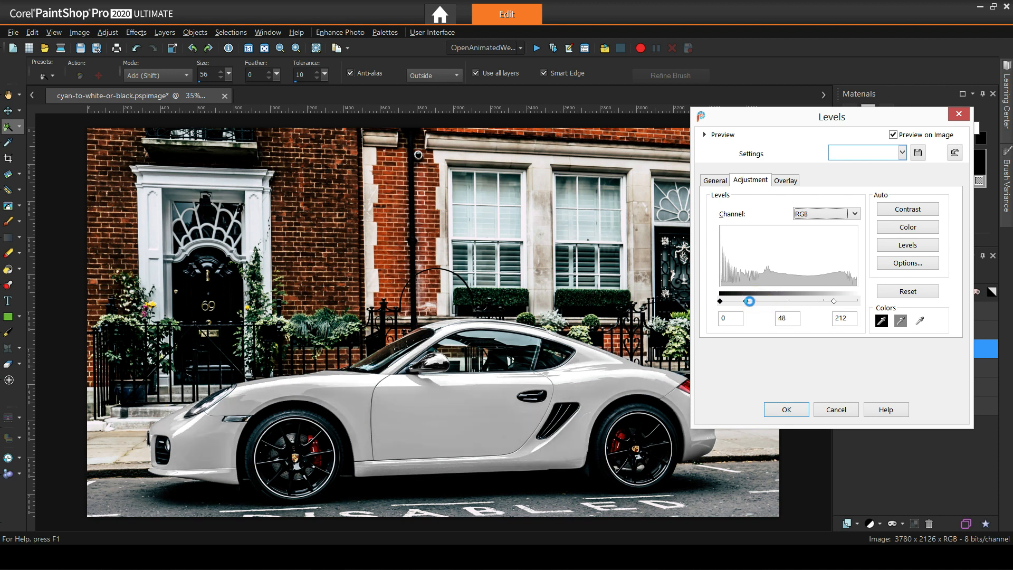
drag(749, 302, 751, 301)
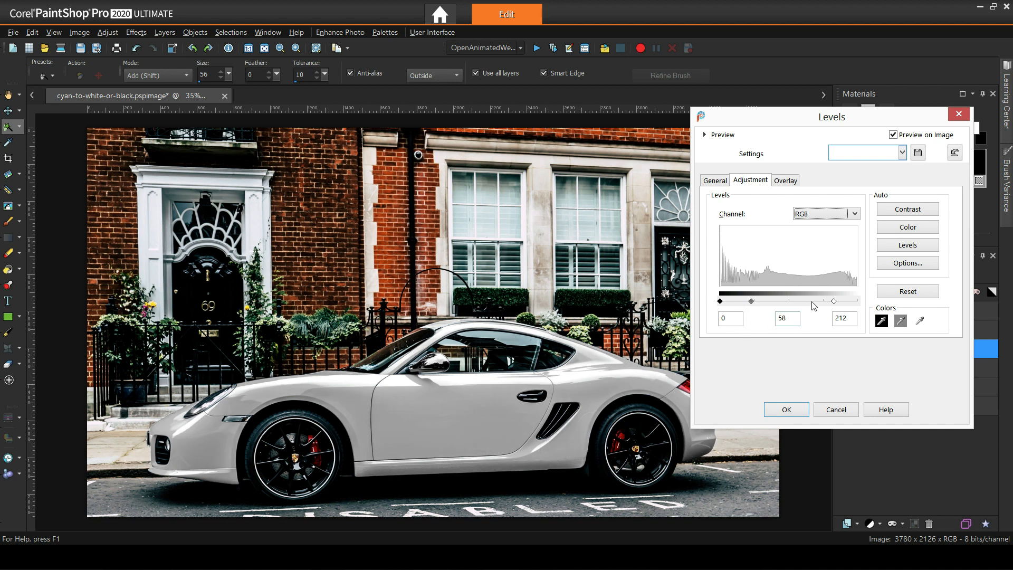
drag(834, 301, 824, 300)
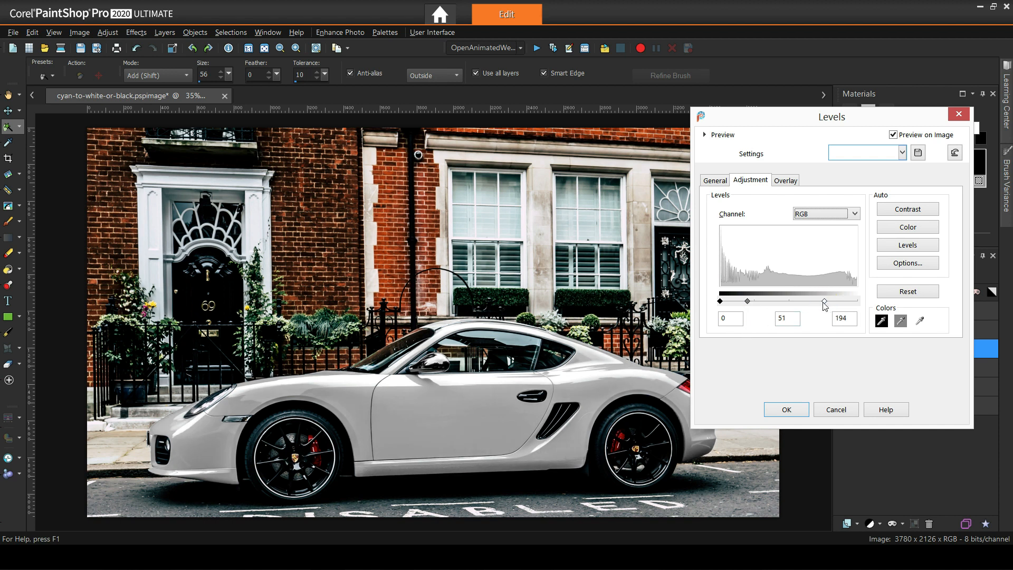
drag(747, 301, 765, 302)
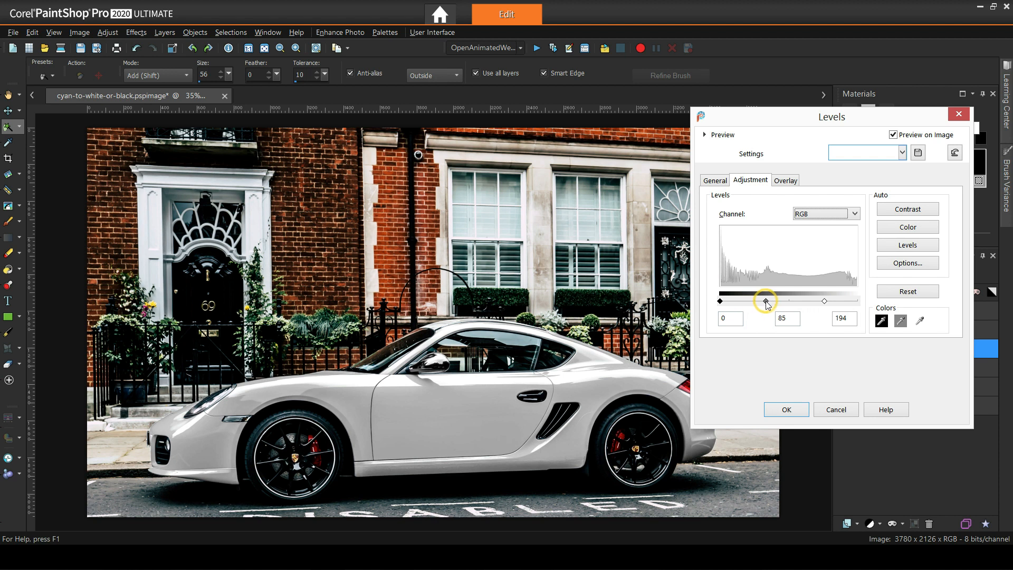
drag(766, 302, 758, 302)
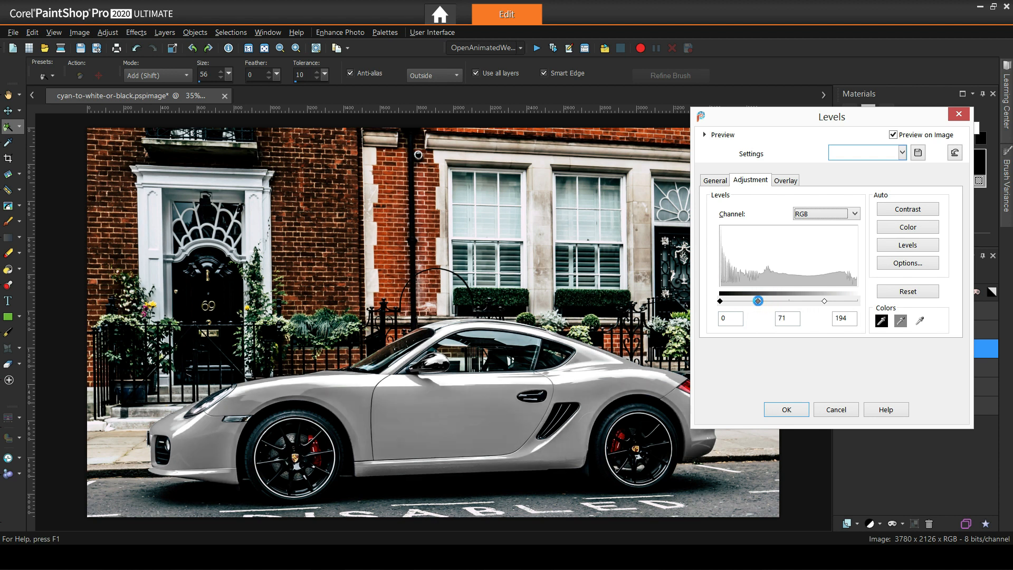
drag(758, 300, 768, 301)
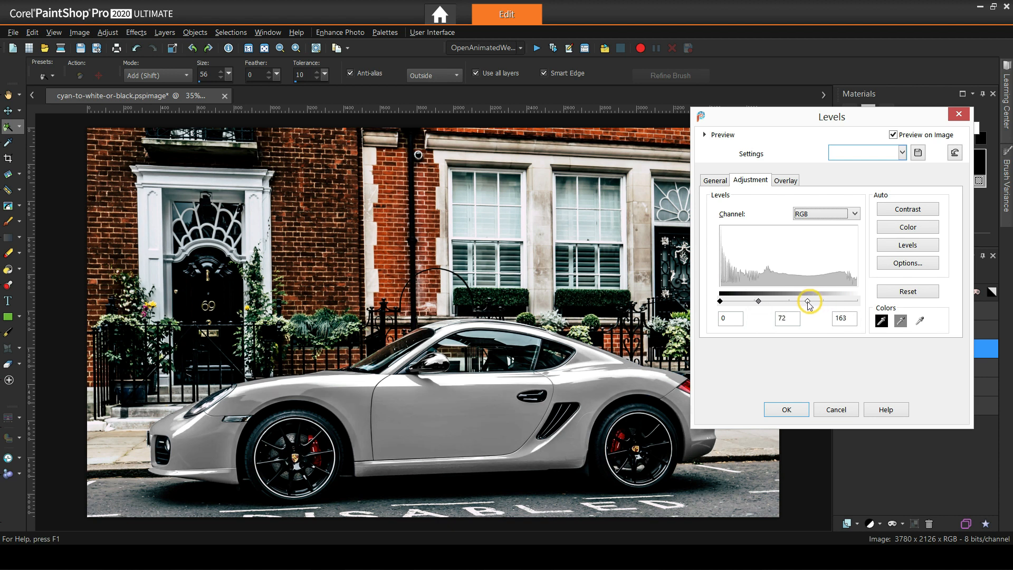
drag(809, 302, 797, 301)
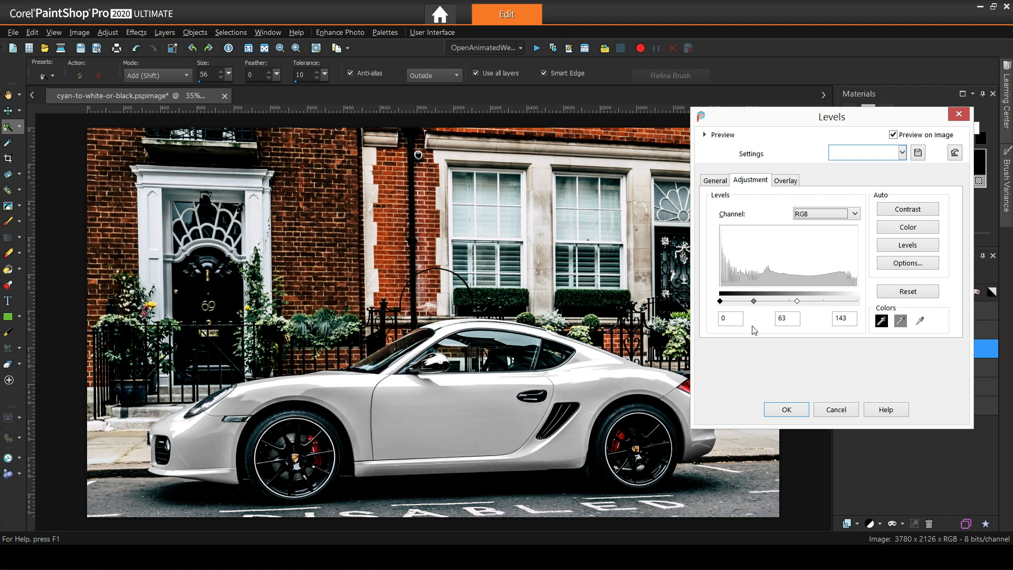
drag(719, 302, 729, 301)
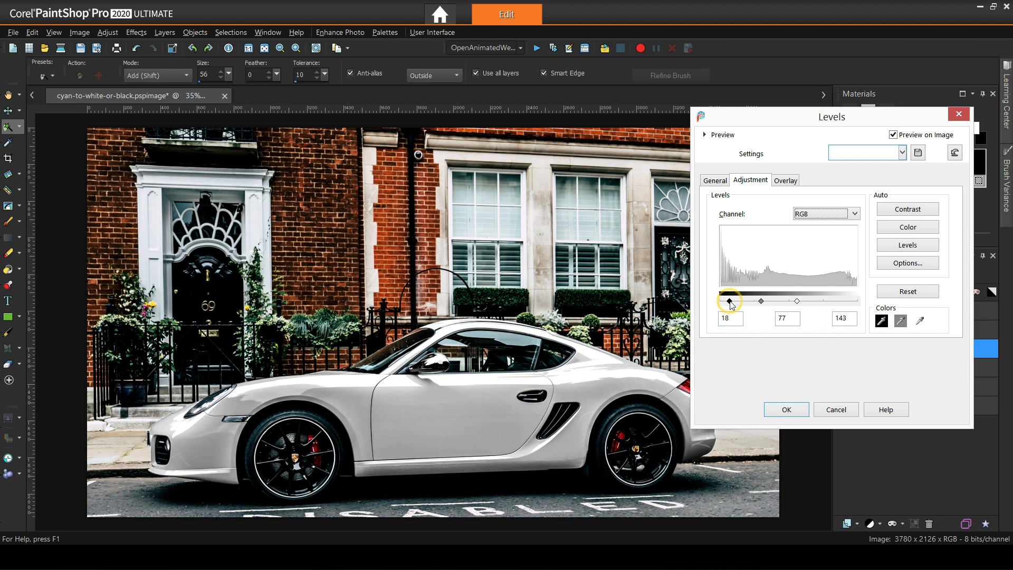
drag(729, 301, 731, 301)
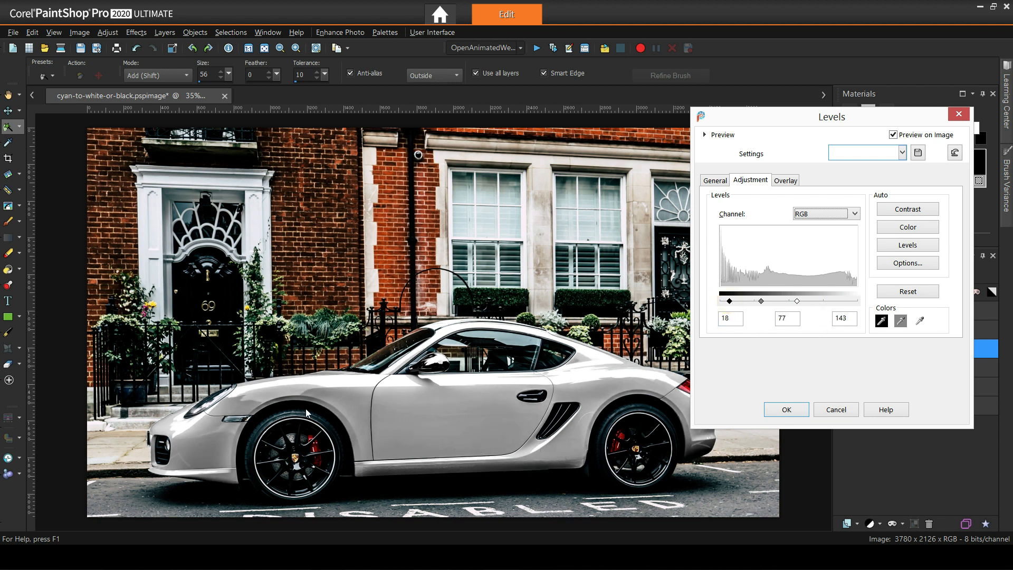
mouse_move(434, 440)
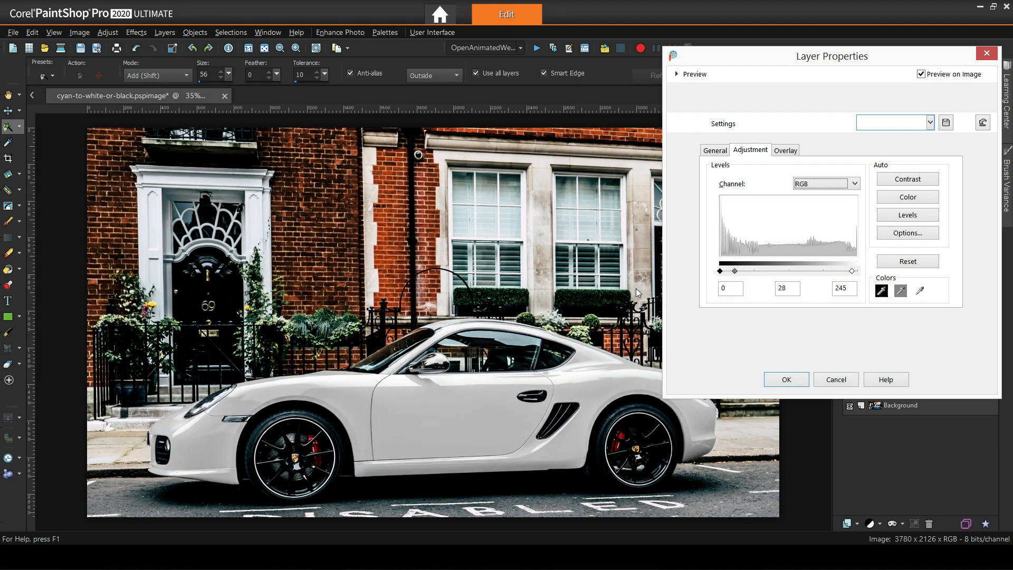
mouse_move(793, 378)
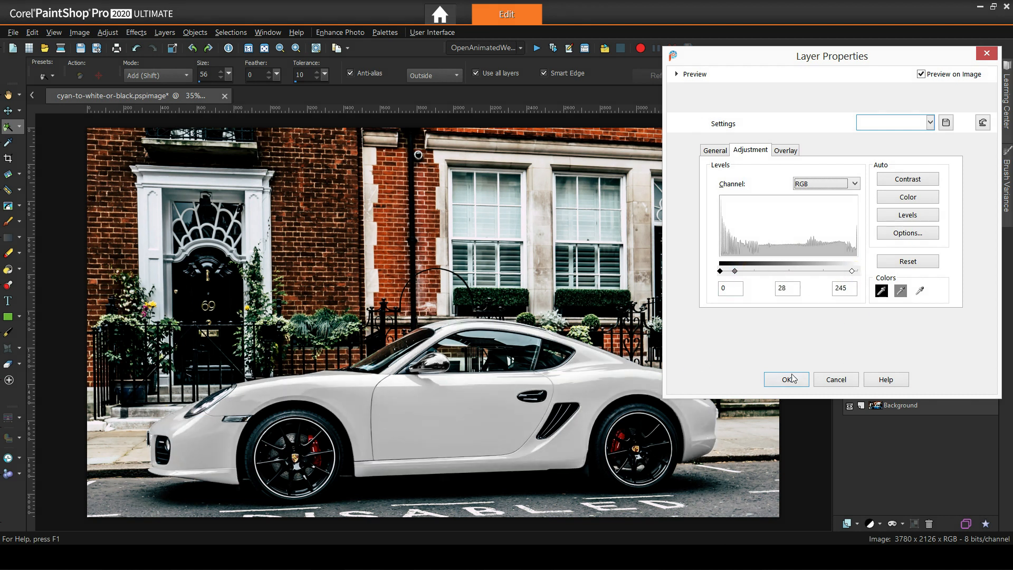
click(786, 379)
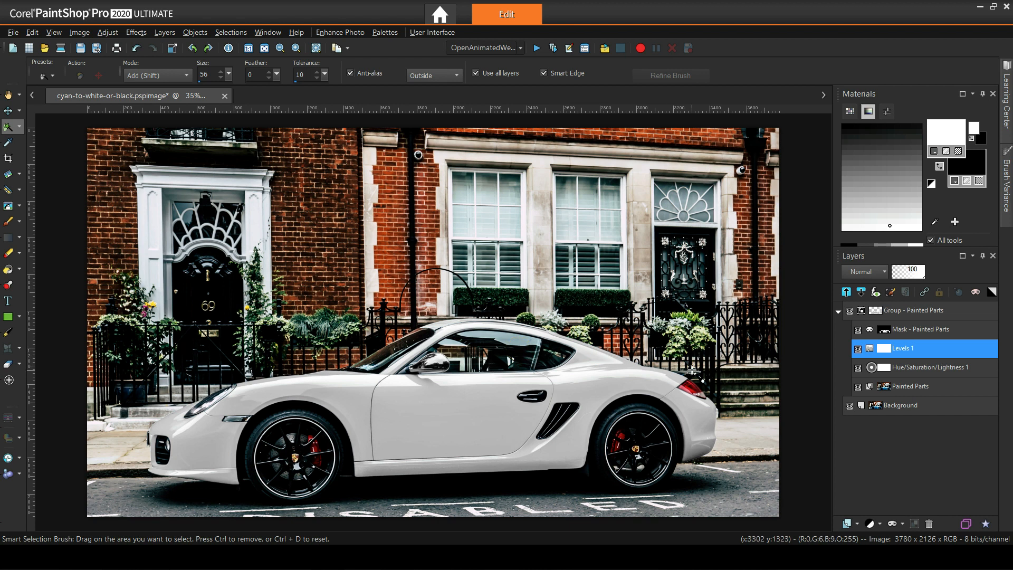
Blend Levels 1 in Luminance (Legacy) mode and start a new Levels adjustment layer.
click(866, 271)
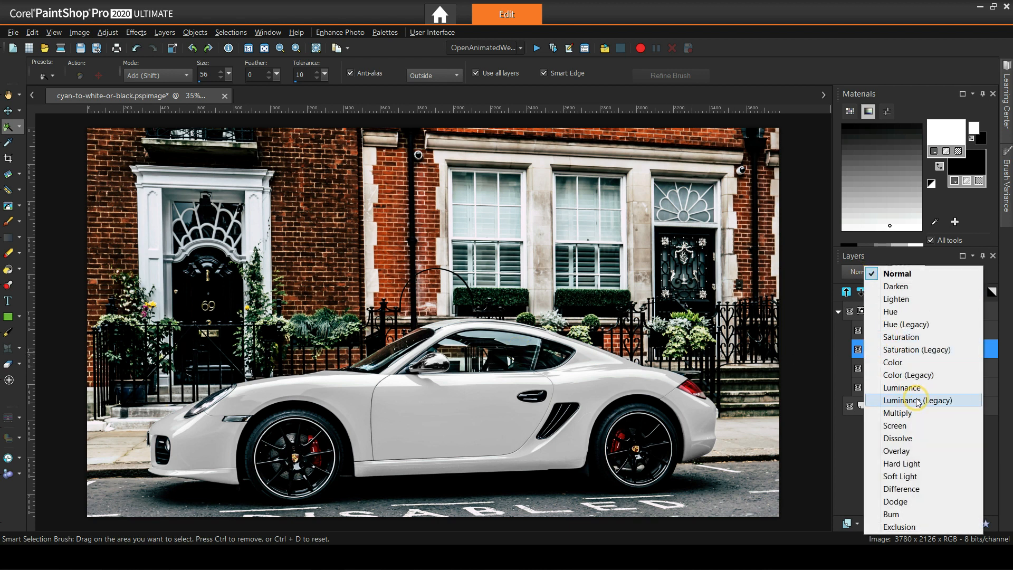
click(898, 388)
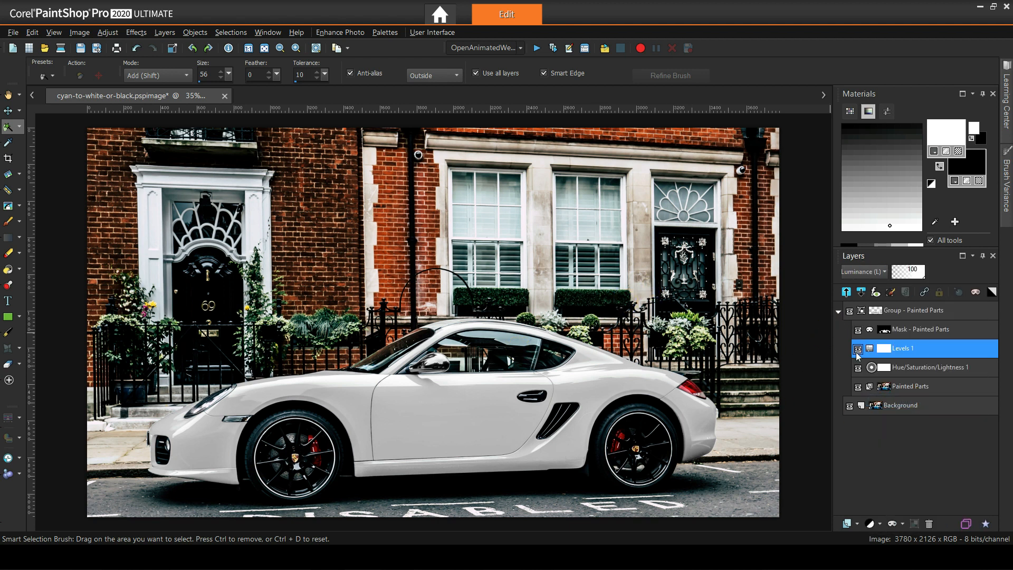
click(877, 524)
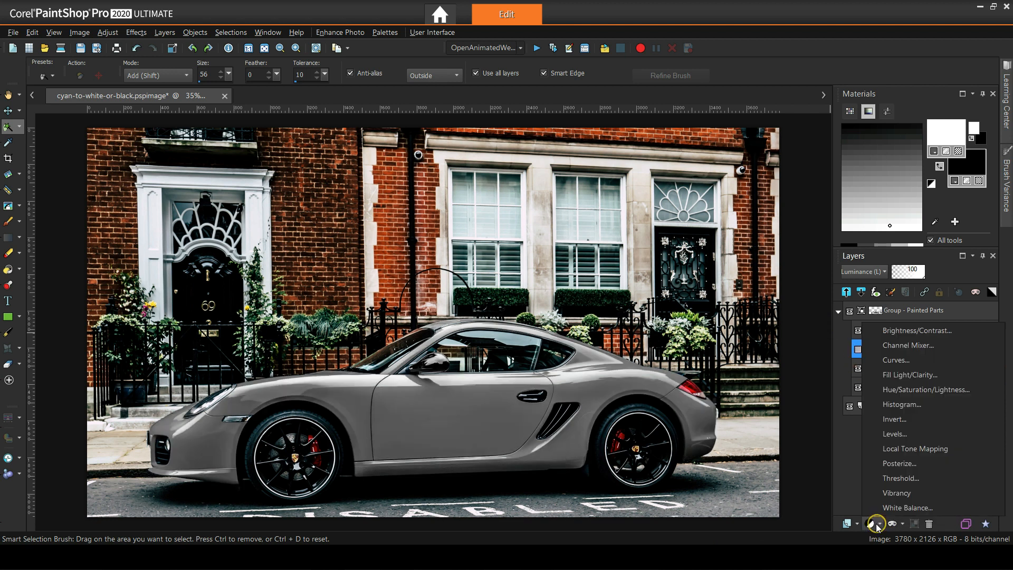
mouse_move(898, 360)
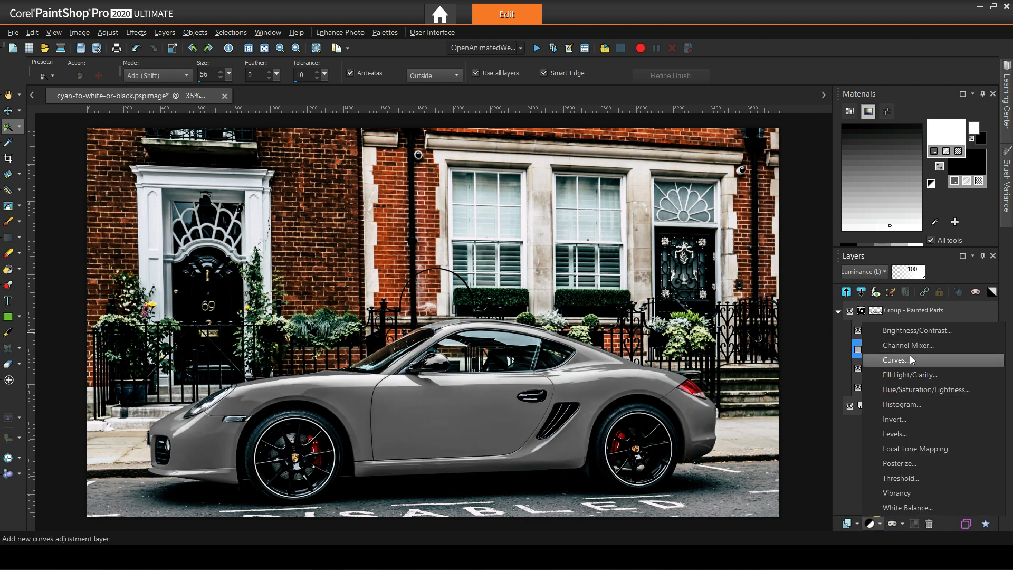
mouse_move(909, 434)
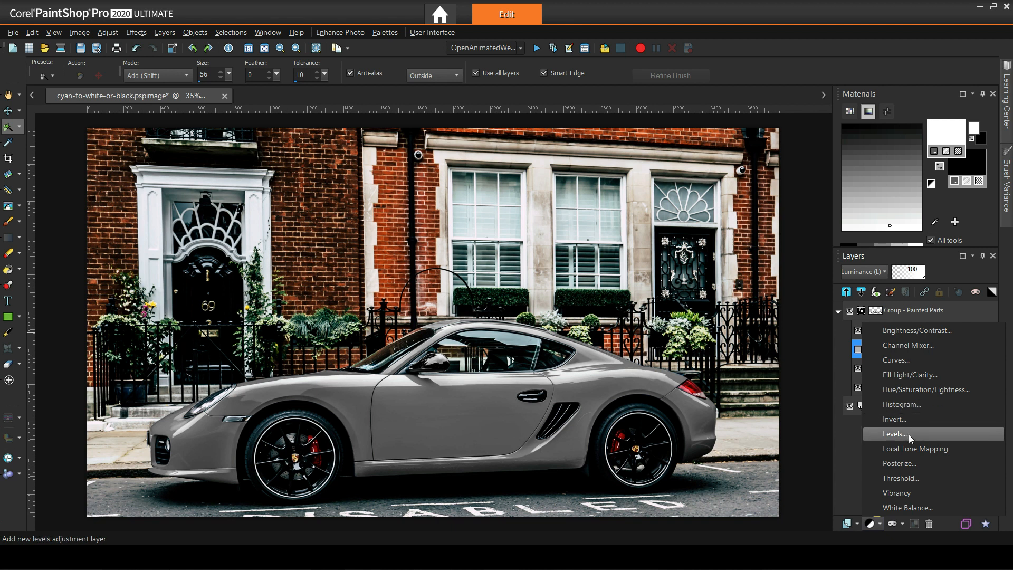
click(896, 434)
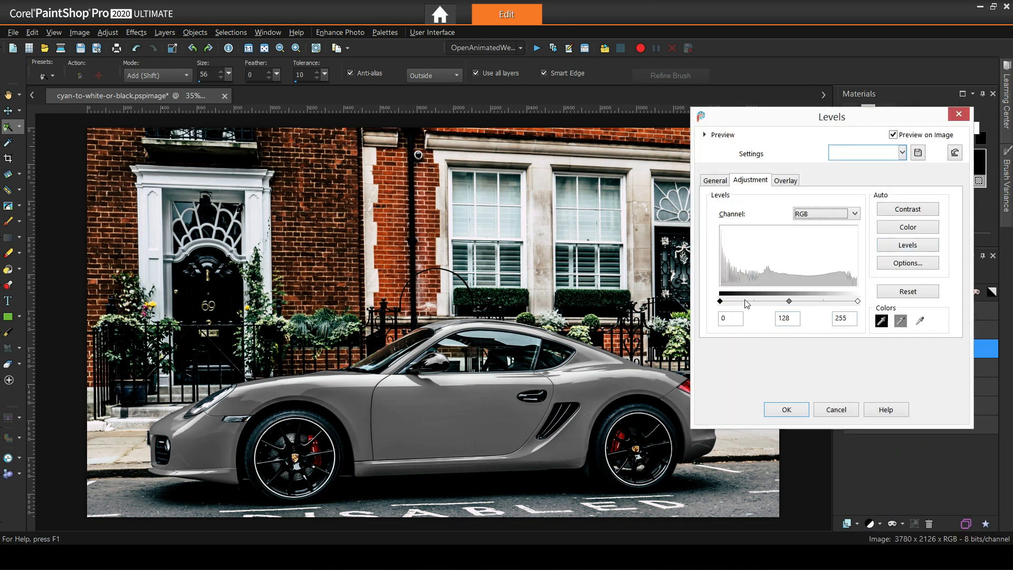
Turn the car deep black with Levels 2 input levels 23, 189 and 241.
drag(789, 302, 830, 302)
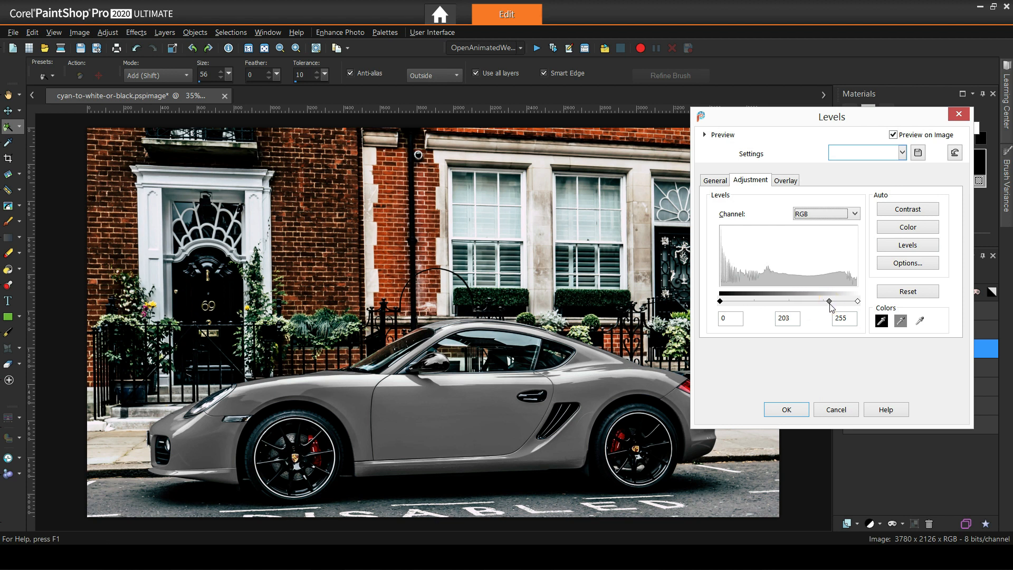
drag(830, 302, 809, 302)
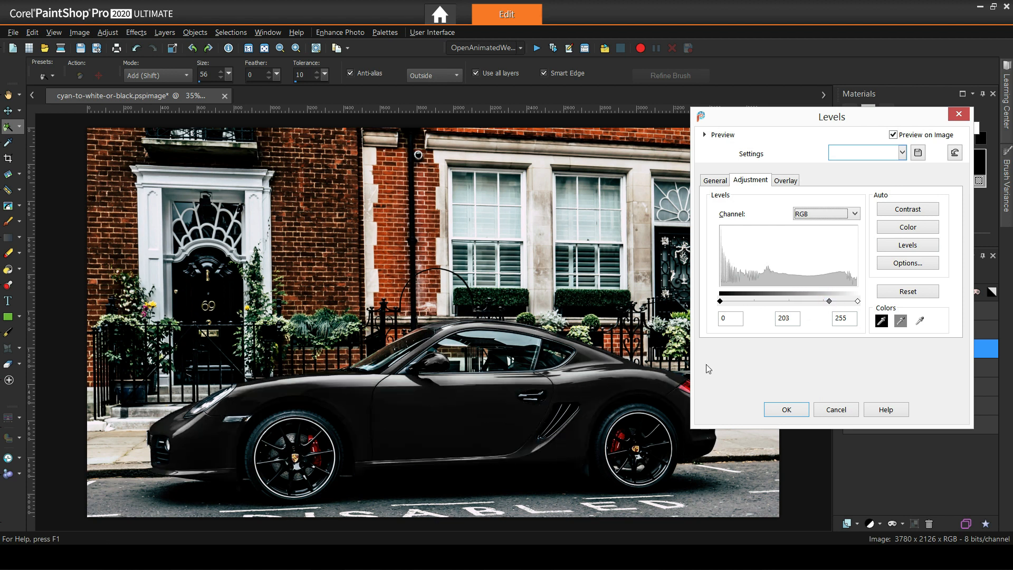
drag(719, 302, 735, 302)
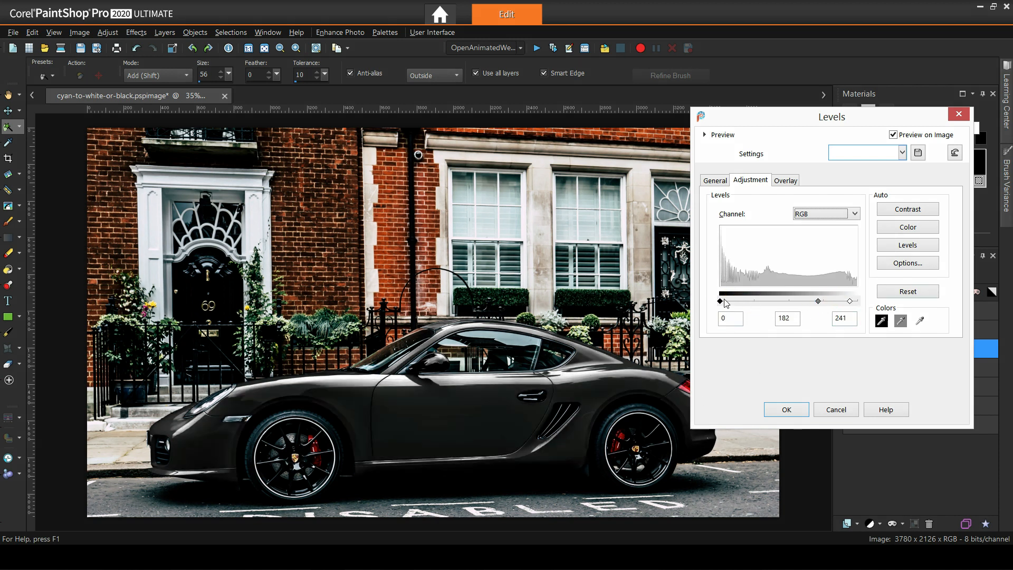
drag(720, 301, 734, 301)
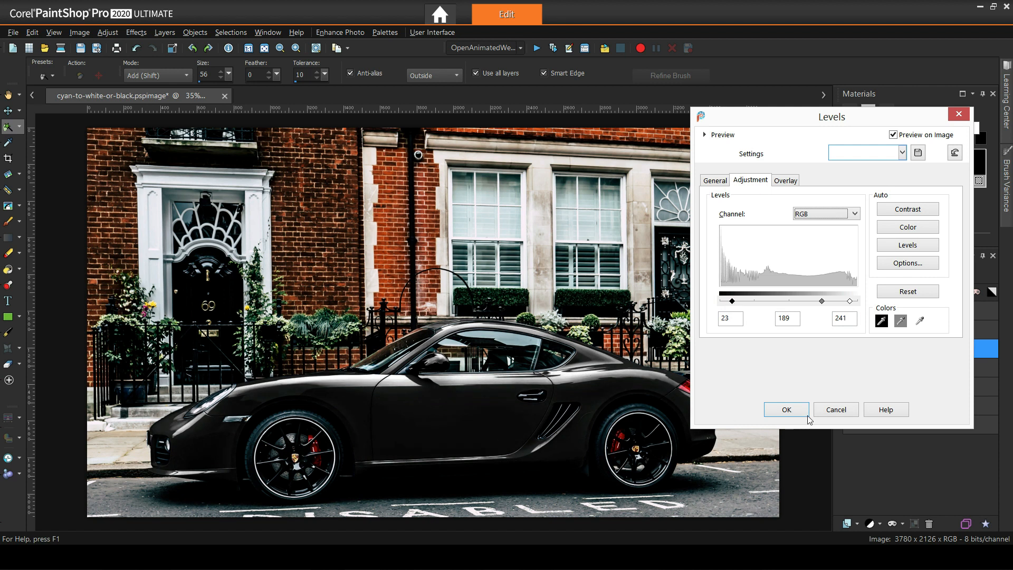
click(786, 409)
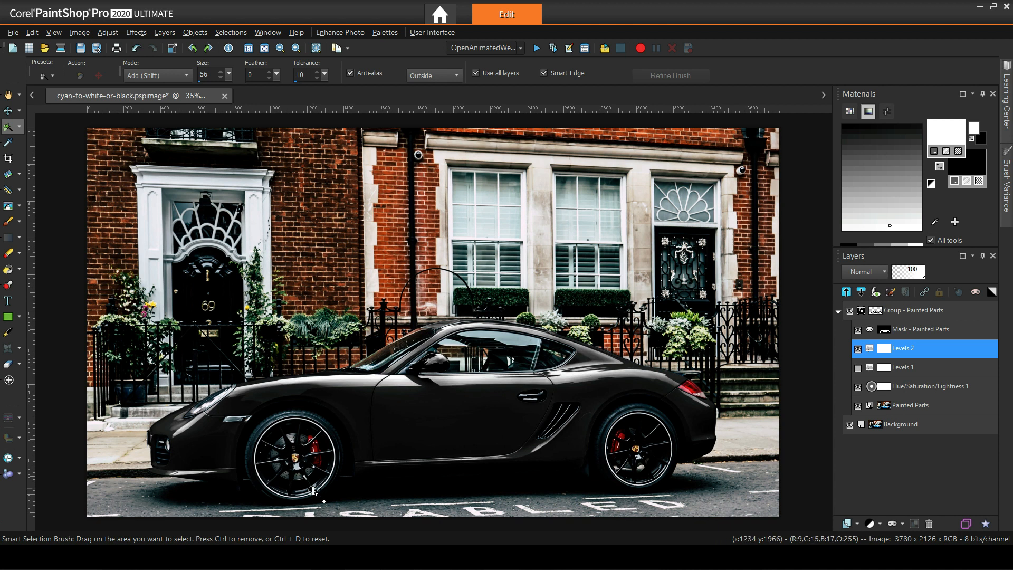
mouse_move(383, 358)
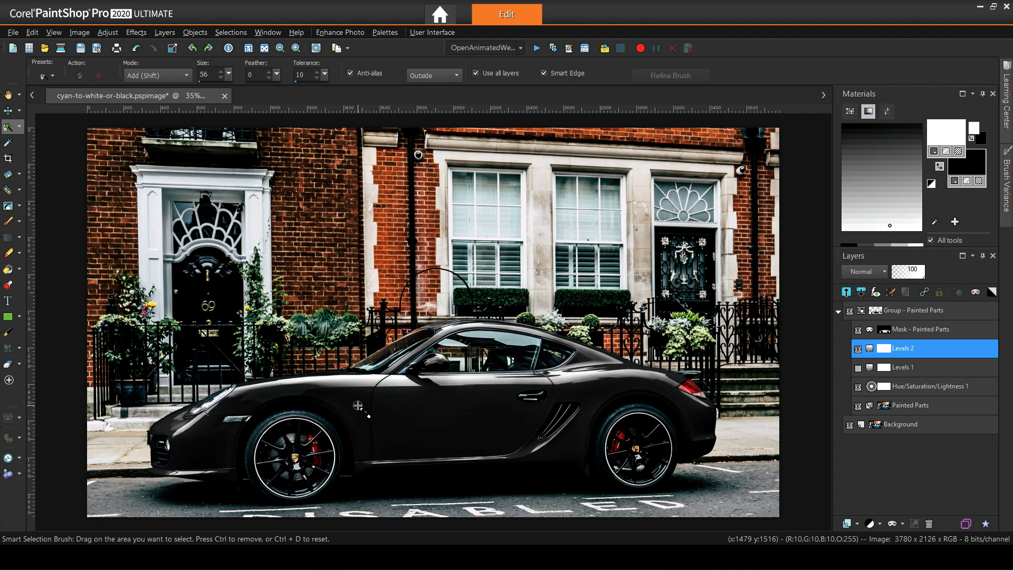
mouse_move(412, 357)
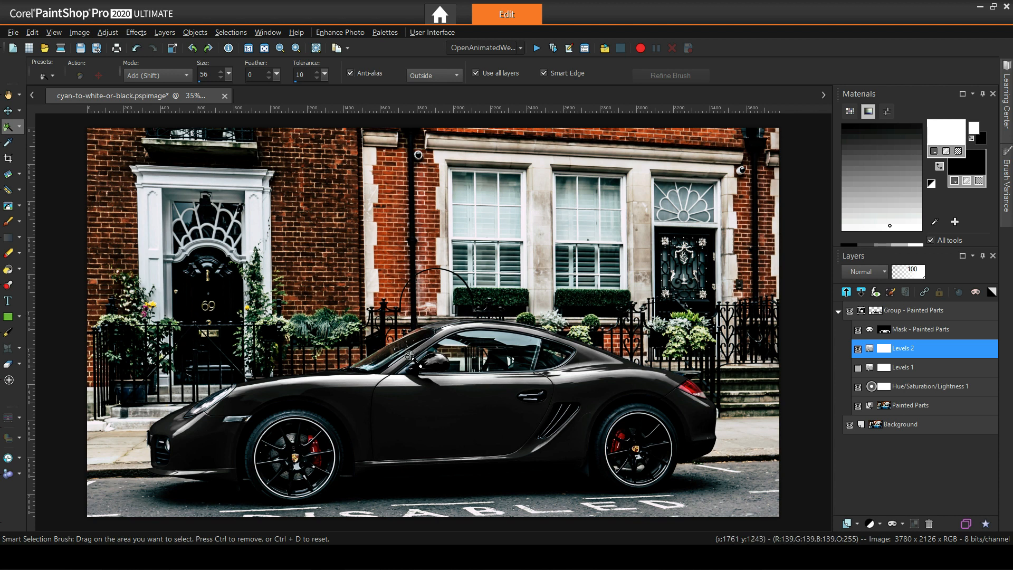
click(858, 385)
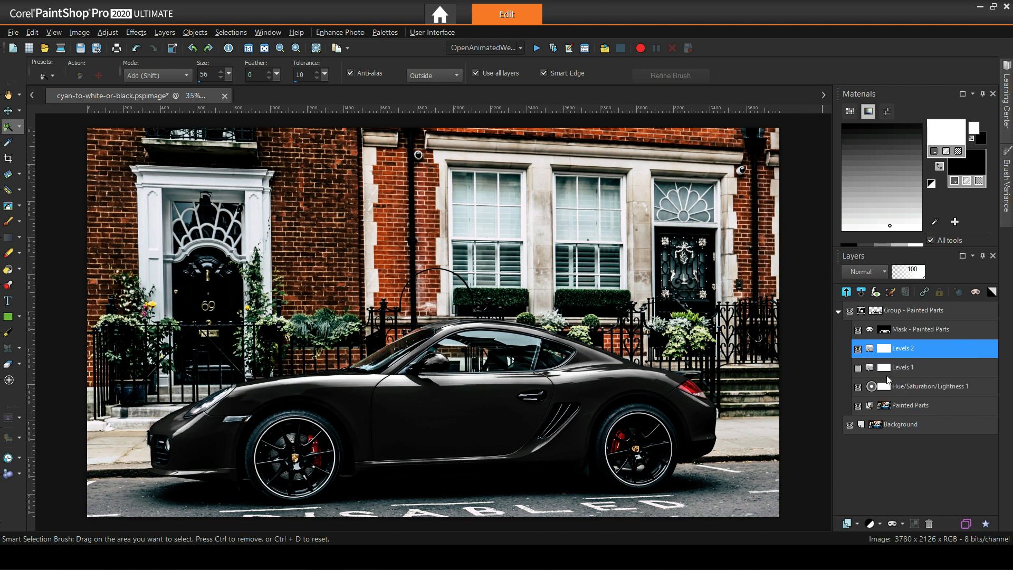
Change Hue/Saturation/Lightness 1 saturation to -93, then select Levels 2.
click(930, 386)
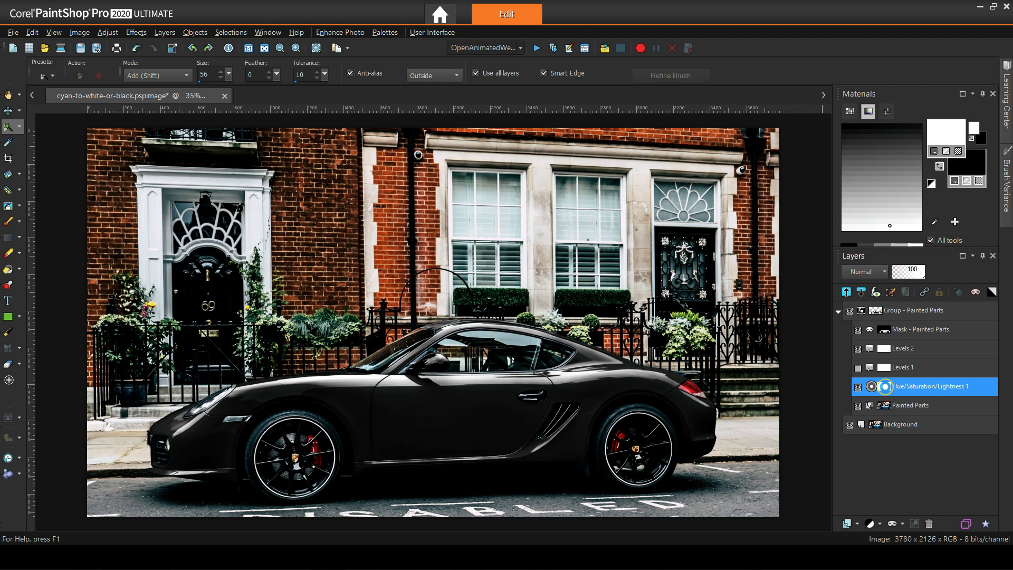
double_click(929, 386)
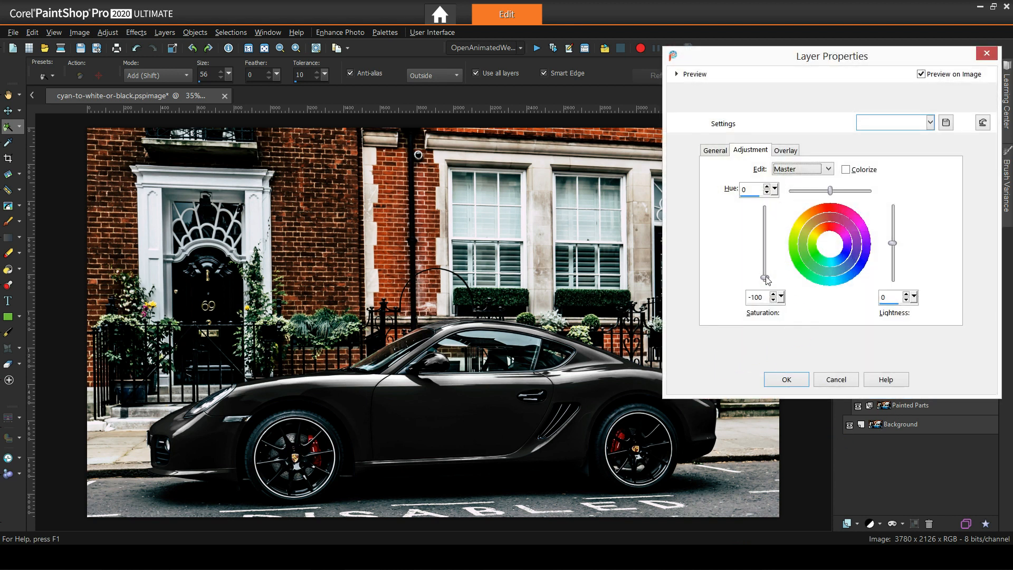
drag(766, 281, 767, 276)
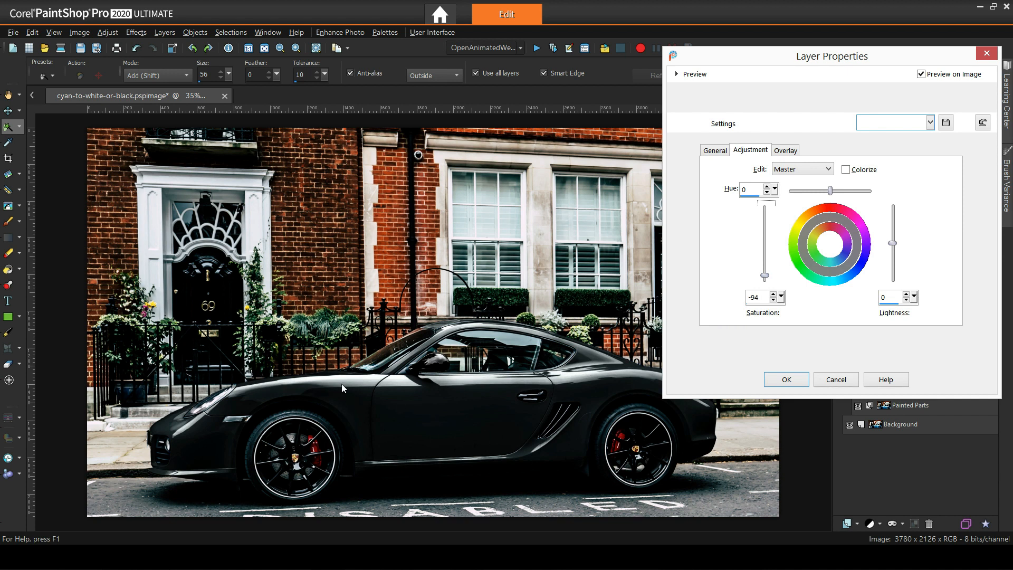
mouse_move(407, 407)
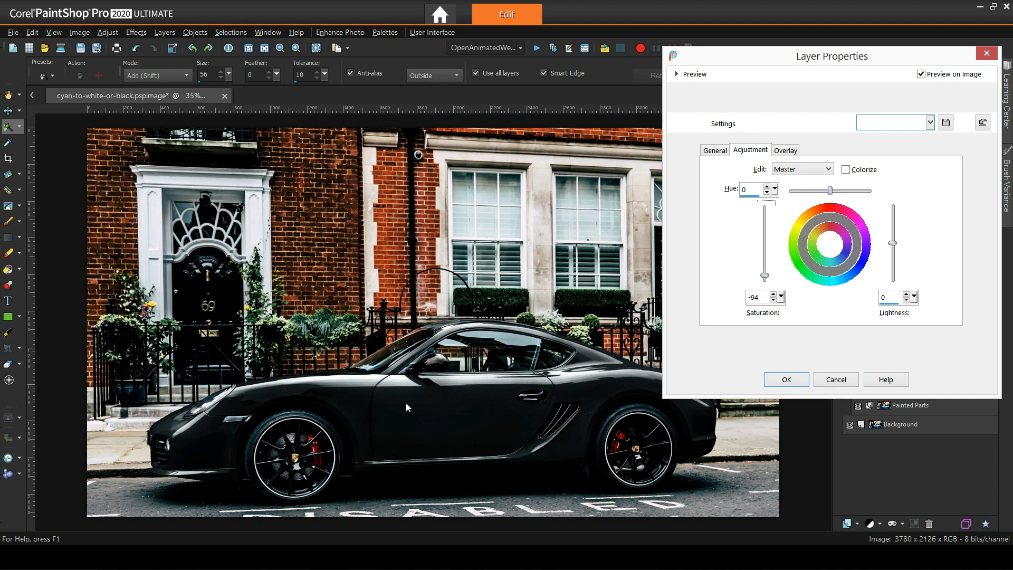
click(779, 299)
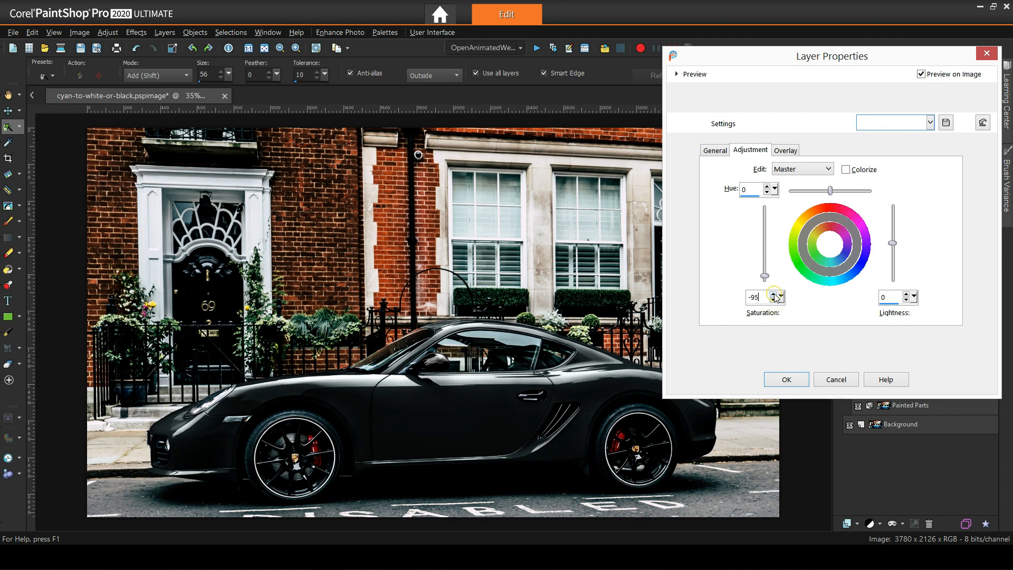
click(774, 293)
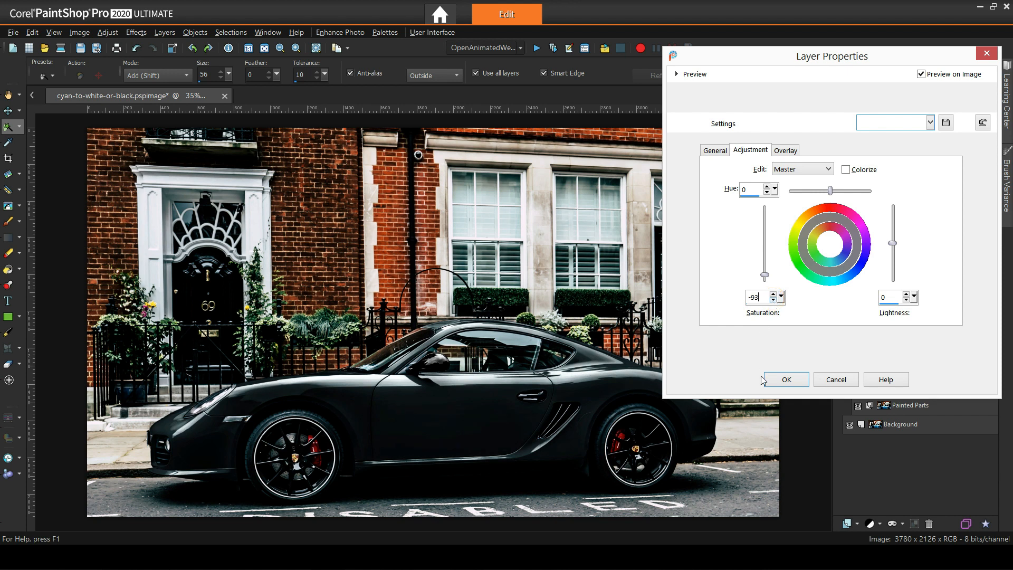
click(786, 380)
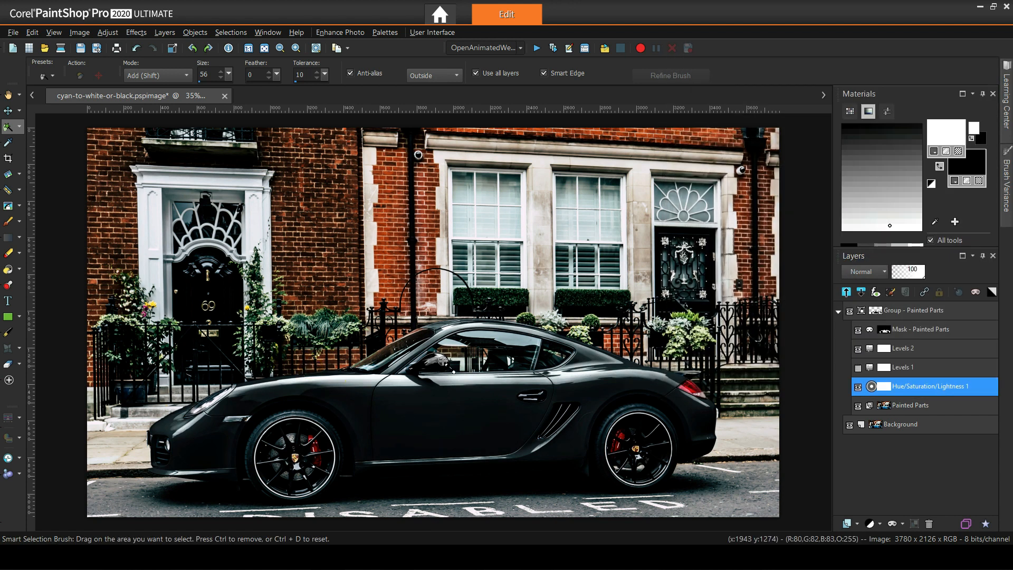
click(905, 349)
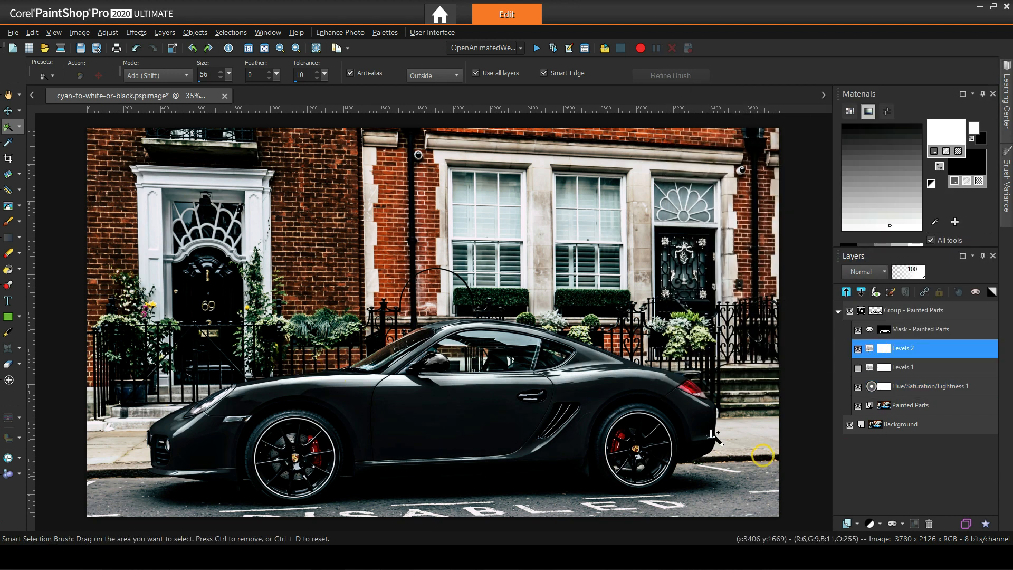
Raise the Levels 2 black point to 40 and hide that layer.
double_click(904, 348)
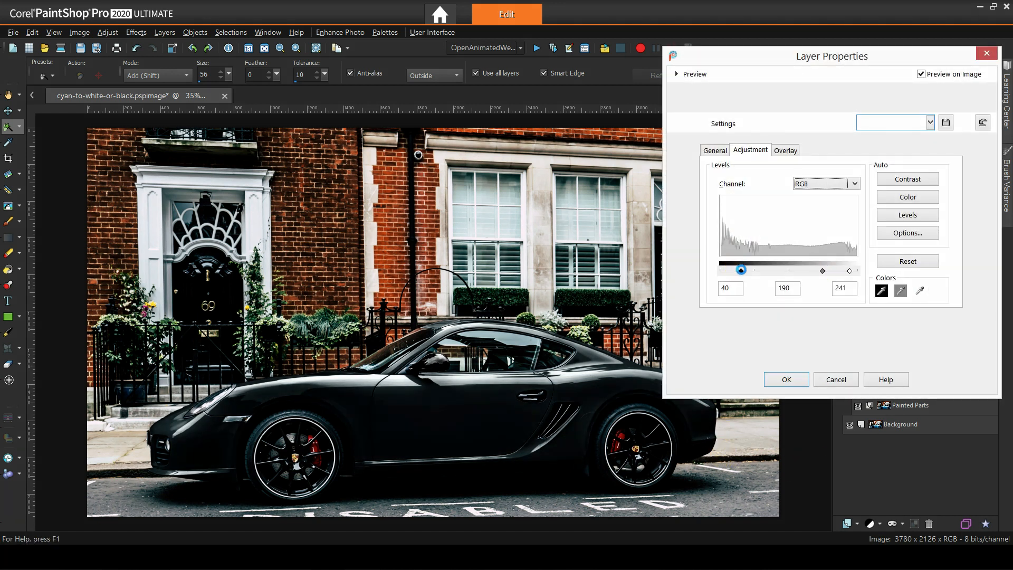
click(786, 380)
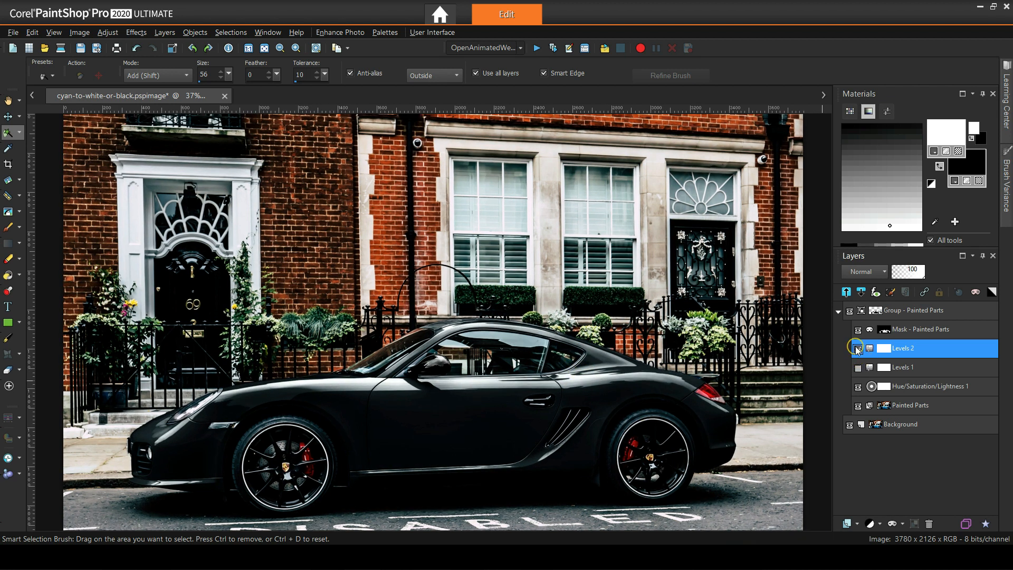
click(858, 349)
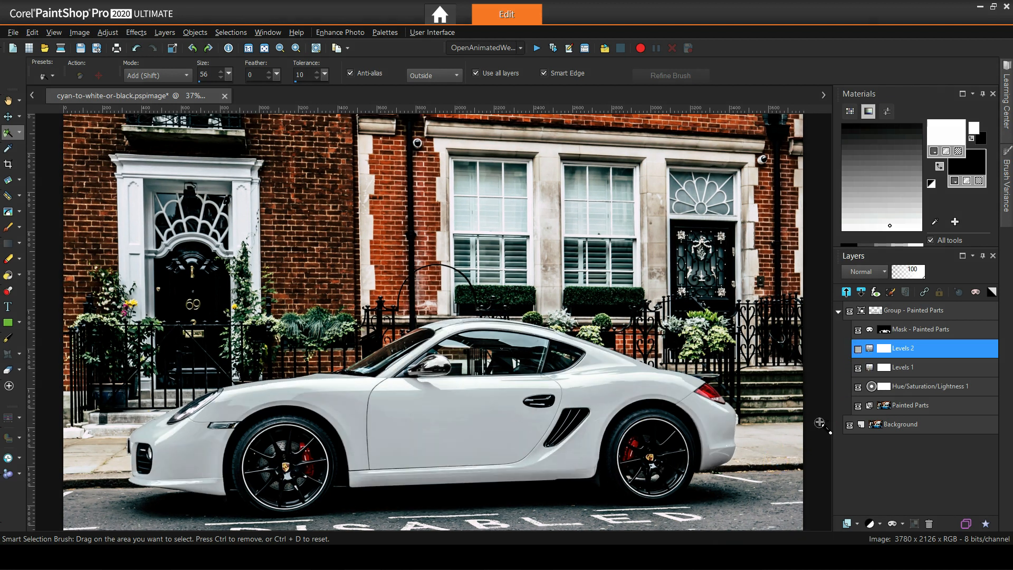
Reopen the Levels 1 settings and confirm them.
double_click(905, 348)
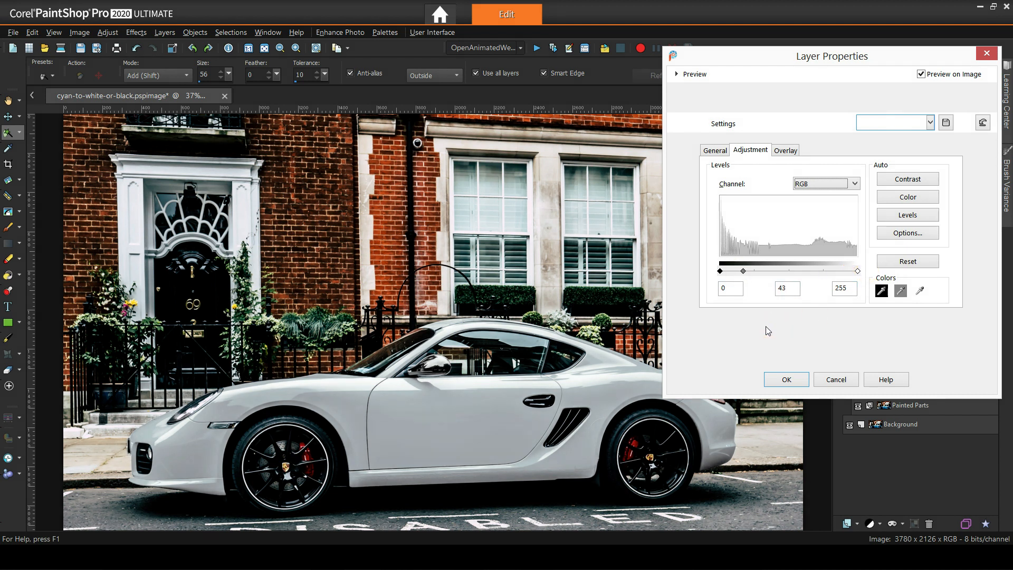
click(786, 379)
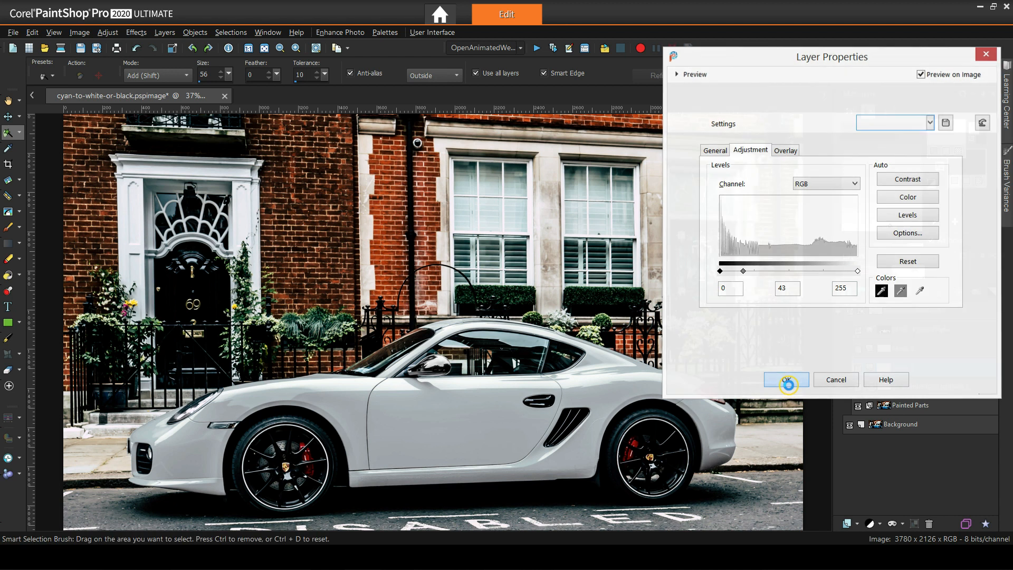
click(786, 380)
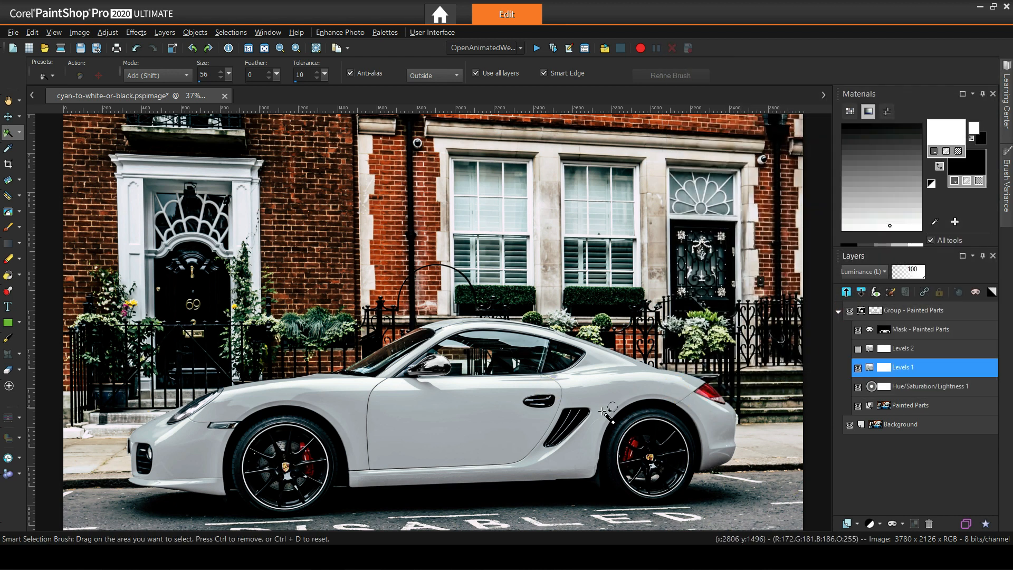
mouse_move(337, 495)
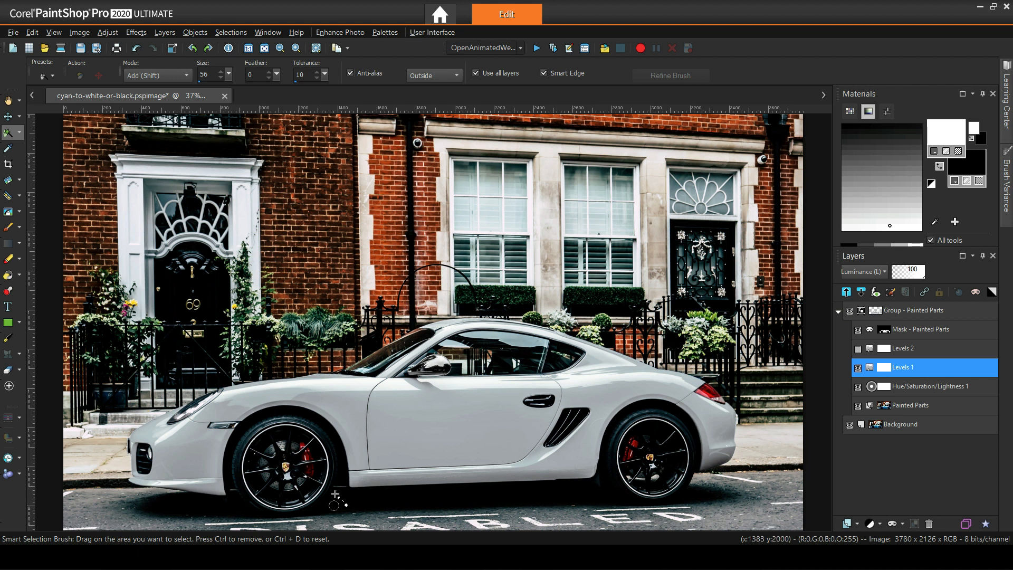
mouse_move(850, 326)
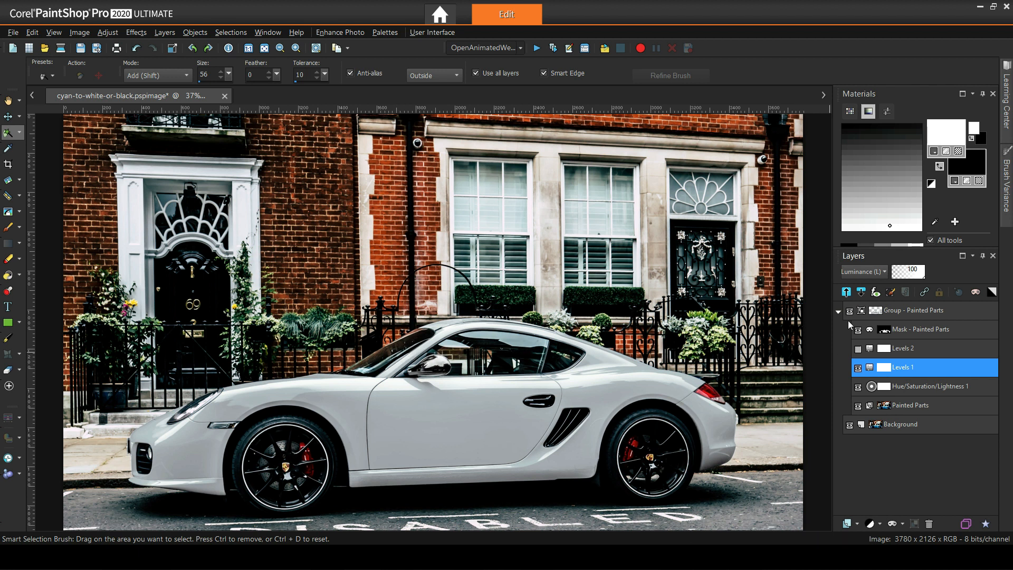
With the Background layer active, load the Car Full alpha channel as the selection.
click(838, 310)
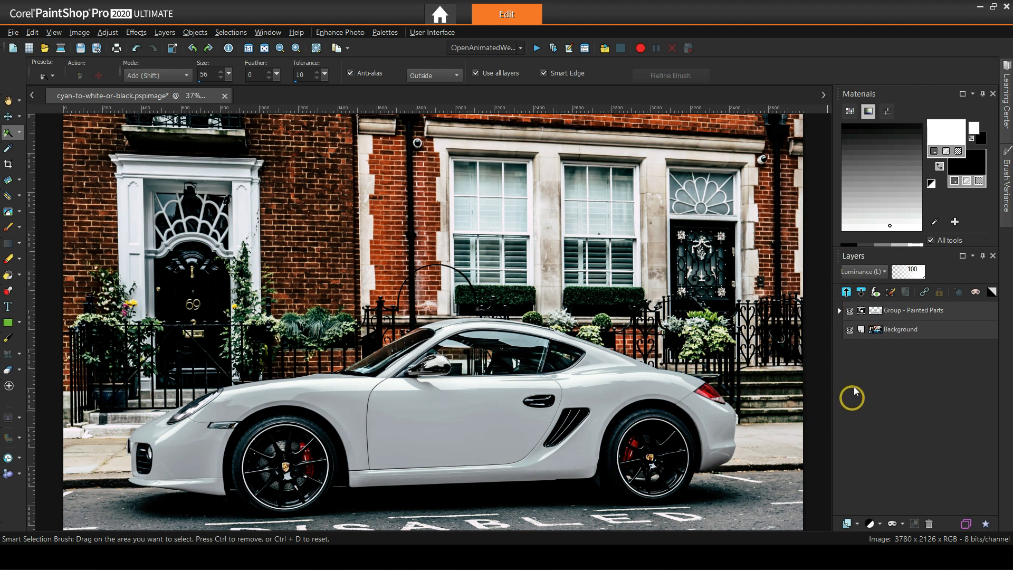
click(901, 330)
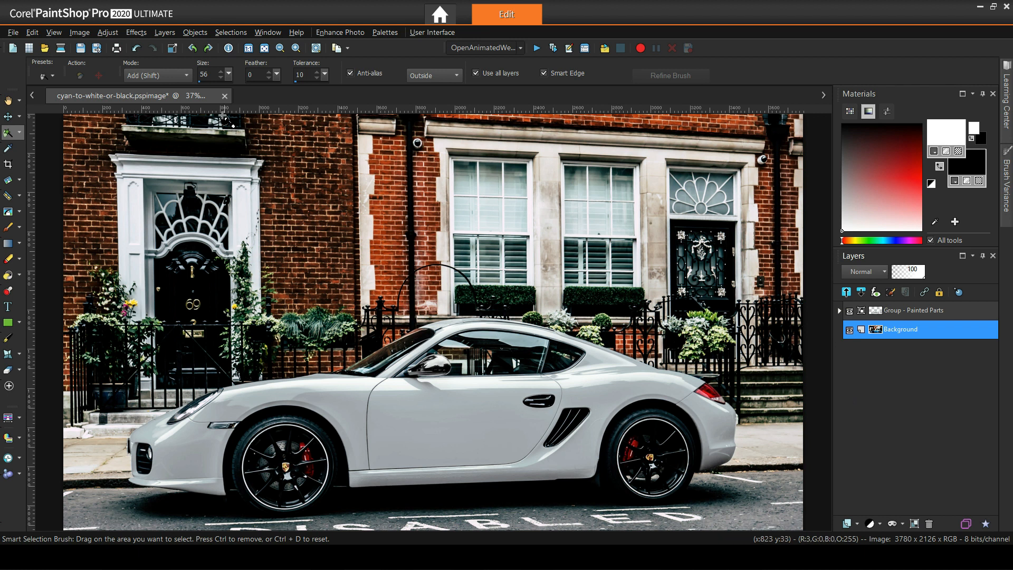
mouse_move(231, 32)
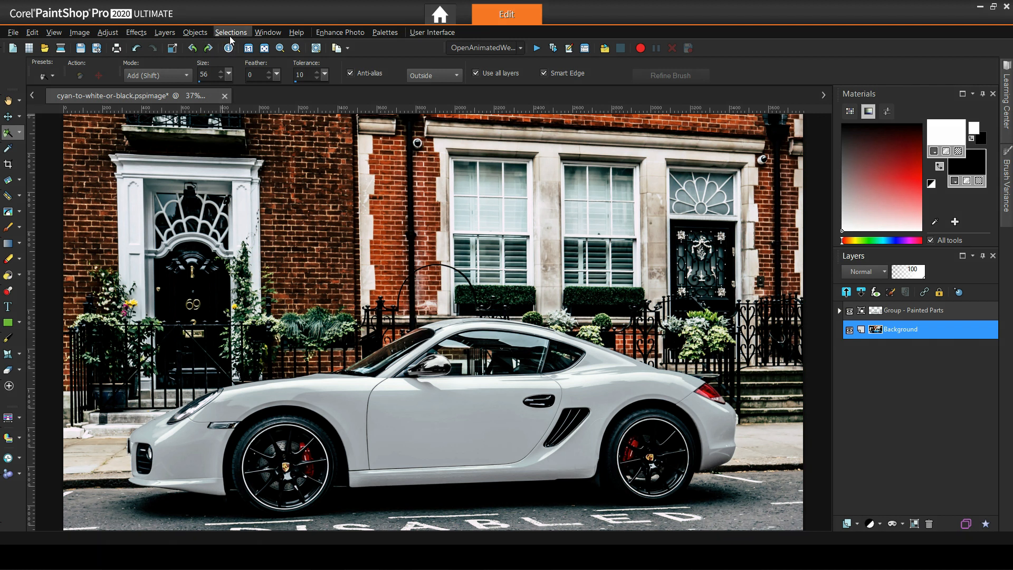
mouse_move(232, 38)
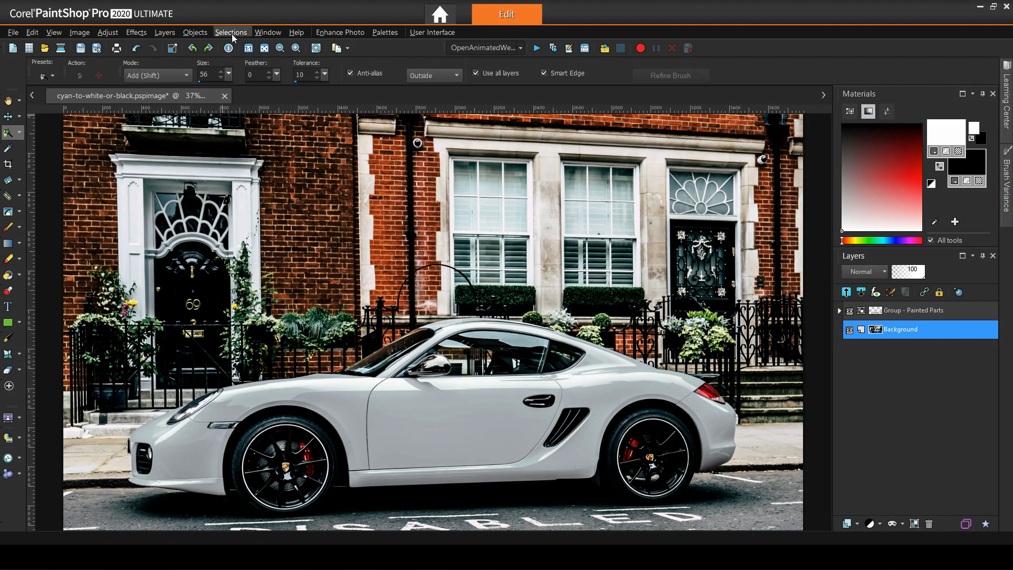
click(230, 32)
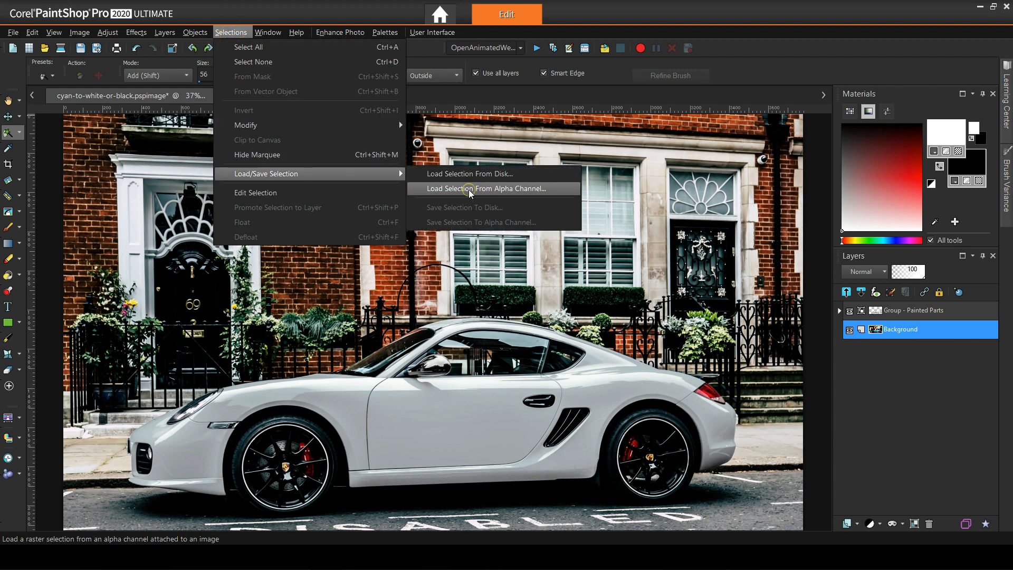
click(486, 188)
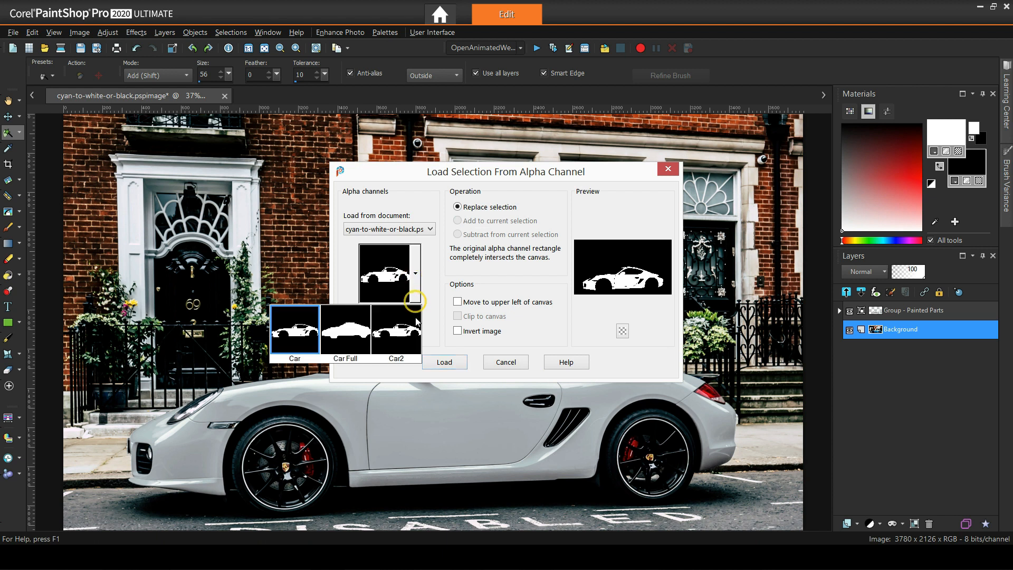
click(345, 329)
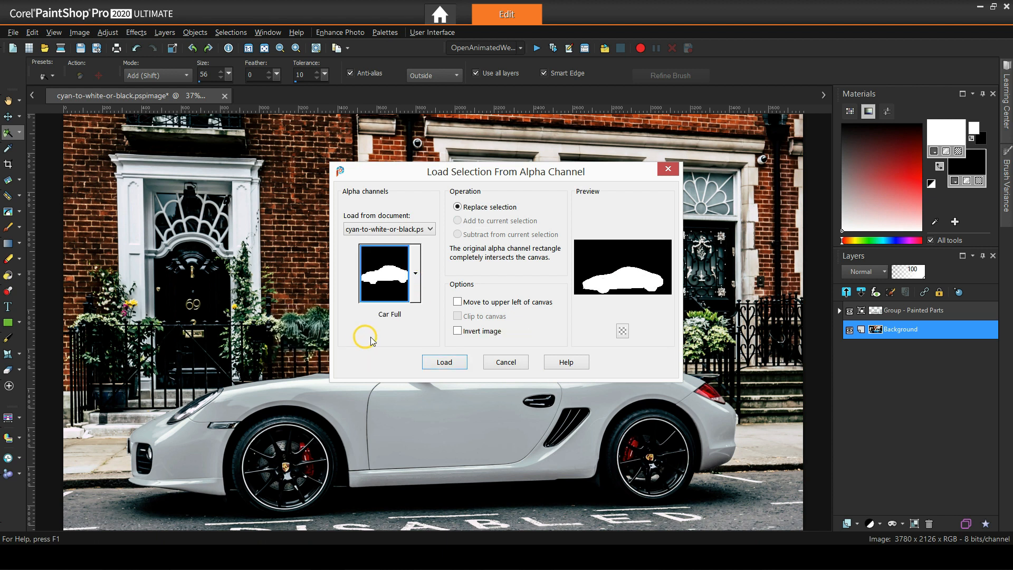
click(444, 362)
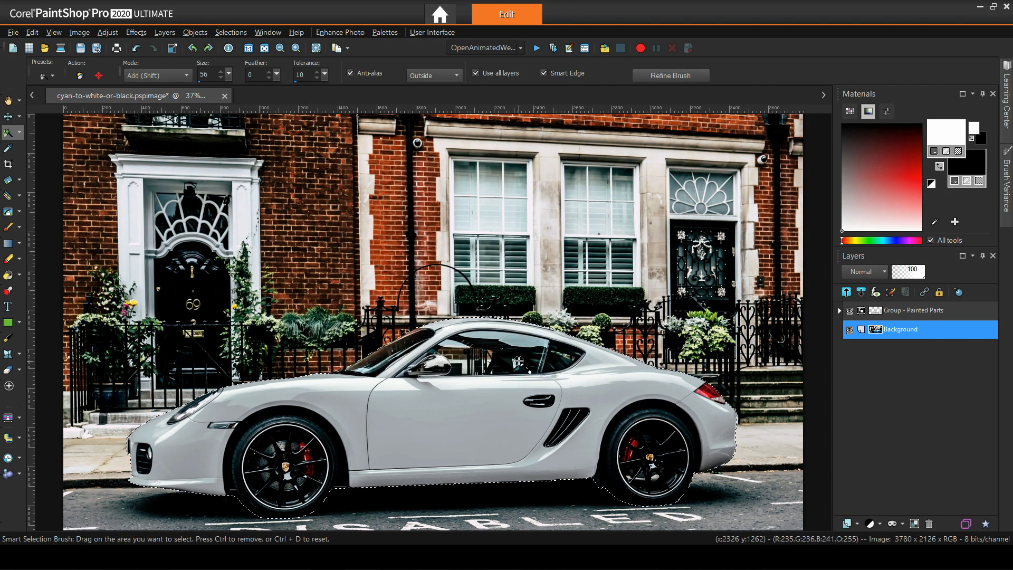
Subtract the Car2 alpha channel from the current car selection.
click(231, 32)
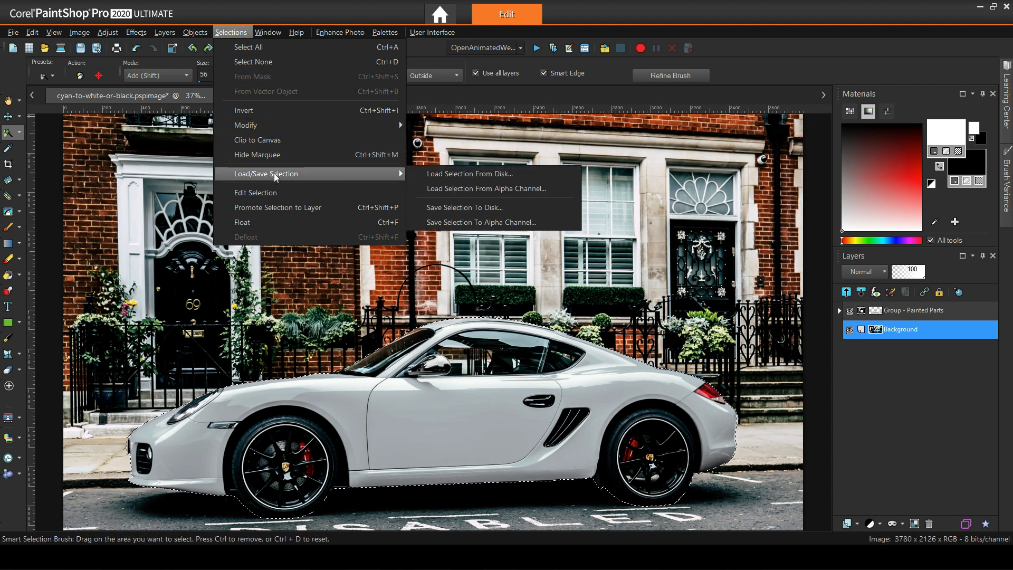
click(484, 189)
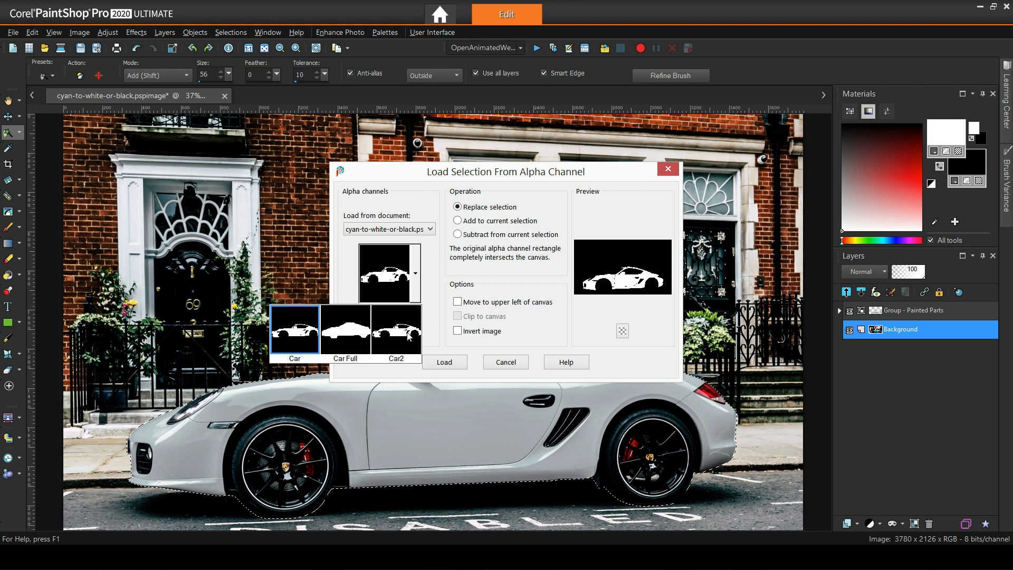
click(397, 329)
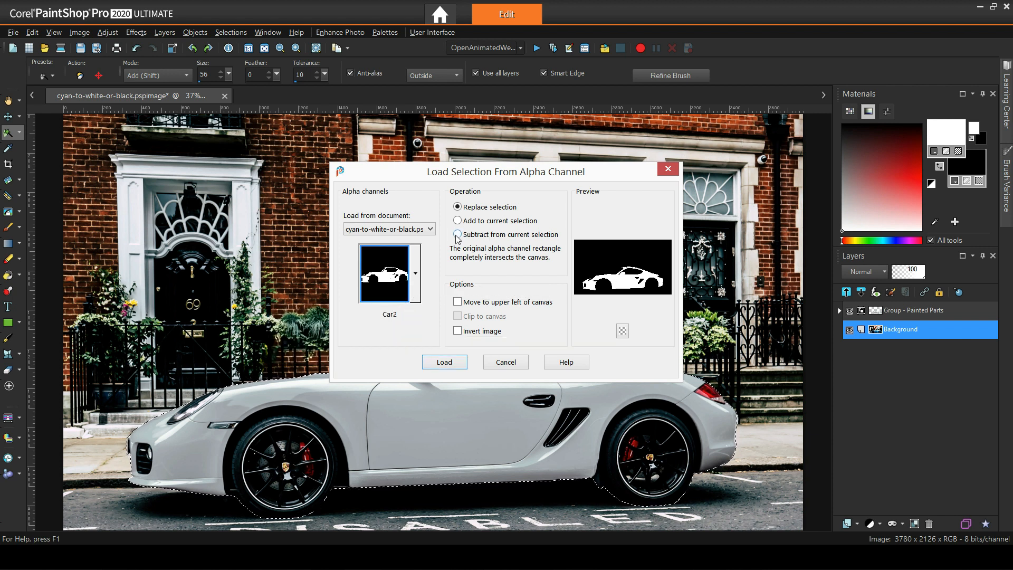
click(457, 234)
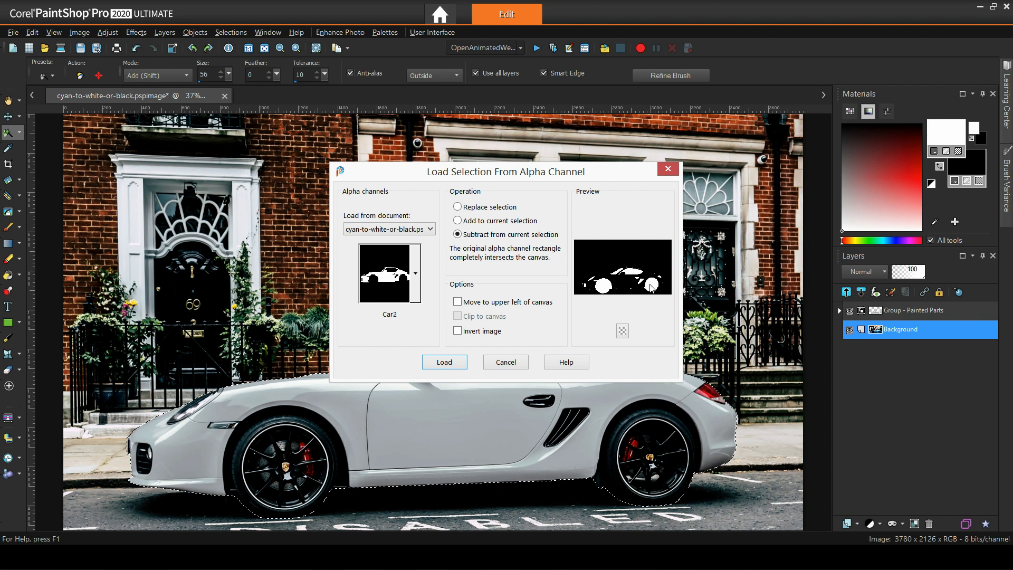
mouse_move(652, 289)
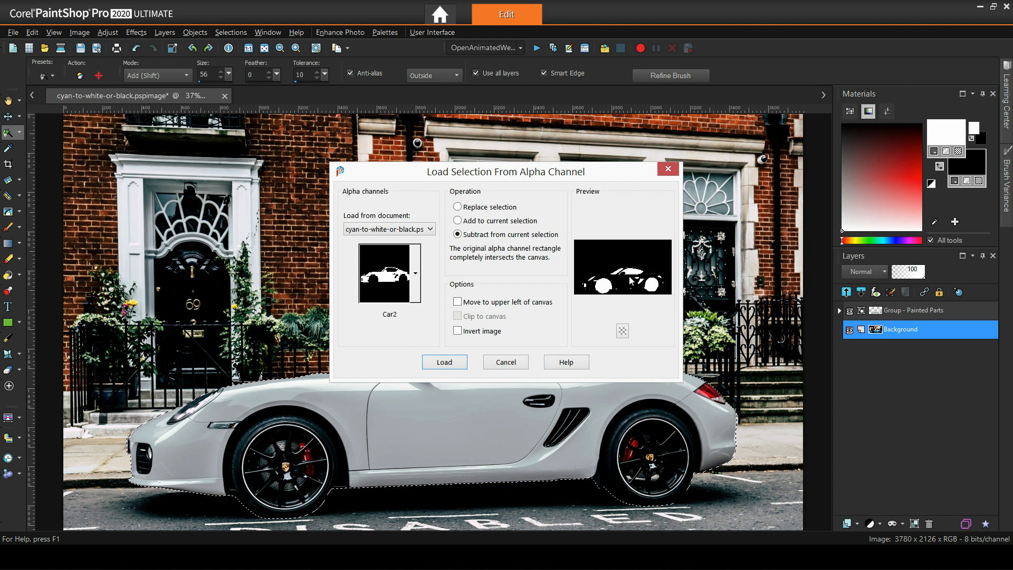
click(444, 362)
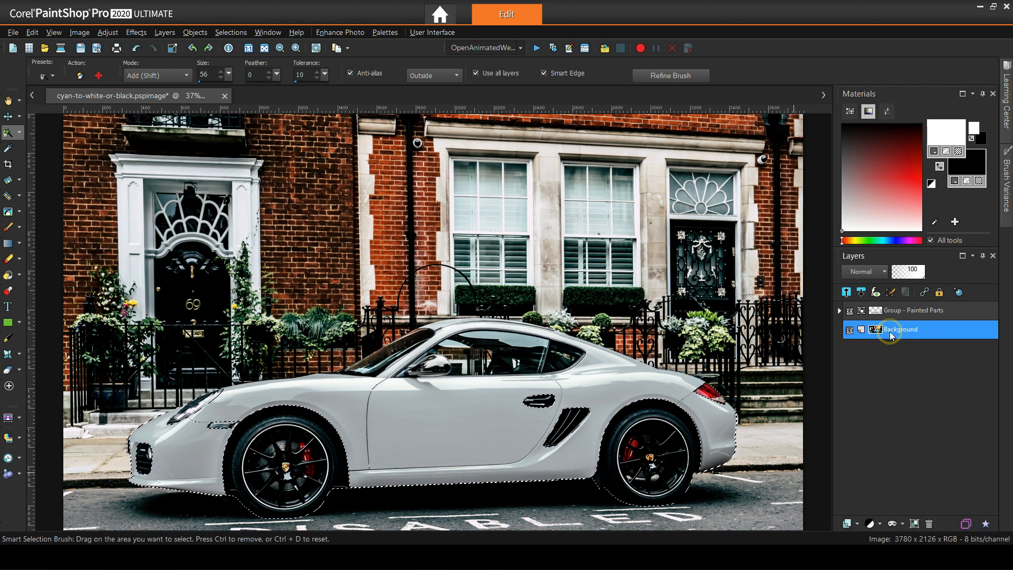
Duplicate the Background, mask the copy with Show Selection, and select the copied layer.
click(894, 523)
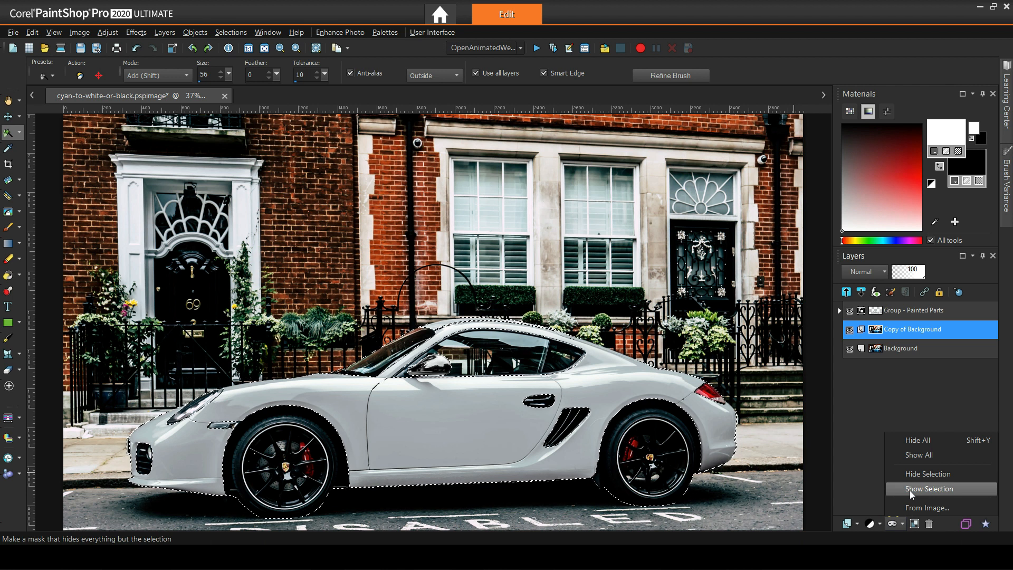
click(929, 489)
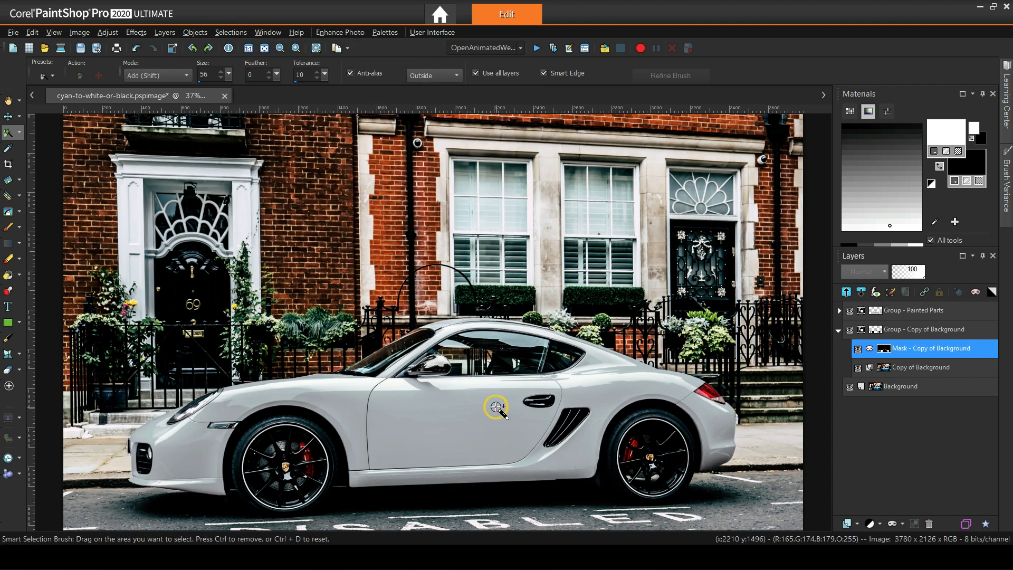
click(923, 367)
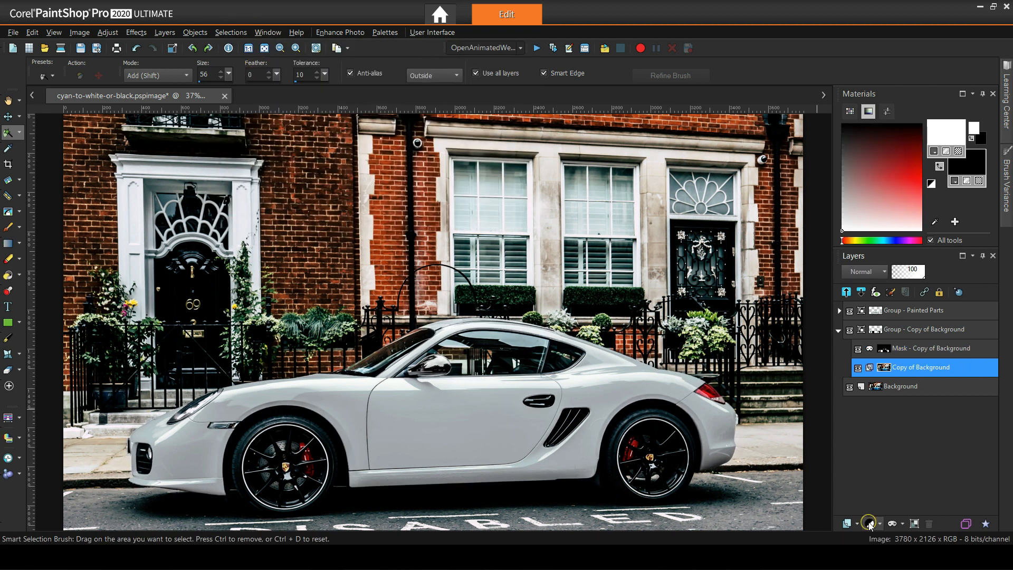
Add a White Balance adjustment layer with Magenta/Green 6 and Yellow/Blue -11.
click(872, 524)
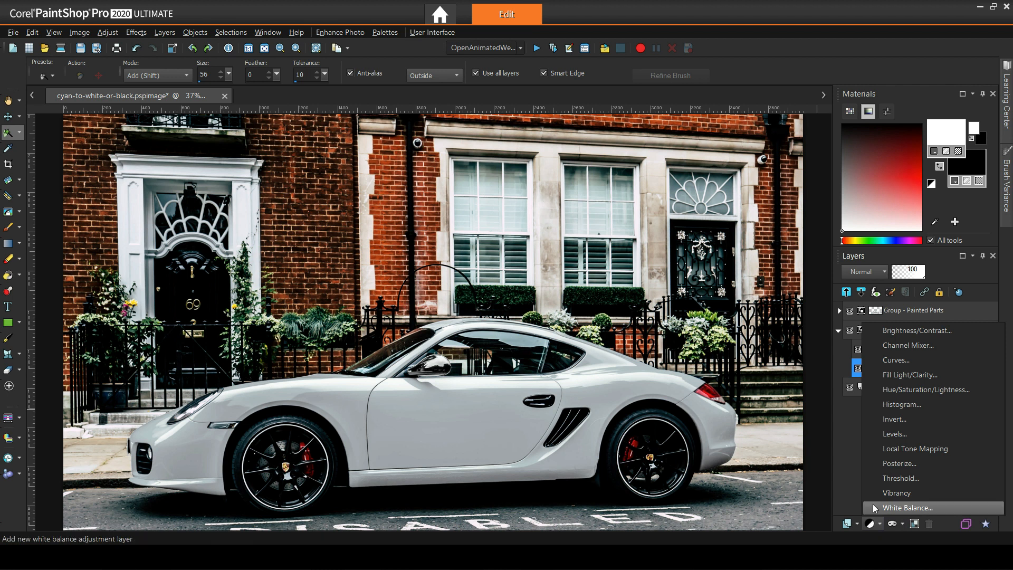
click(909, 507)
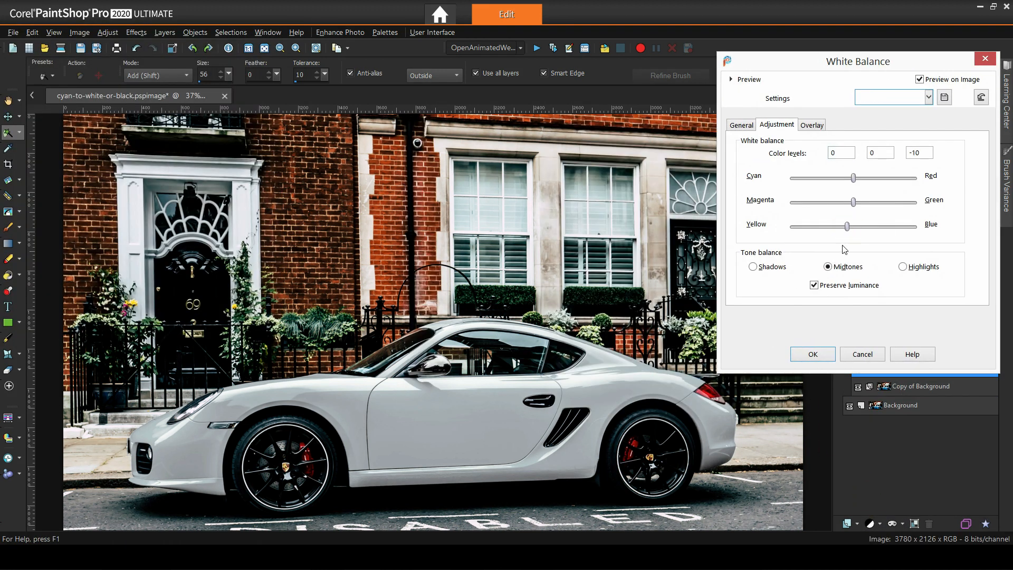
drag(854, 202, 858, 201)
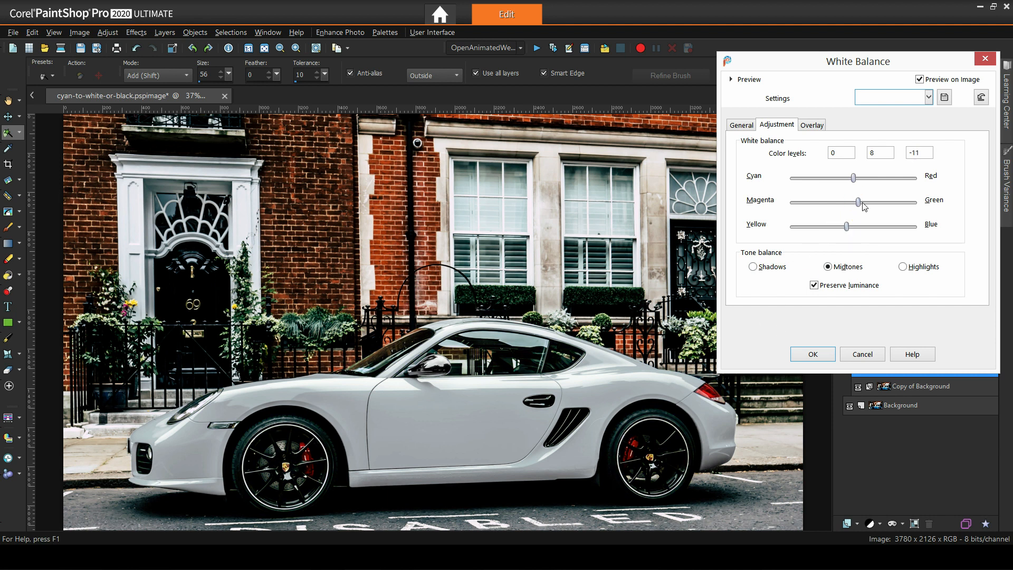
drag(858, 203, 857, 202)
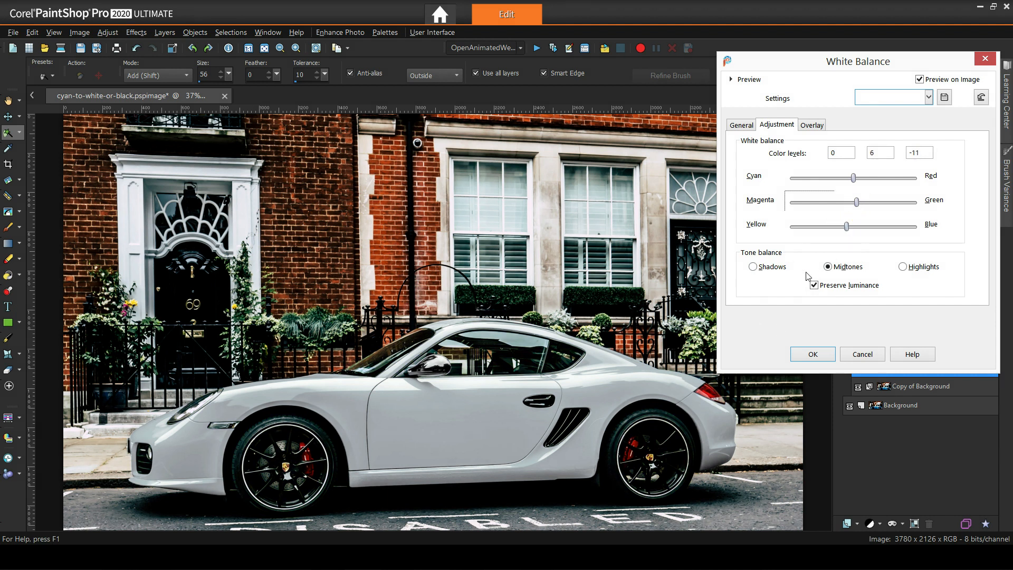
click(812, 354)
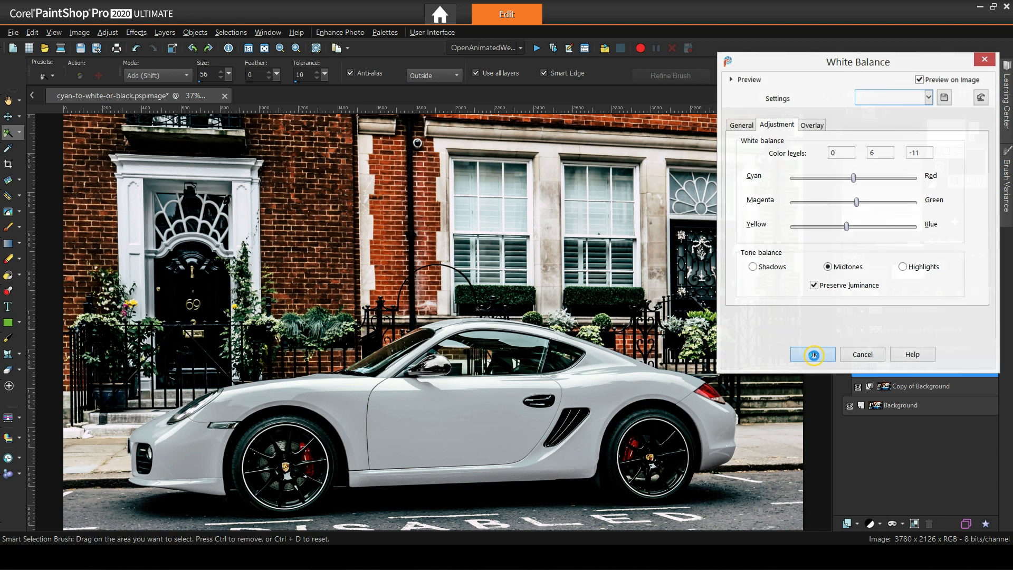
click(812, 355)
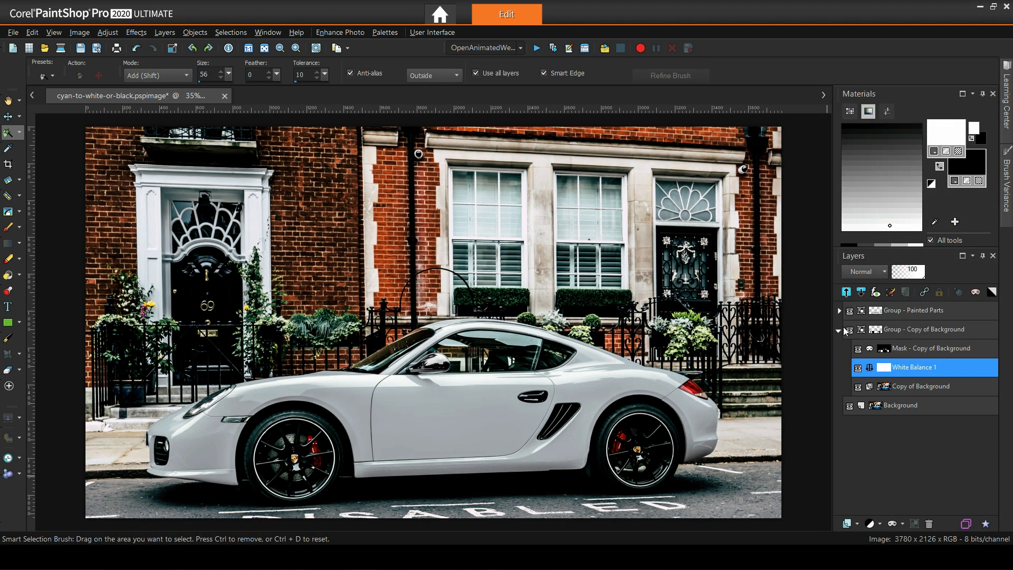
Collapse and select the Copy of Background group.
click(839, 330)
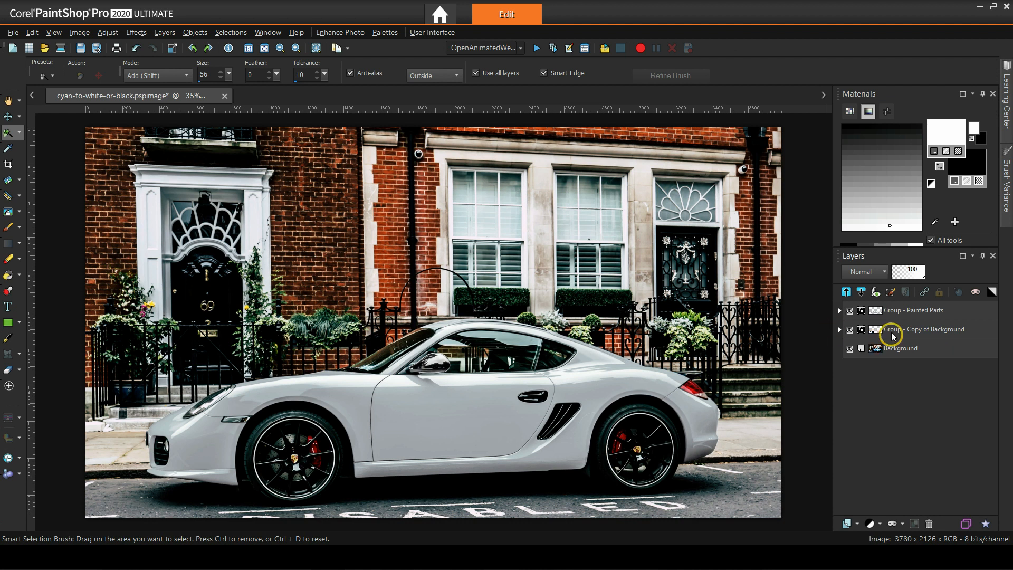
click(923, 329)
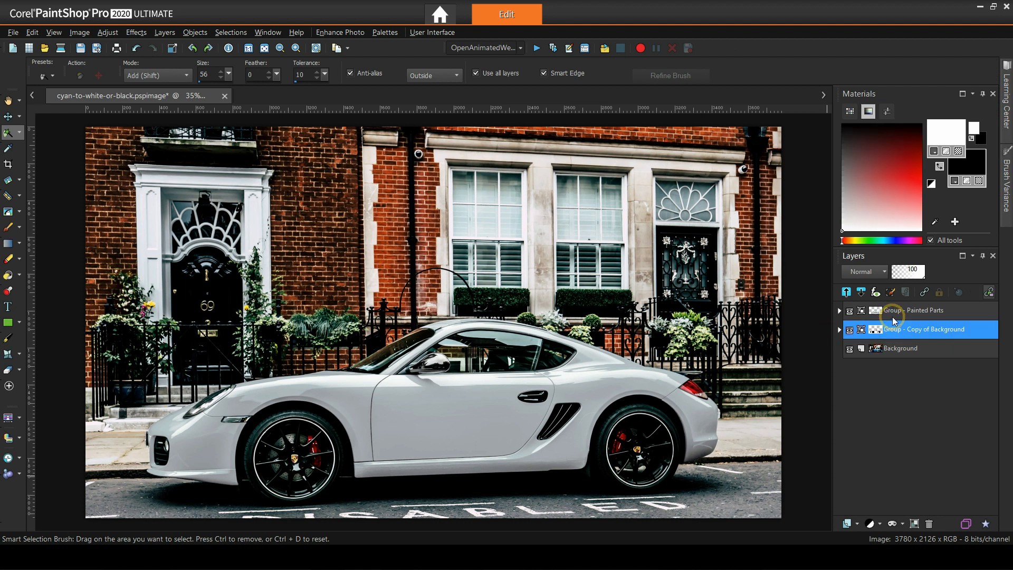
click(924, 310)
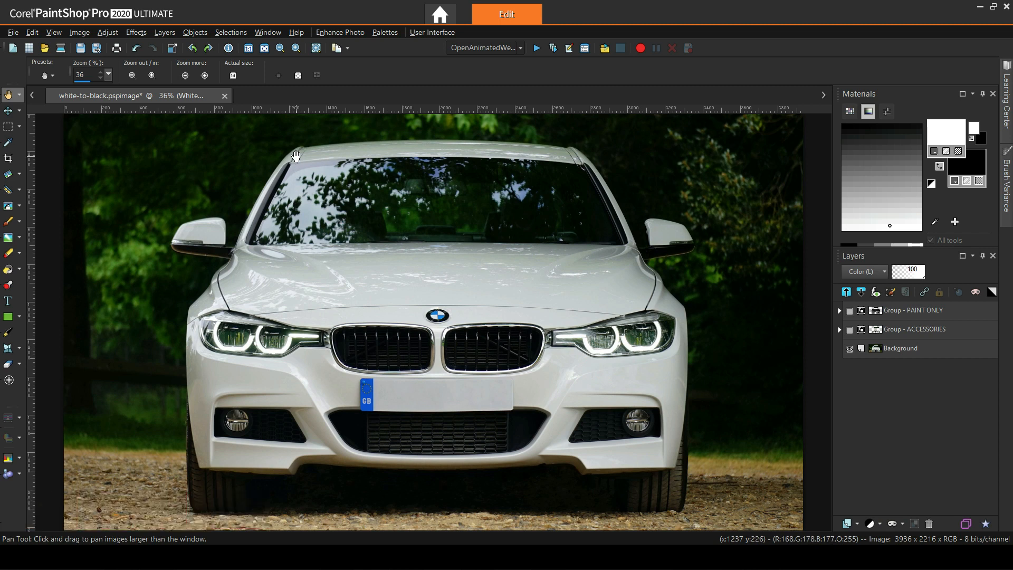
mouse_move(120, 180)
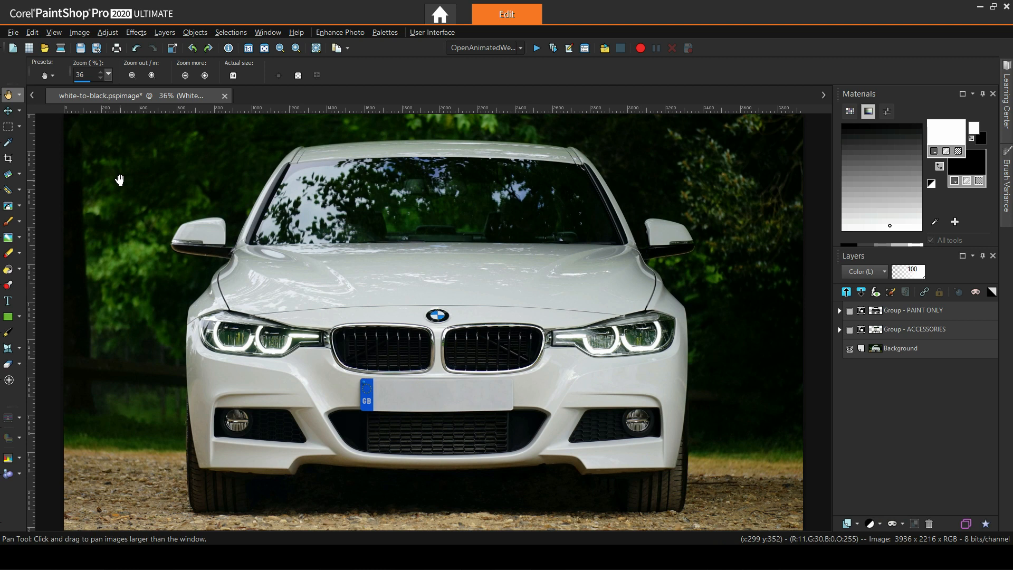
Compare the black and white car by toggling PAINT ONLY and ACCESSORIES, leaving them hidden with Background active.
click(913, 330)
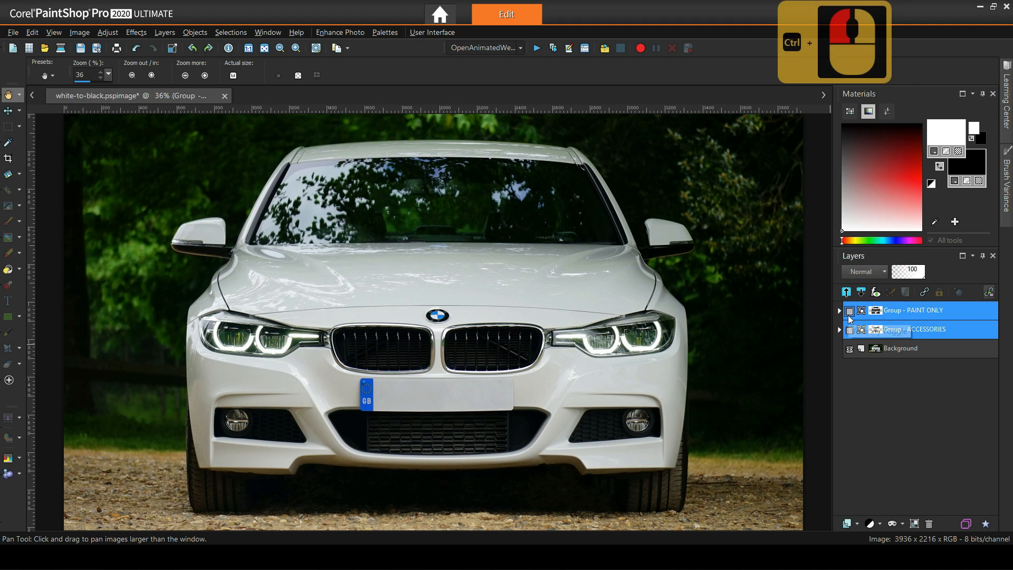
click(850, 311)
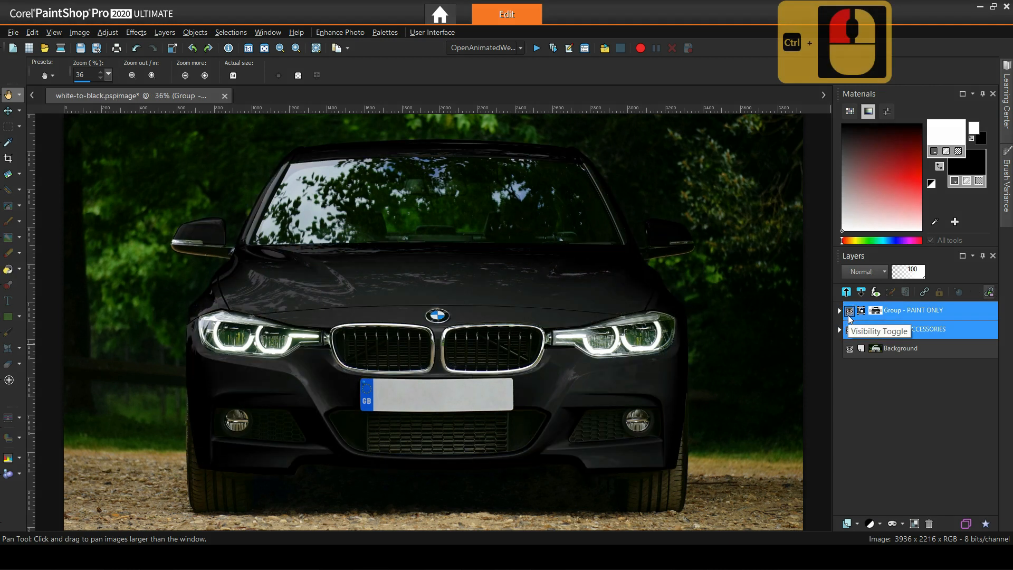
click(850, 311)
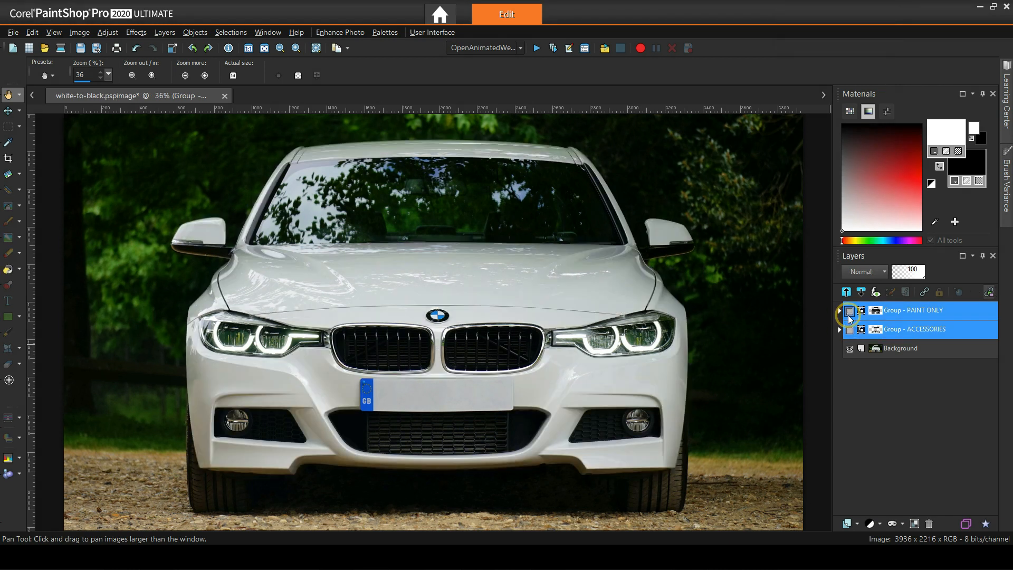
click(850, 311)
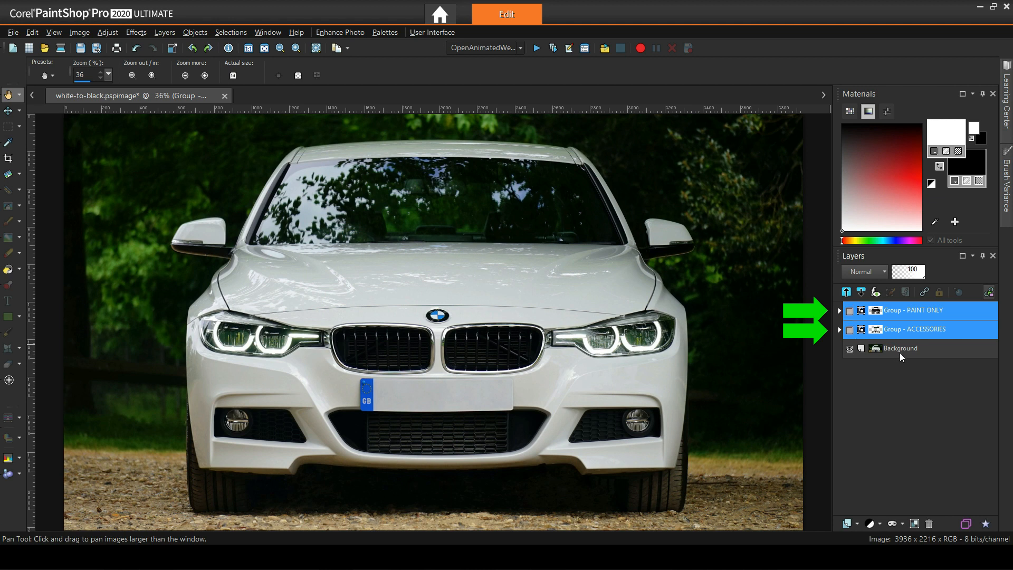
click(899, 349)
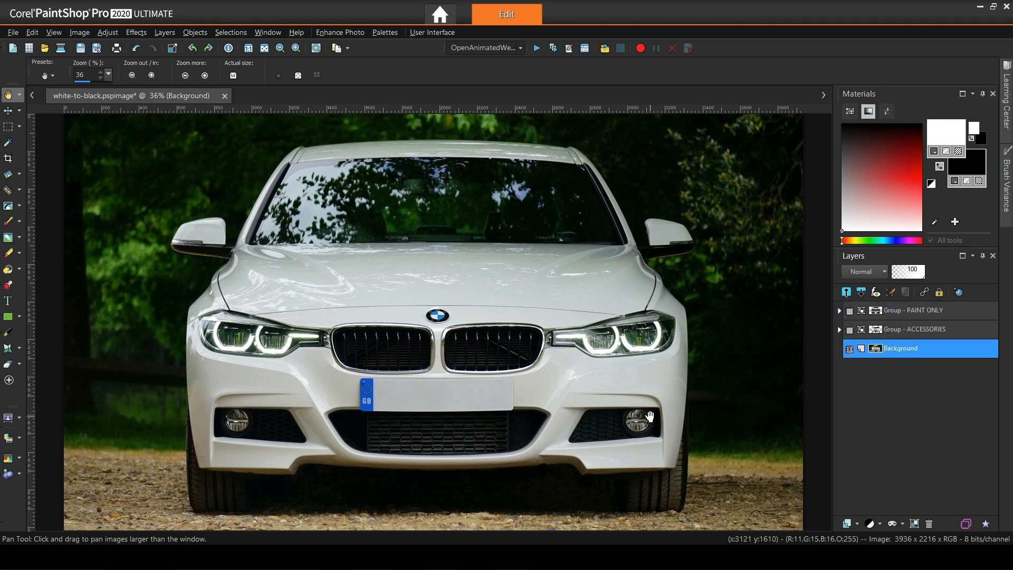
mouse_move(187, 421)
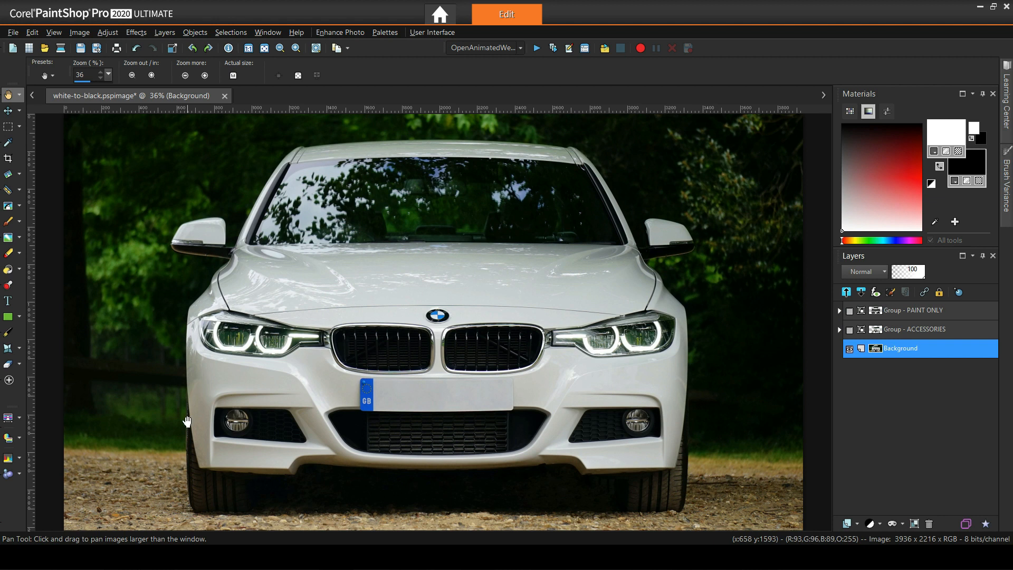
mouse_move(312, 182)
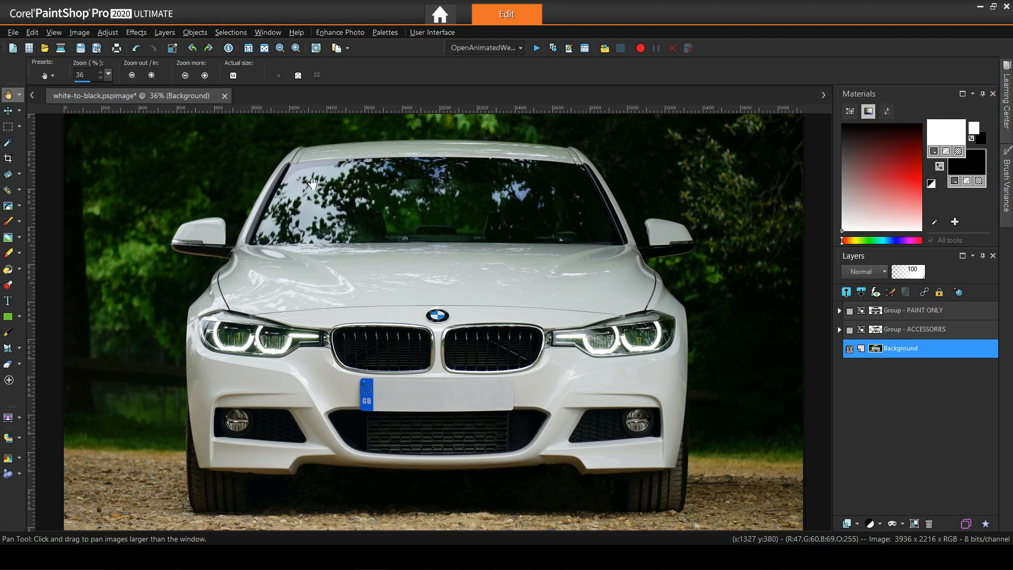
Load the saved Paint Only selection from the alpha channel onto the car.
click(230, 32)
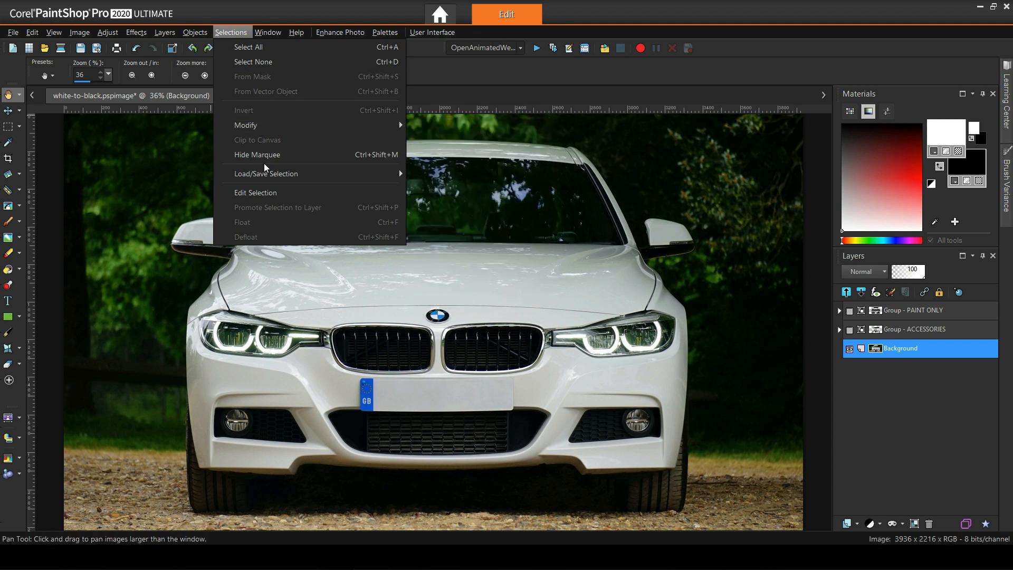
click(456, 190)
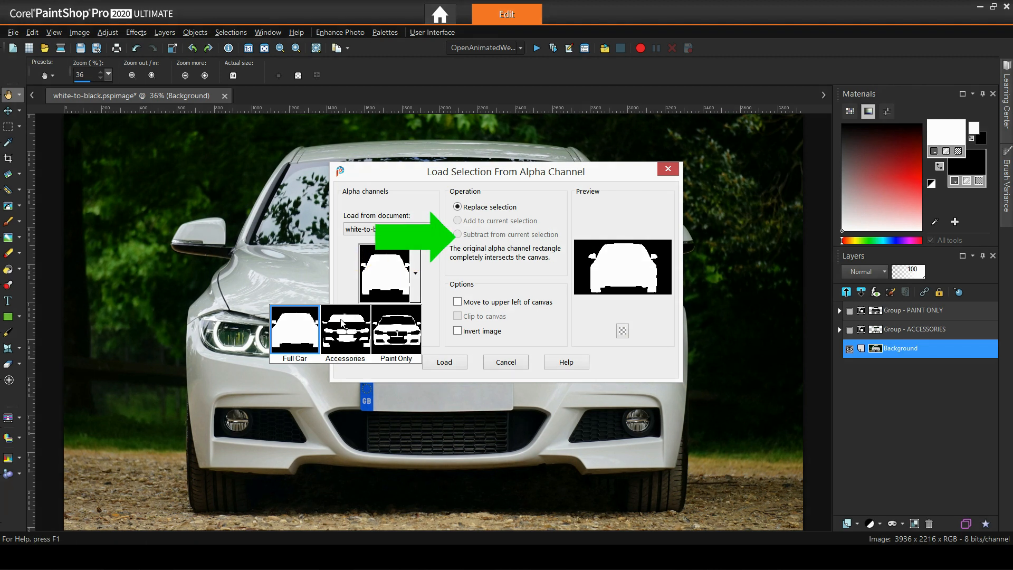
mouse_move(345, 329)
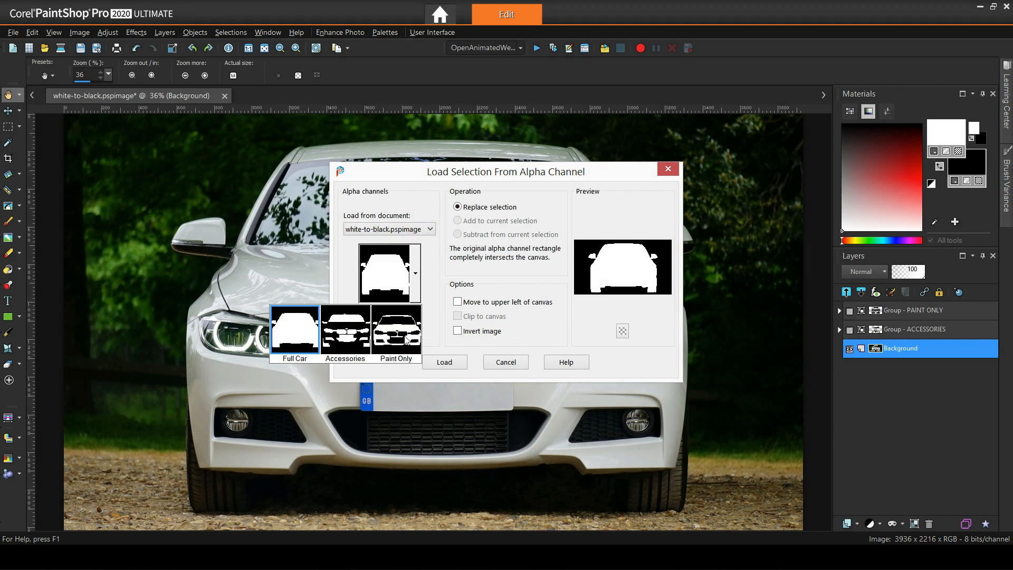
mouse_move(396, 329)
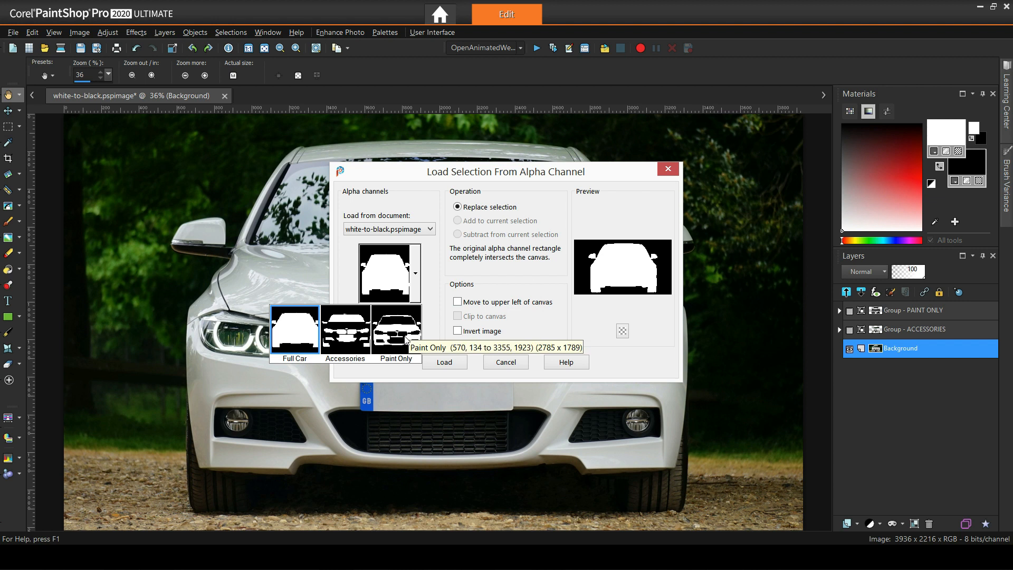
click(444, 362)
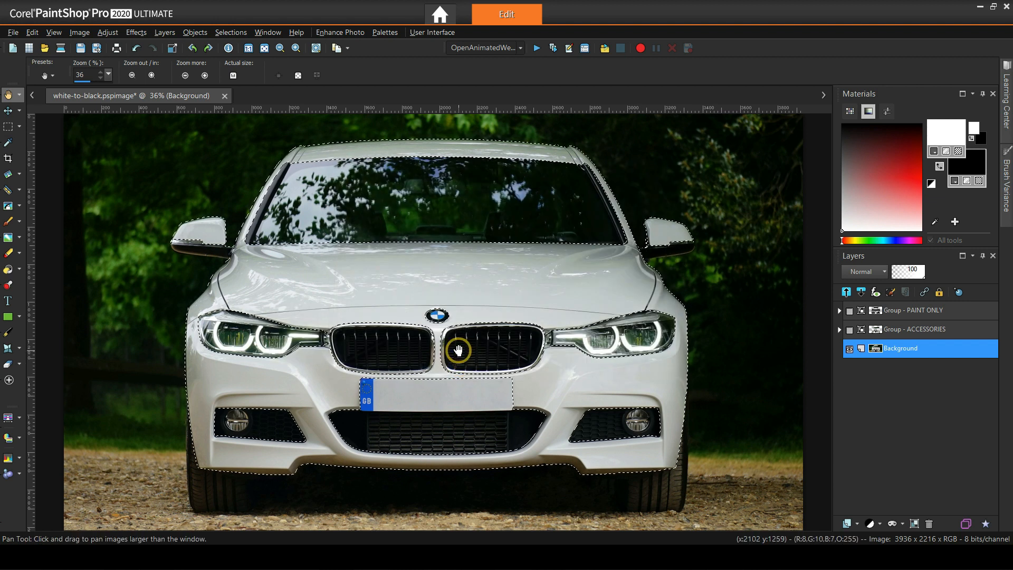
Duplicate the Background layer, then delete the Copy of Background group and its layers.
right_click(898, 349)
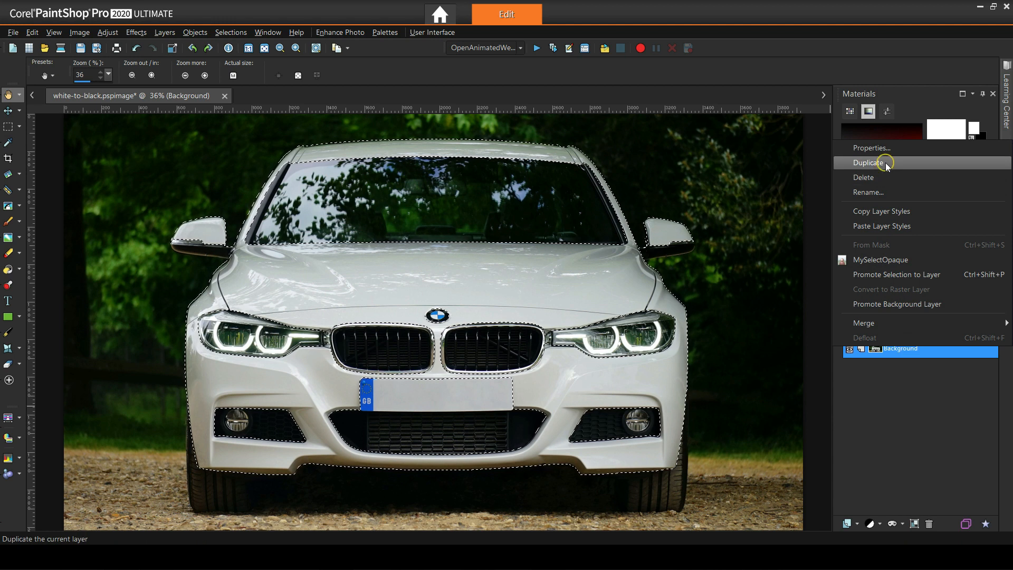
click(872, 162)
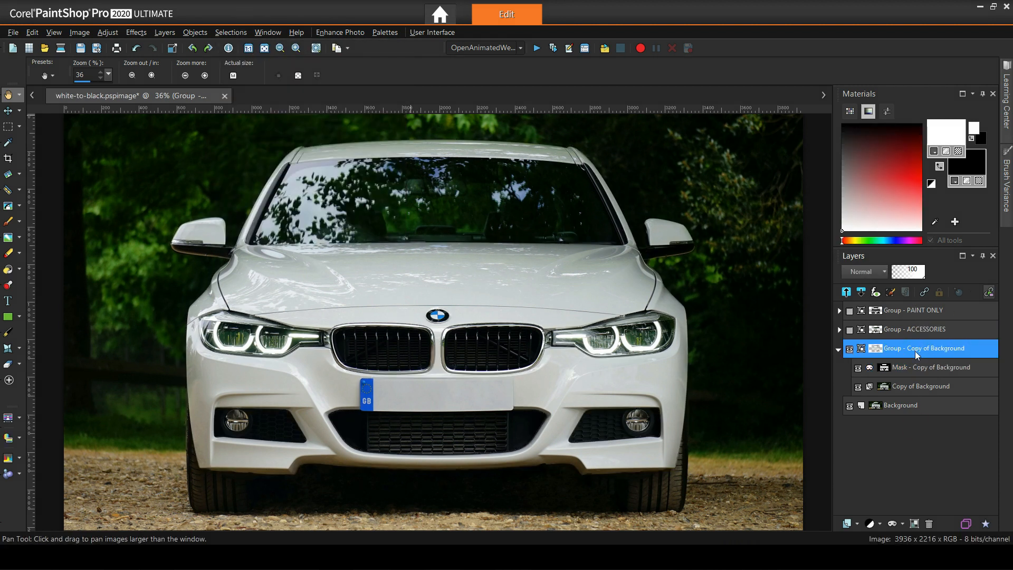
click(929, 523)
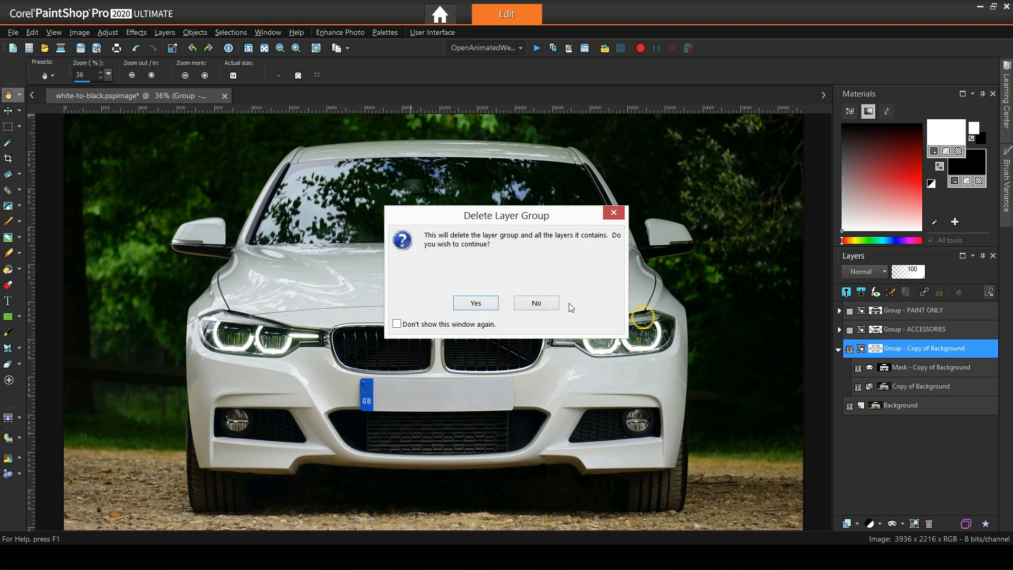
click(475, 303)
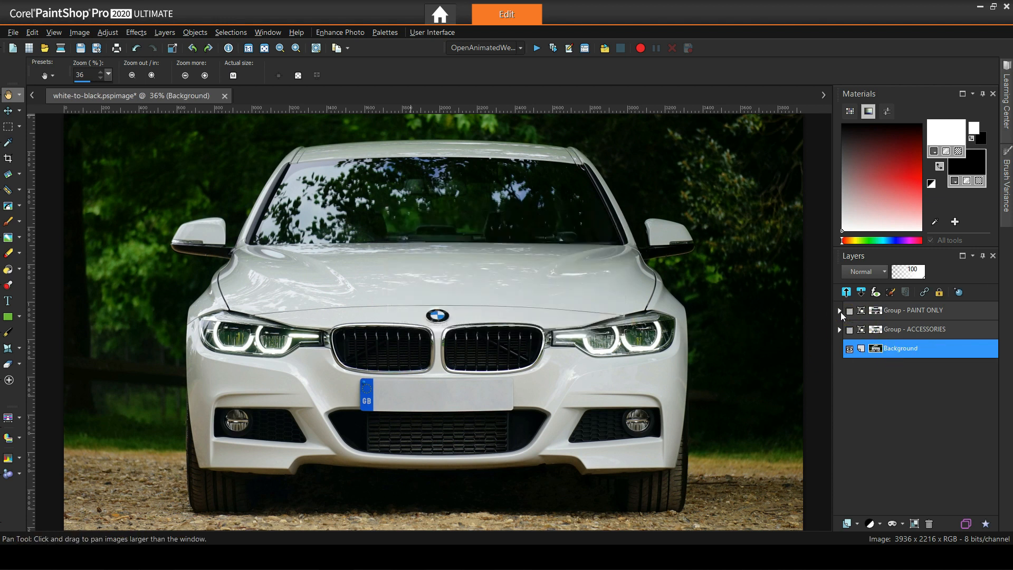
Show PAINT ONLY and review its Hue/Saturation/Lightness 1 and Curves 1 settings, then reselect Background.
click(849, 311)
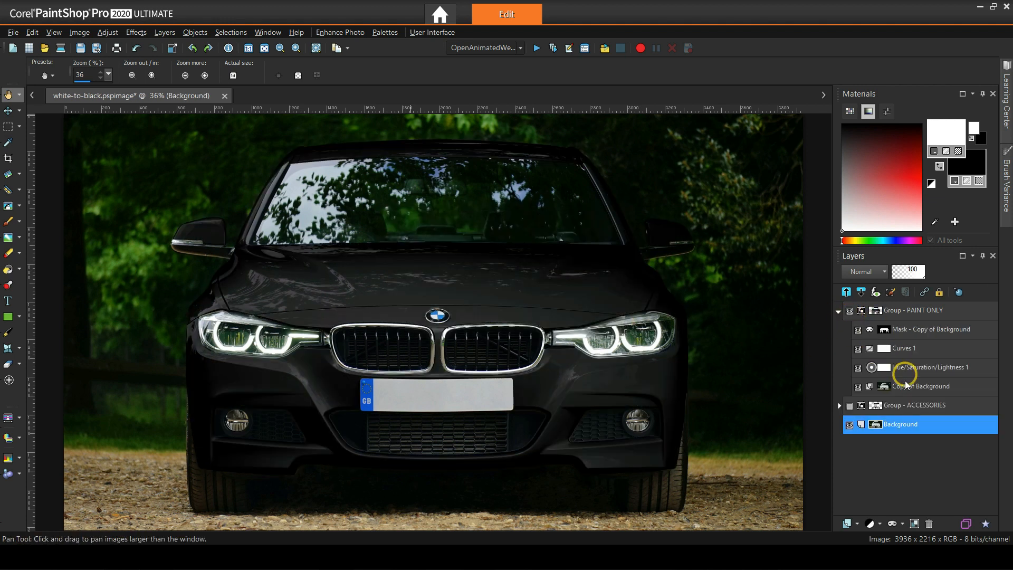
click(931, 368)
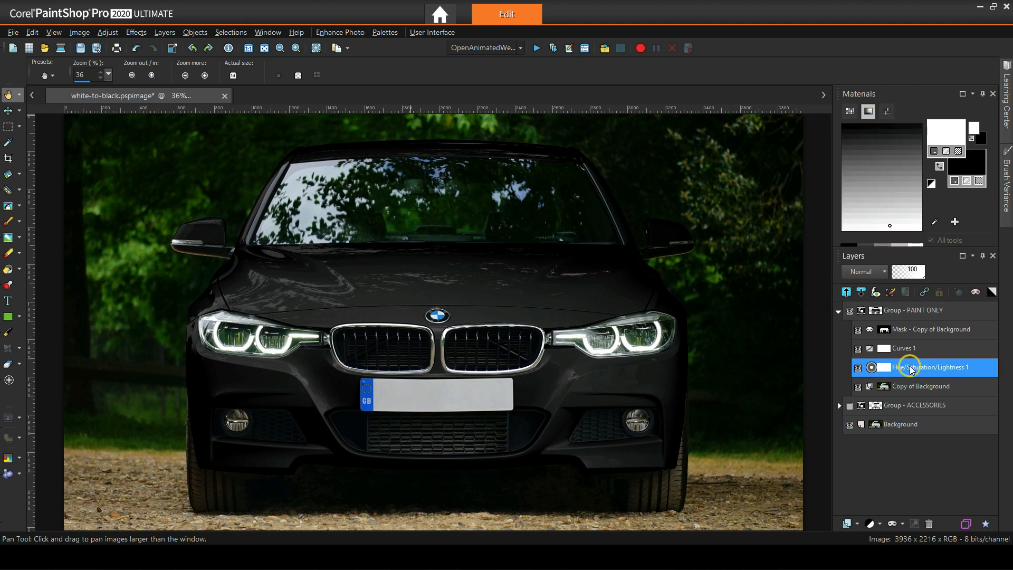
double_click(930, 367)
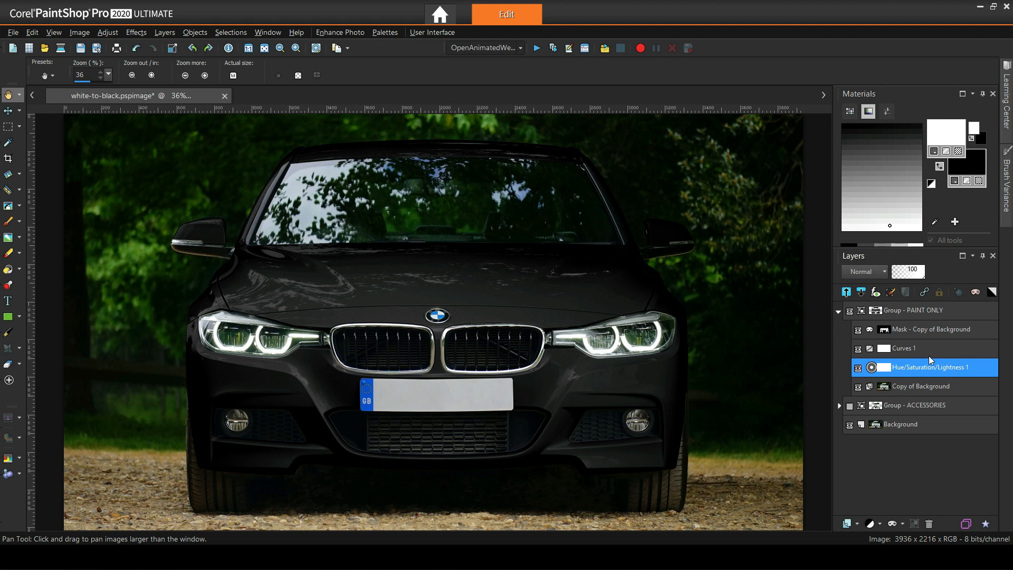
click(911, 348)
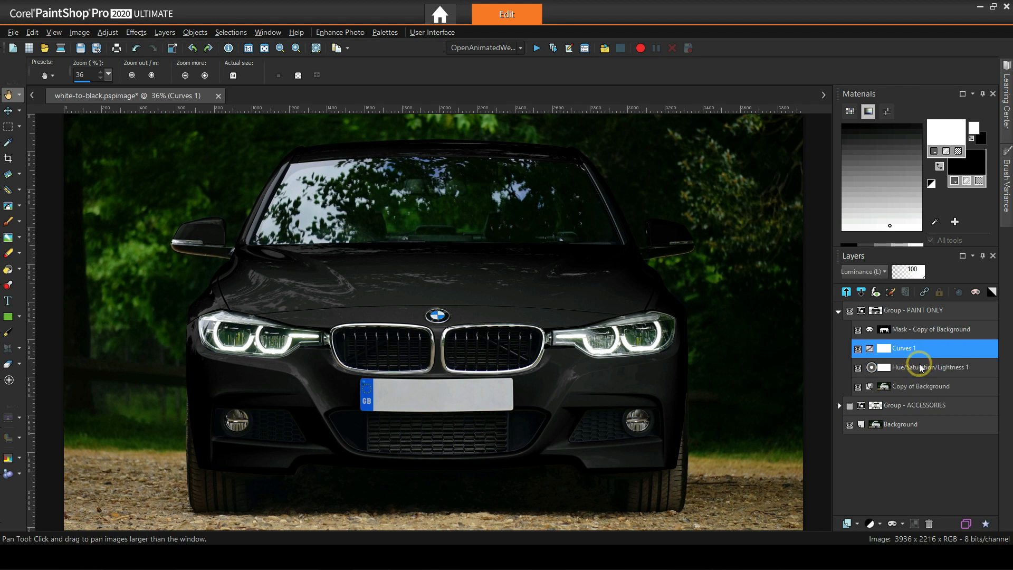
mouse_move(894, 349)
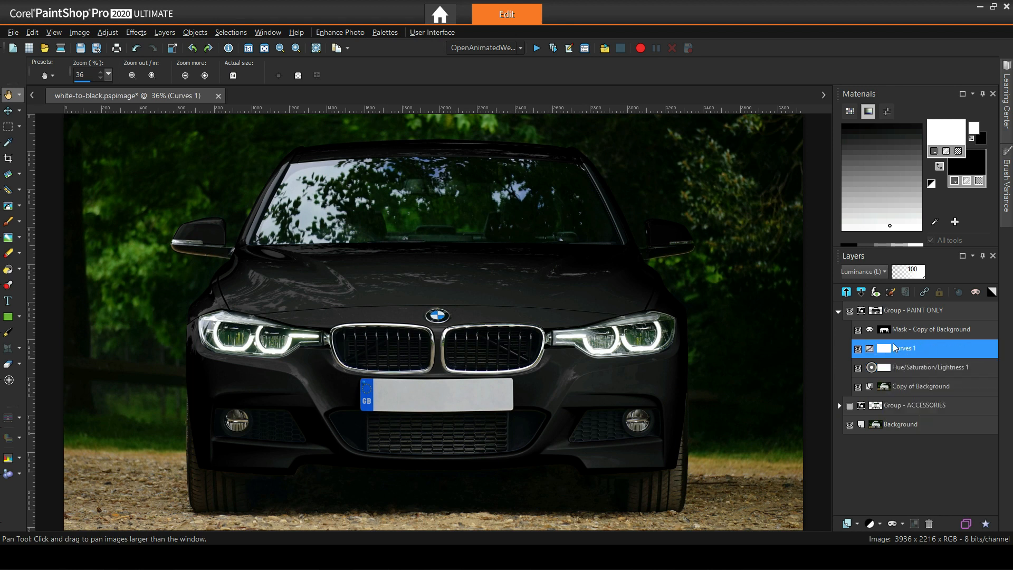
double_click(904, 348)
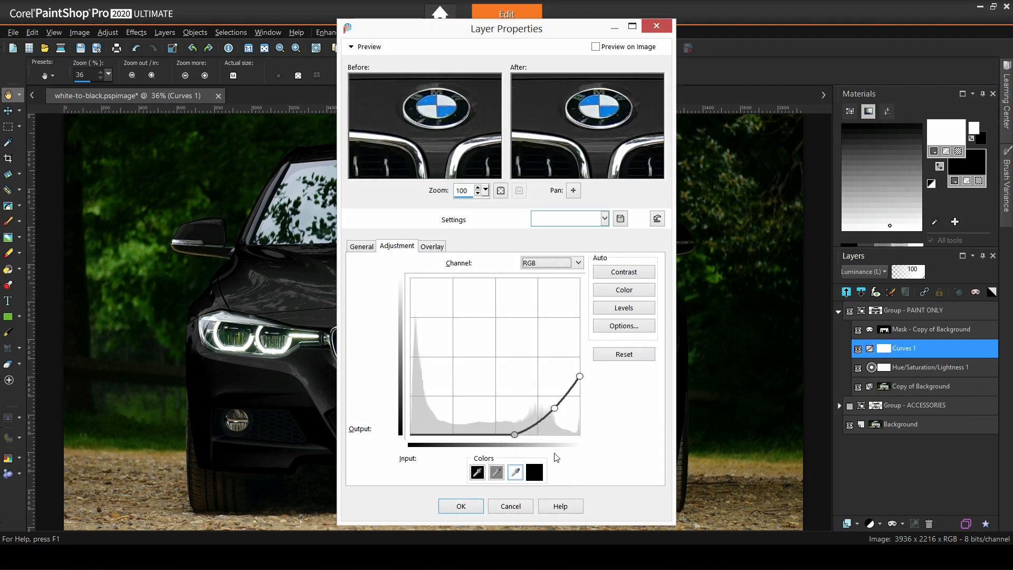
click(461, 506)
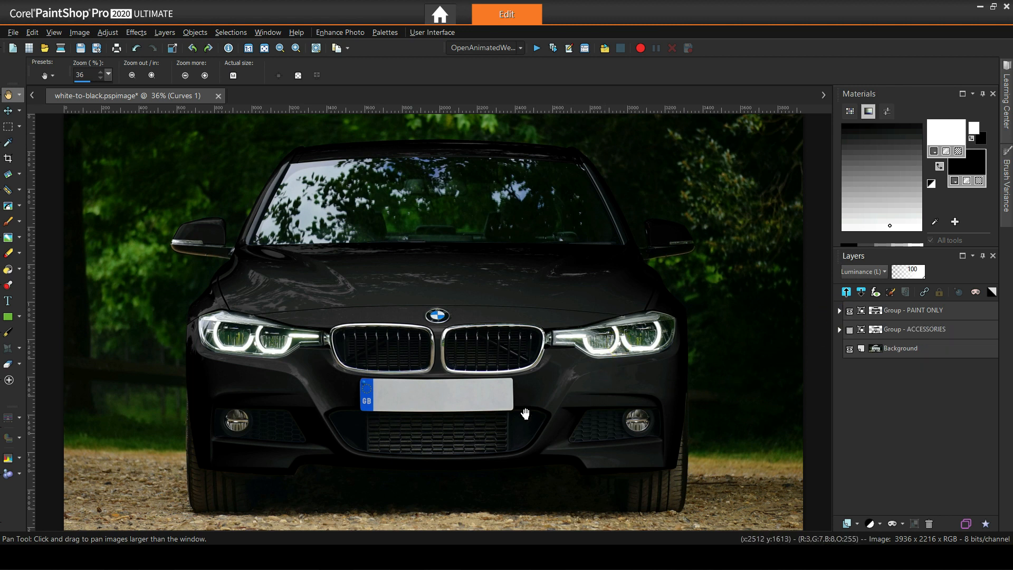
mouse_move(621, 411)
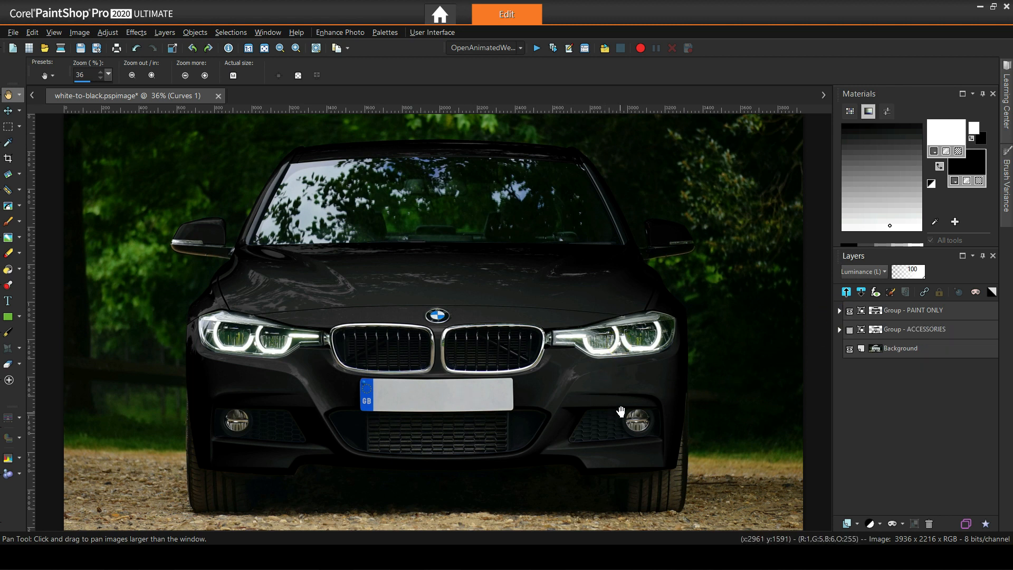
click(901, 349)
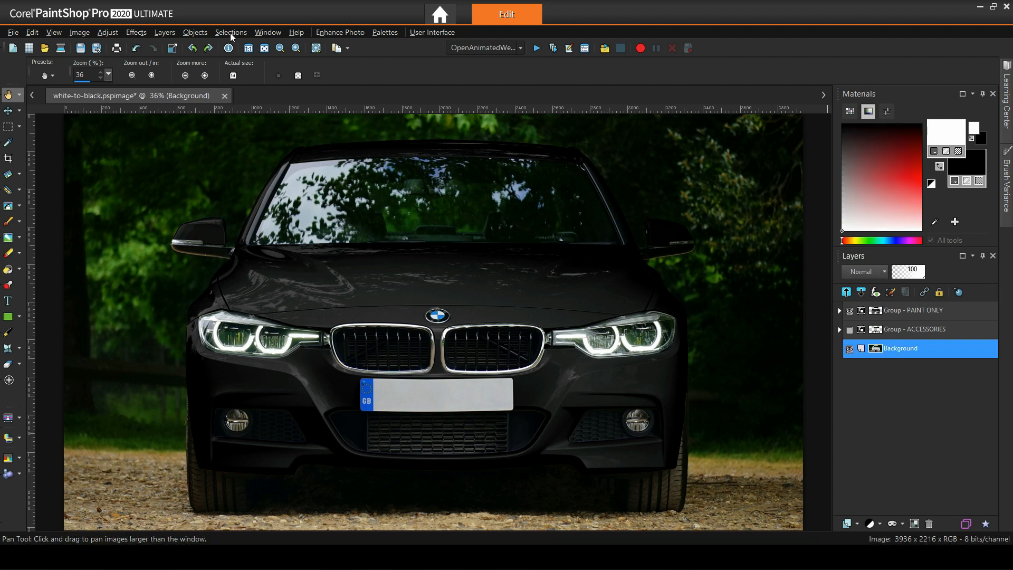
click(230, 32)
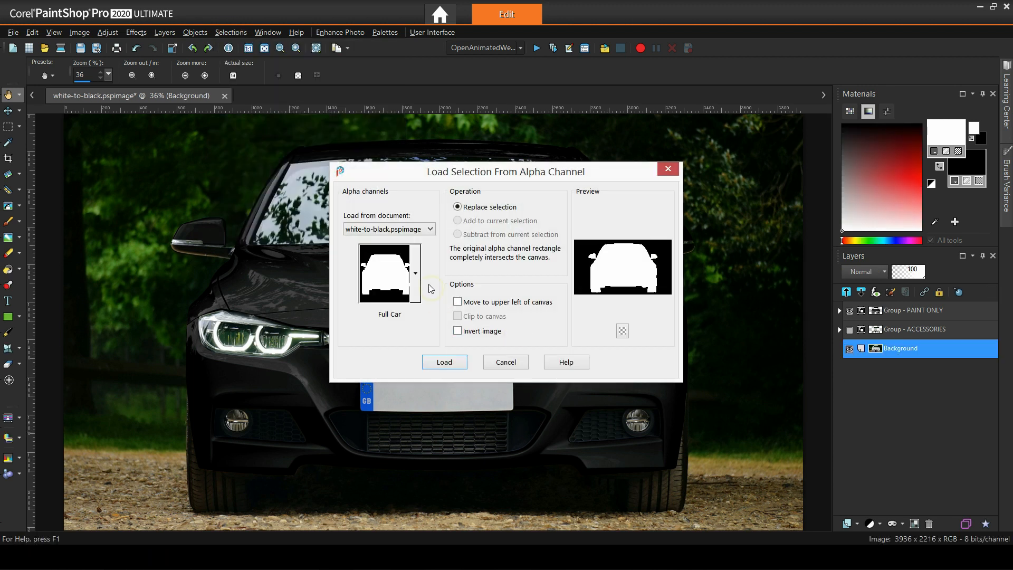
click(444, 362)
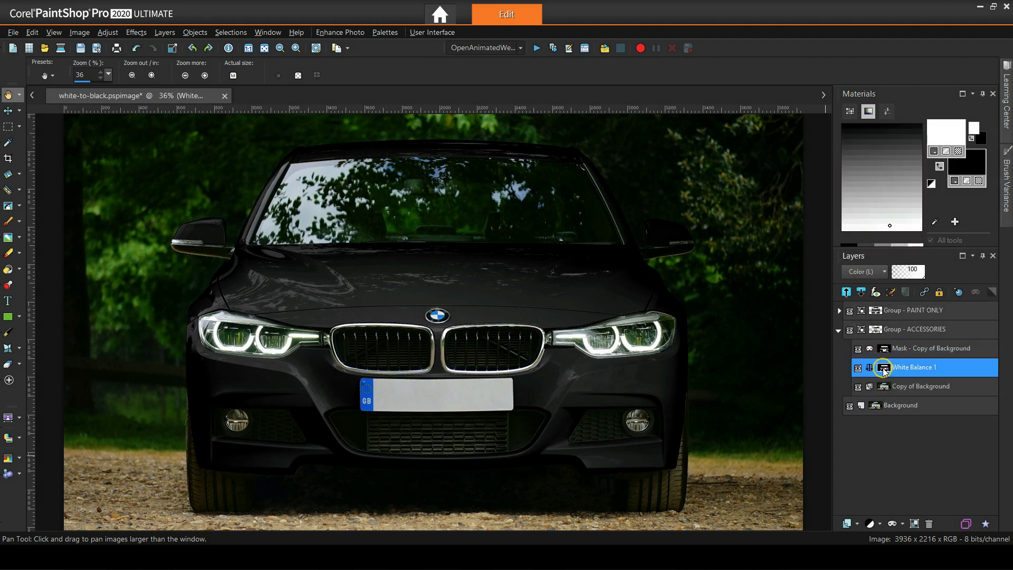
double_click(913, 367)
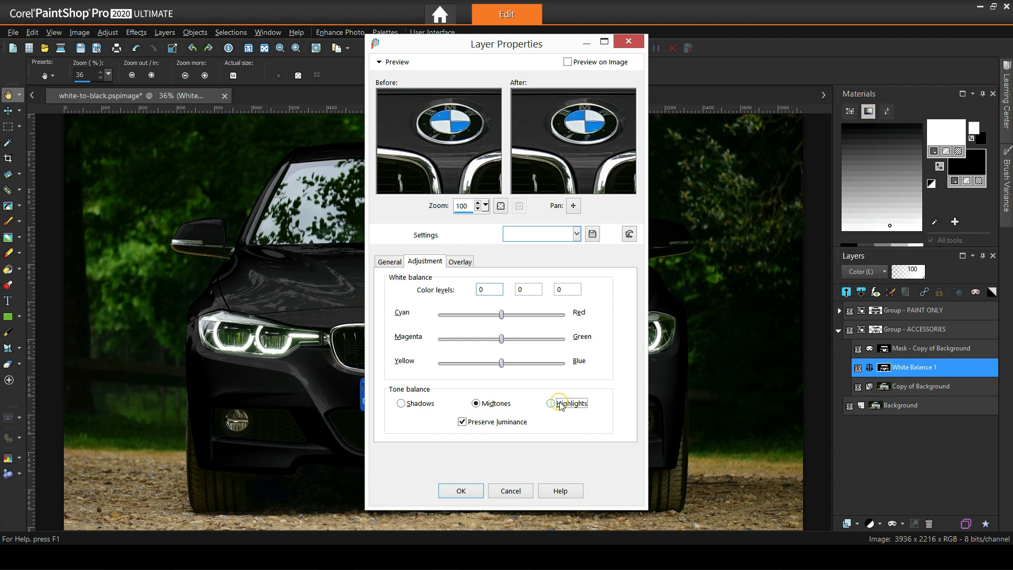
click(402, 403)
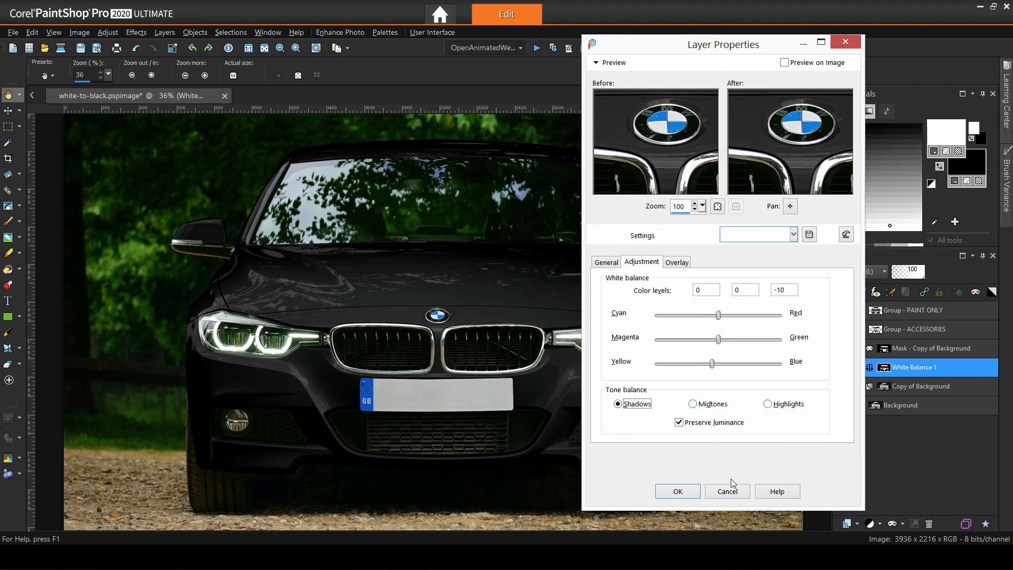
click(677, 492)
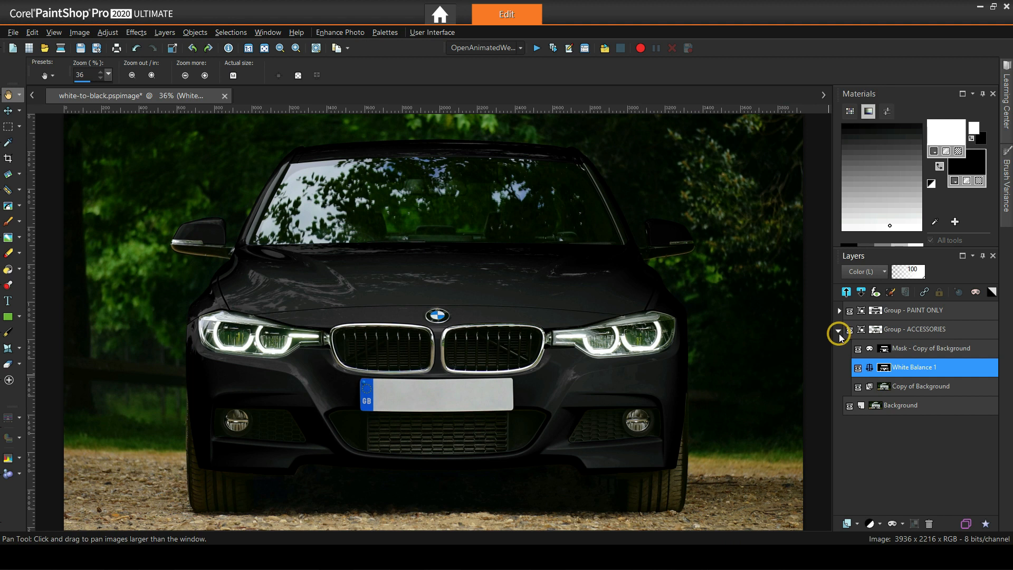
click(838, 328)
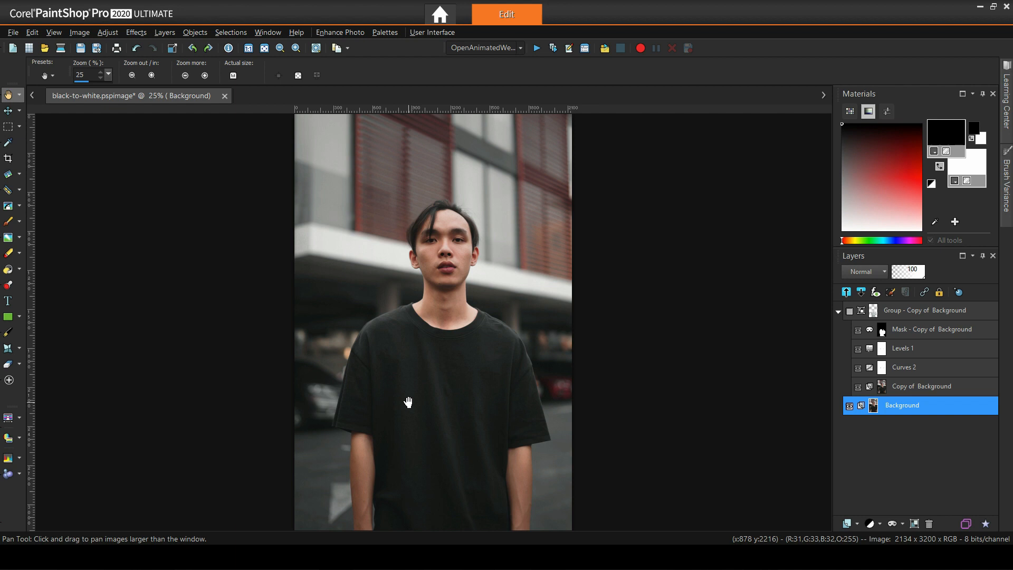
mouse_move(761, 408)
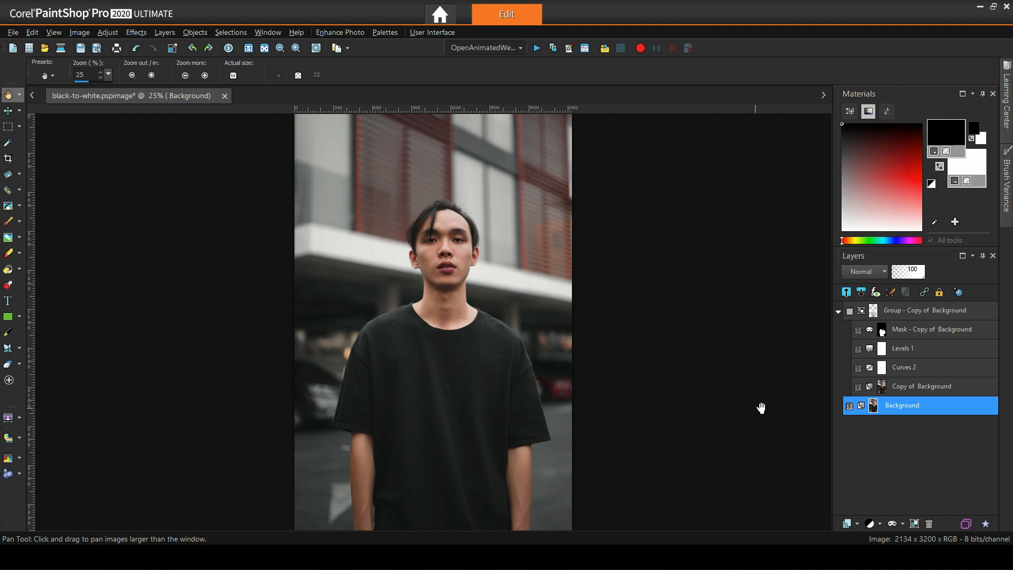
mouse_move(873, 405)
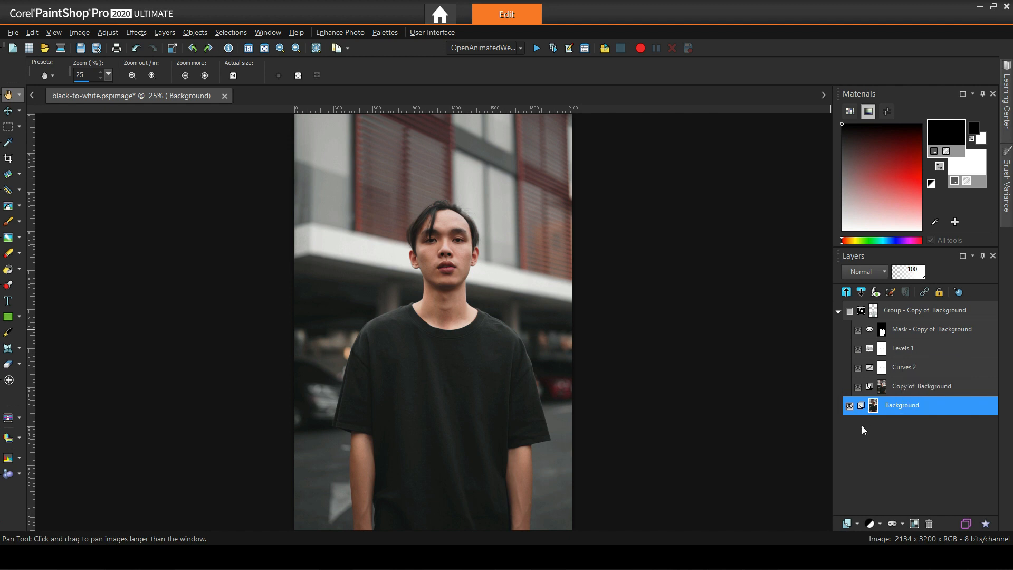
mouse_move(912, 394)
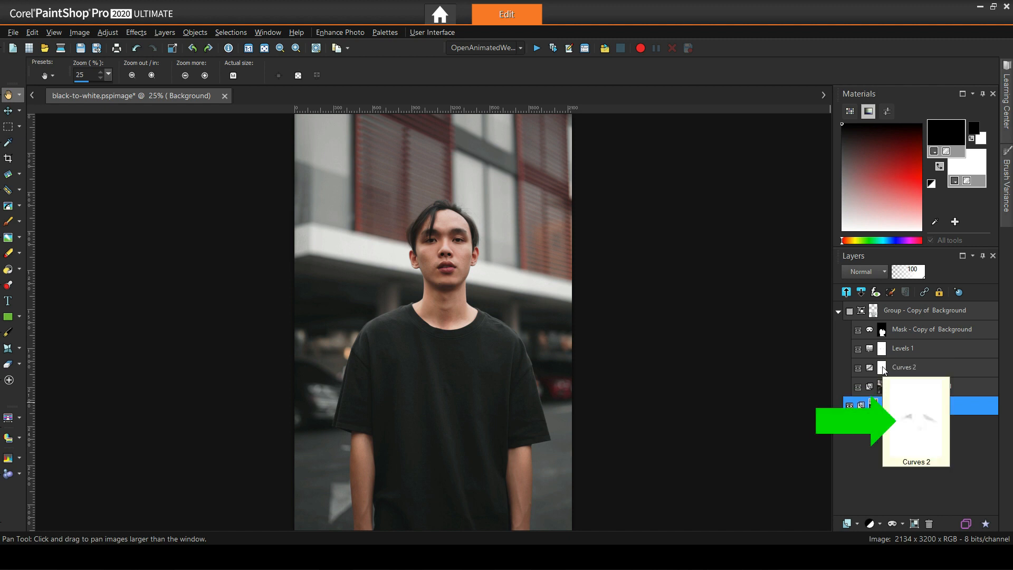
Unhide the Copy of Background adjustment group and make Curves 2 the active layer.
click(901, 406)
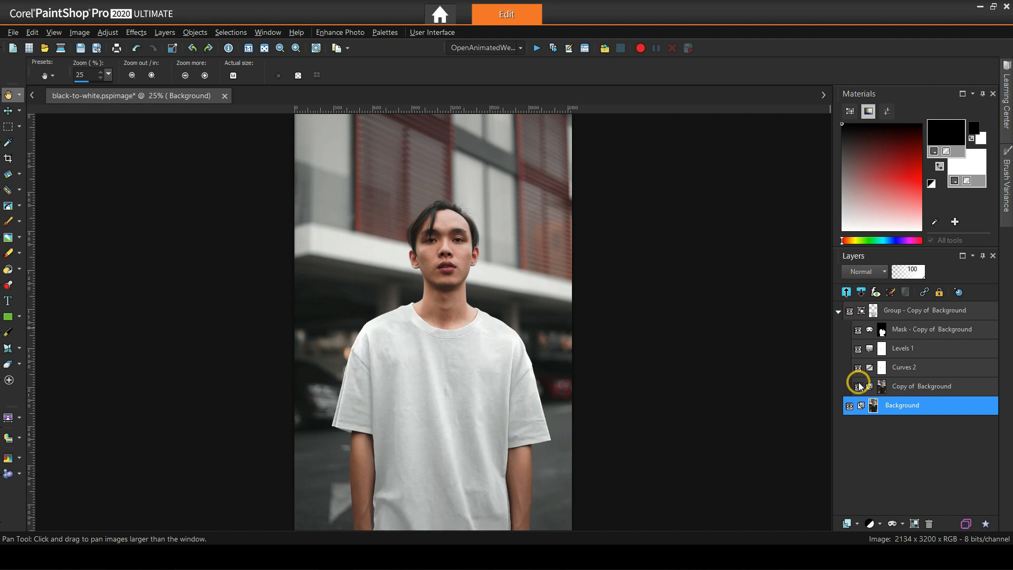
click(904, 367)
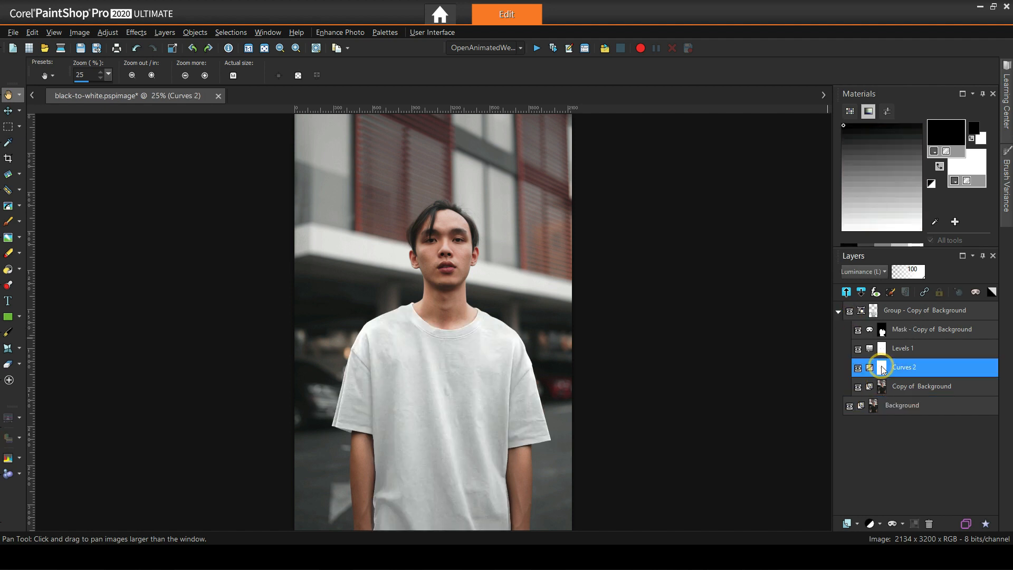
mouse_move(870, 367)
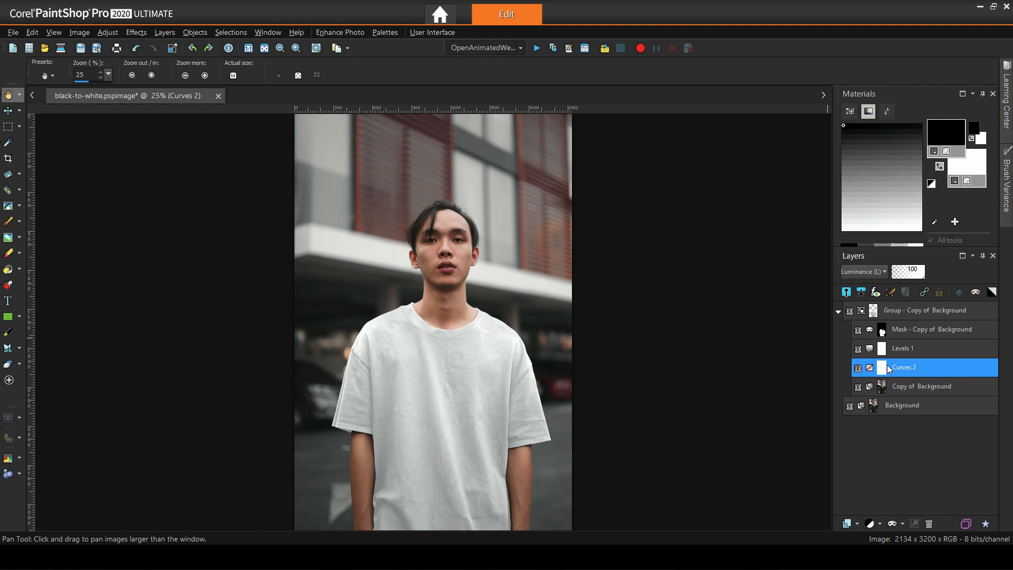
mouse_move(883, 368)
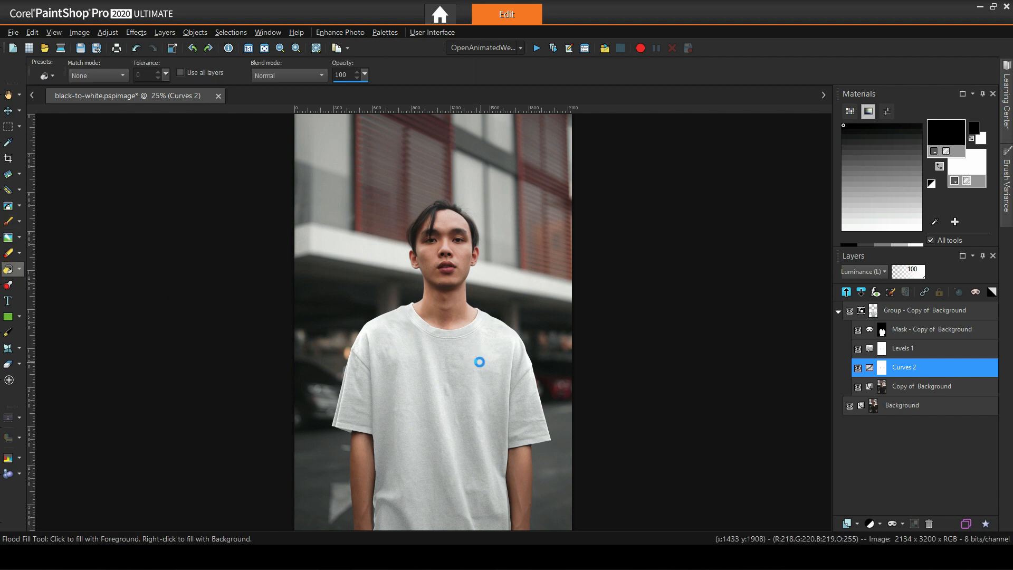
With Levels 1 hidden, steepen the Curves 2 curve point upward, then reselect Levels 1.
click(905, 349)
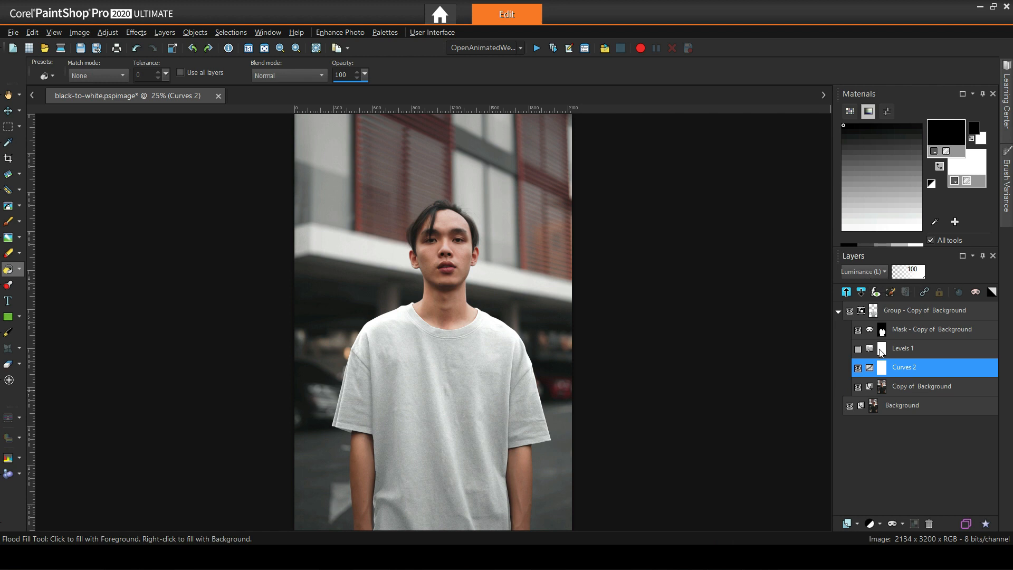
double_click(904, 368)
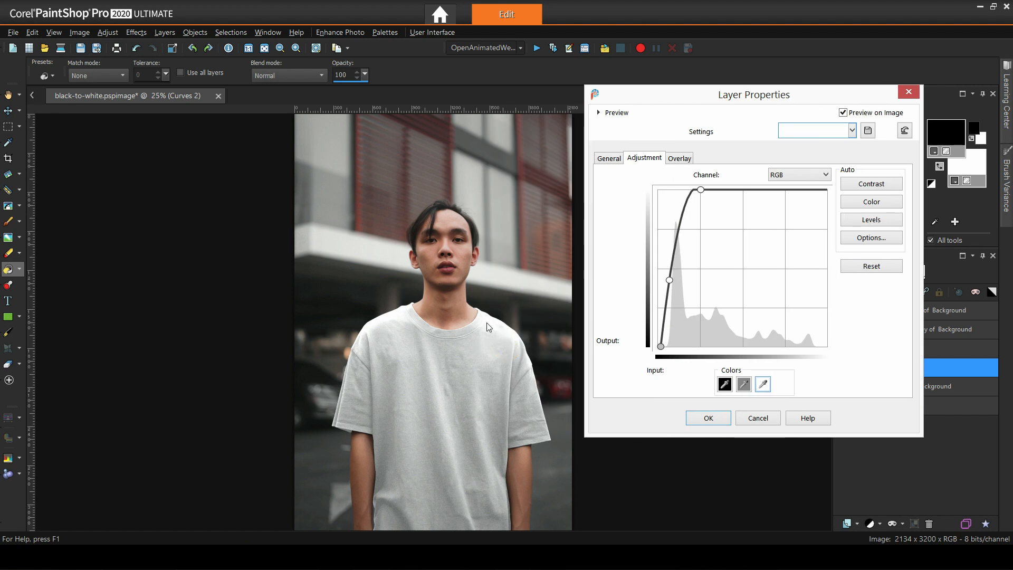
drag(700, 190, 703, 193)
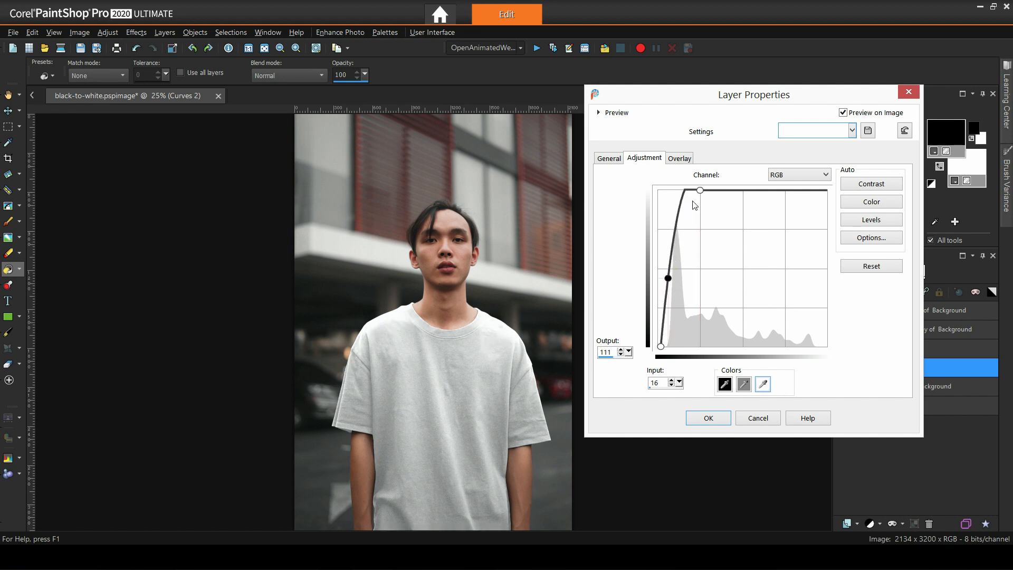
click(708, 417)
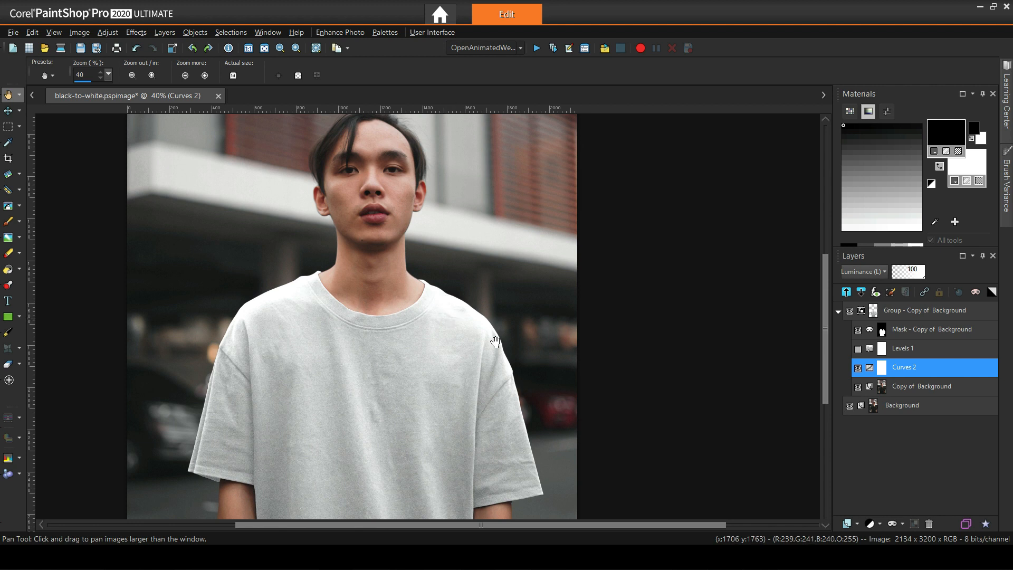
click(903, 348)
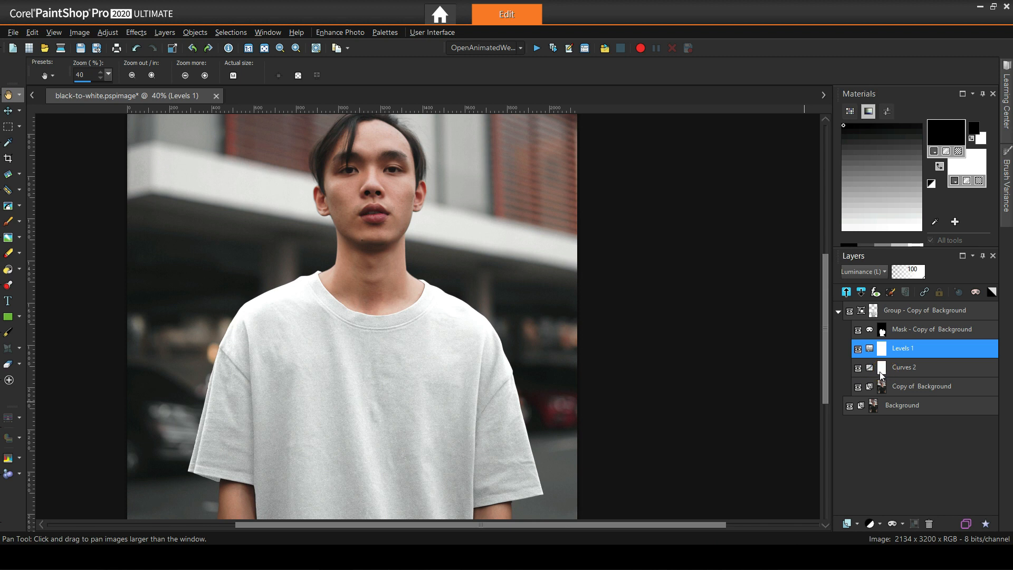
Set Levels 1 input levels to 0, 93 and 249 with Preview on Image enabled.
double_click(903, 349)
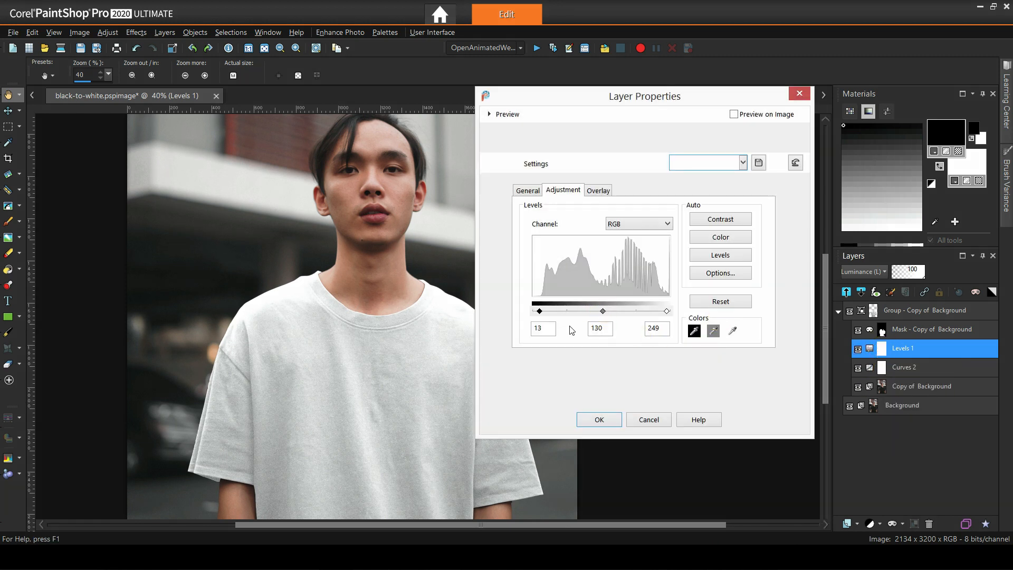
click(733, 114)
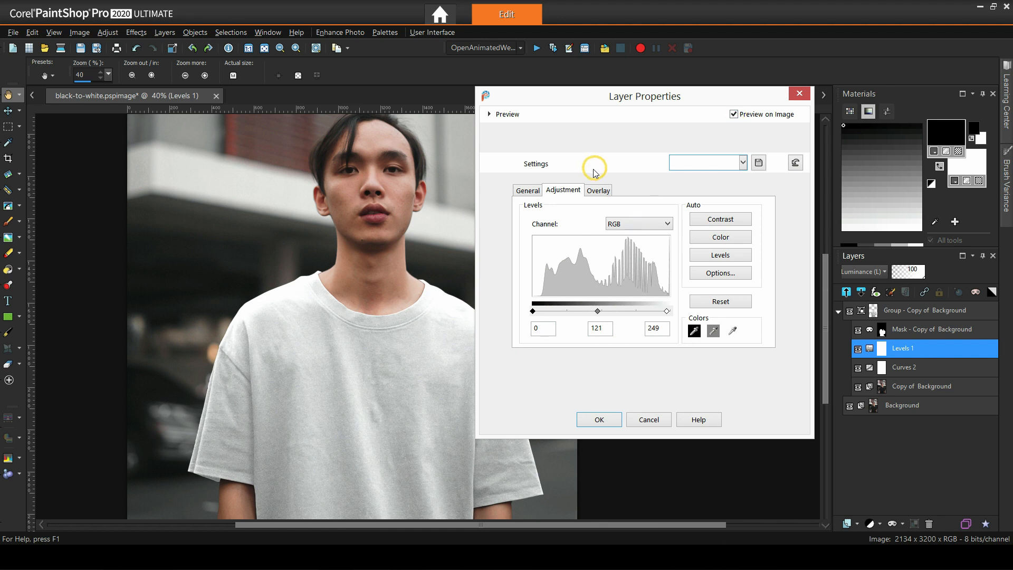
drag(644, 96, 736, 82)
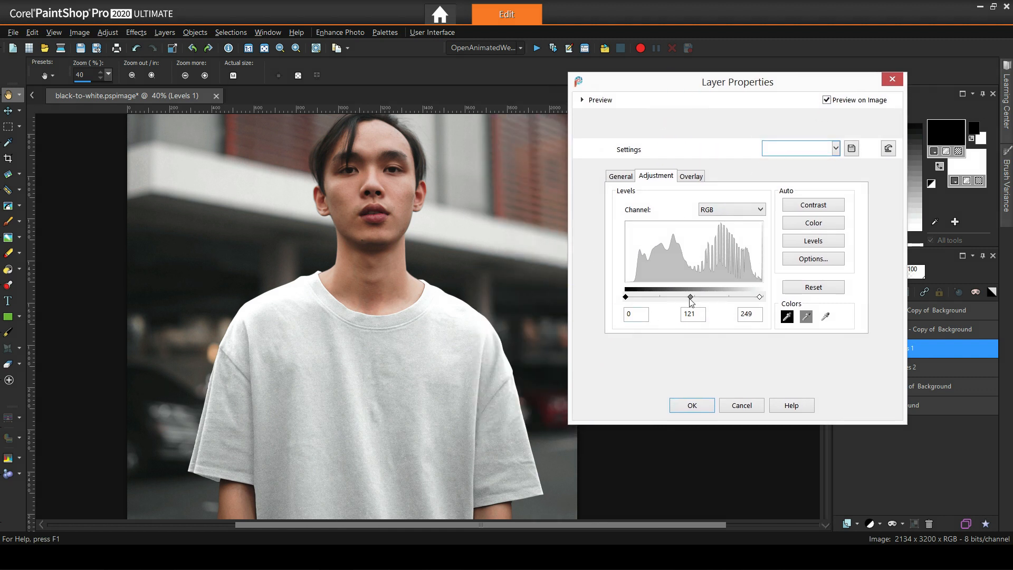
drag(690, 297, 680, 296)
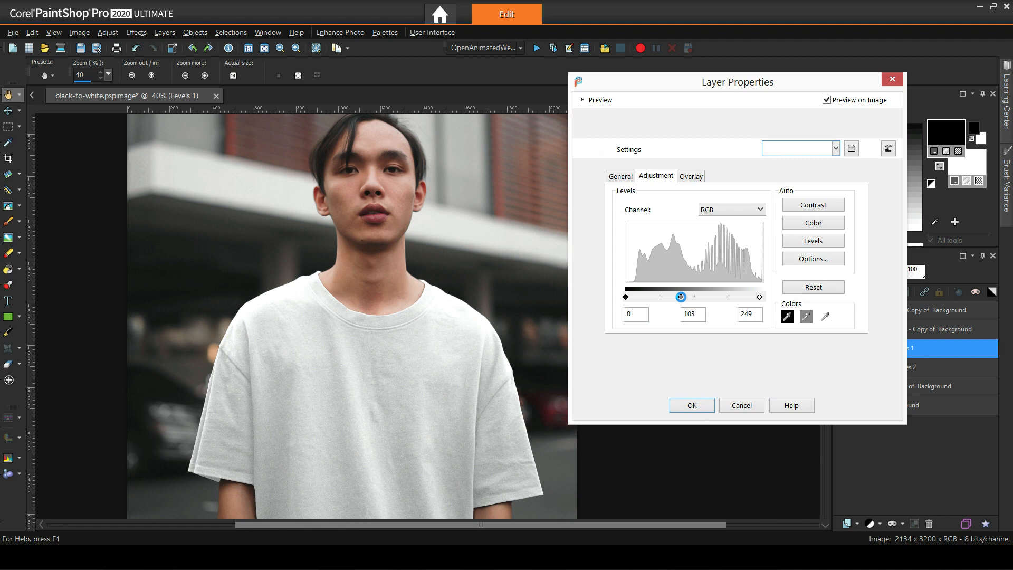
drag(681, 296, 676, 296)
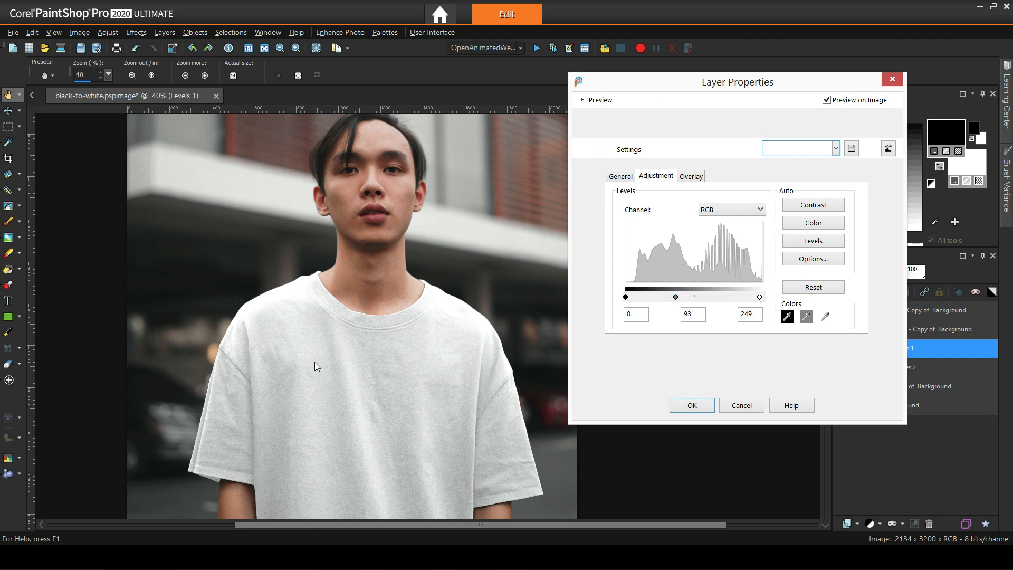
mouse_move(450, 302)
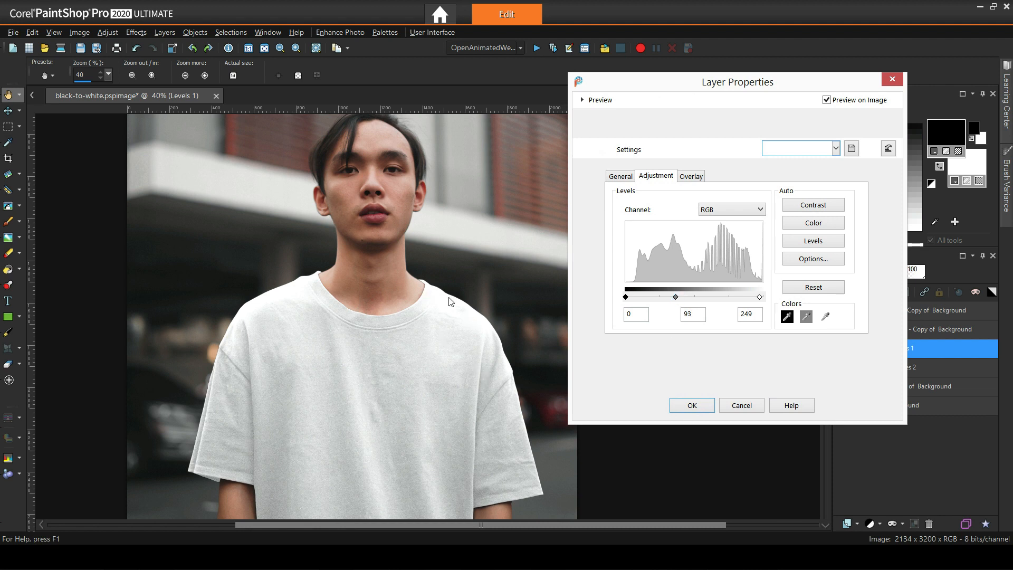
mouse_move(667, 316)
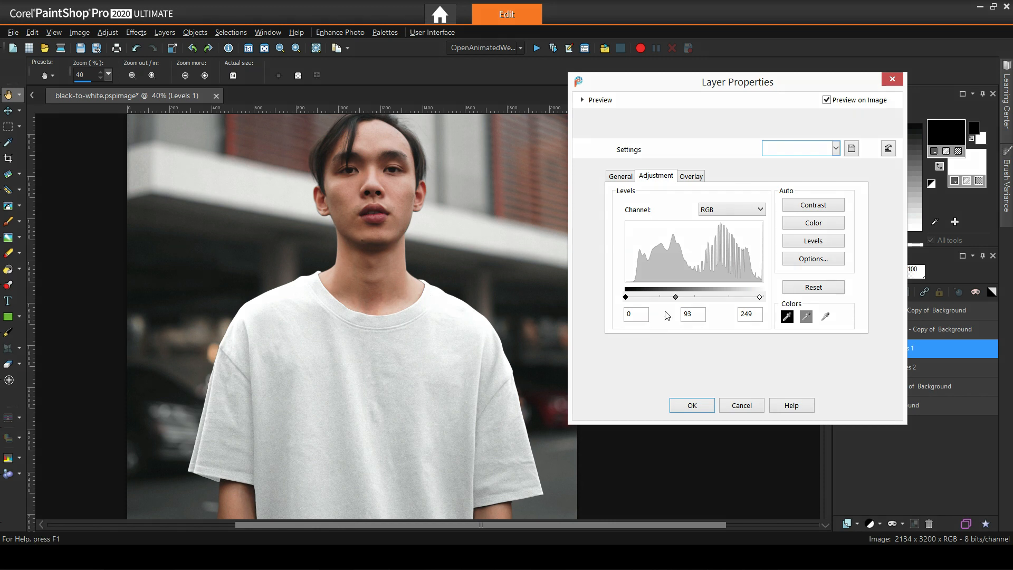
click(691, 405)
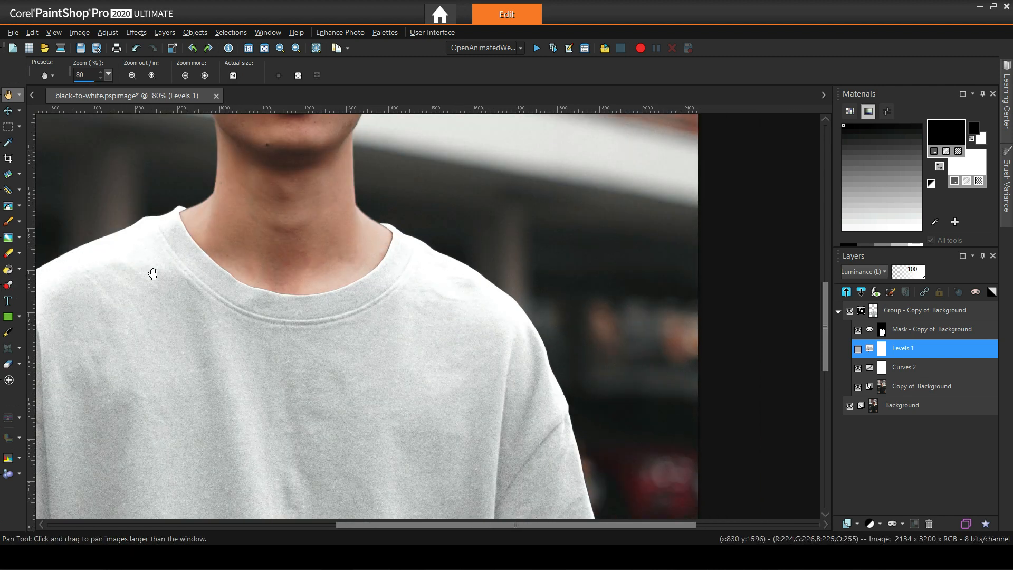
Select the Curves 2 layer to paint on its mask around the t-shirt.
click(858, 368)
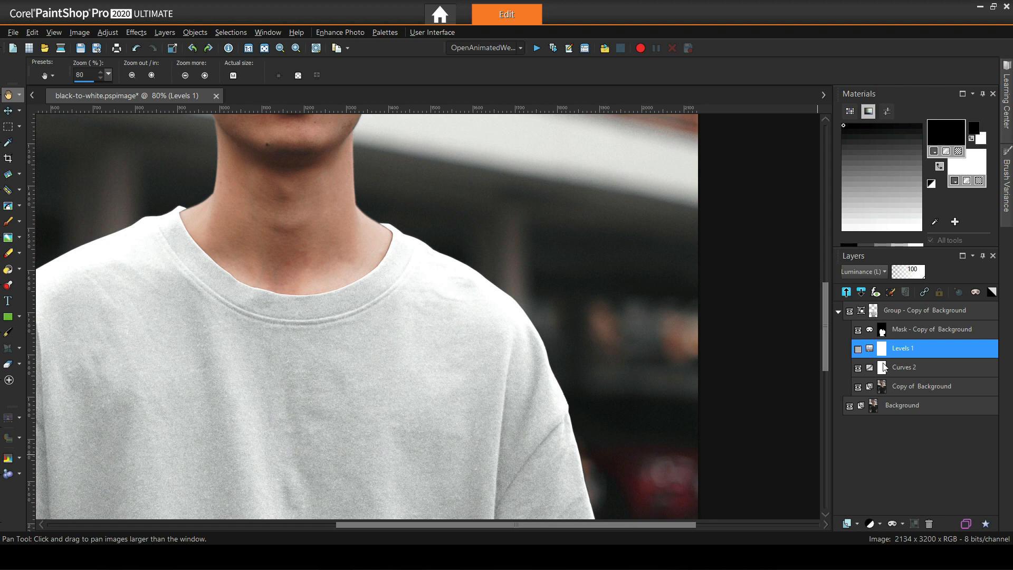
click(905, 368)
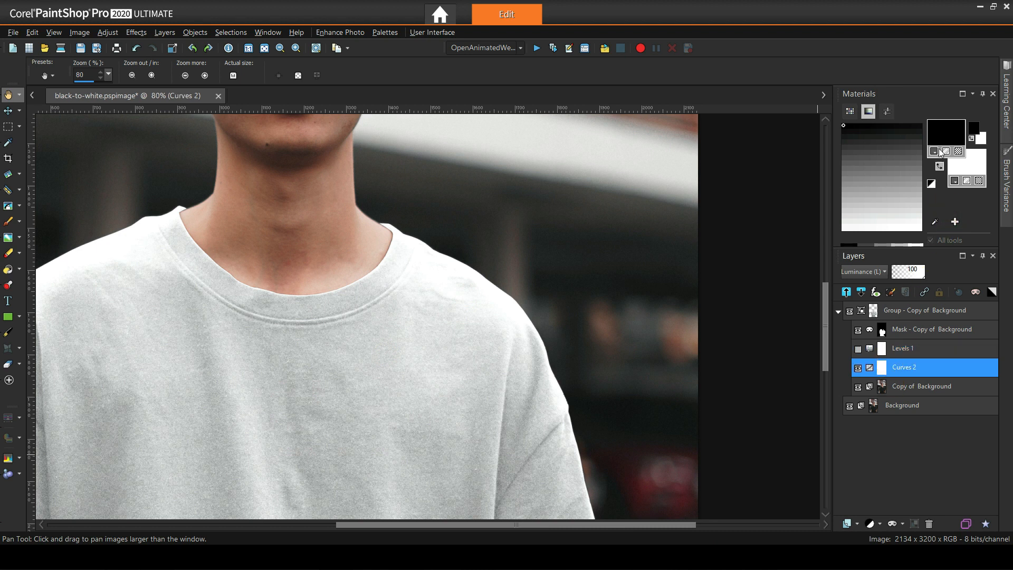
mouse_move(8, 253)
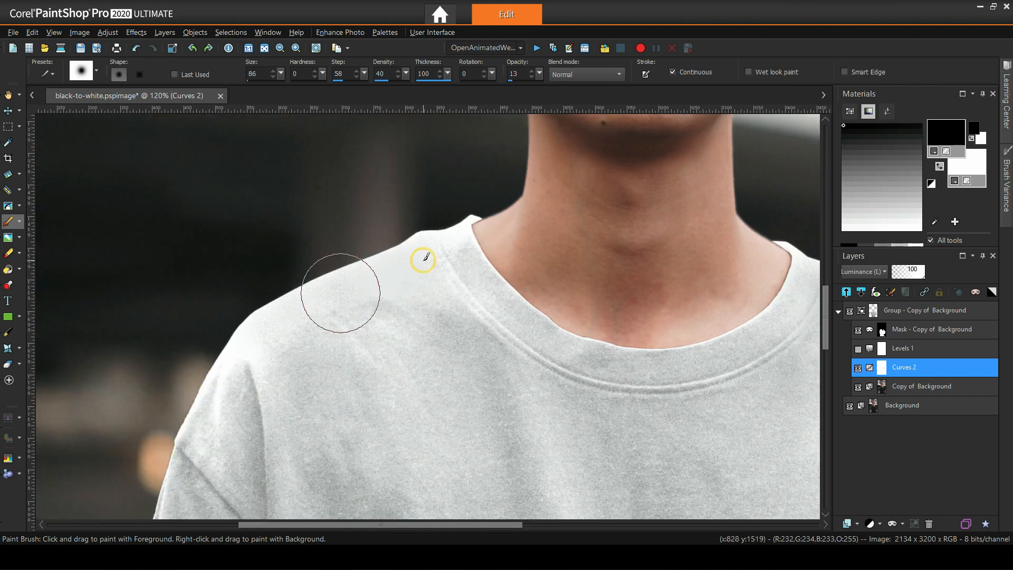
scroll(down, 3)
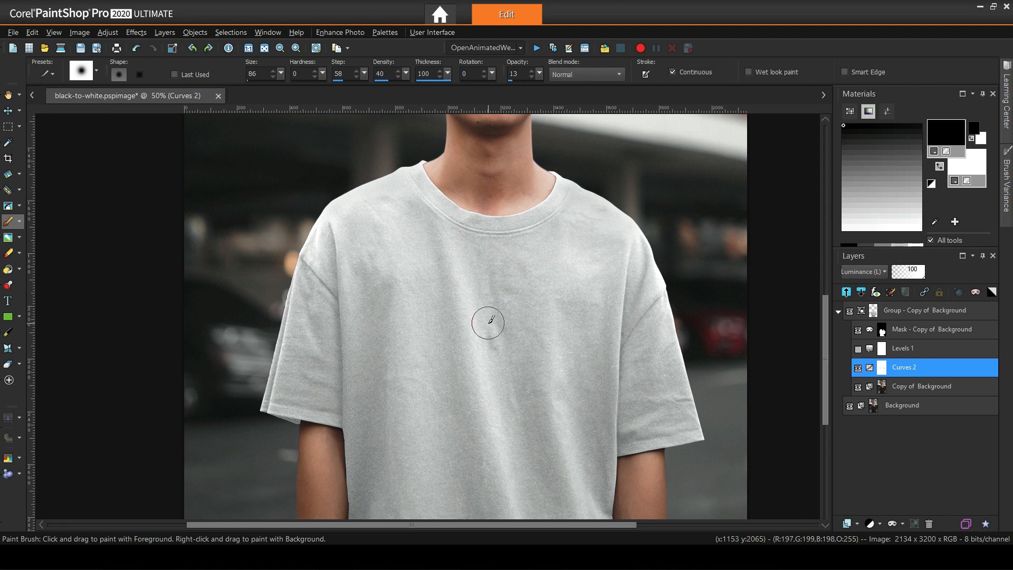
mouse_move(507, 307)
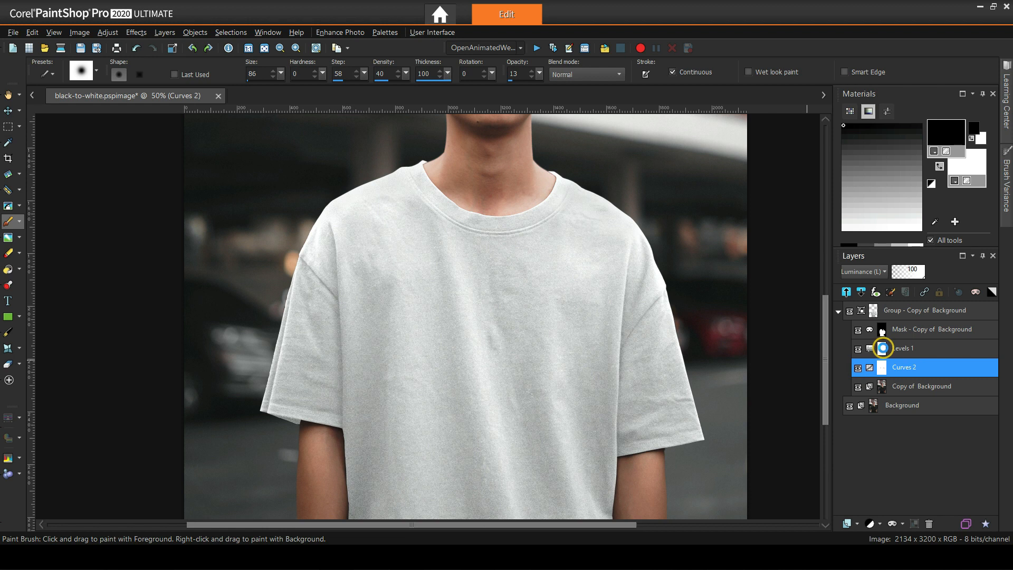
Rework Levels 1 to input levels 16, 107 and 249.
double_click(905, 348)
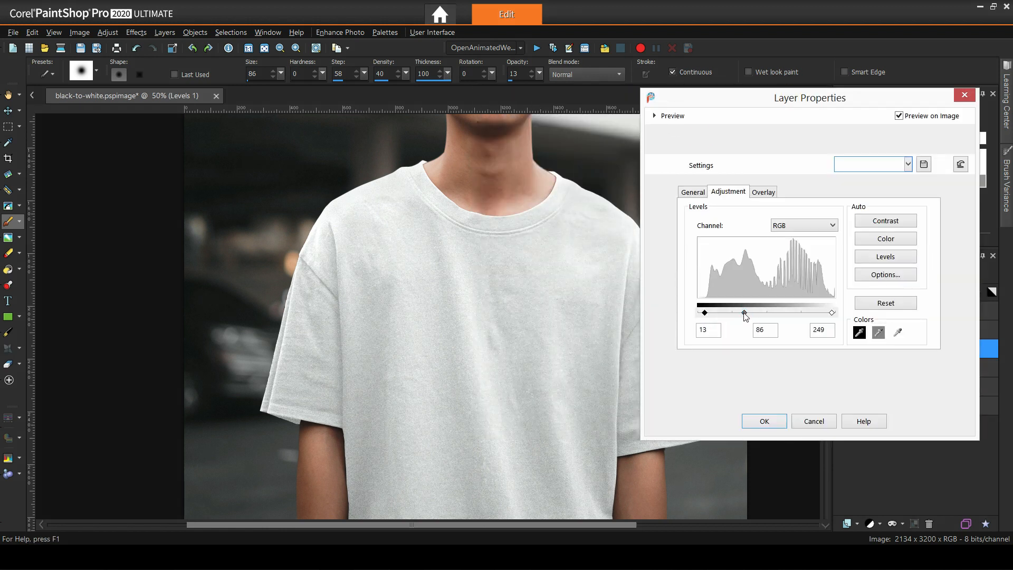
drag(742, 312, 757, 312)
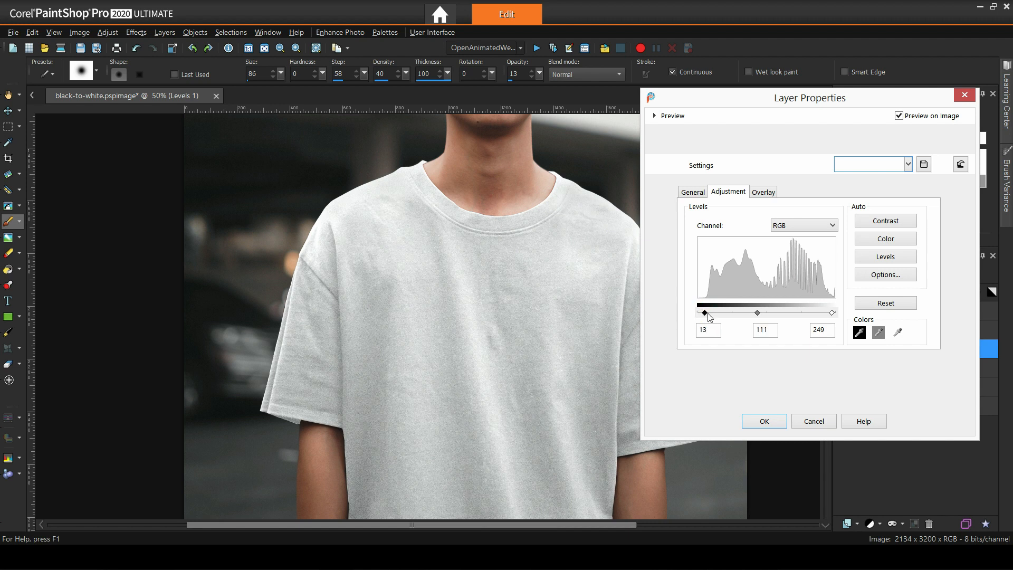
drag(757, 312, 756, 313)
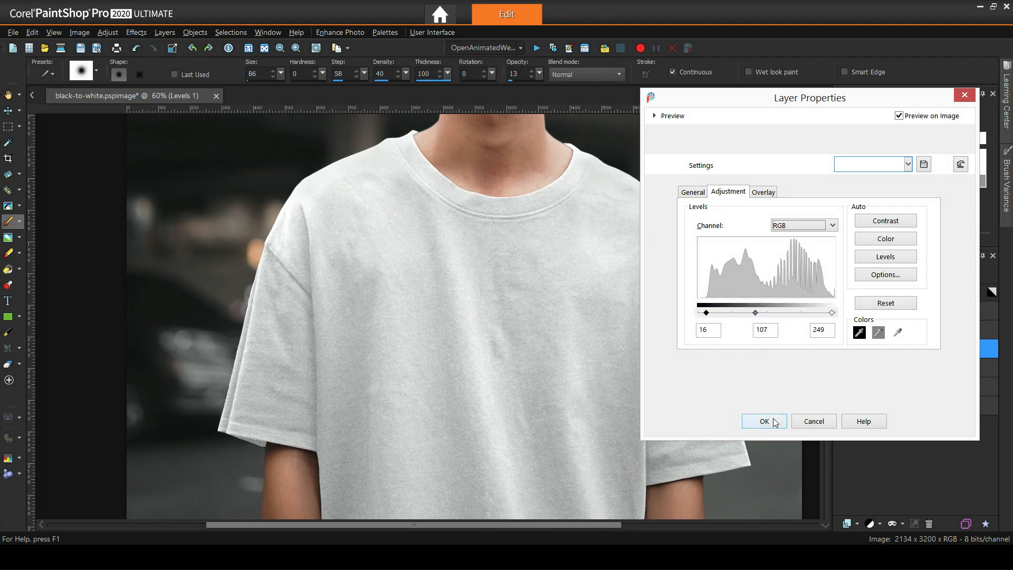
click(764, 421)
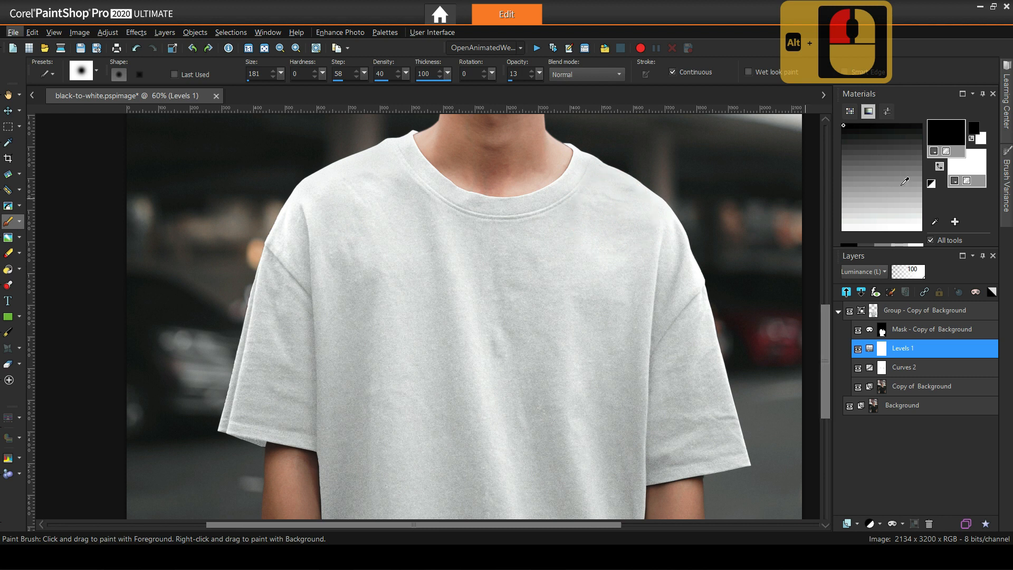
mouse_move(604, 207)
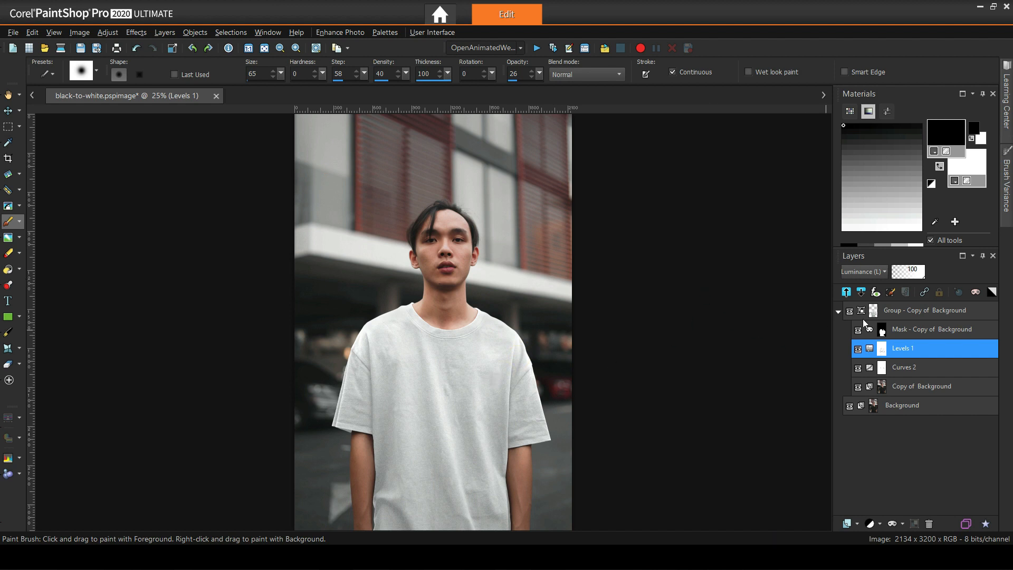
mouse_move(878, 368)
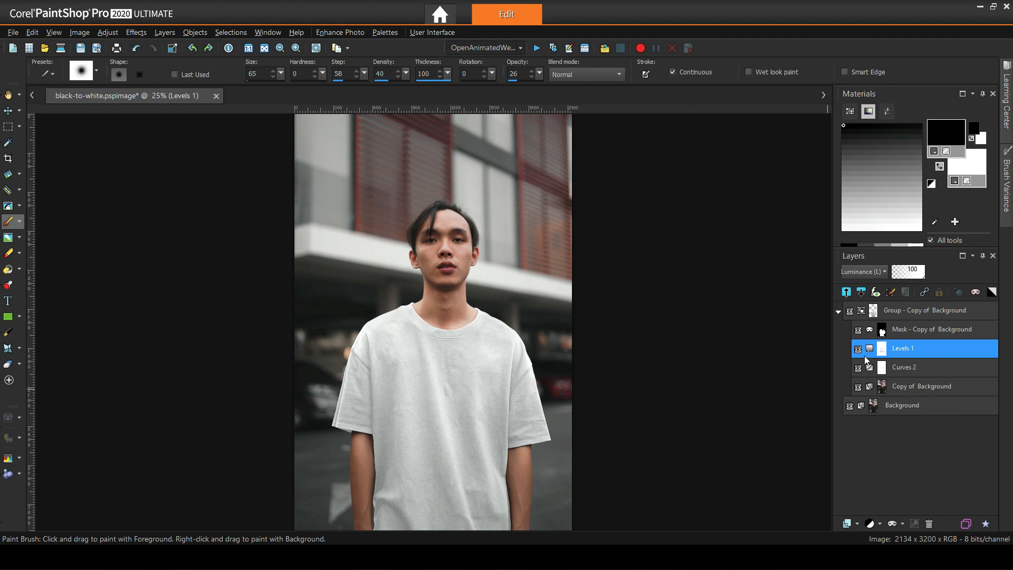
Hide Levels 1 to compare the t-shirt's tone without it.
click(858, 348)
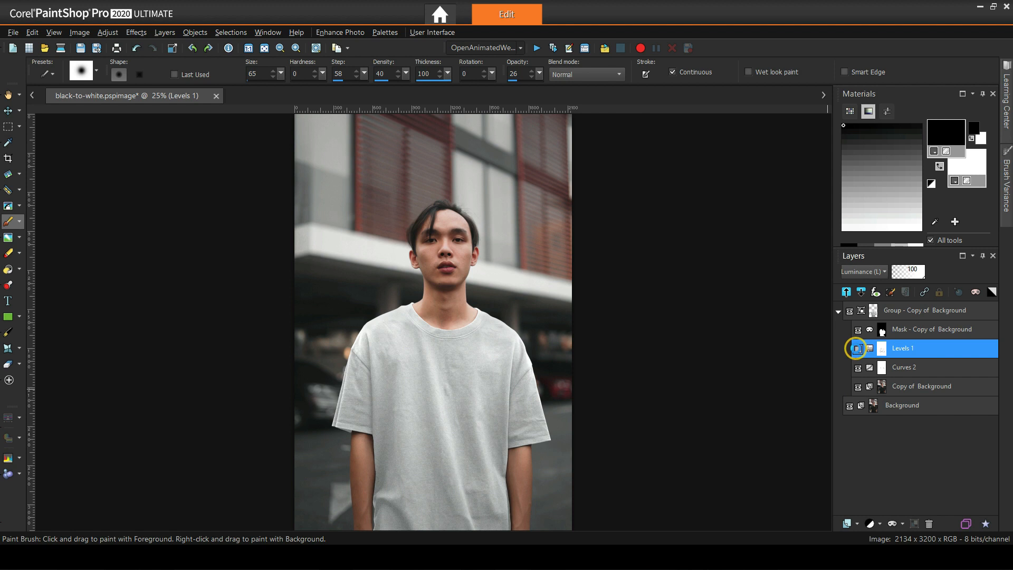